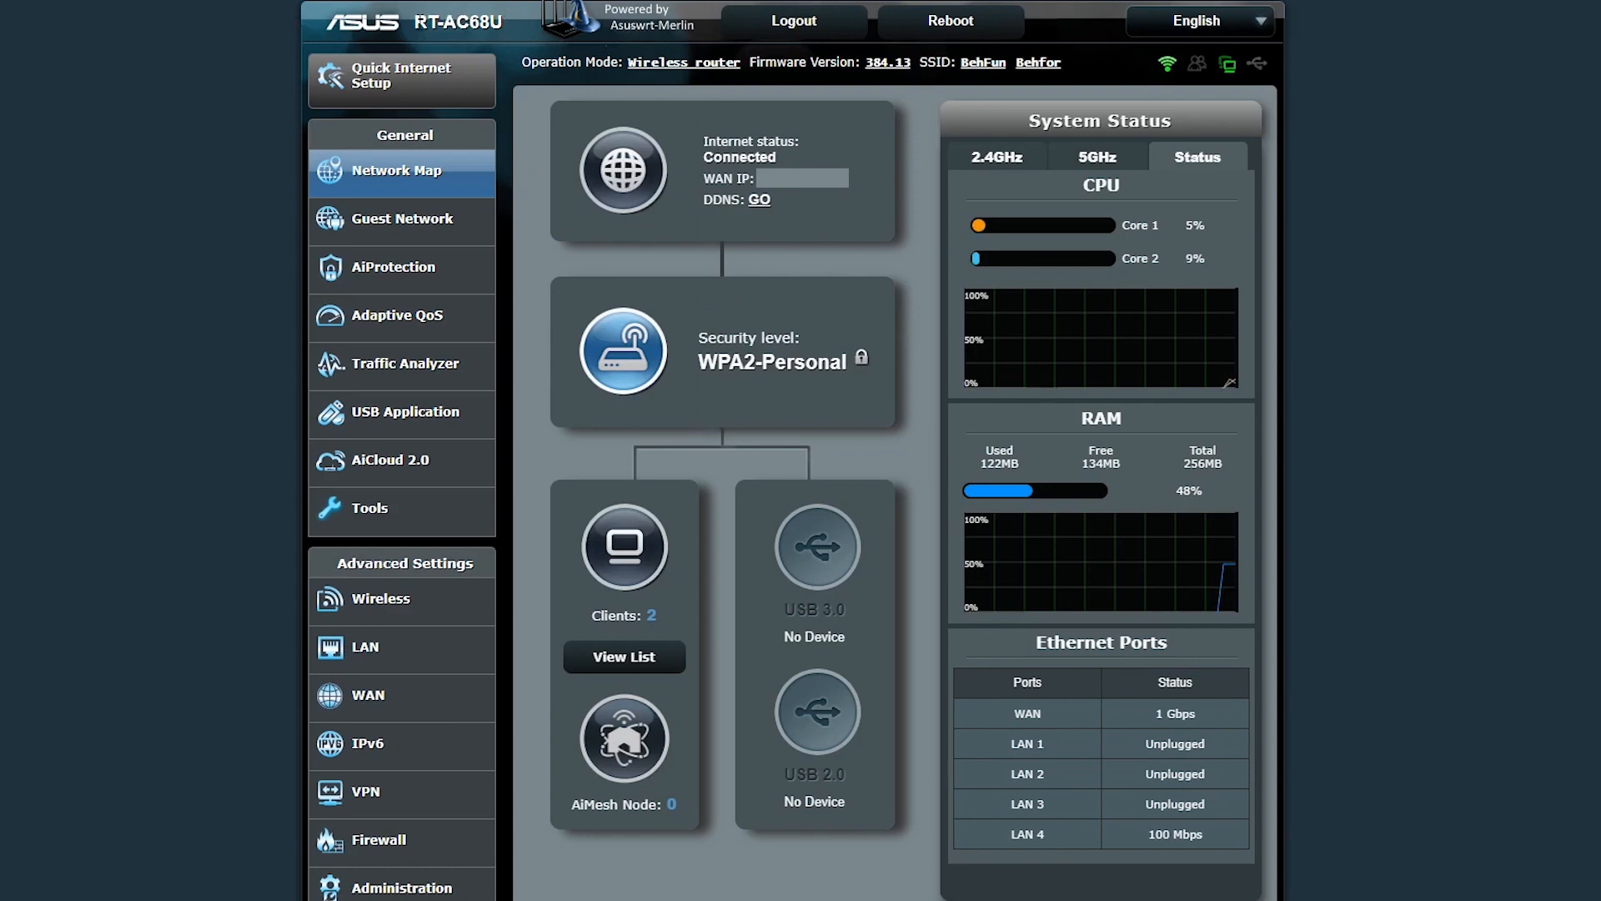
mouse_move(531, 29)
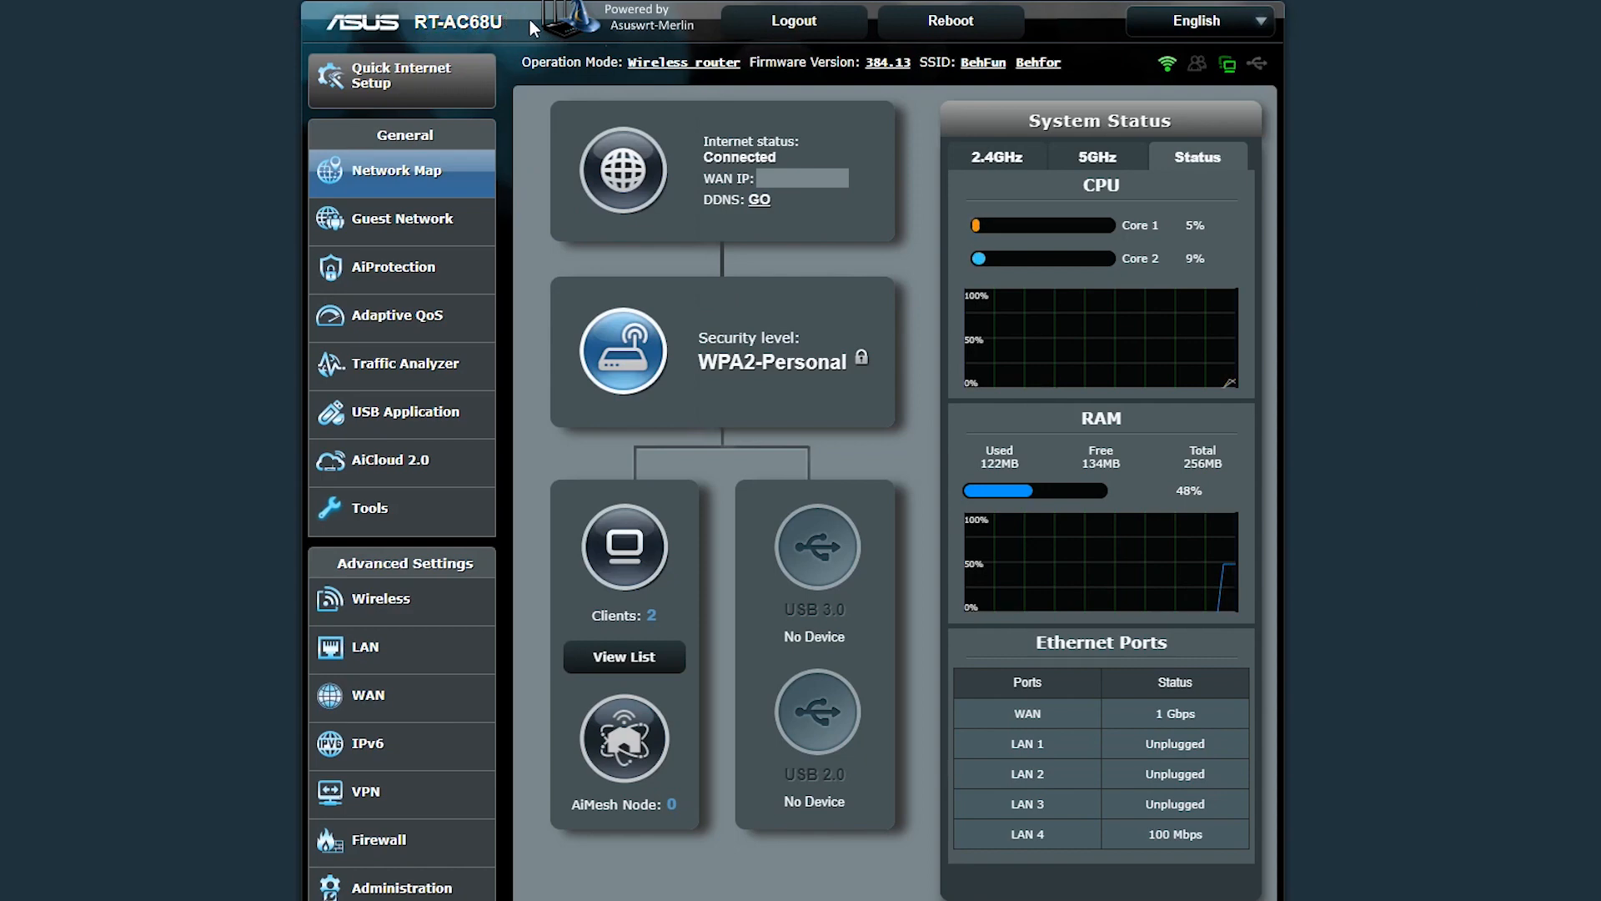
mouse_move(625, 40)
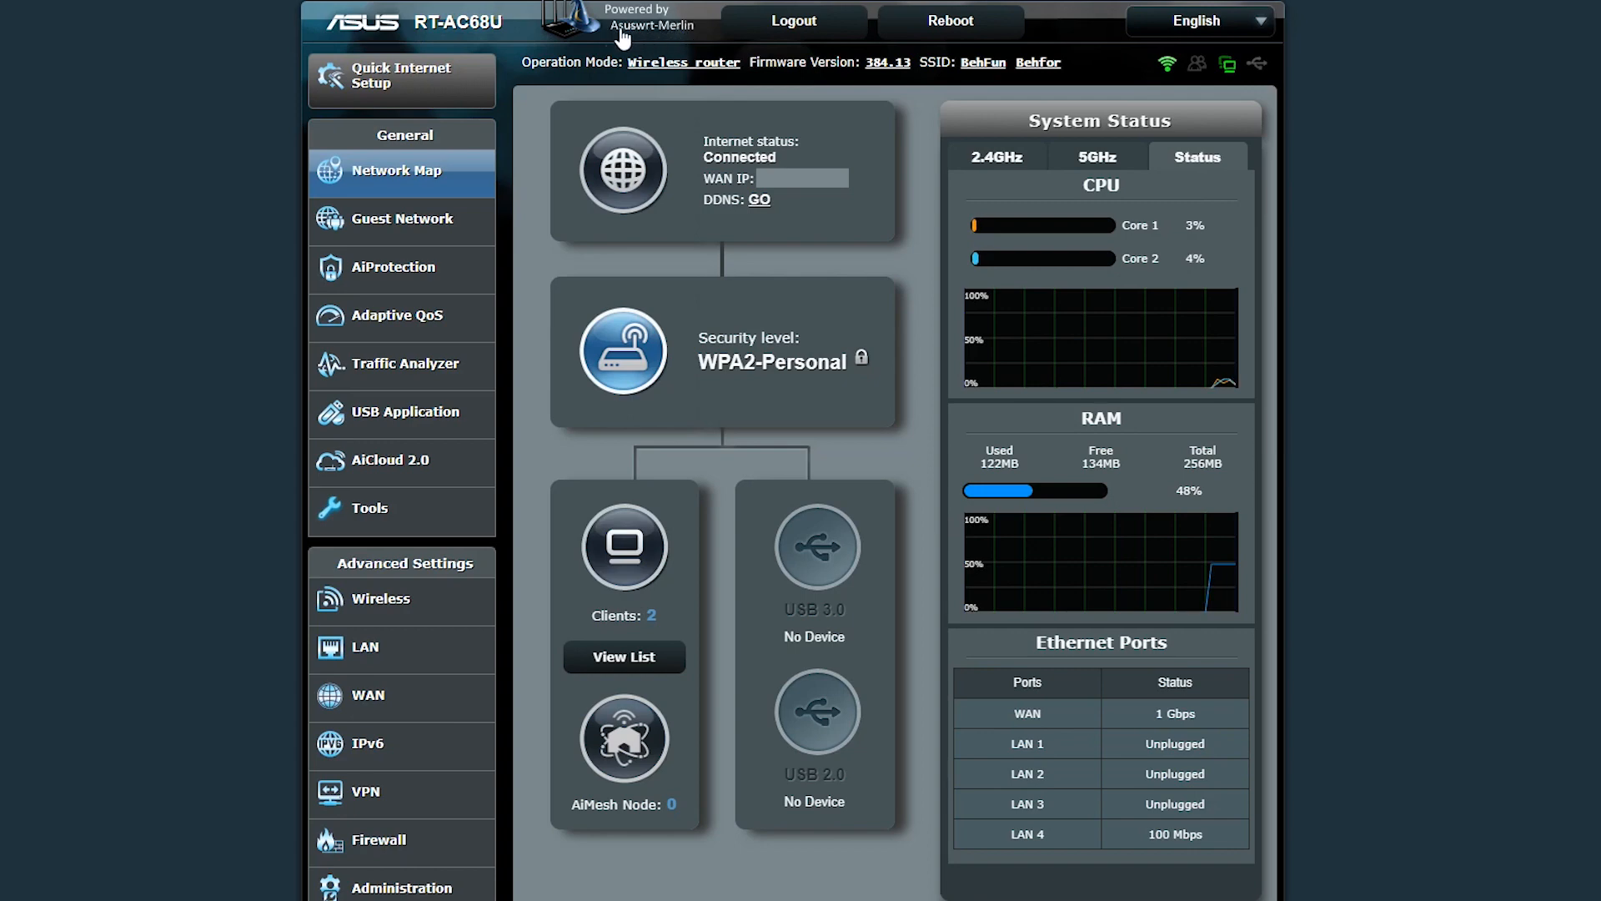
mouse_move(522, 229)
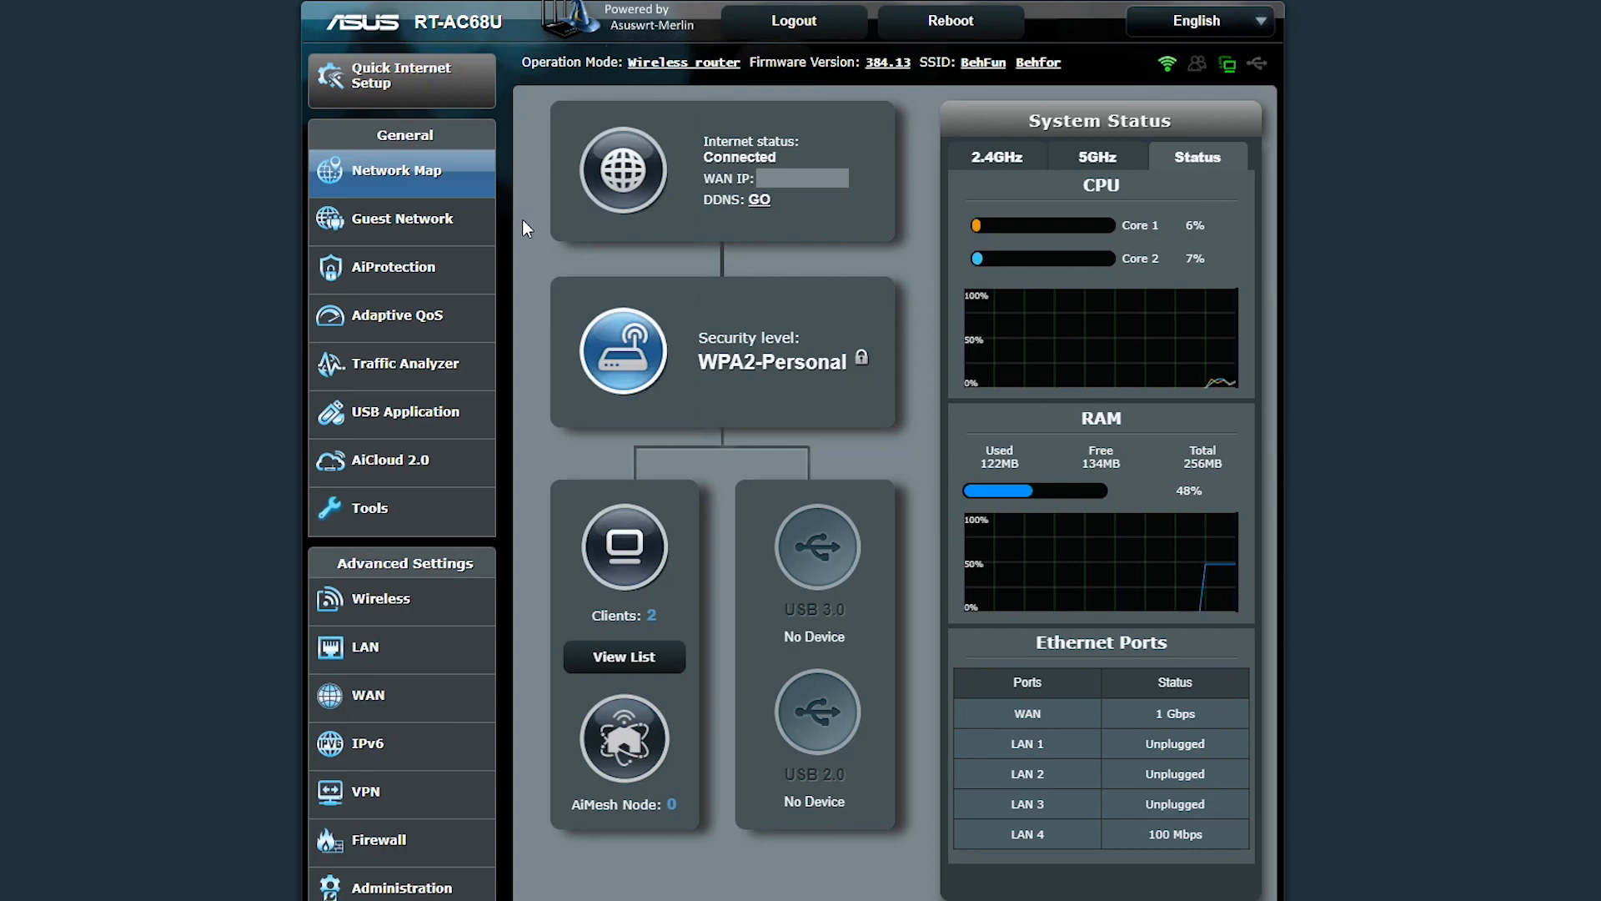
mouse_move(482, 325)
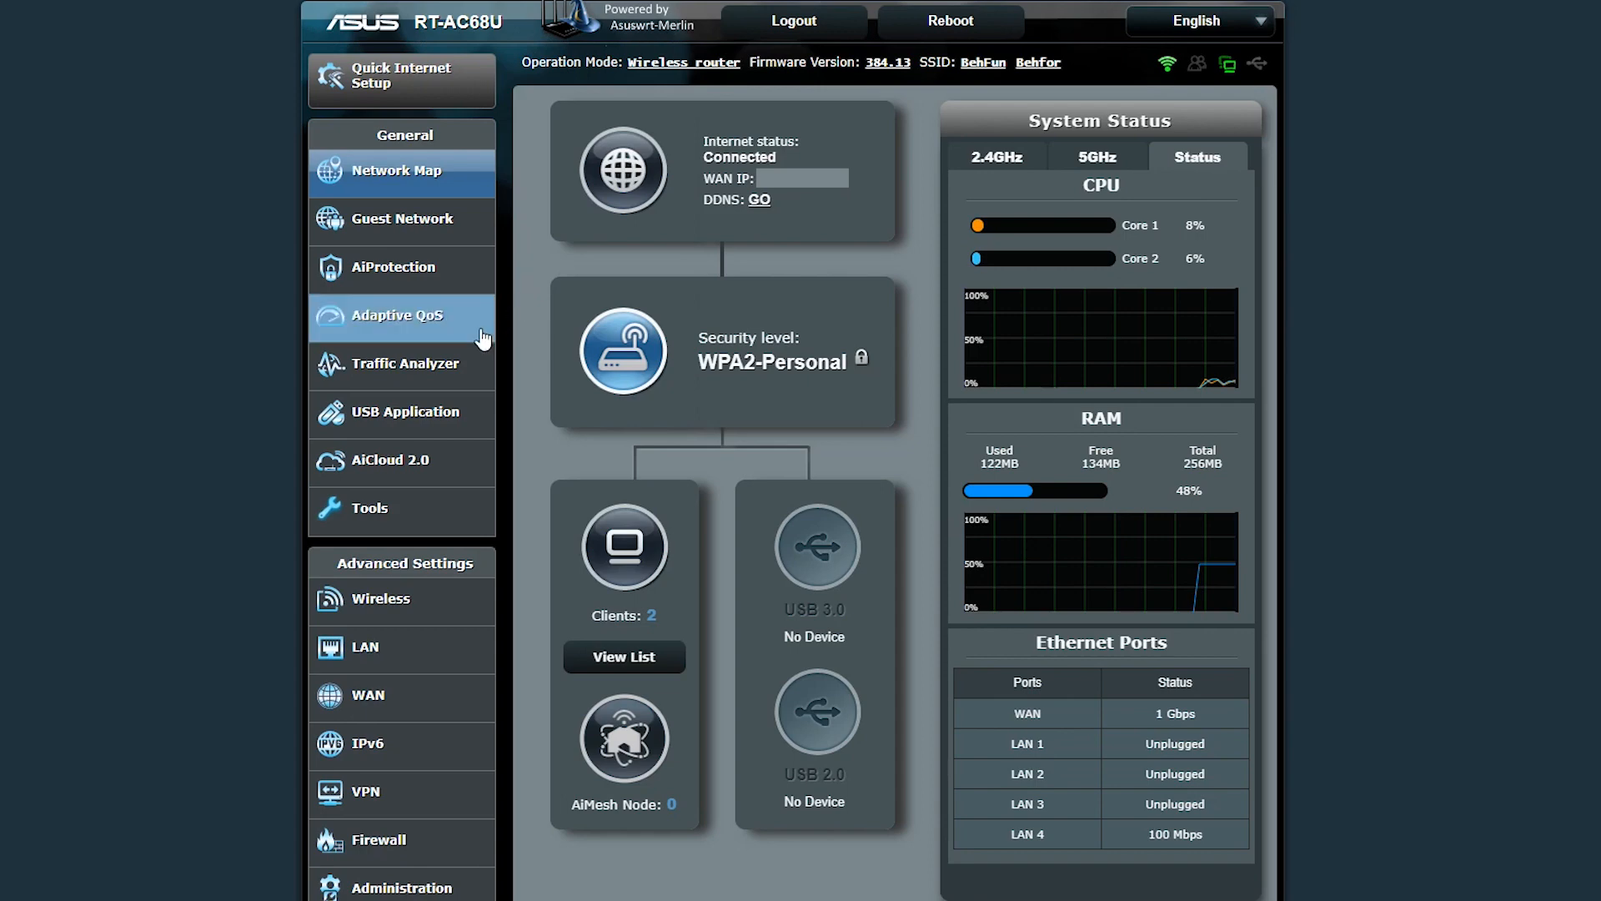
mouse_move(383, 327)
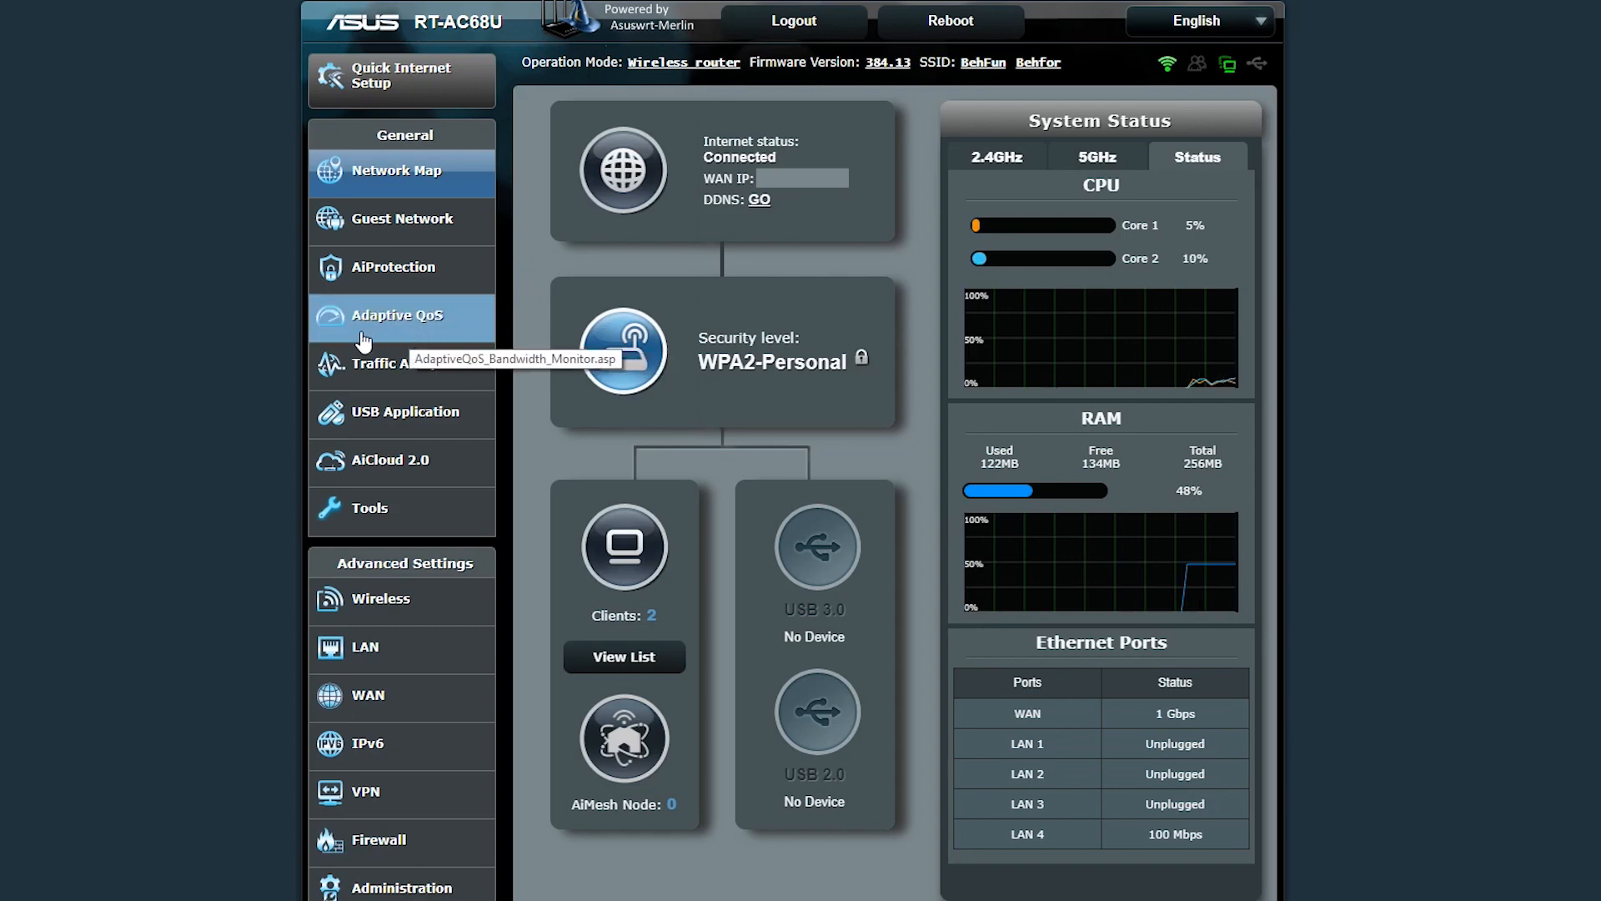
mouse_move(397, 332)
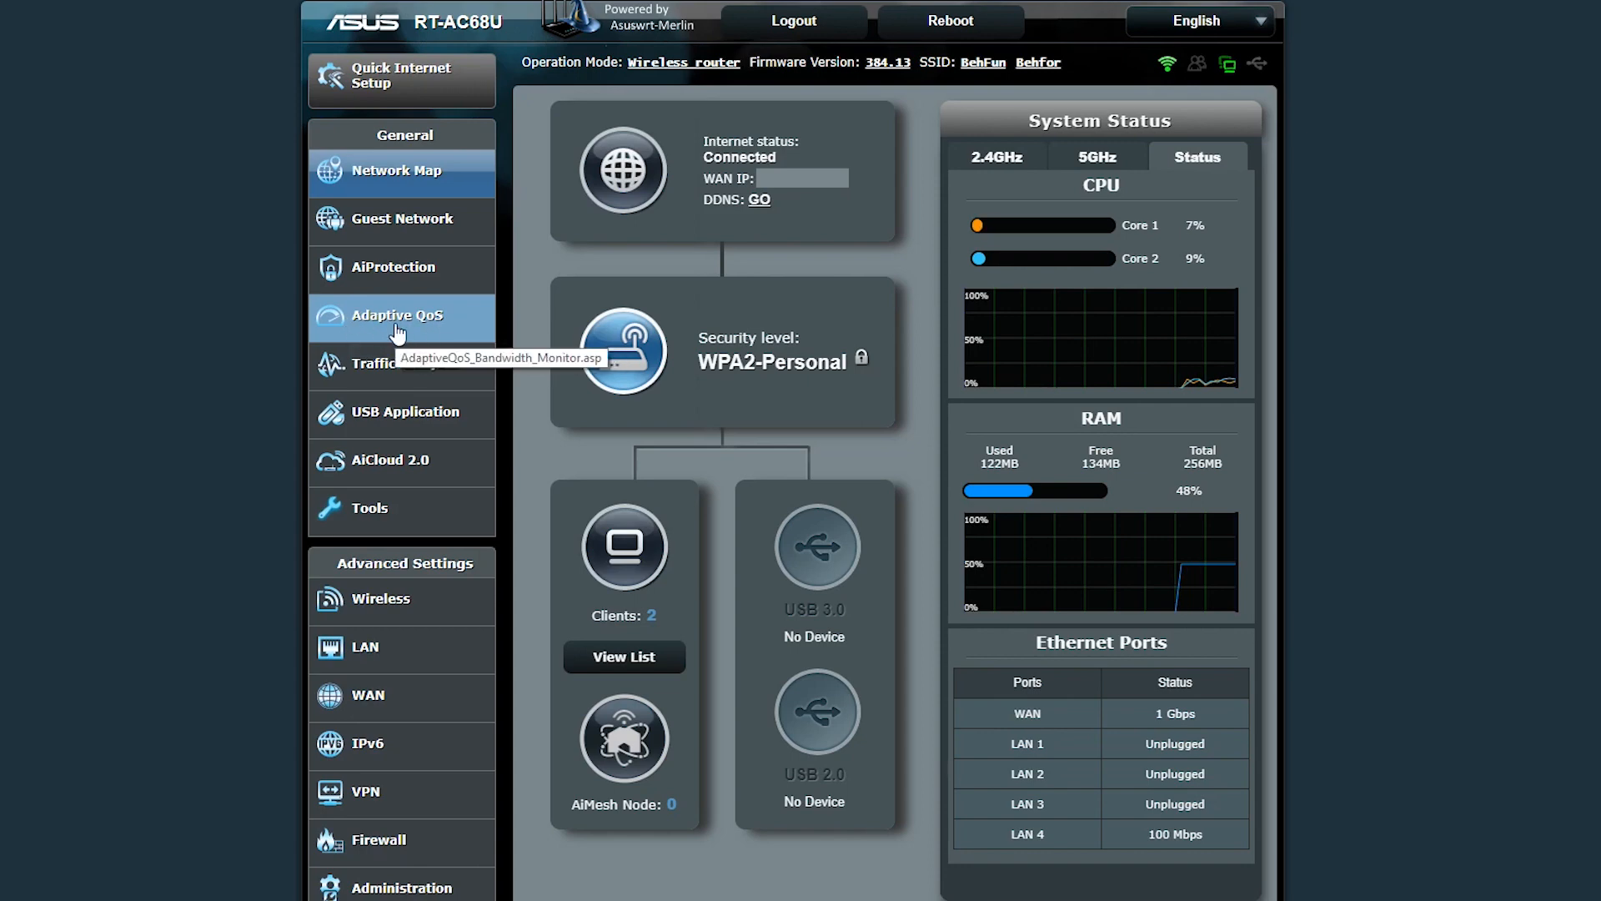
Turn on Apps analysis in the Bandwidth Monitor and view the ASUS client's live traffic
click(394, 315)
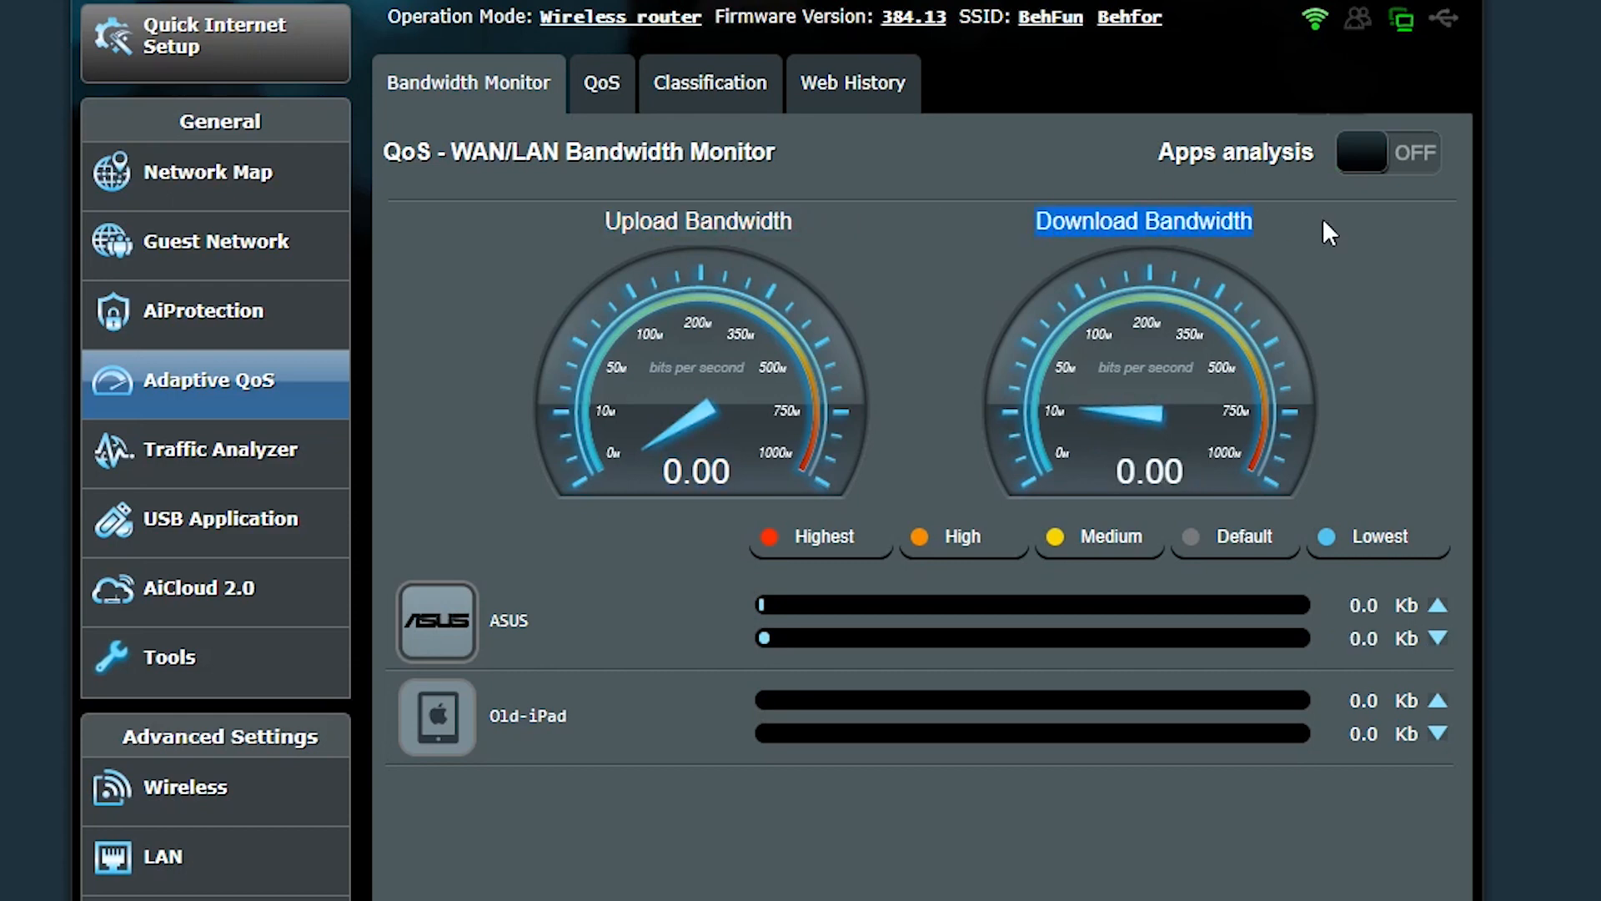
mouse_move(1391, 283)
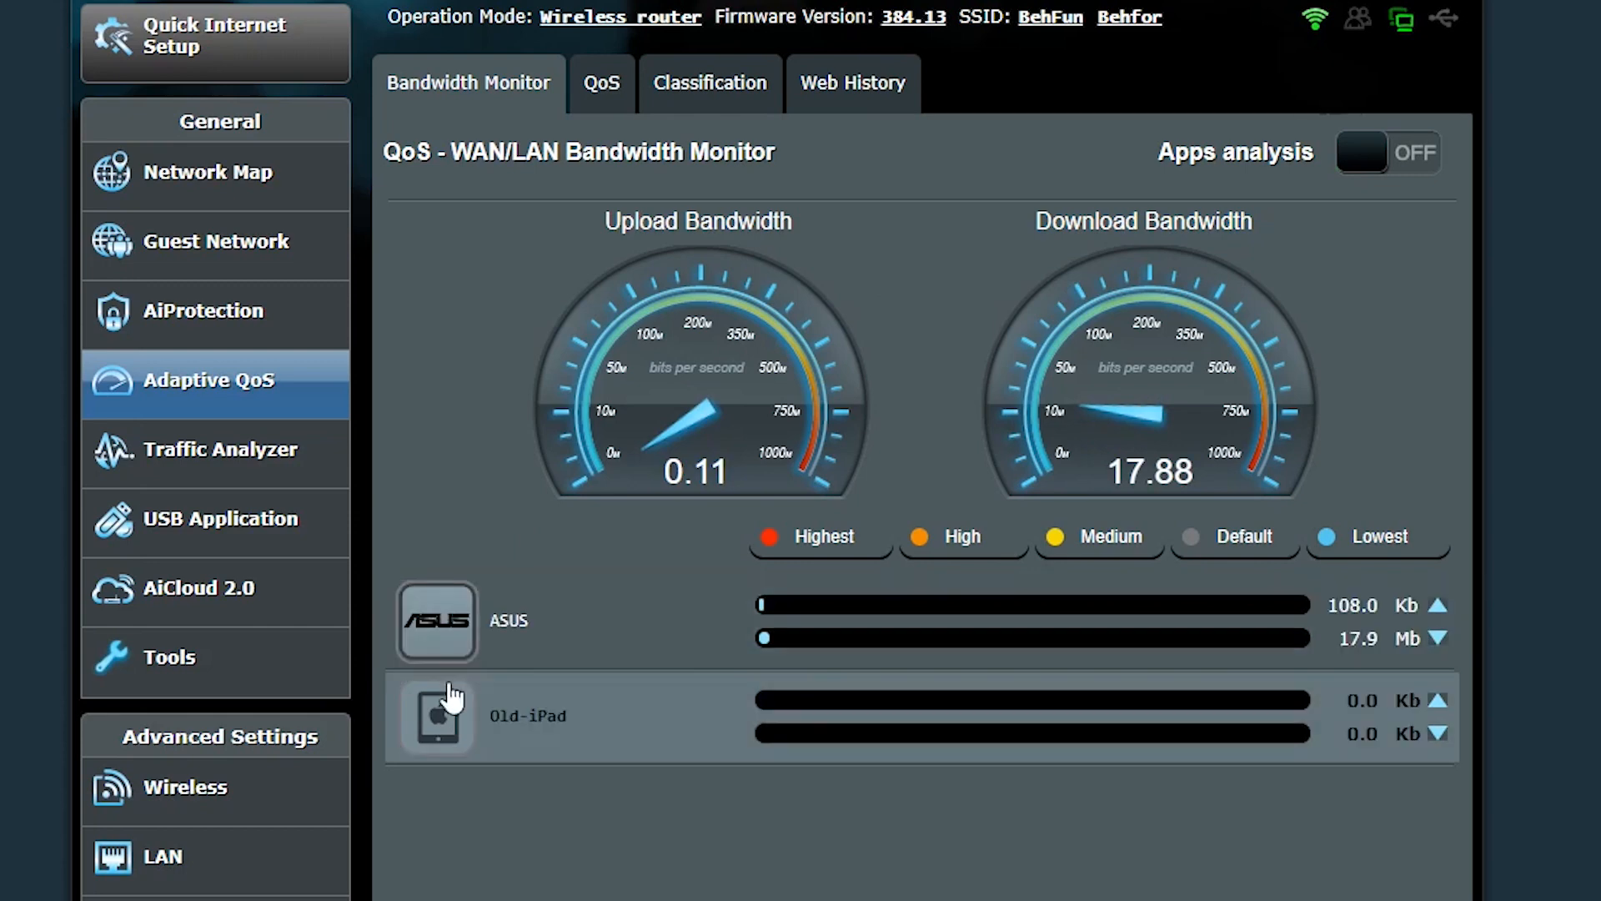
mouse_move(501, 453)
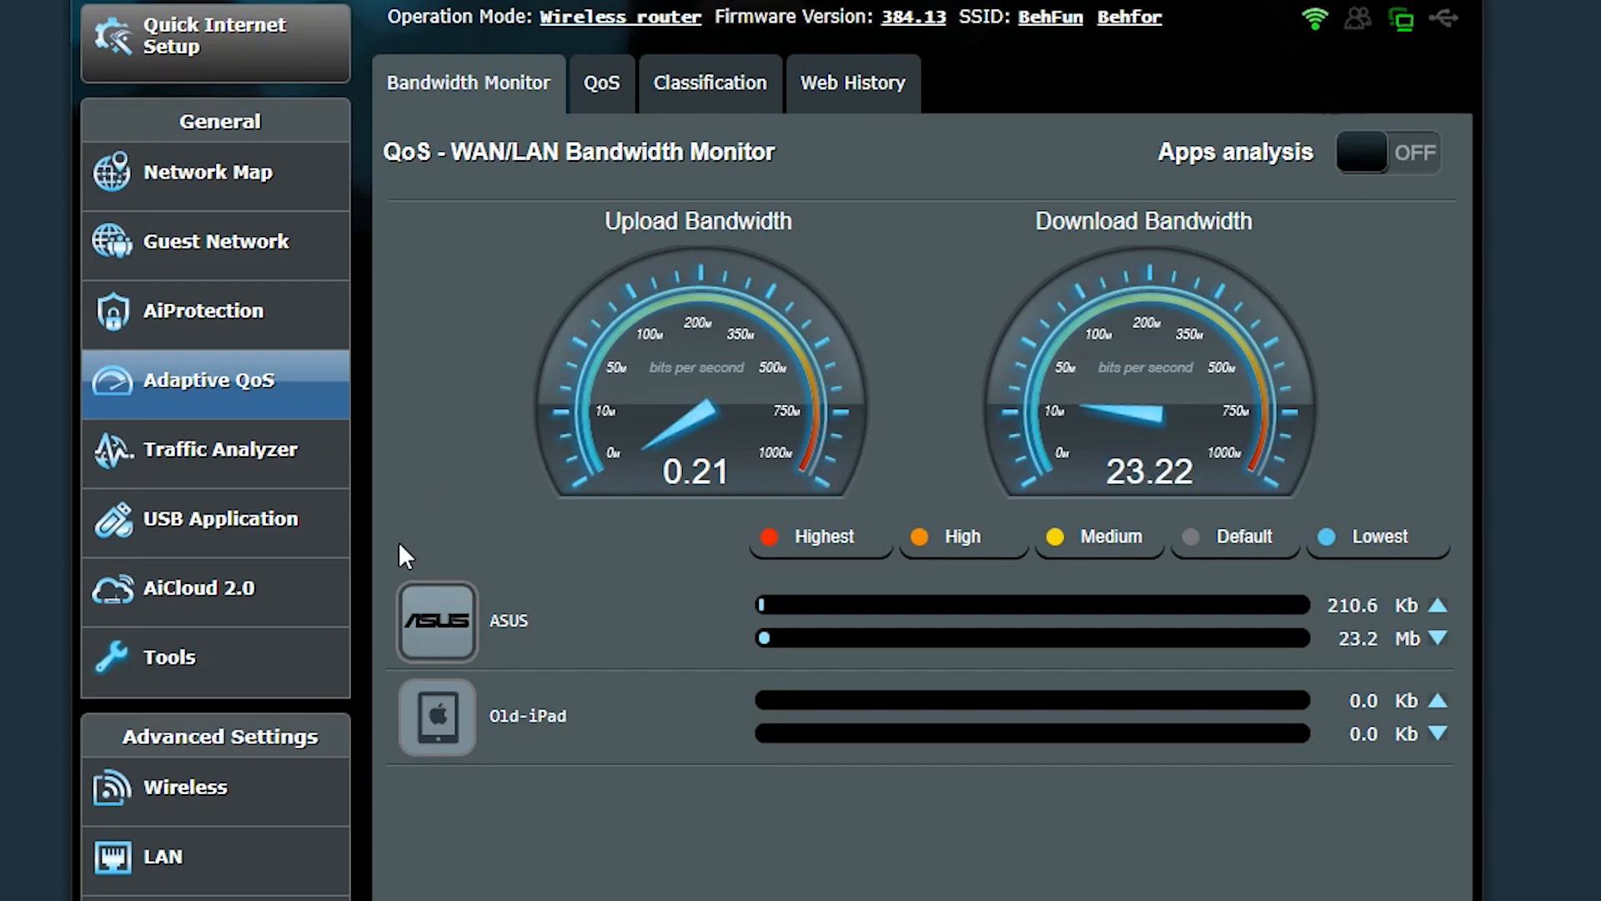
mouse_move(434, 621)
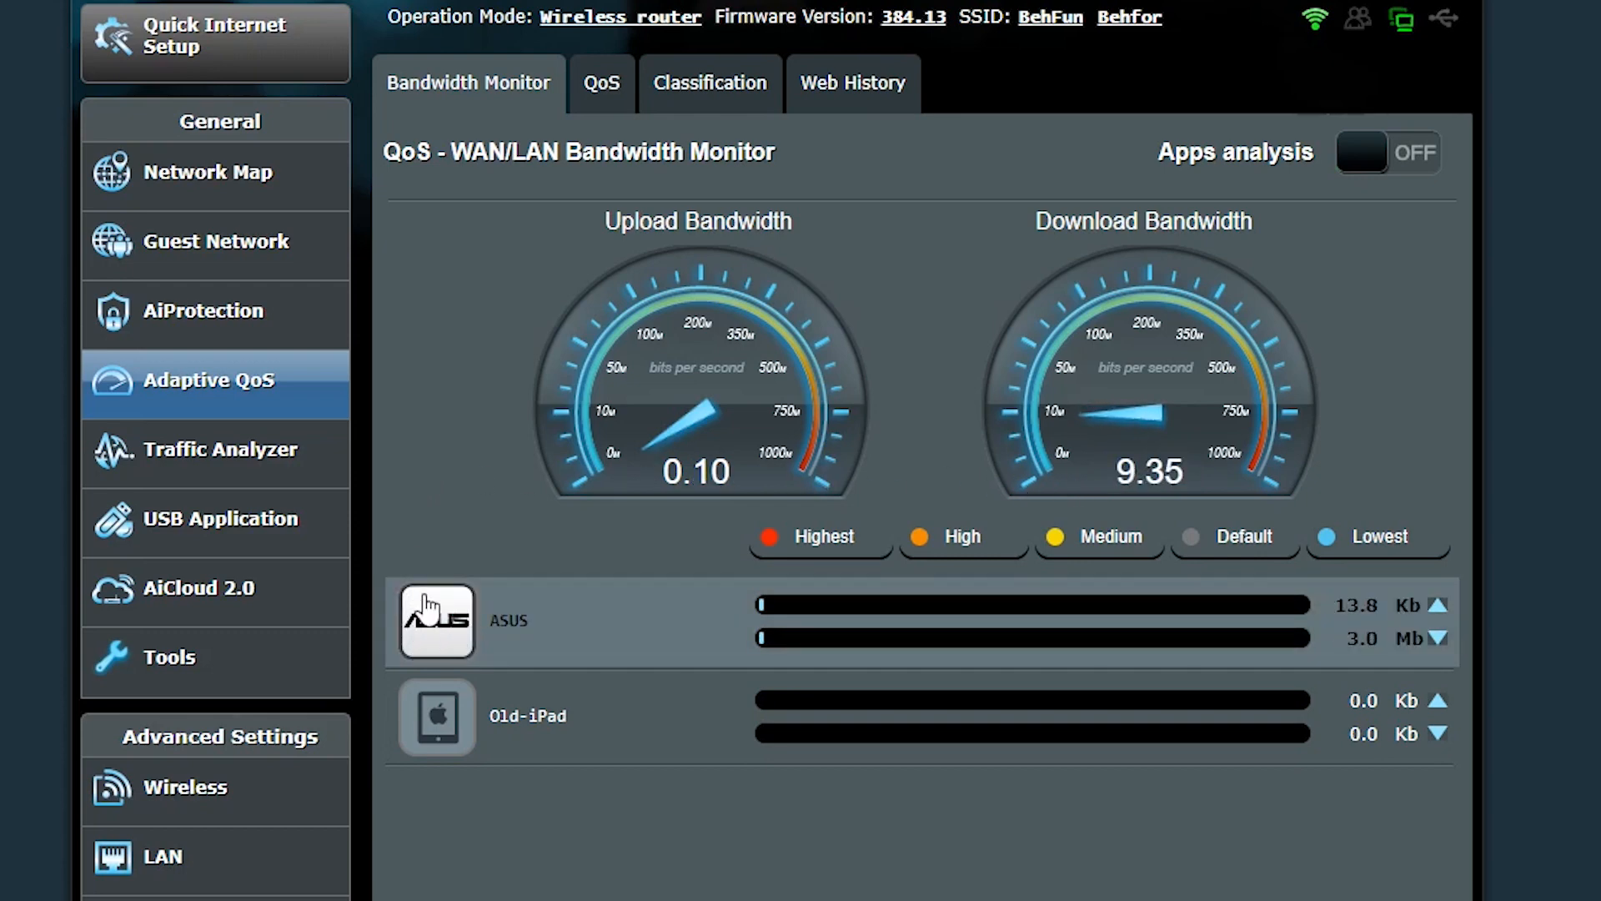
click(1389, 152)
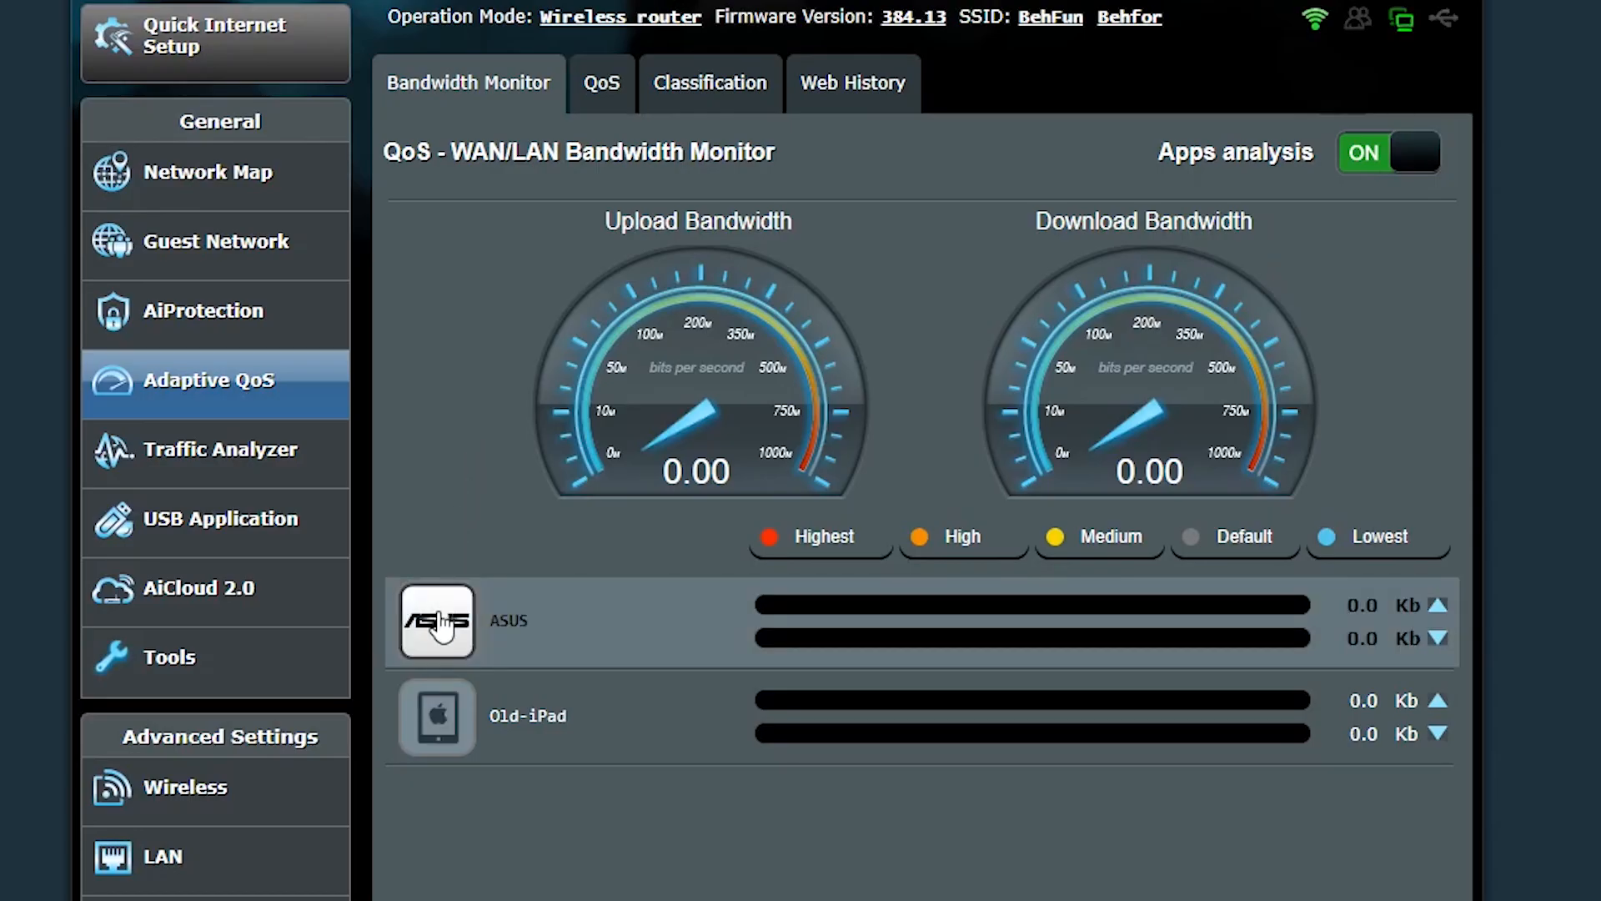
click(435, 620)
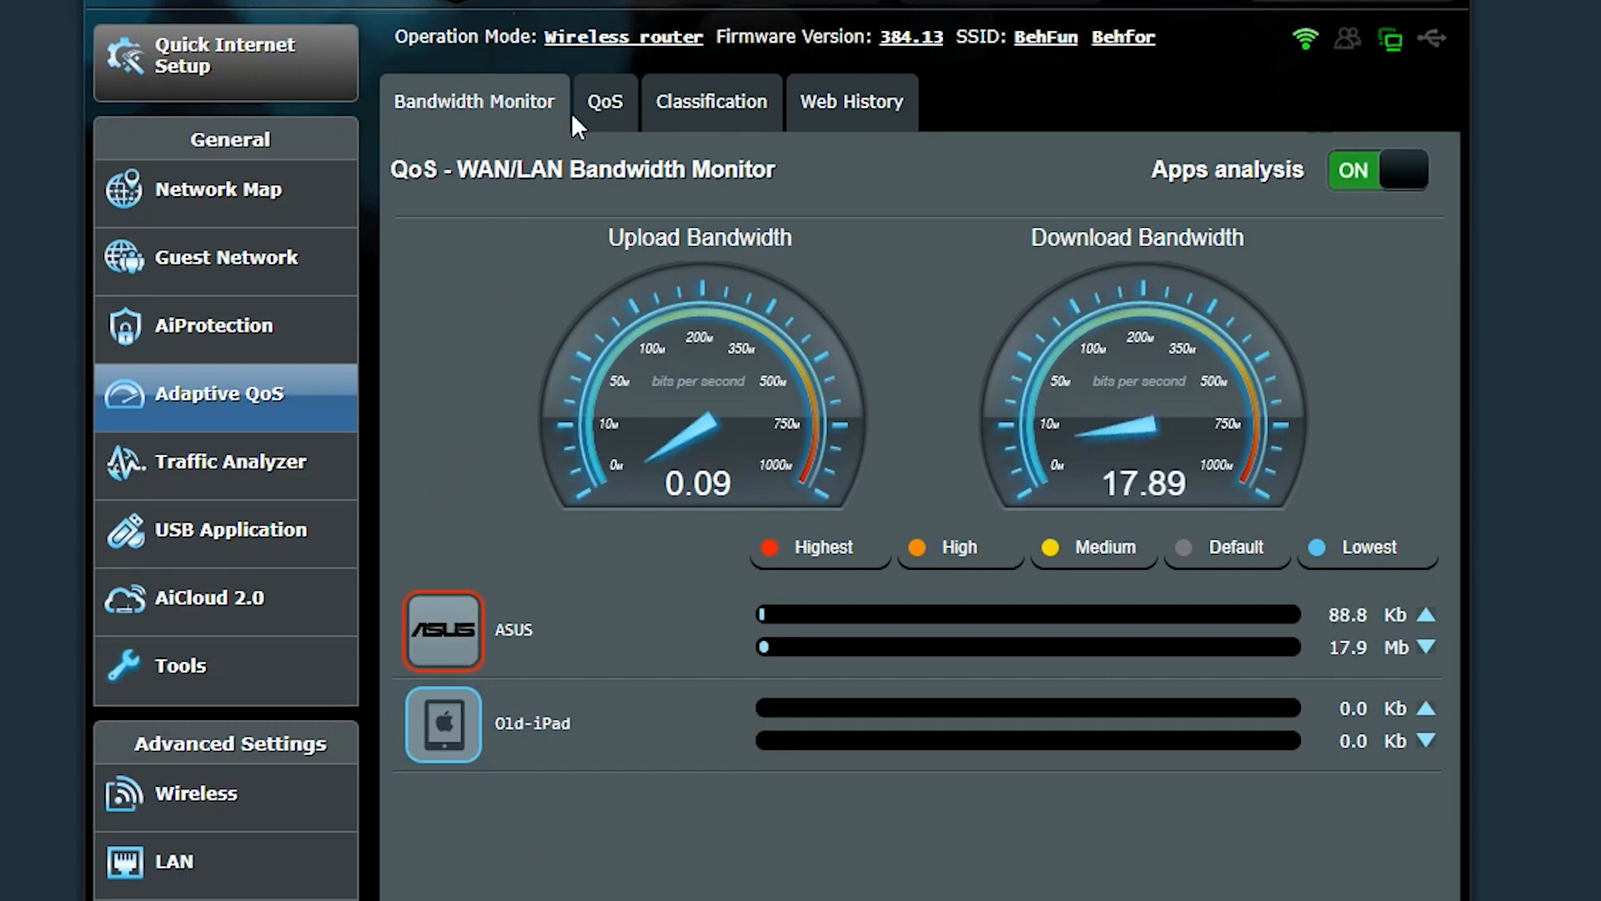
Enable Adaptive QoS with sfq queueing and manual bandwidth of 30 Mb/s upload, 150 Mb/s download
click(604, 102)
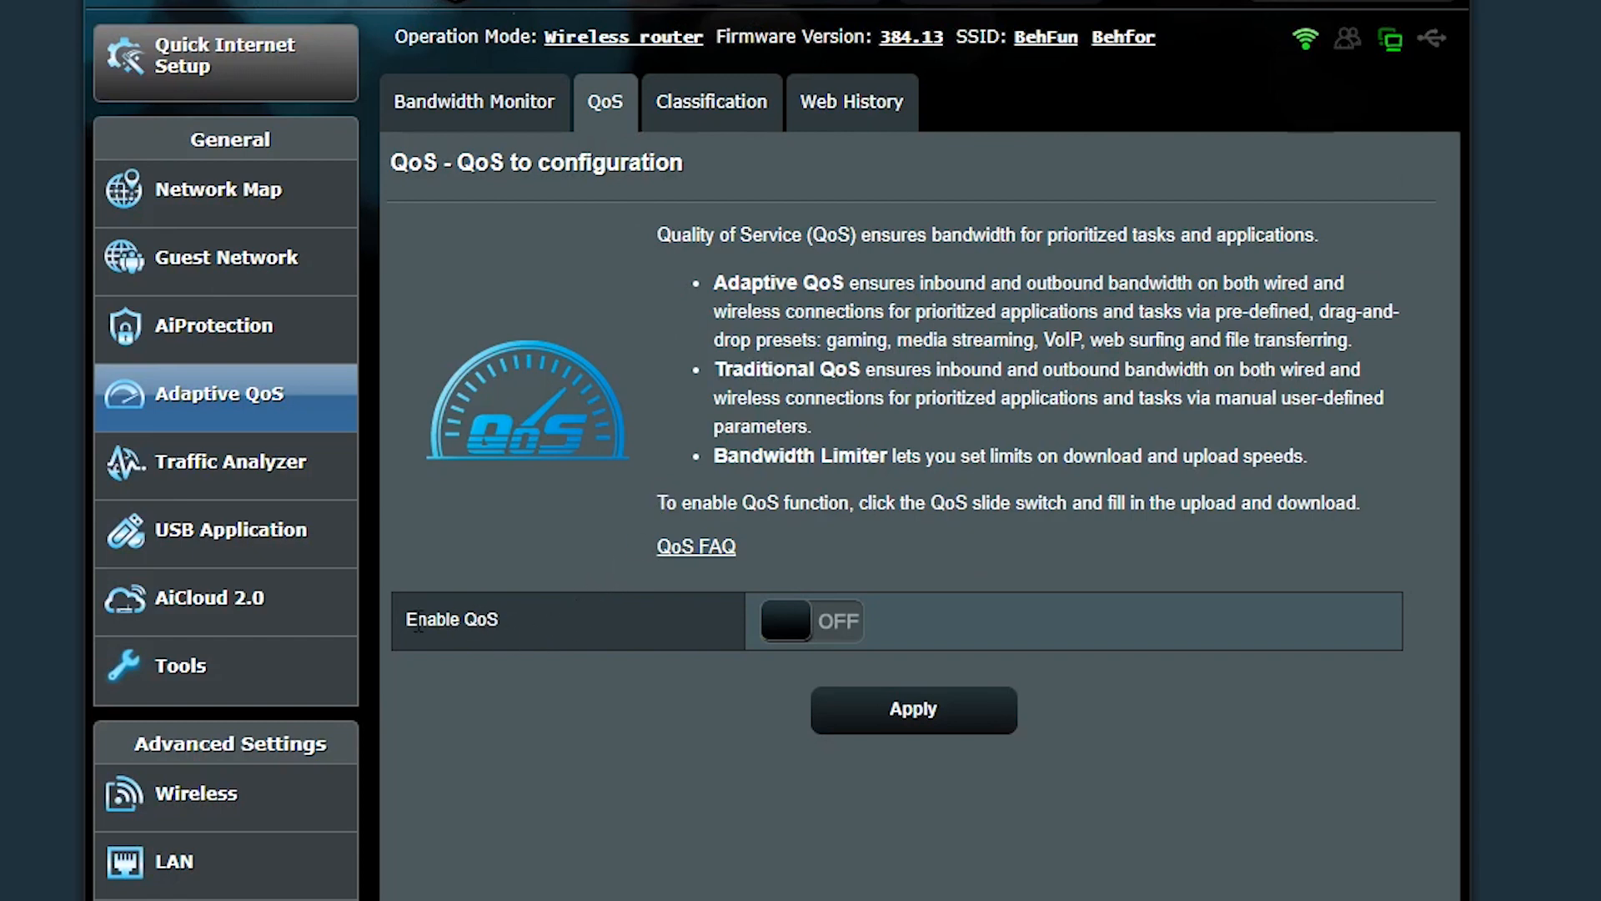
click(809, 620)
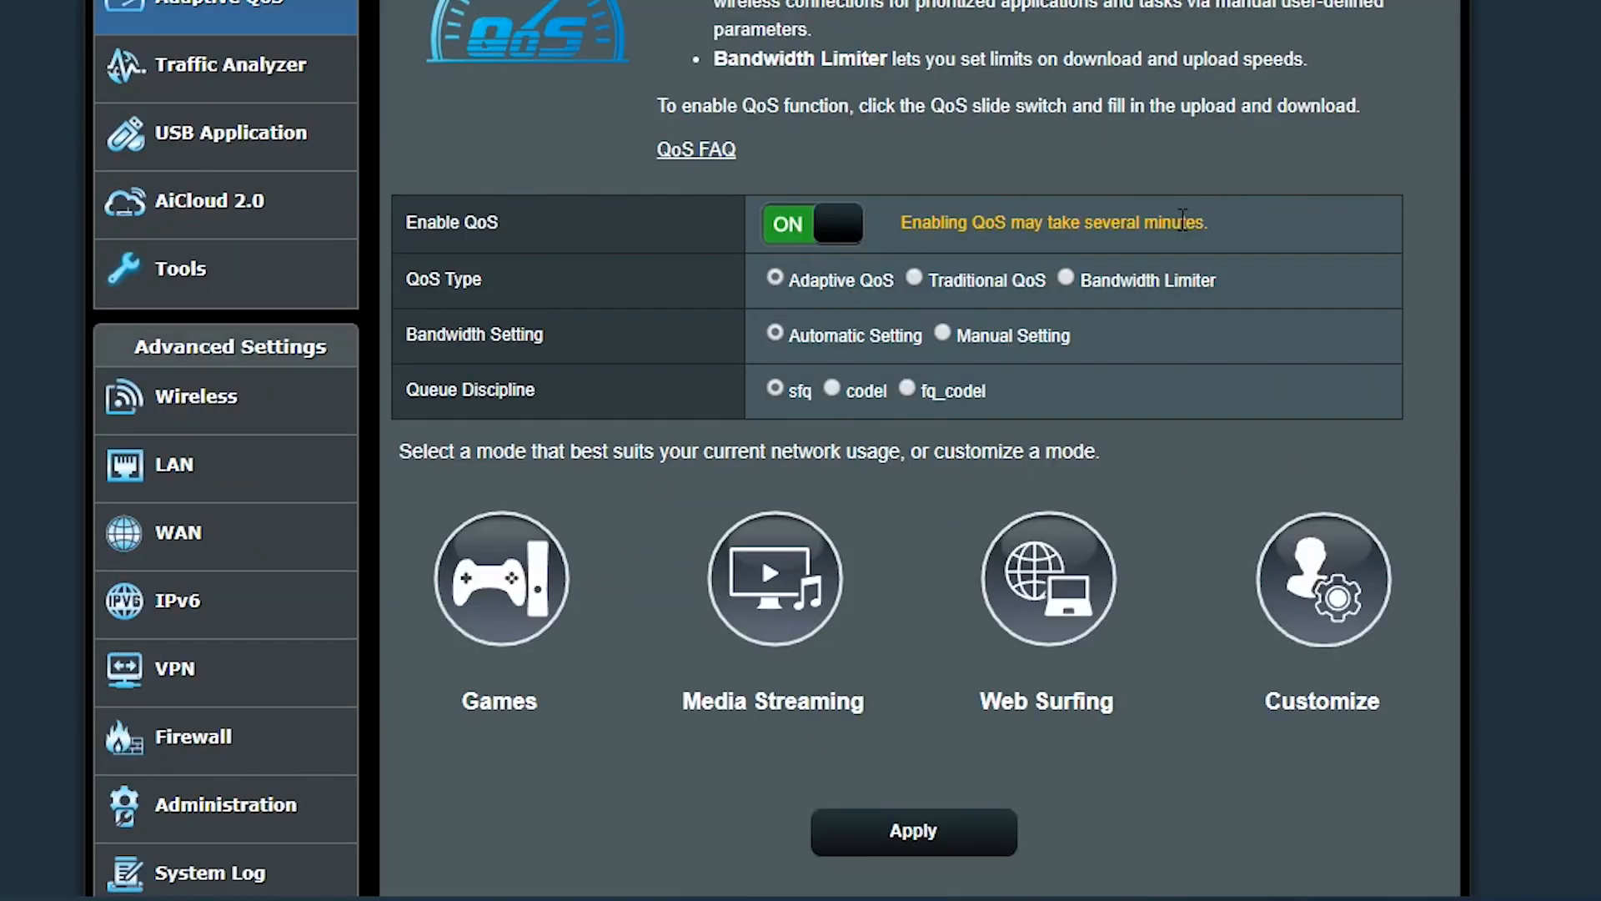
mouse_move(408, 293)
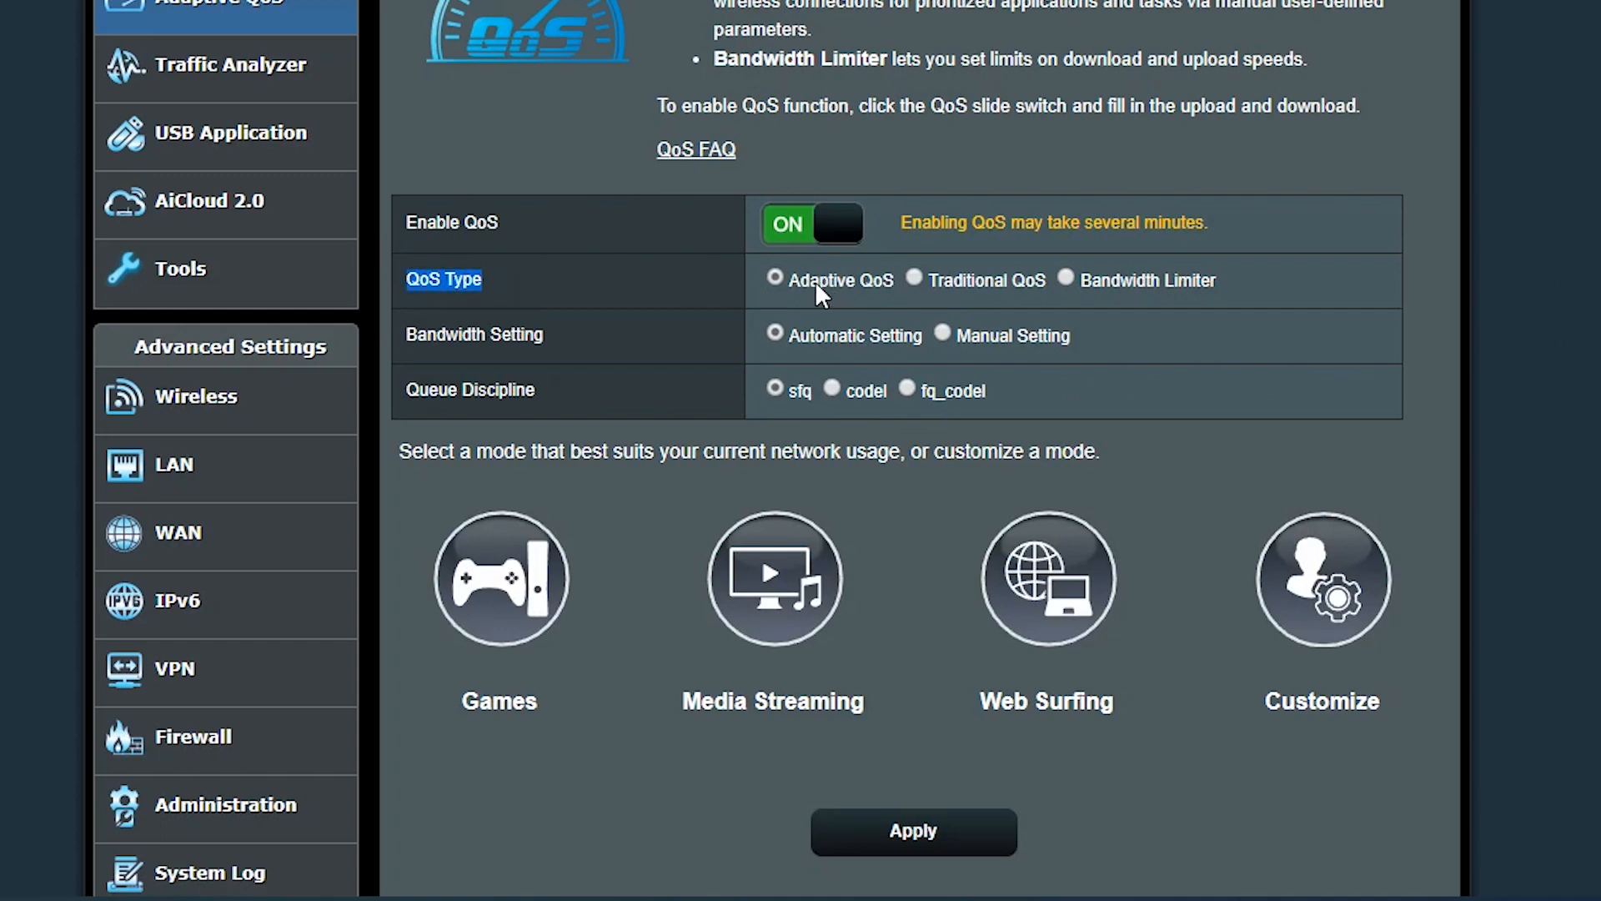
mouse_move(867, 299)
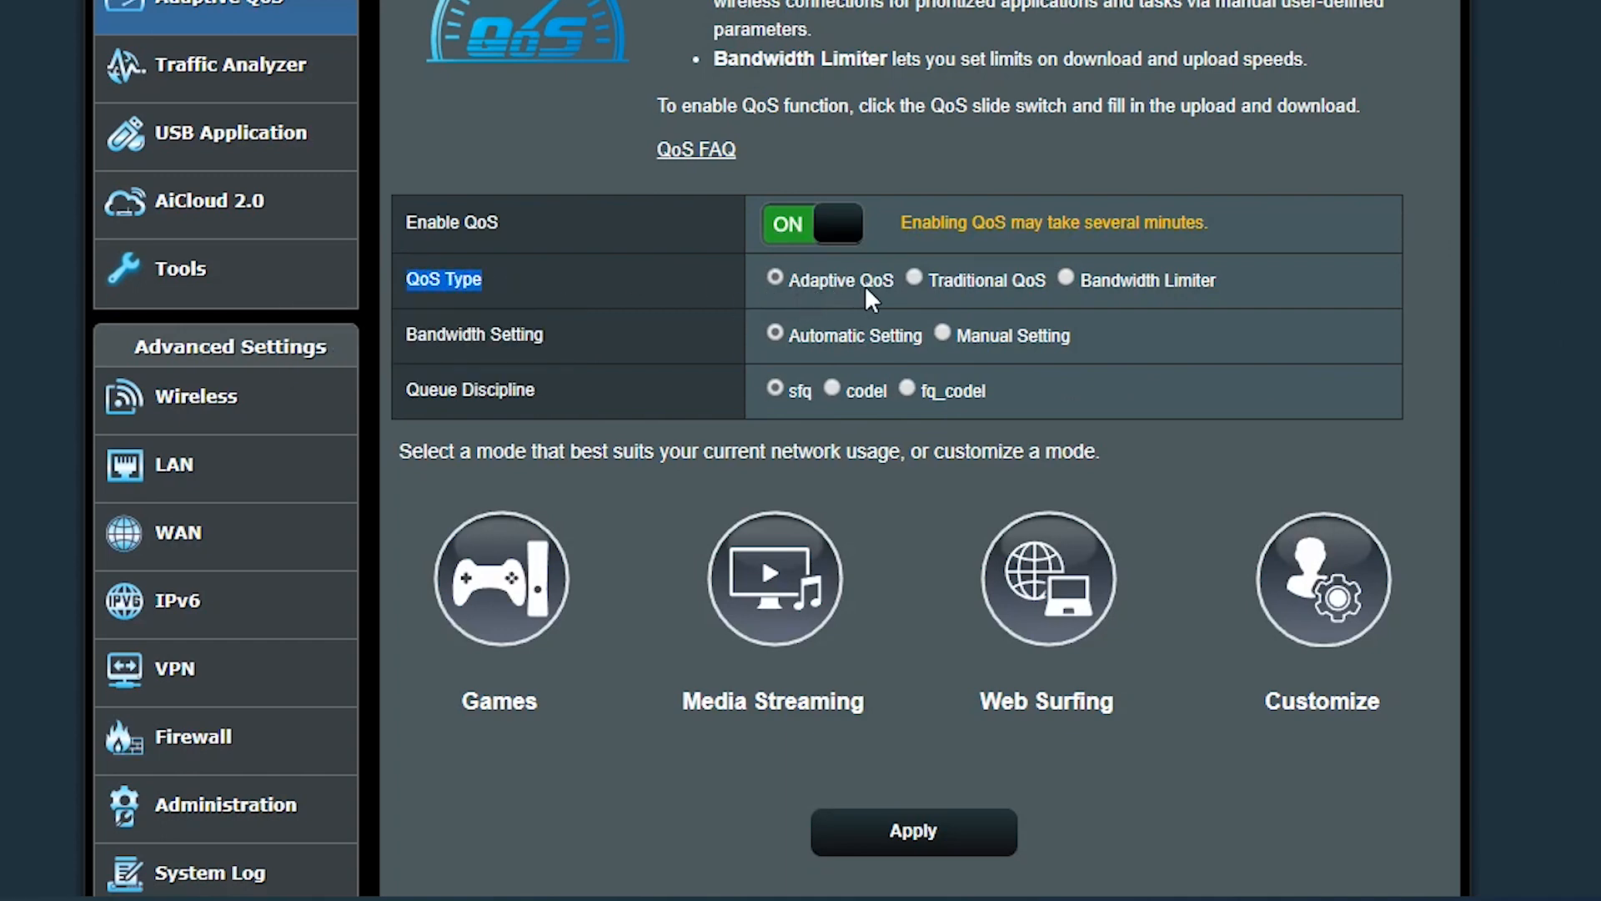
mouse_move(612, 351)
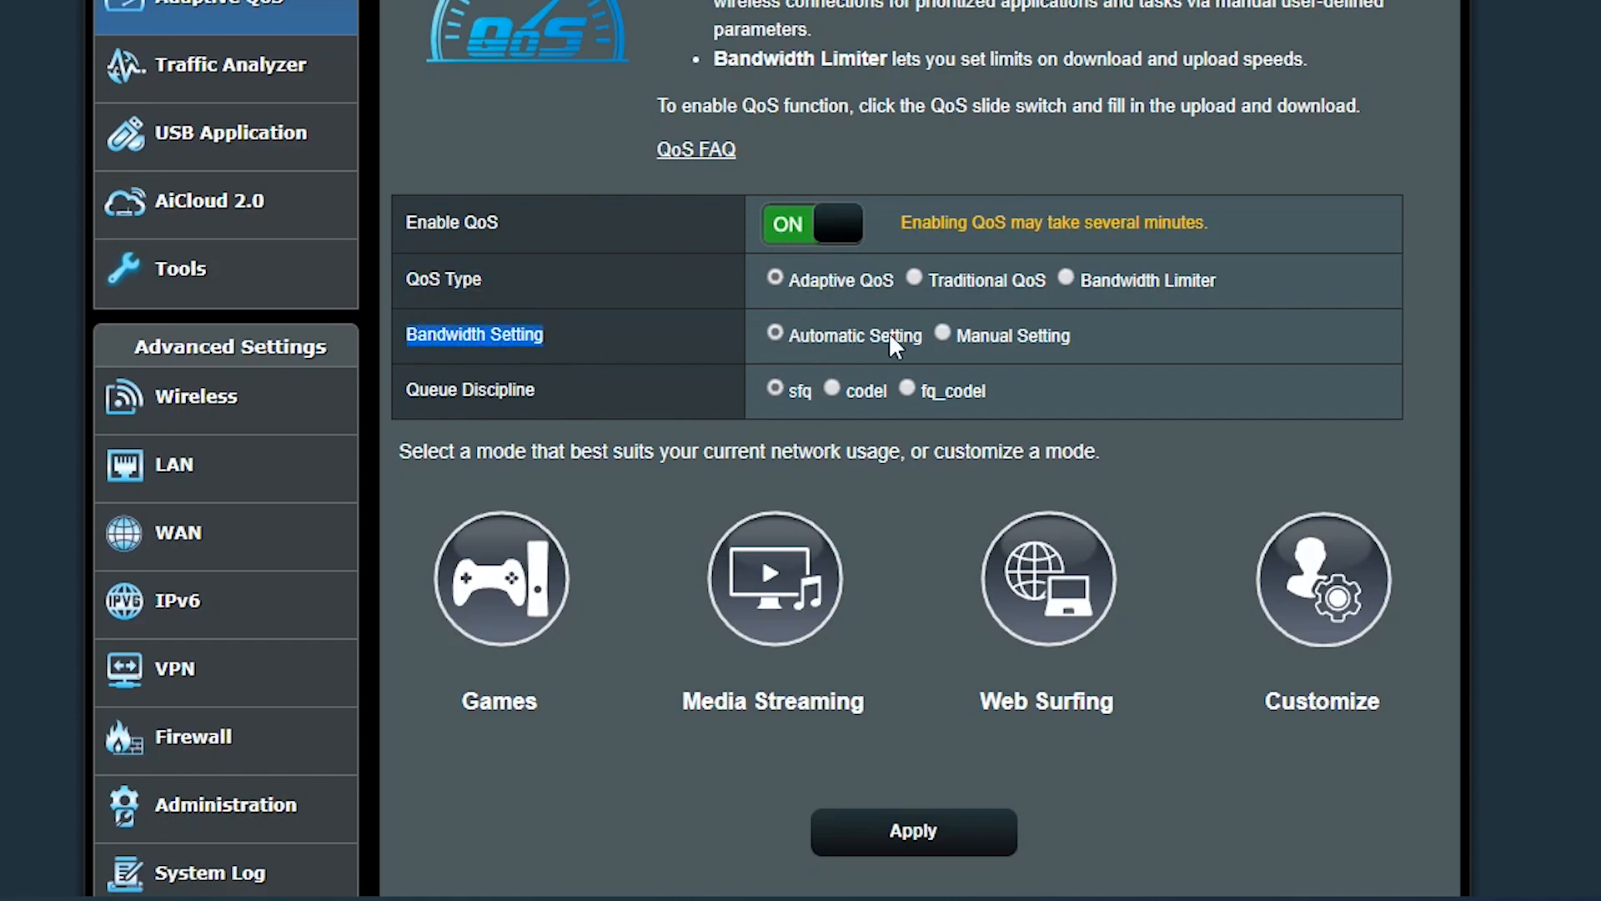
click(940, 334)
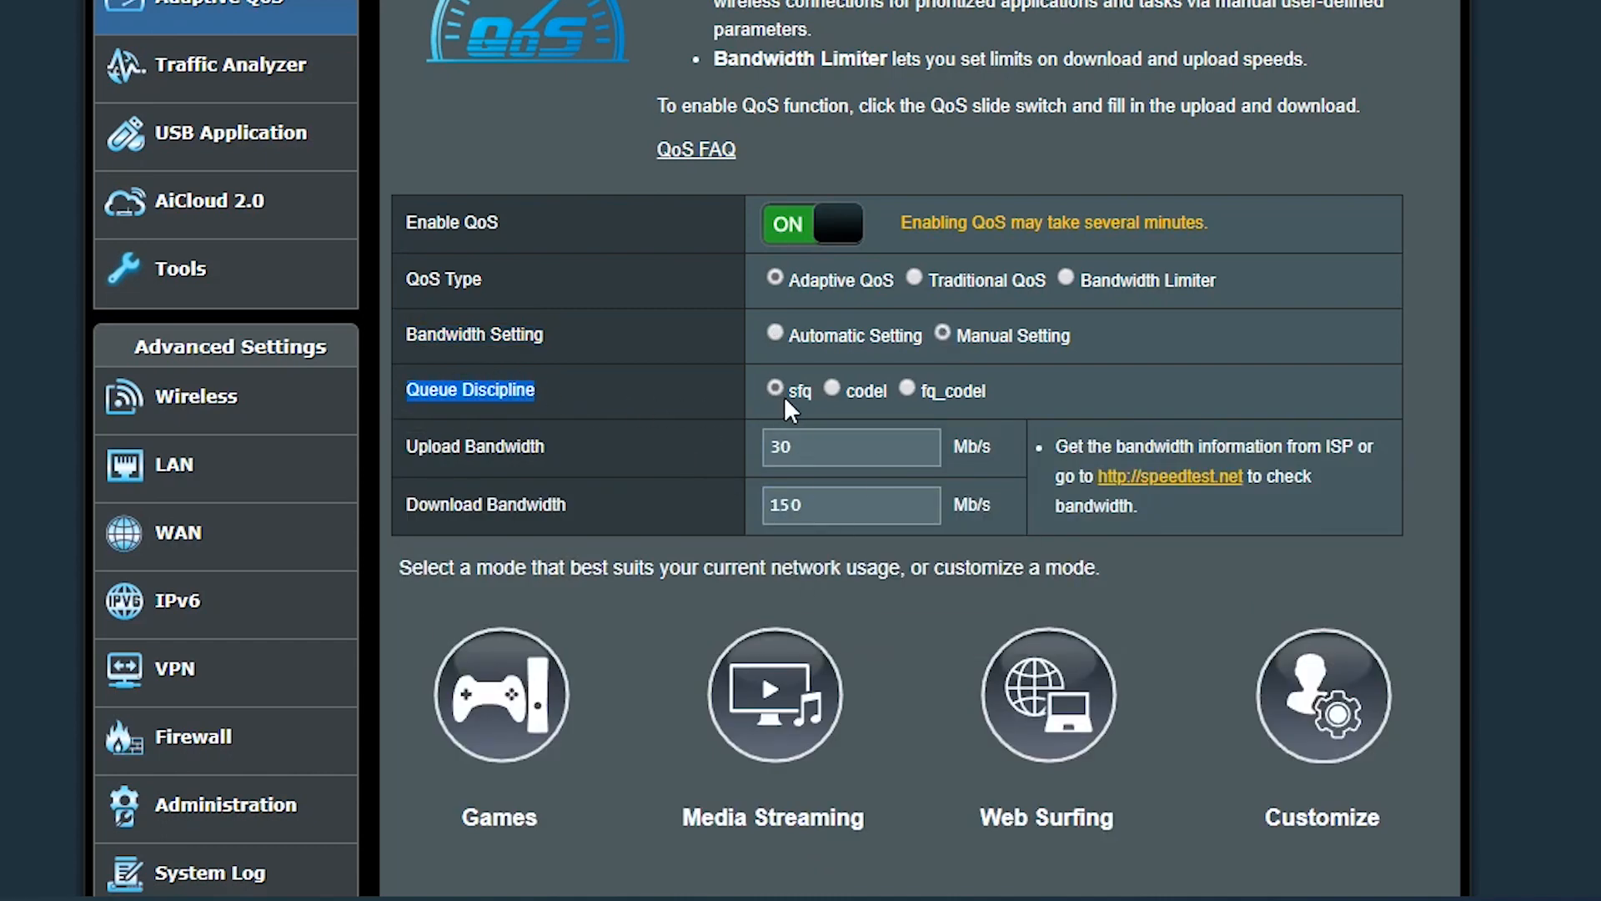
mouse_move(929, 398)
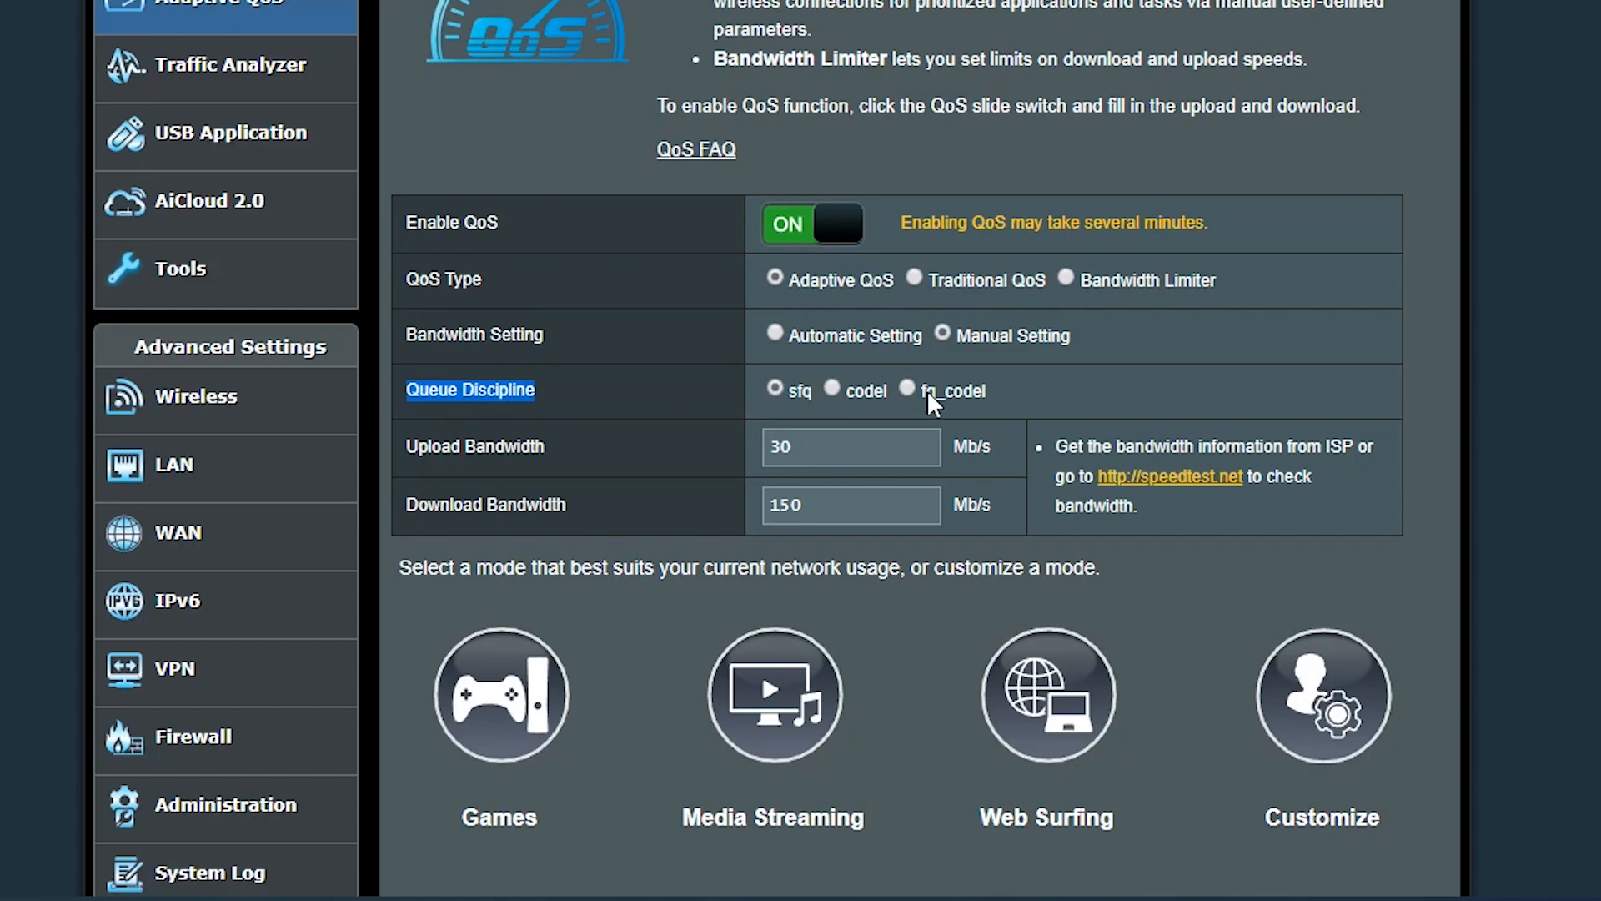
mouse_move(799, 394)
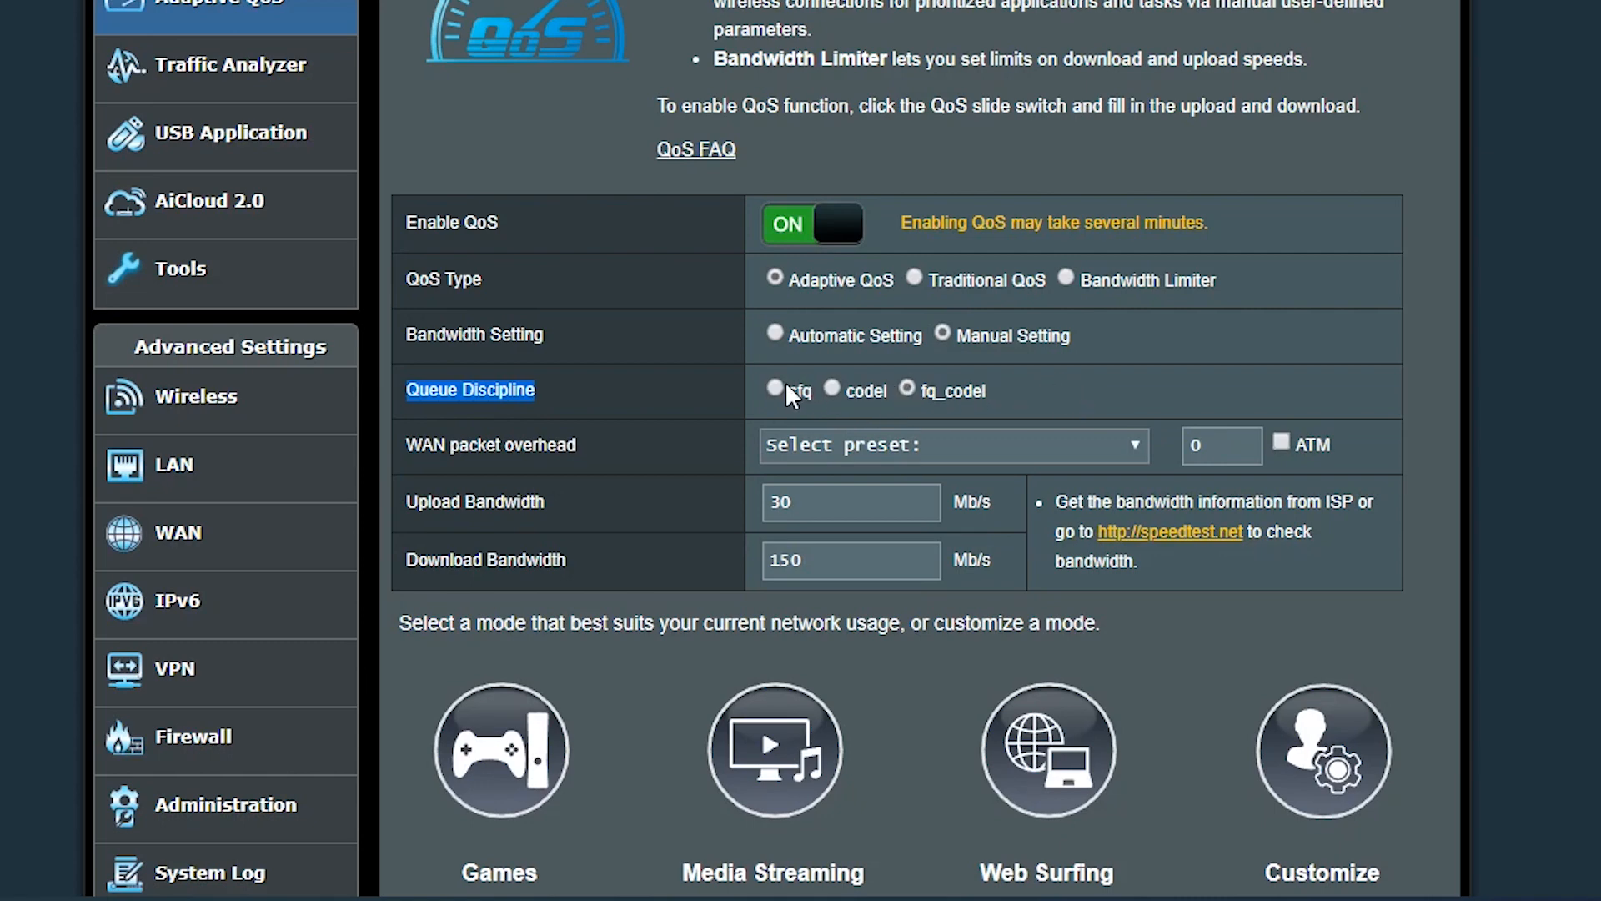
click(774, 388)
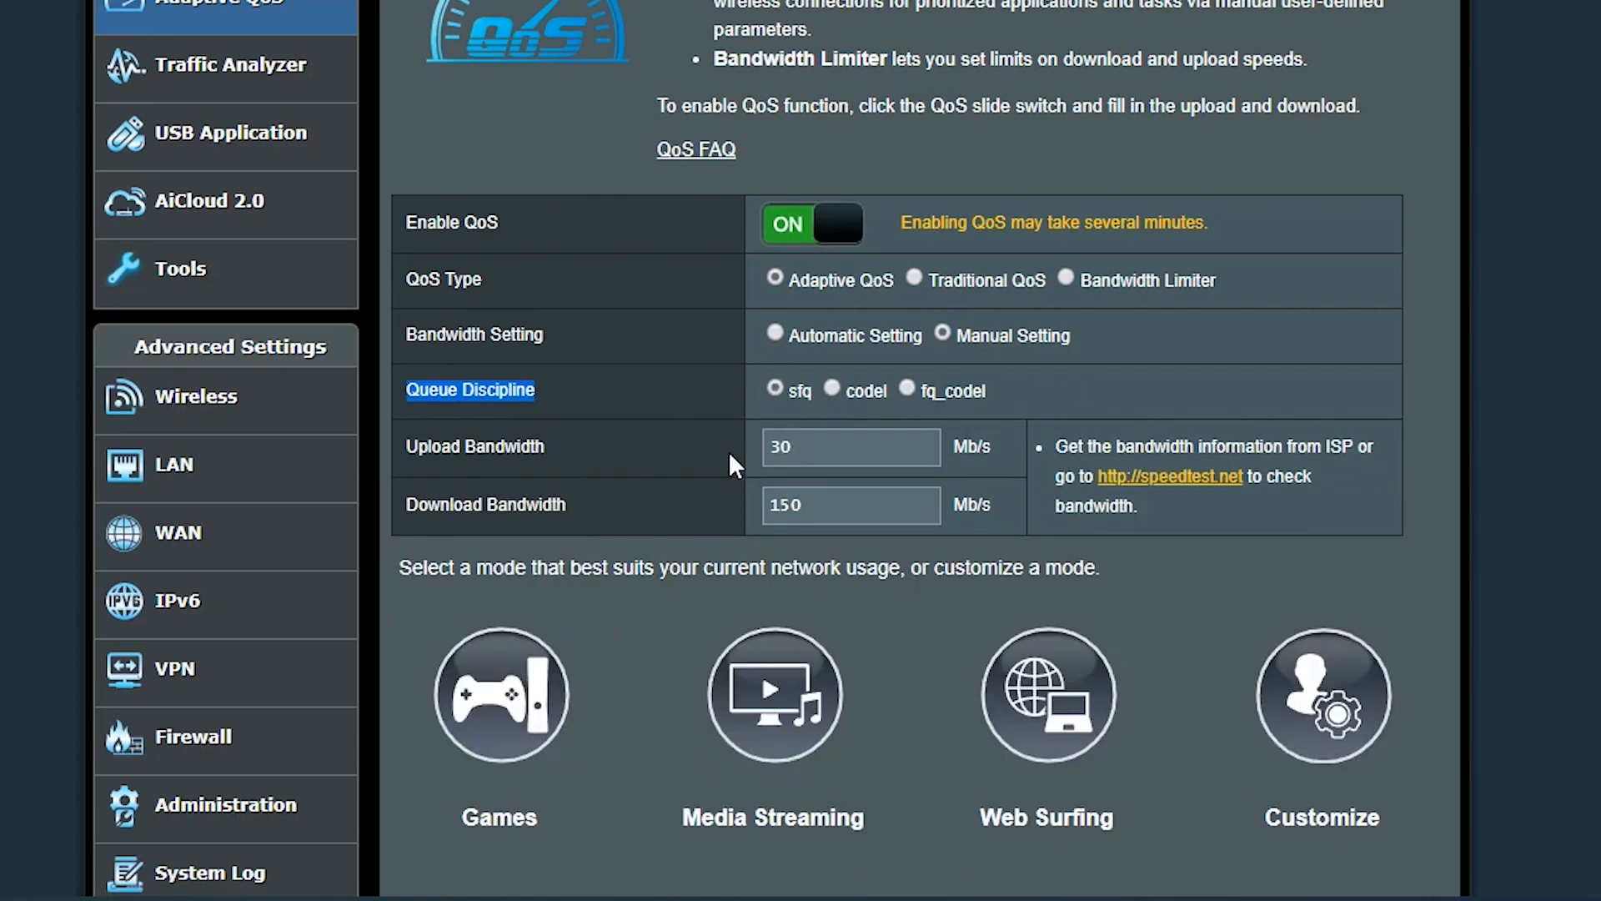
scroll(down, 3)
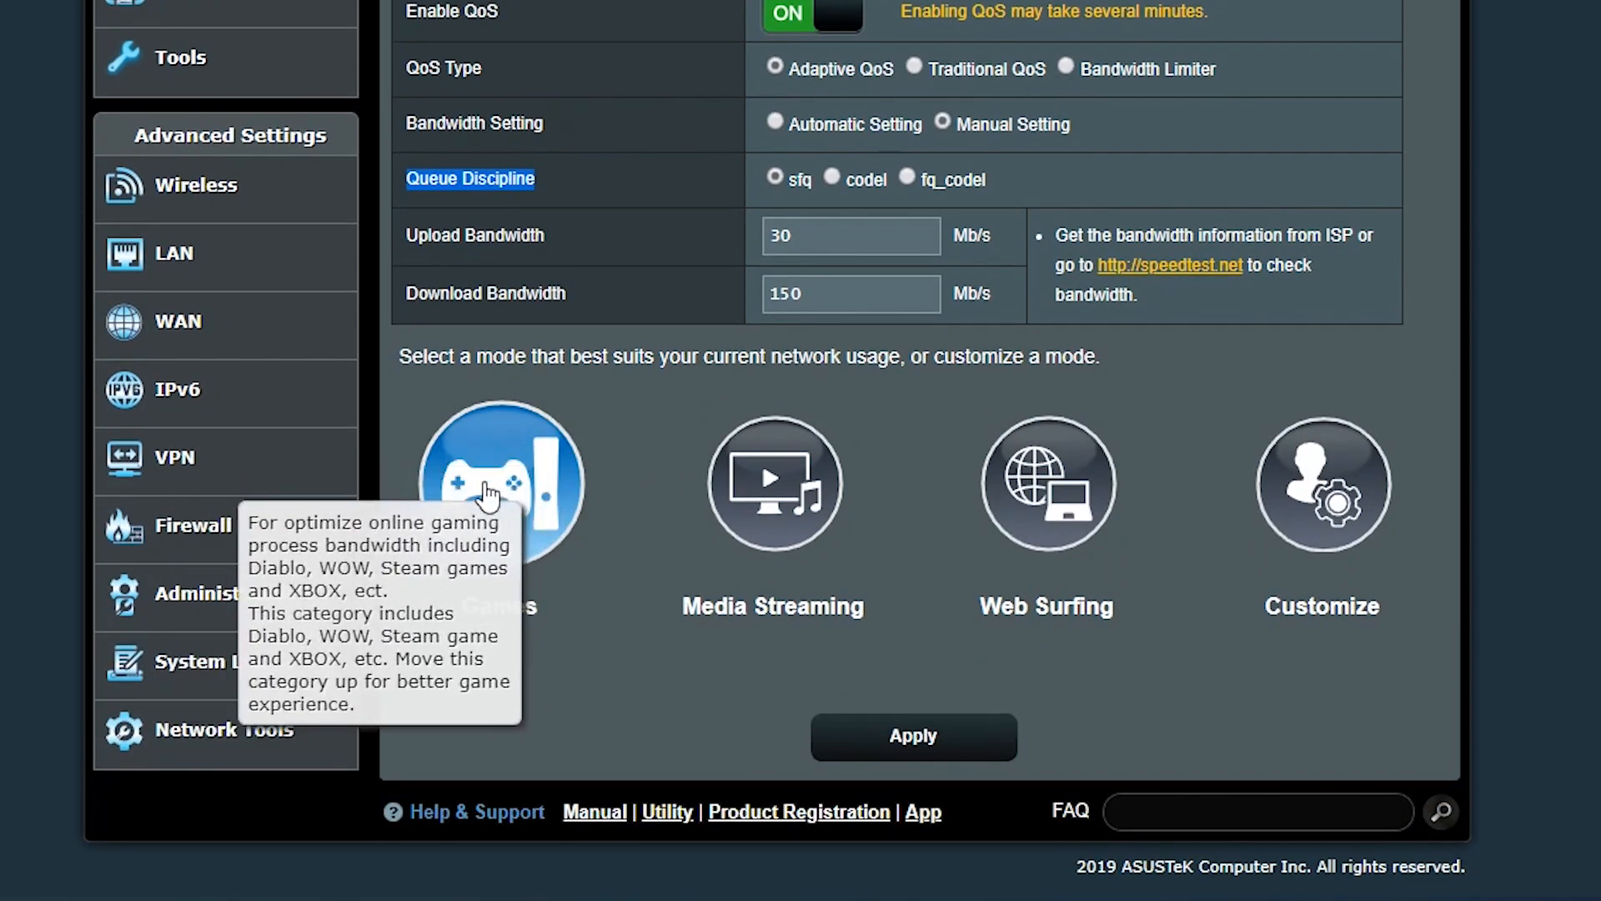
mouse_move(496, 471)
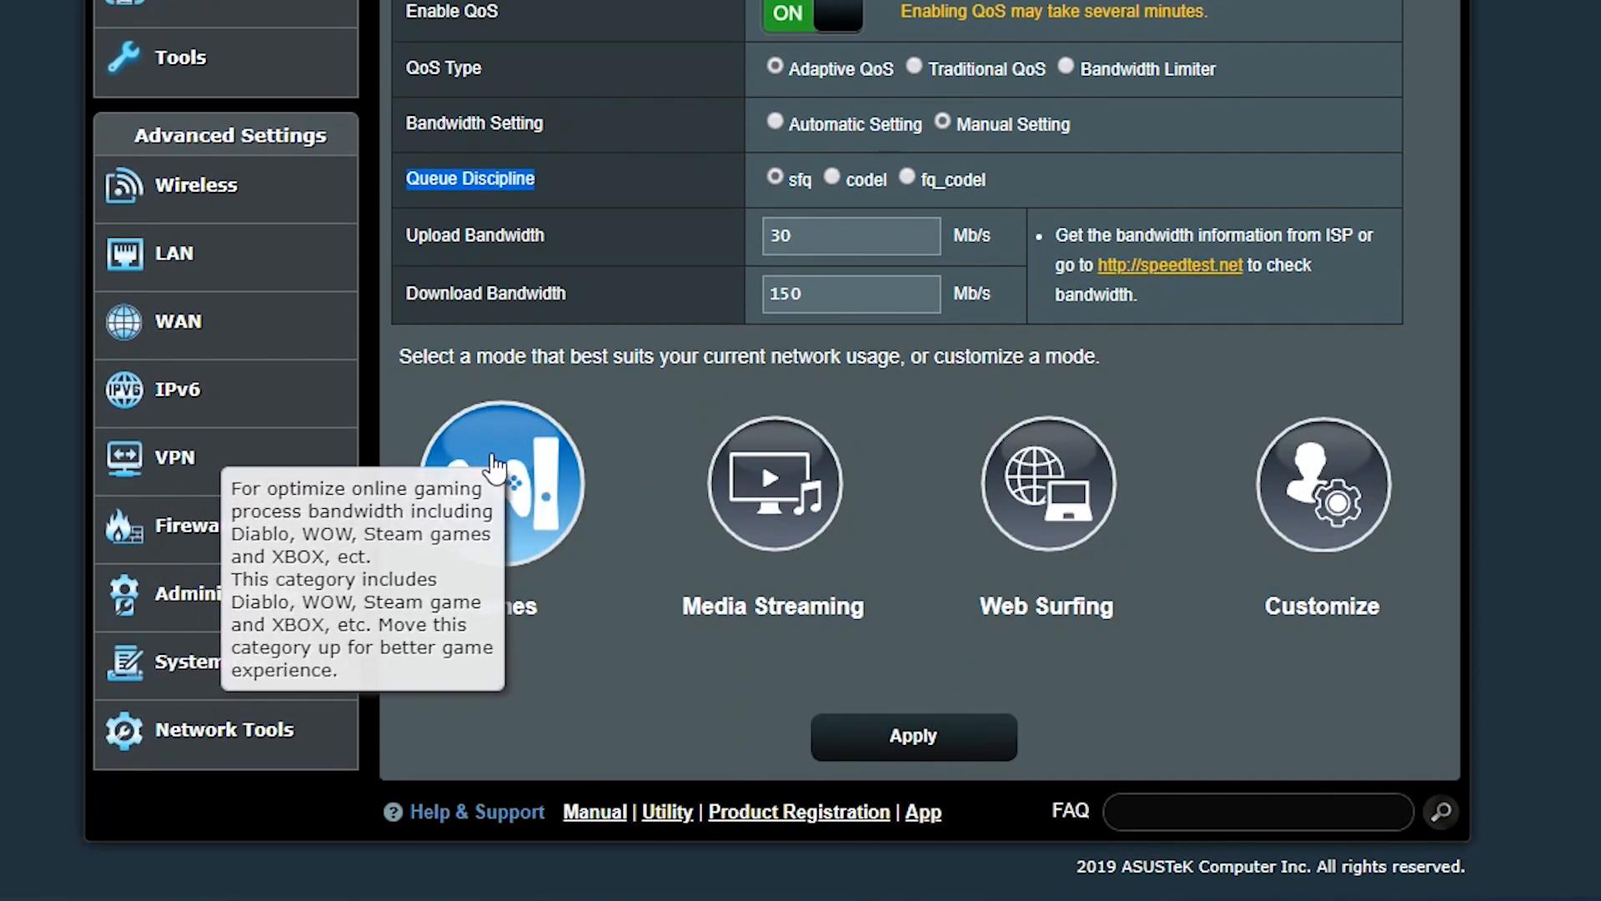
mouse_move(776, 480)
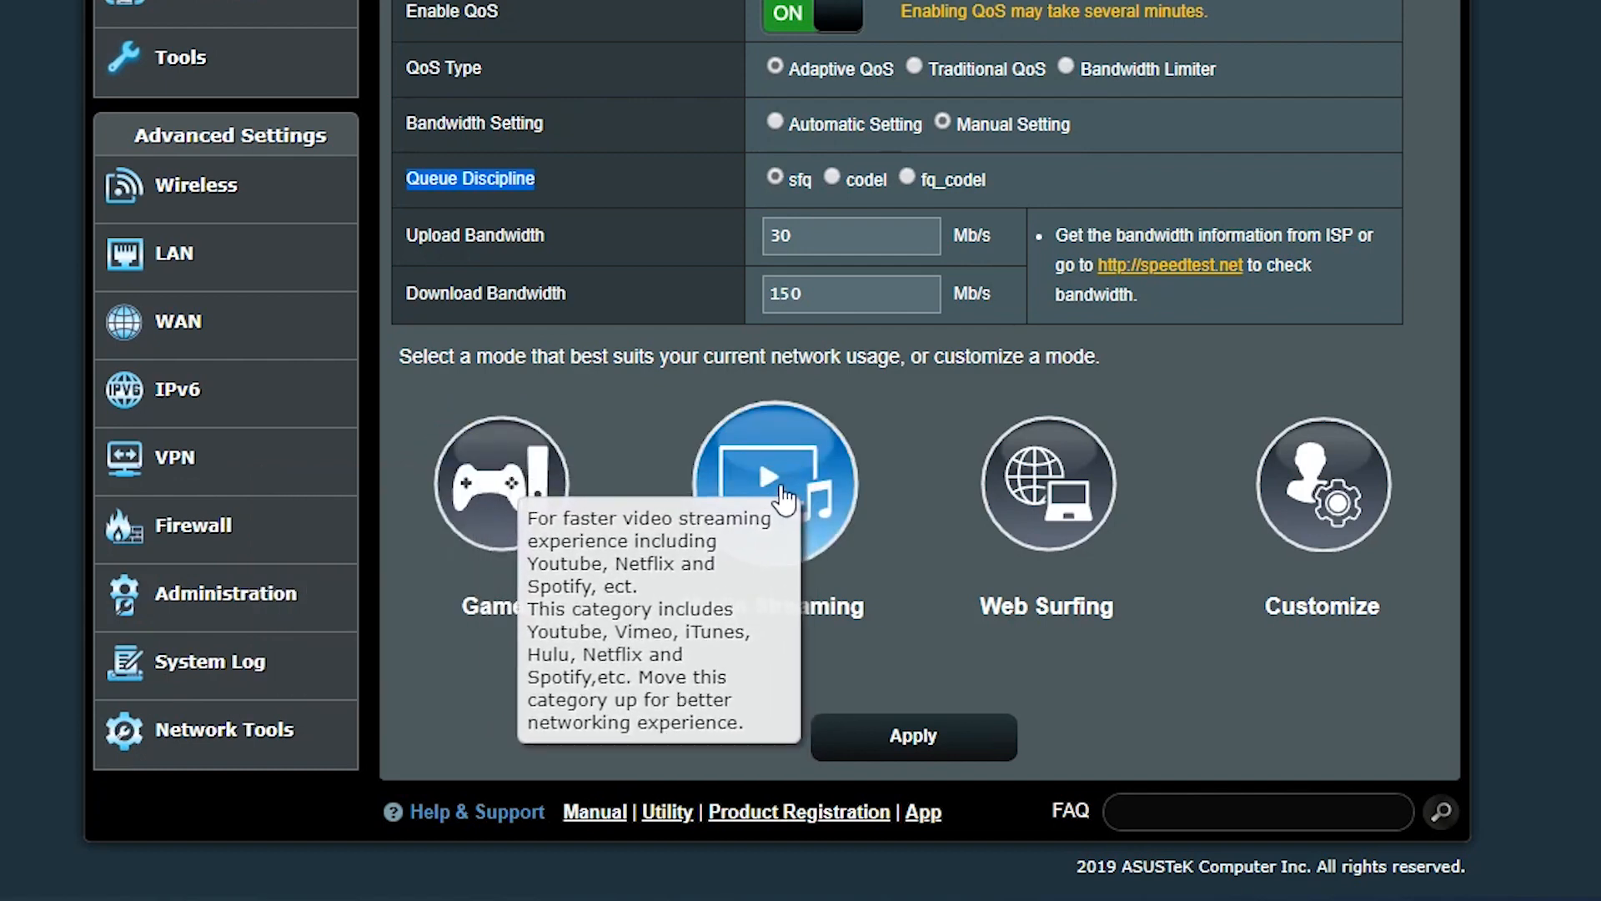
mouse_move(826, 488)
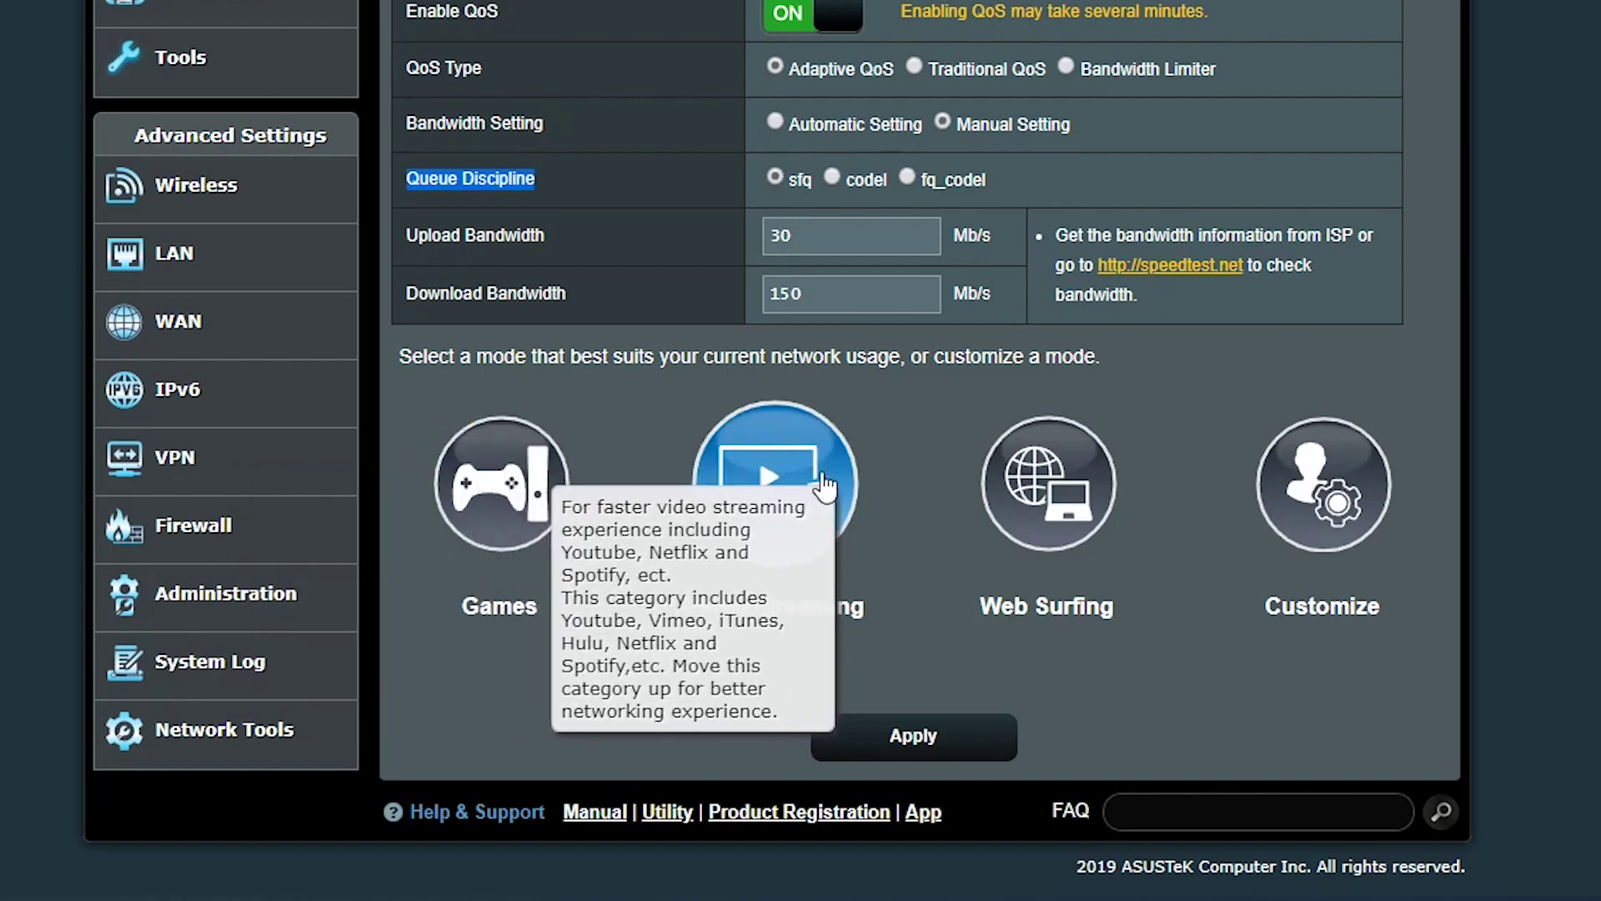
mouse_move(1047, 482)
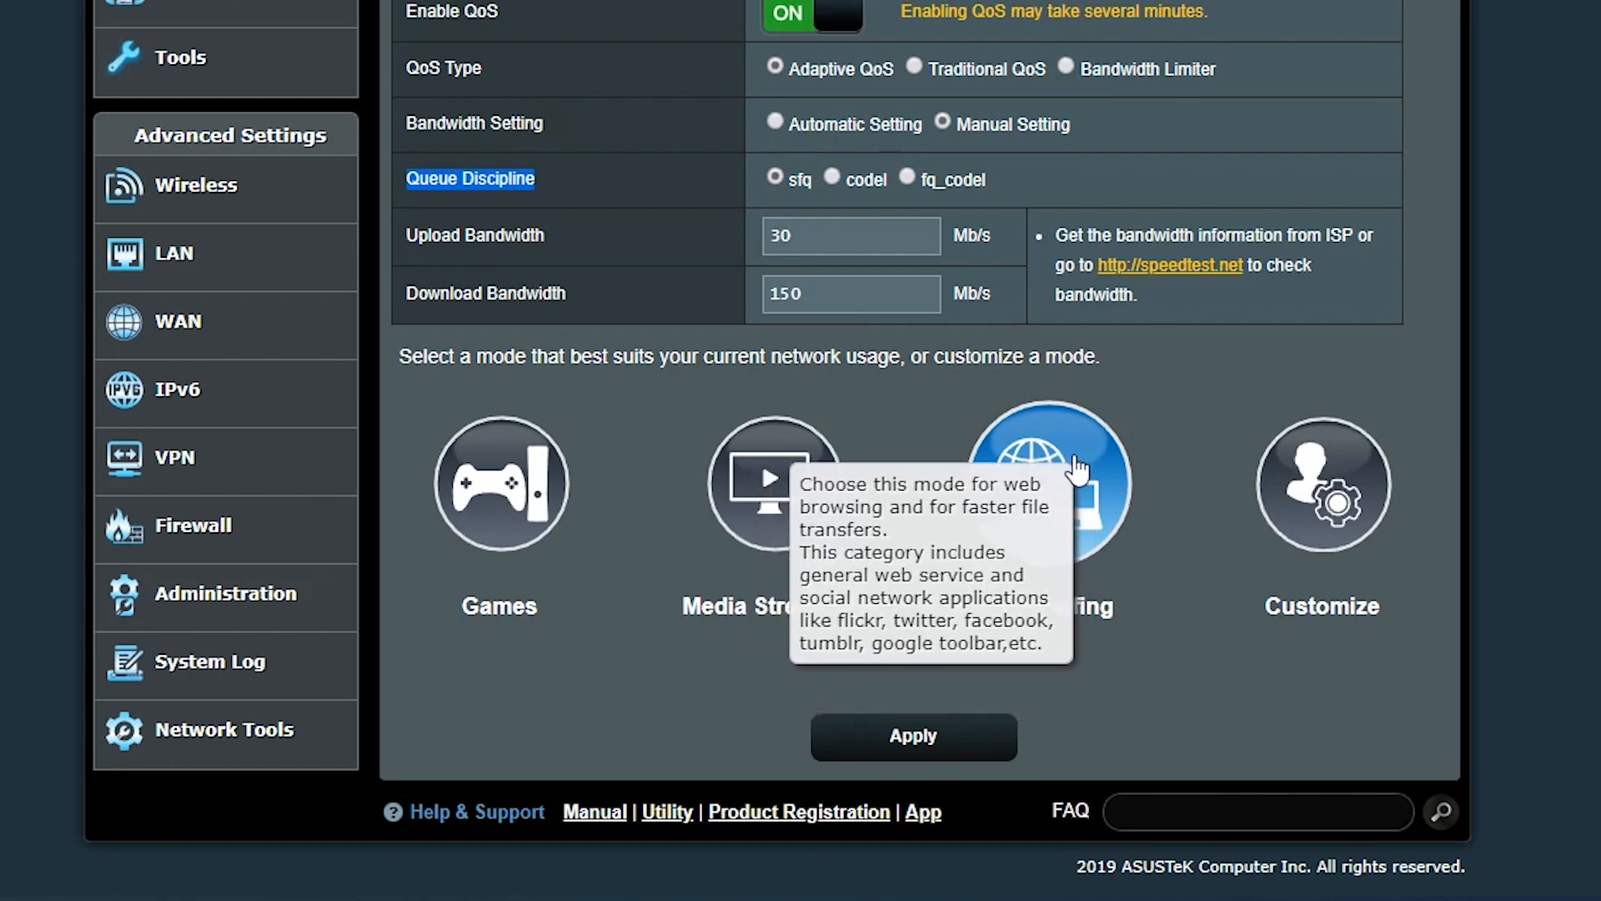
mouse_move(773, 484)
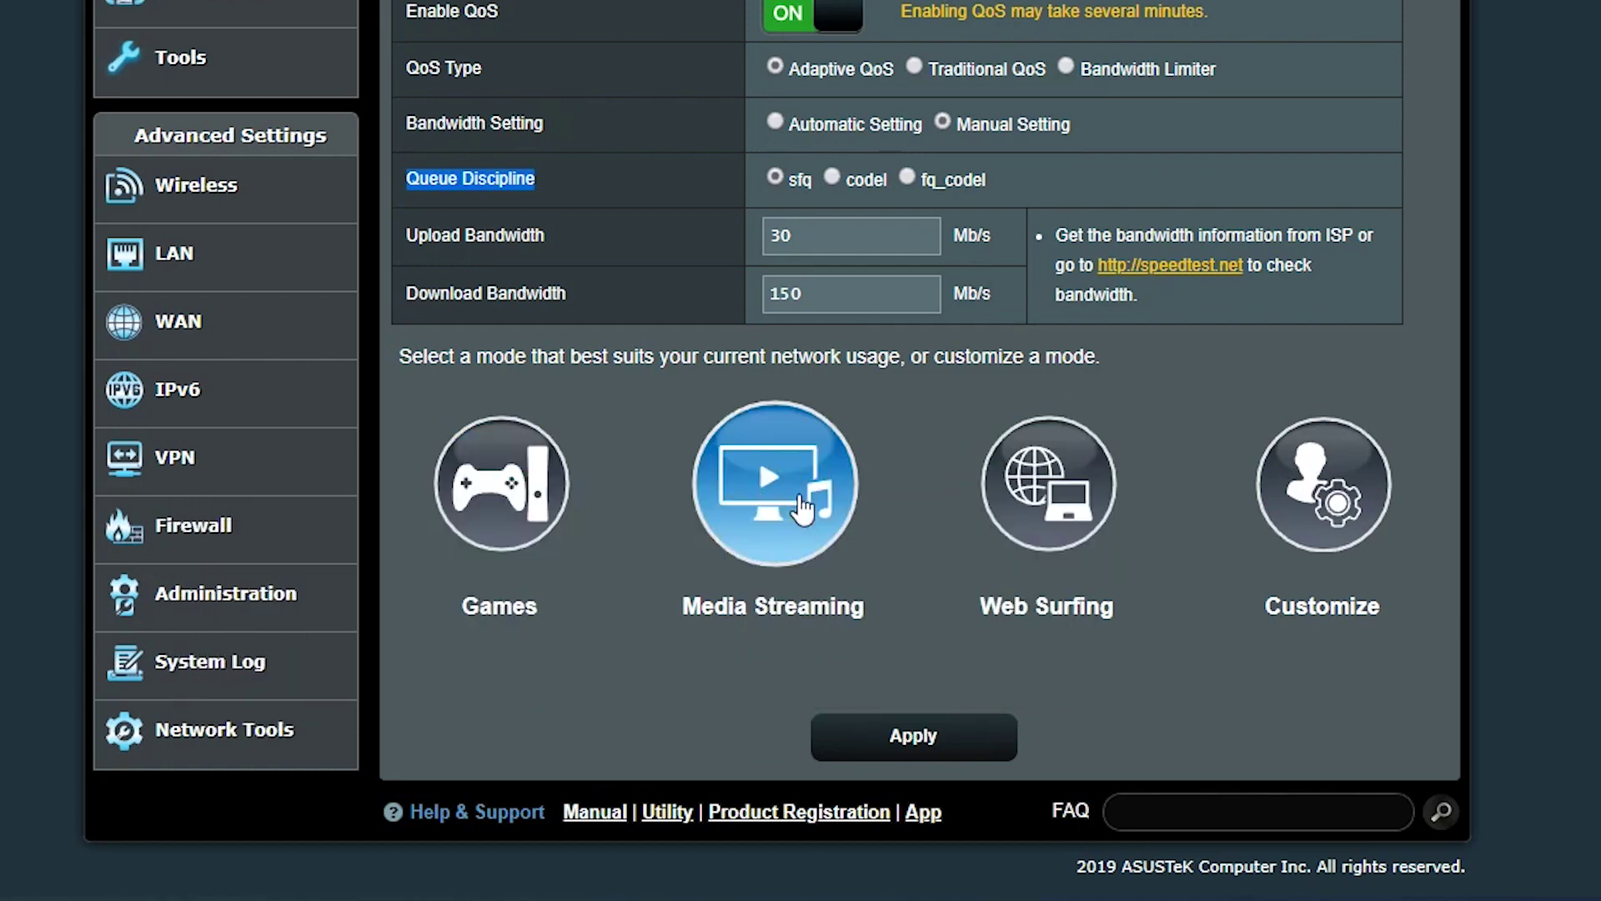
mouse_move(1045, 484)
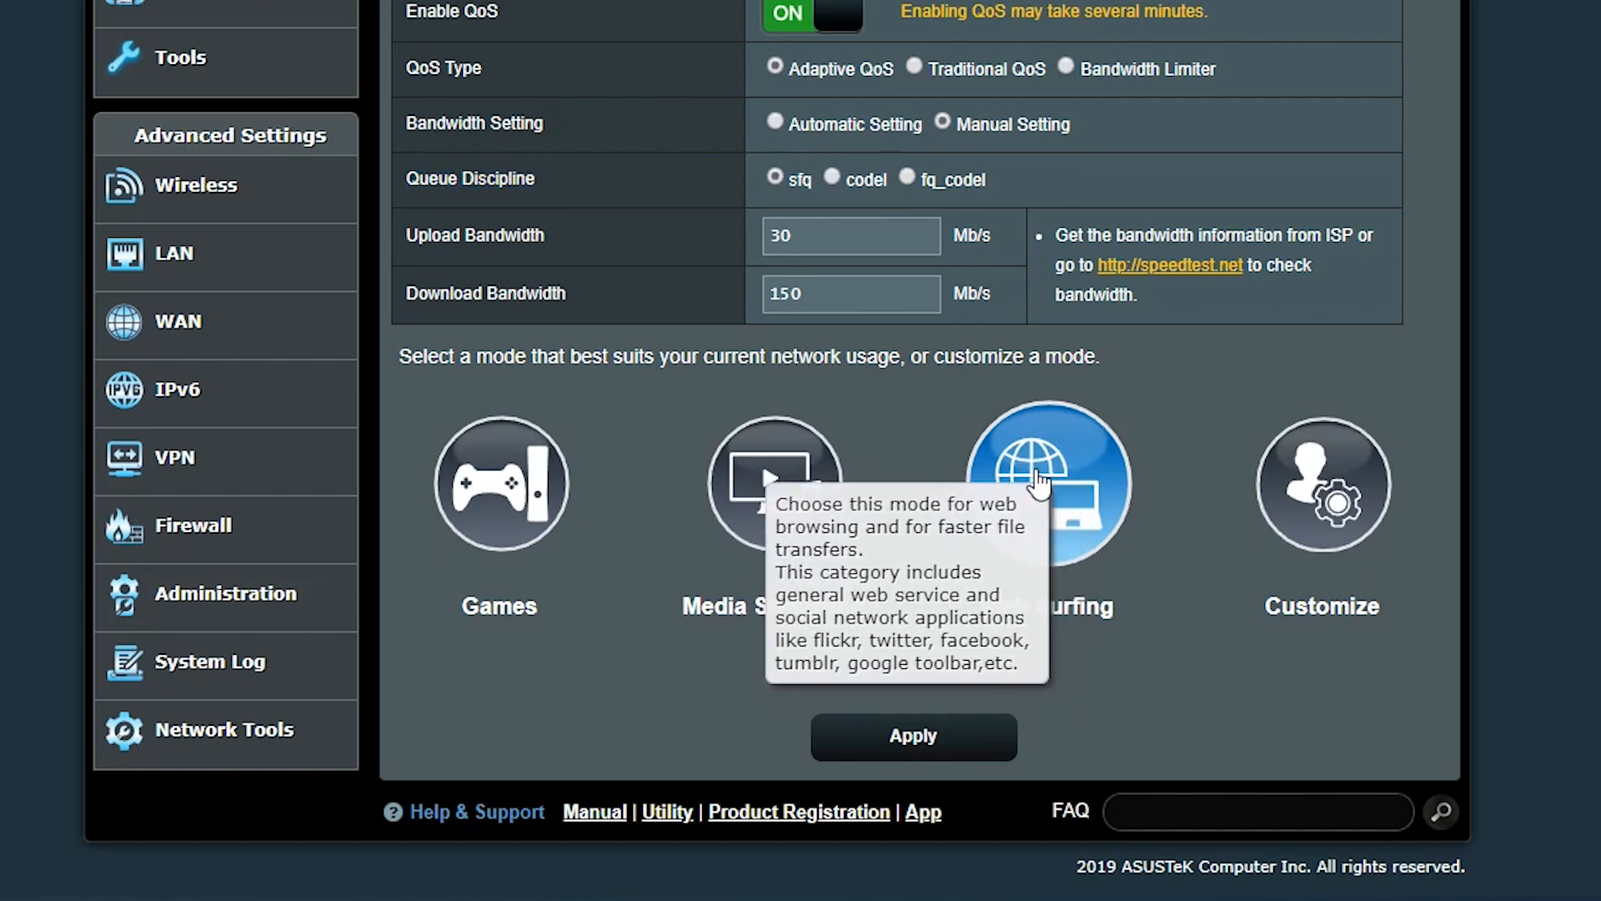
mouse_move(1216, 579)
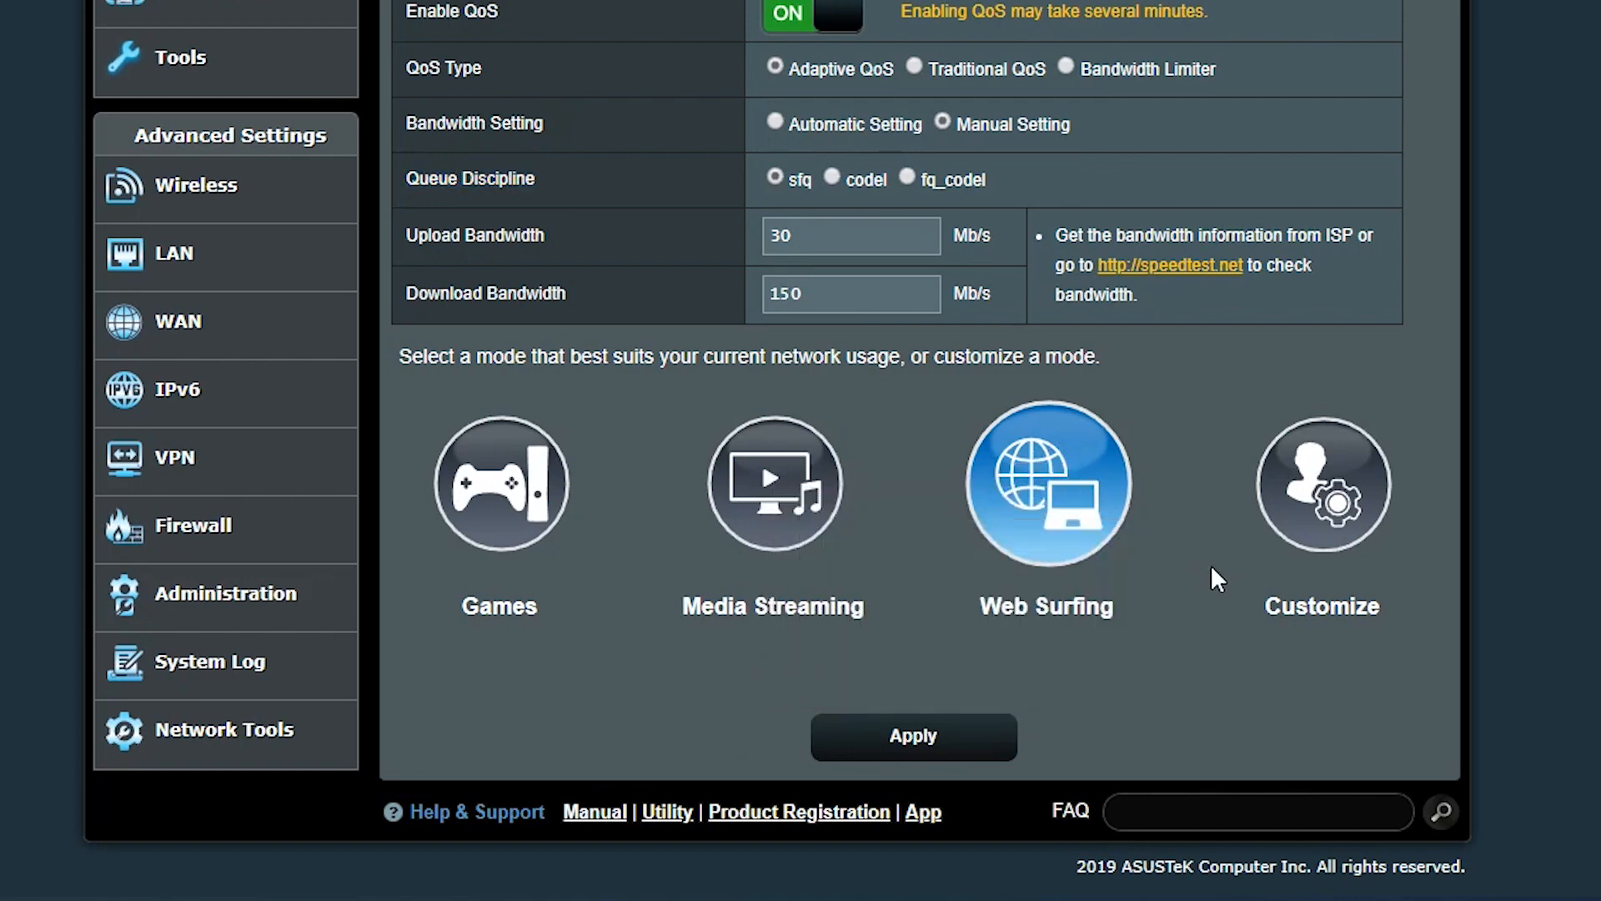
mouse_move(1196, 599)
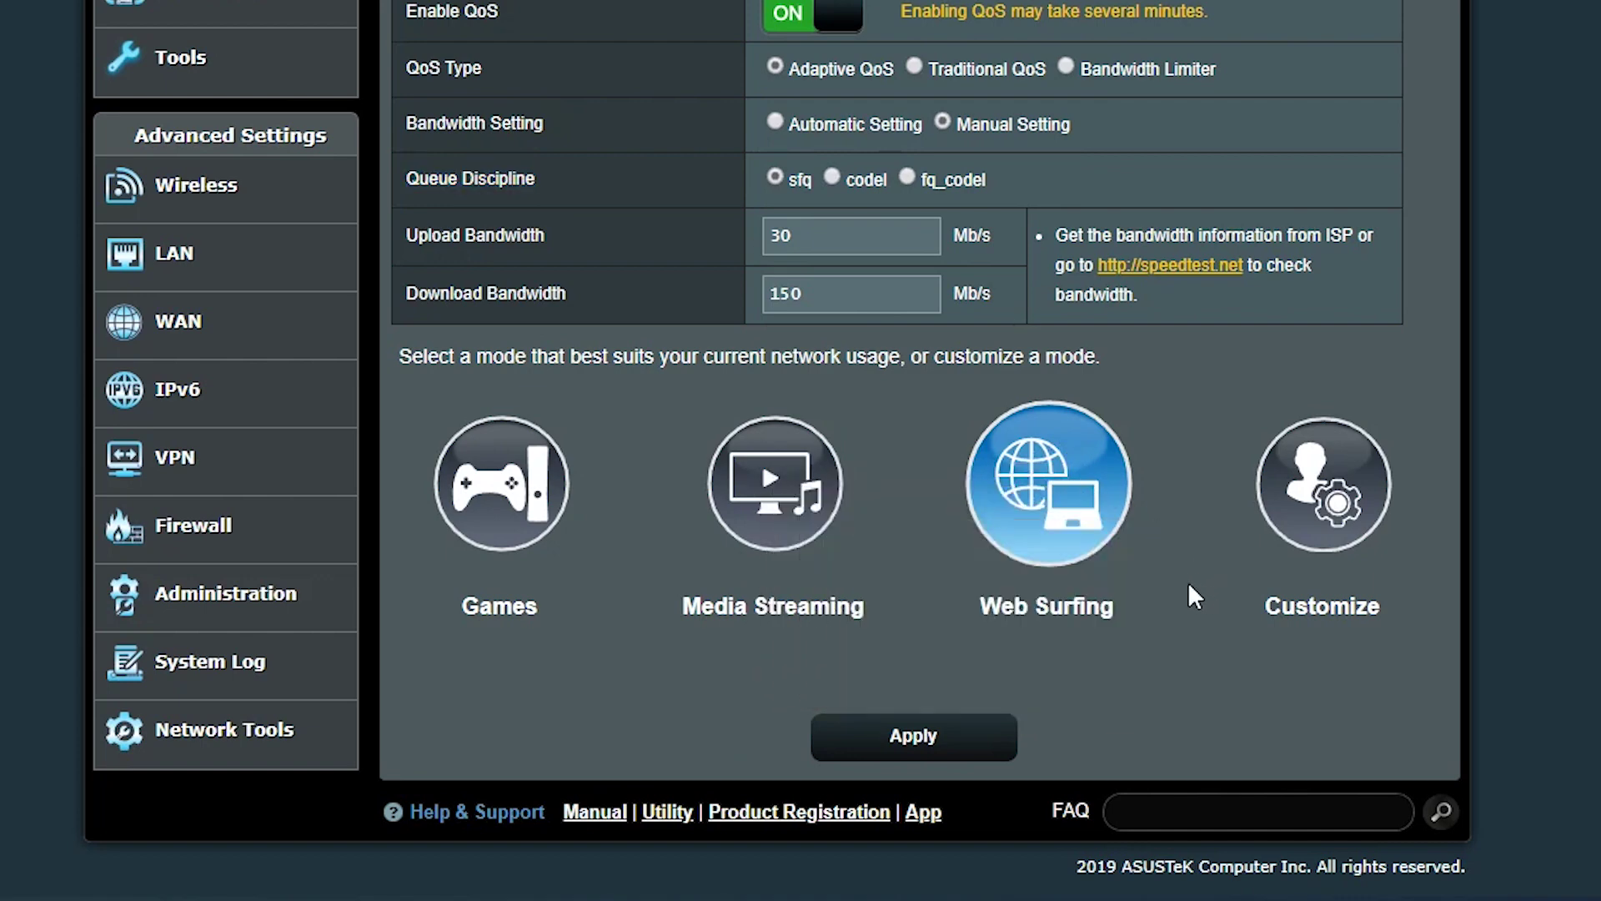
mouse_move(1321, 484)
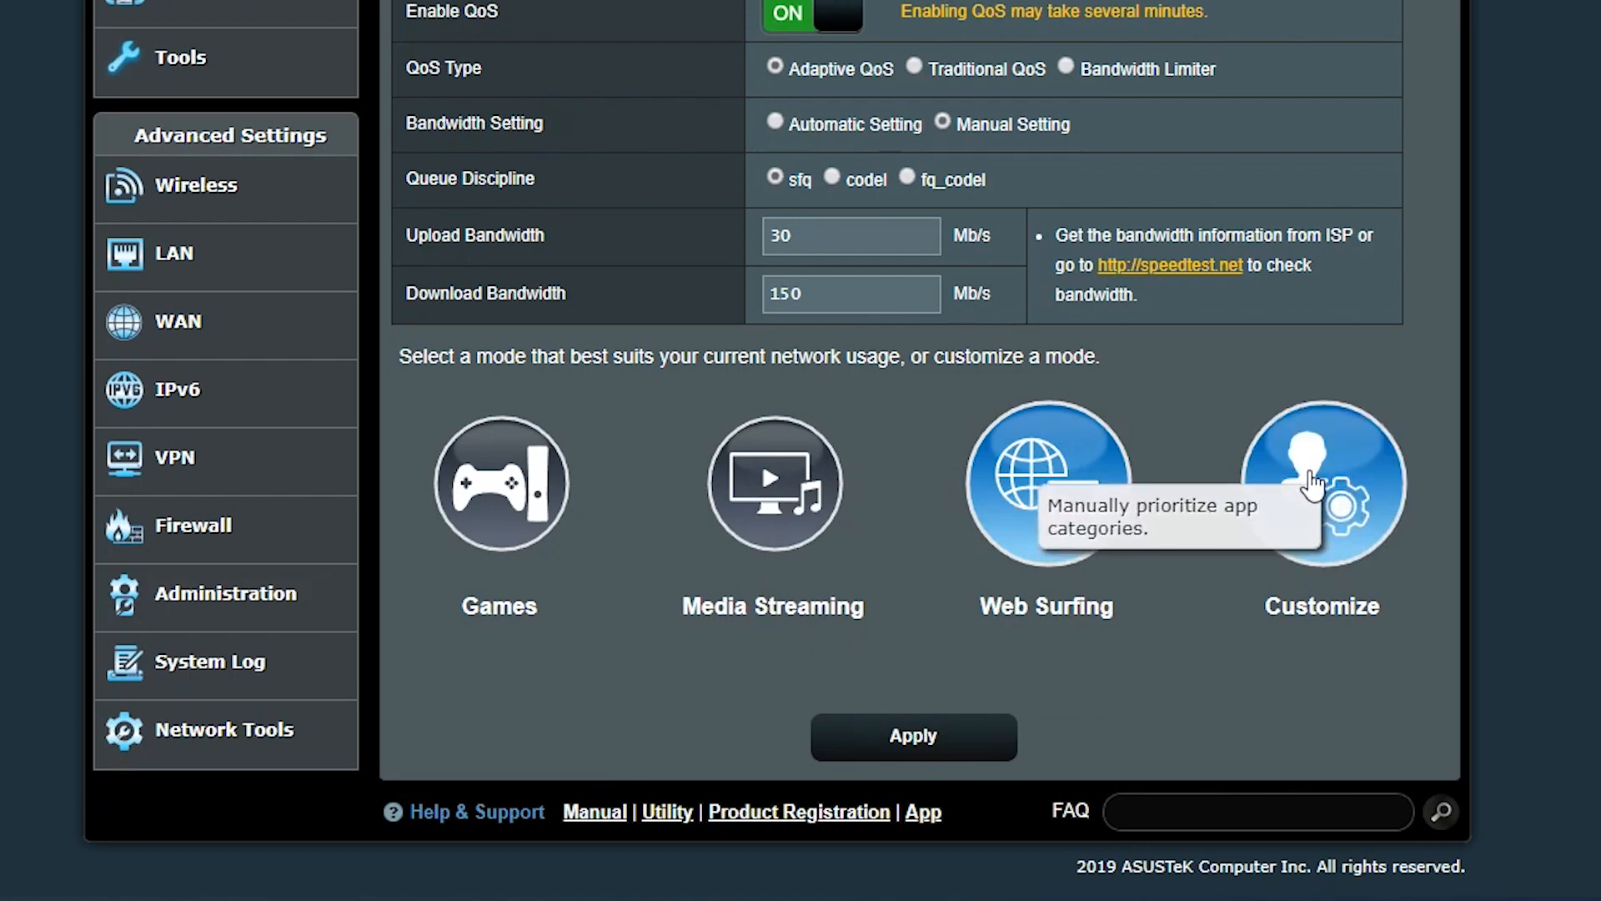
Customize app priorities with VoIP and Instant Messaging highest, Gaming third, and save
click(1321, 484)
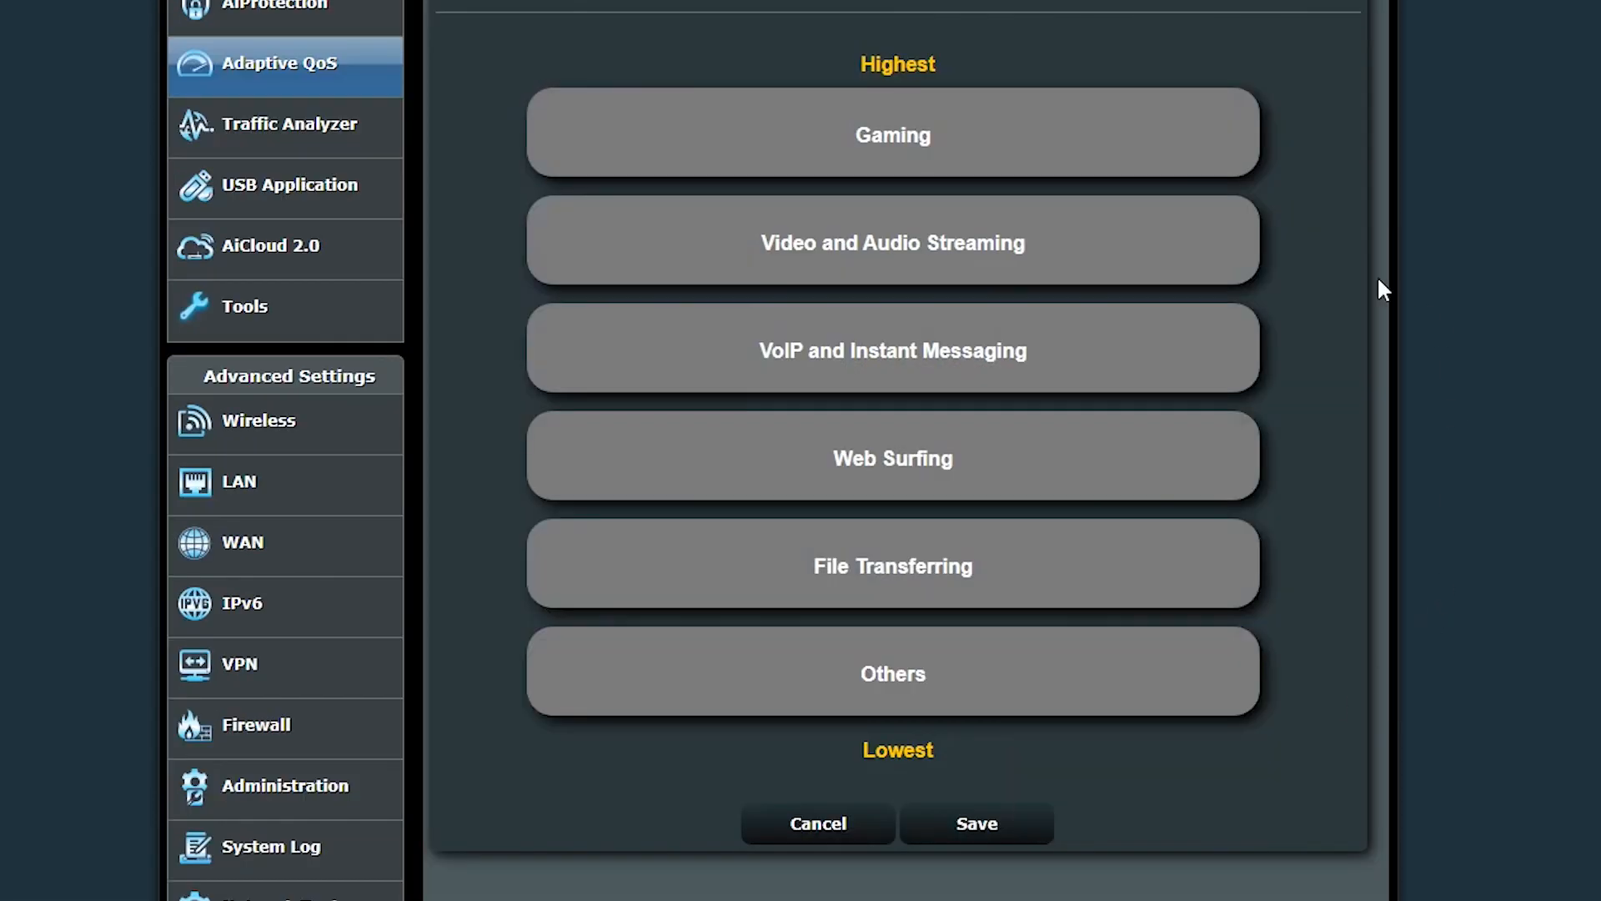
mouse_move(1029, 299)
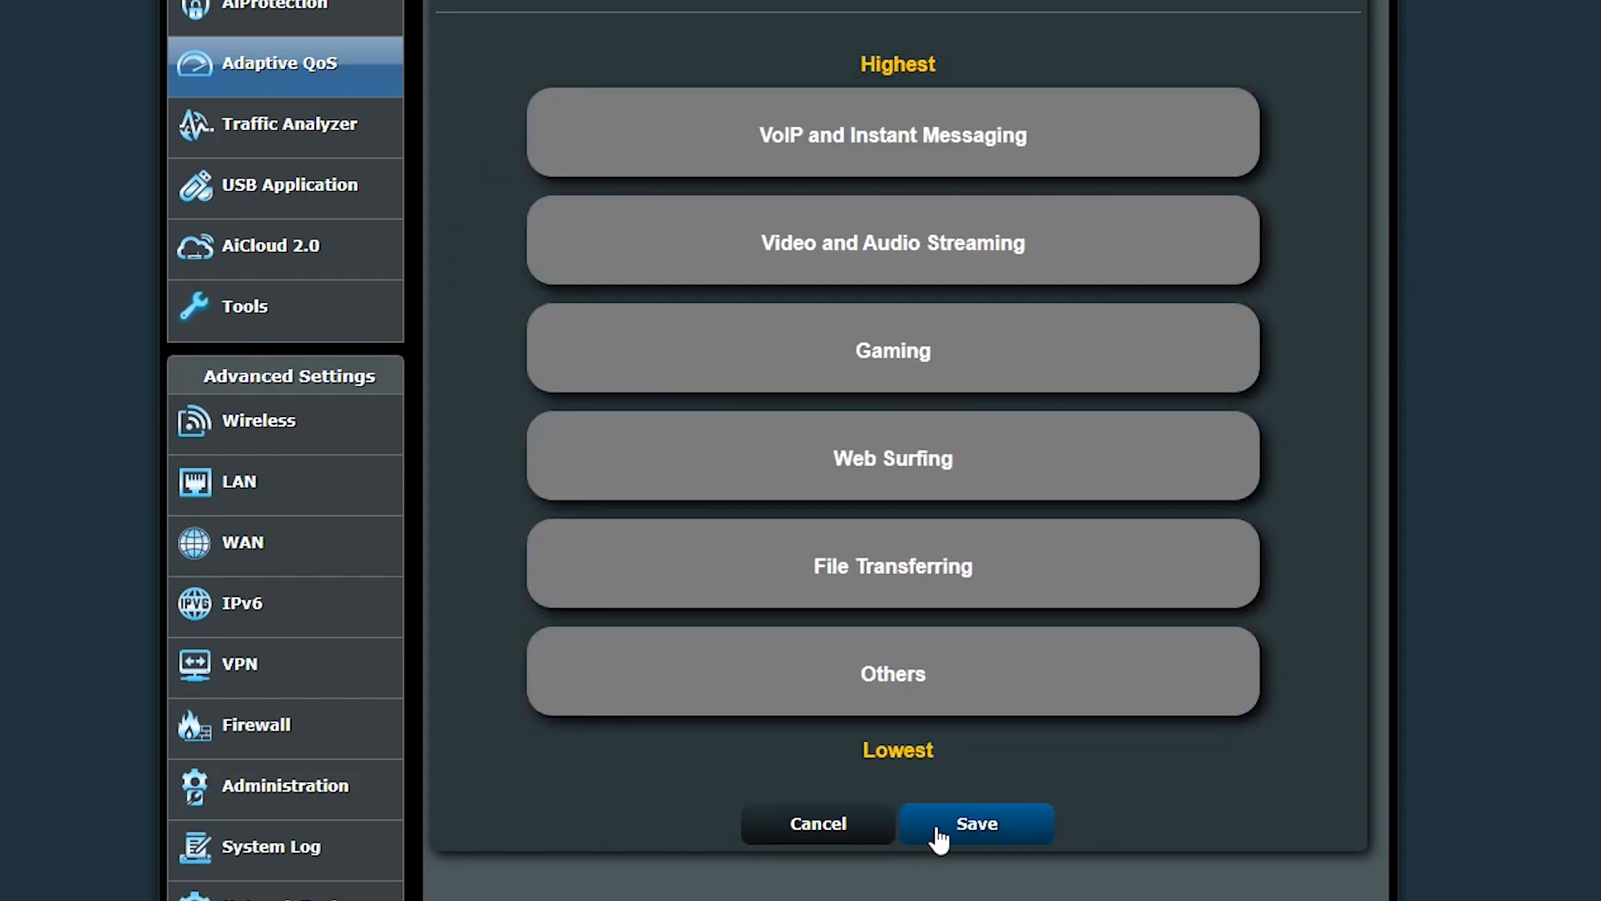
click(974, 822)
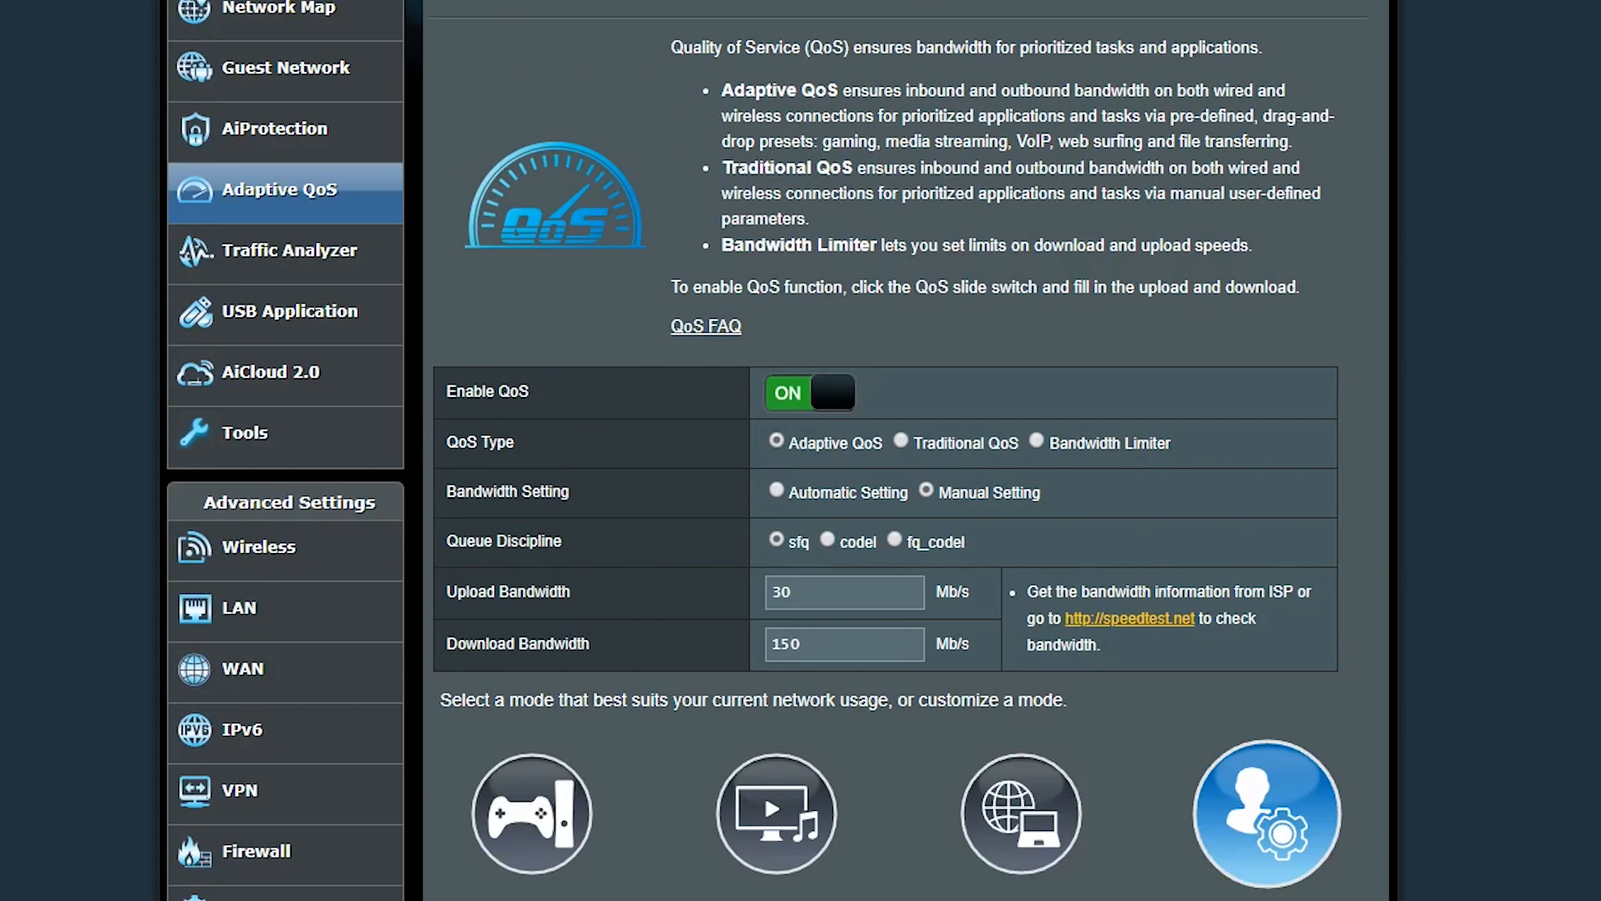
scroll(down, 3)
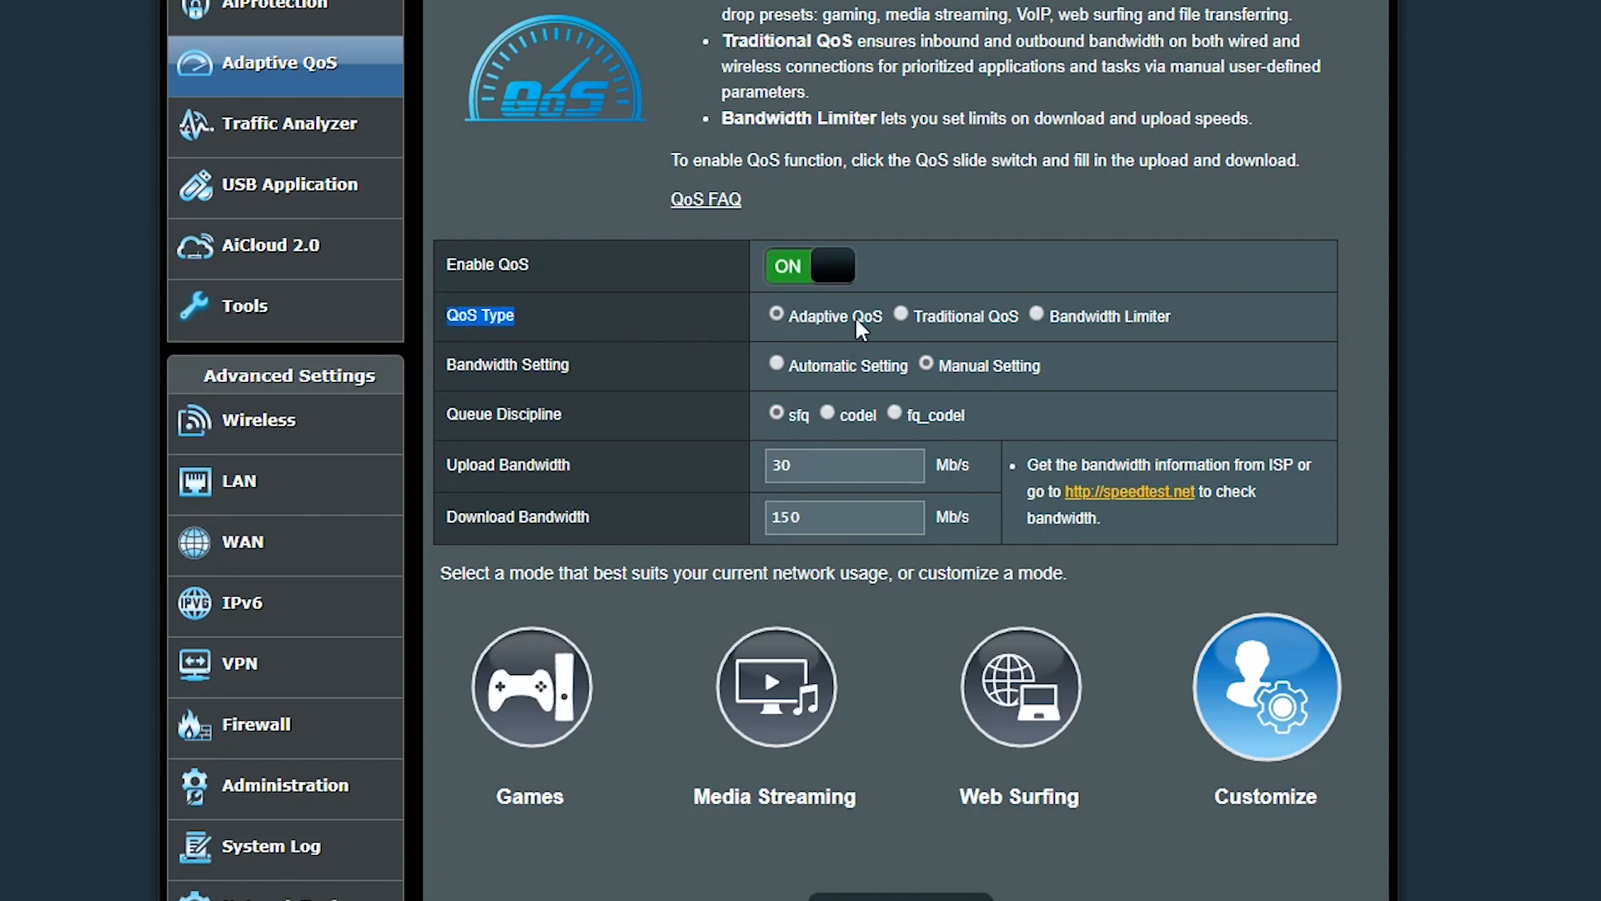
Switch to Traditional QoS with the Cable (DOCSIS) 18-byte overhead preset and apply
click(901, 315)
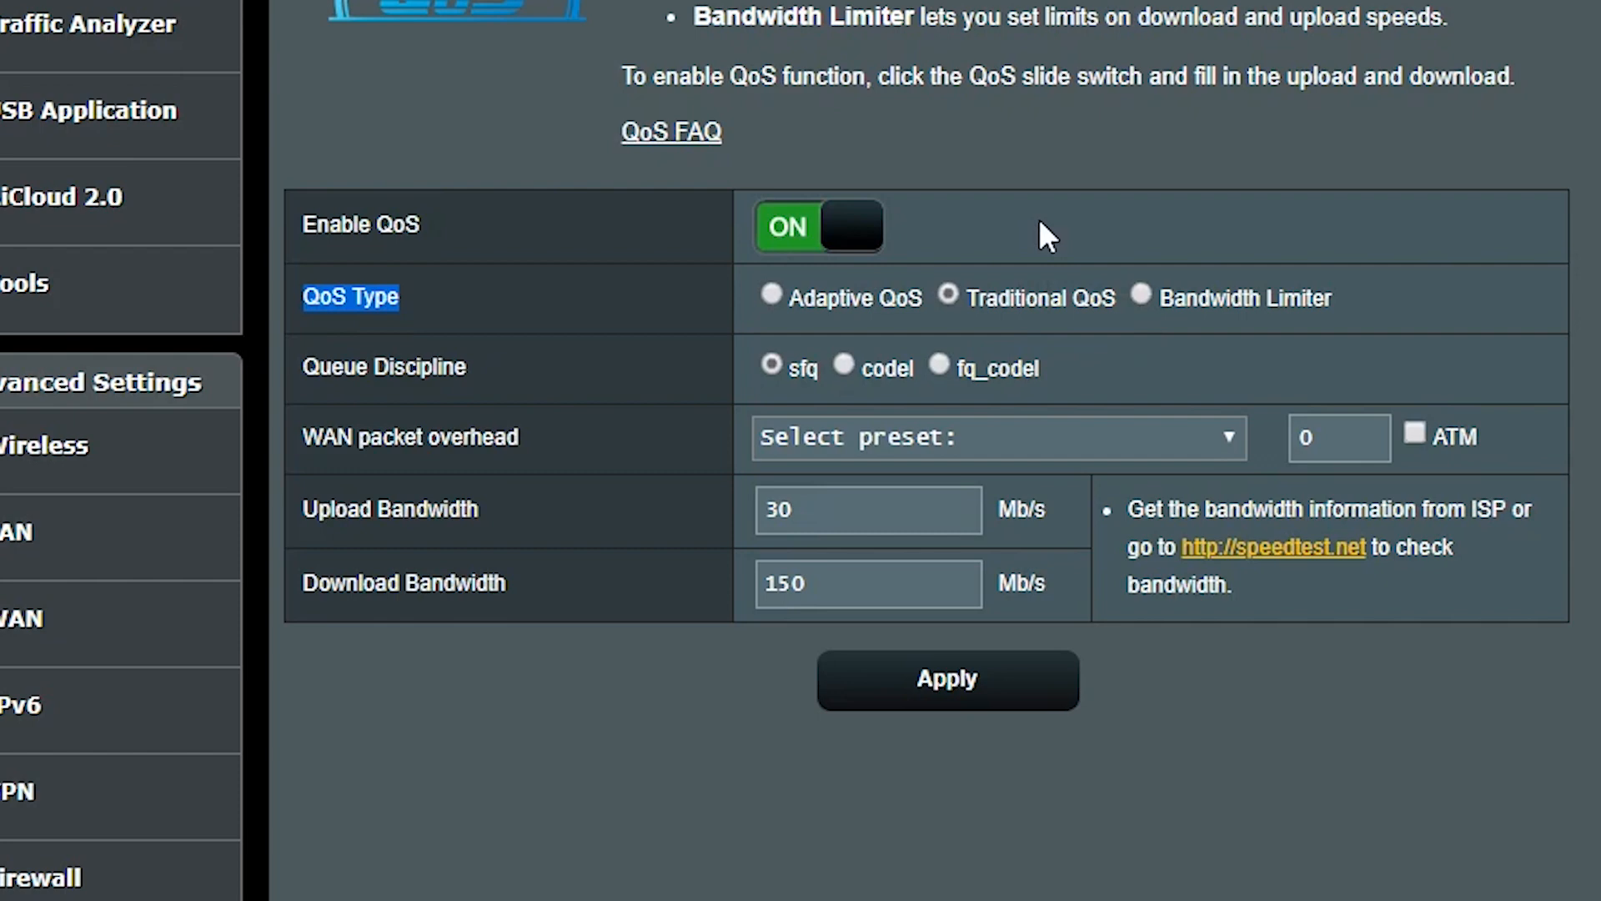
mouse_move(1034, 309)
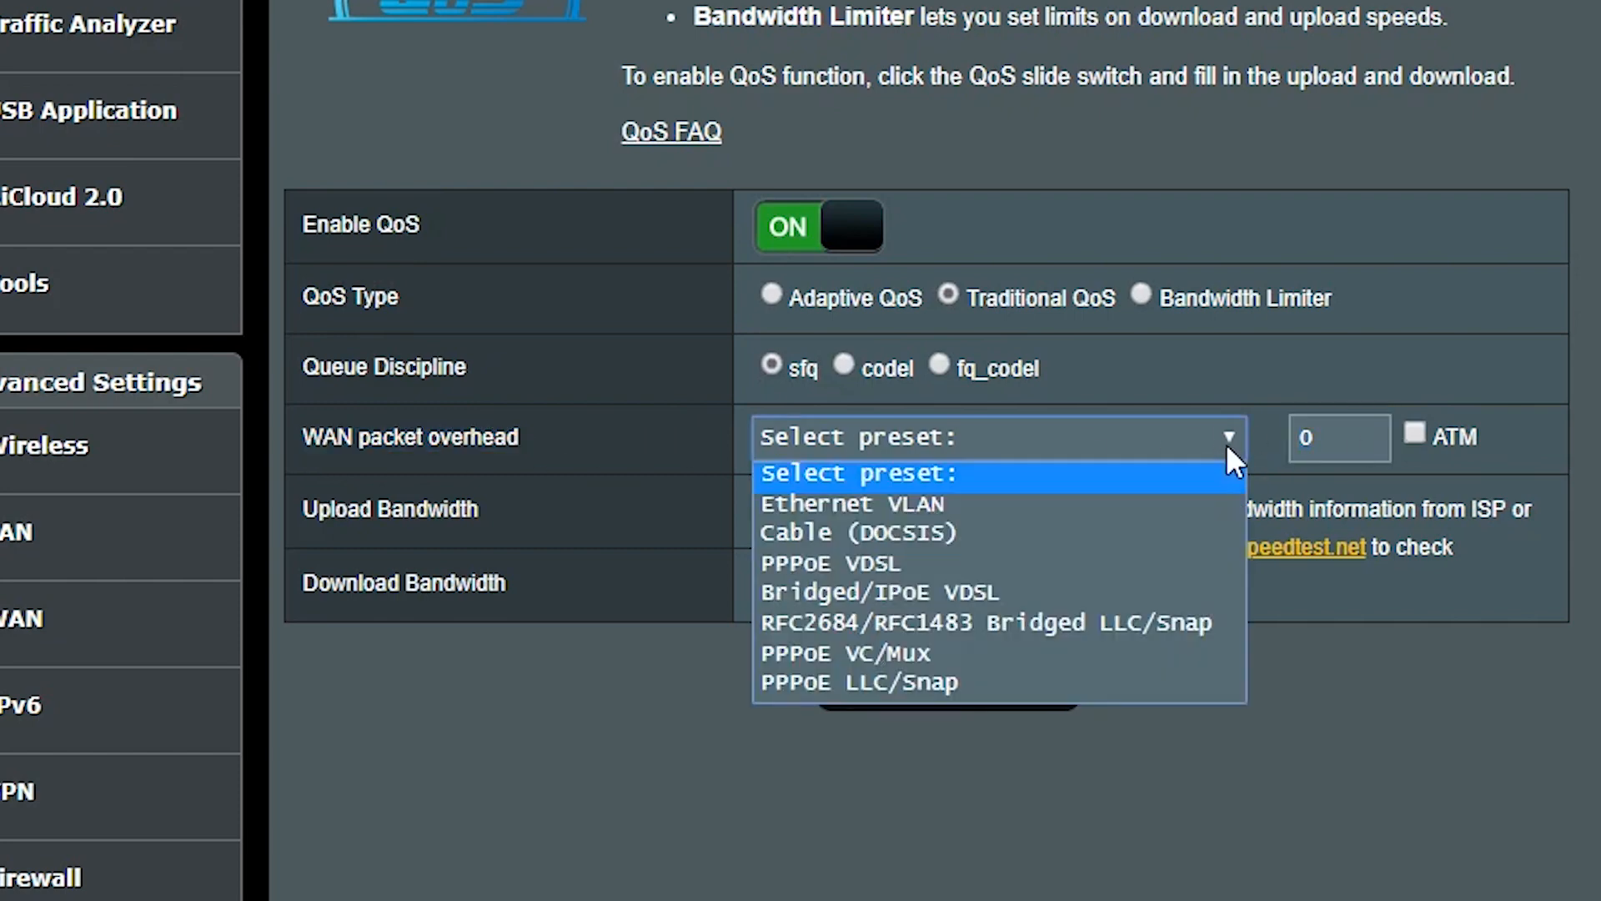
mouse_move(1089, 534)
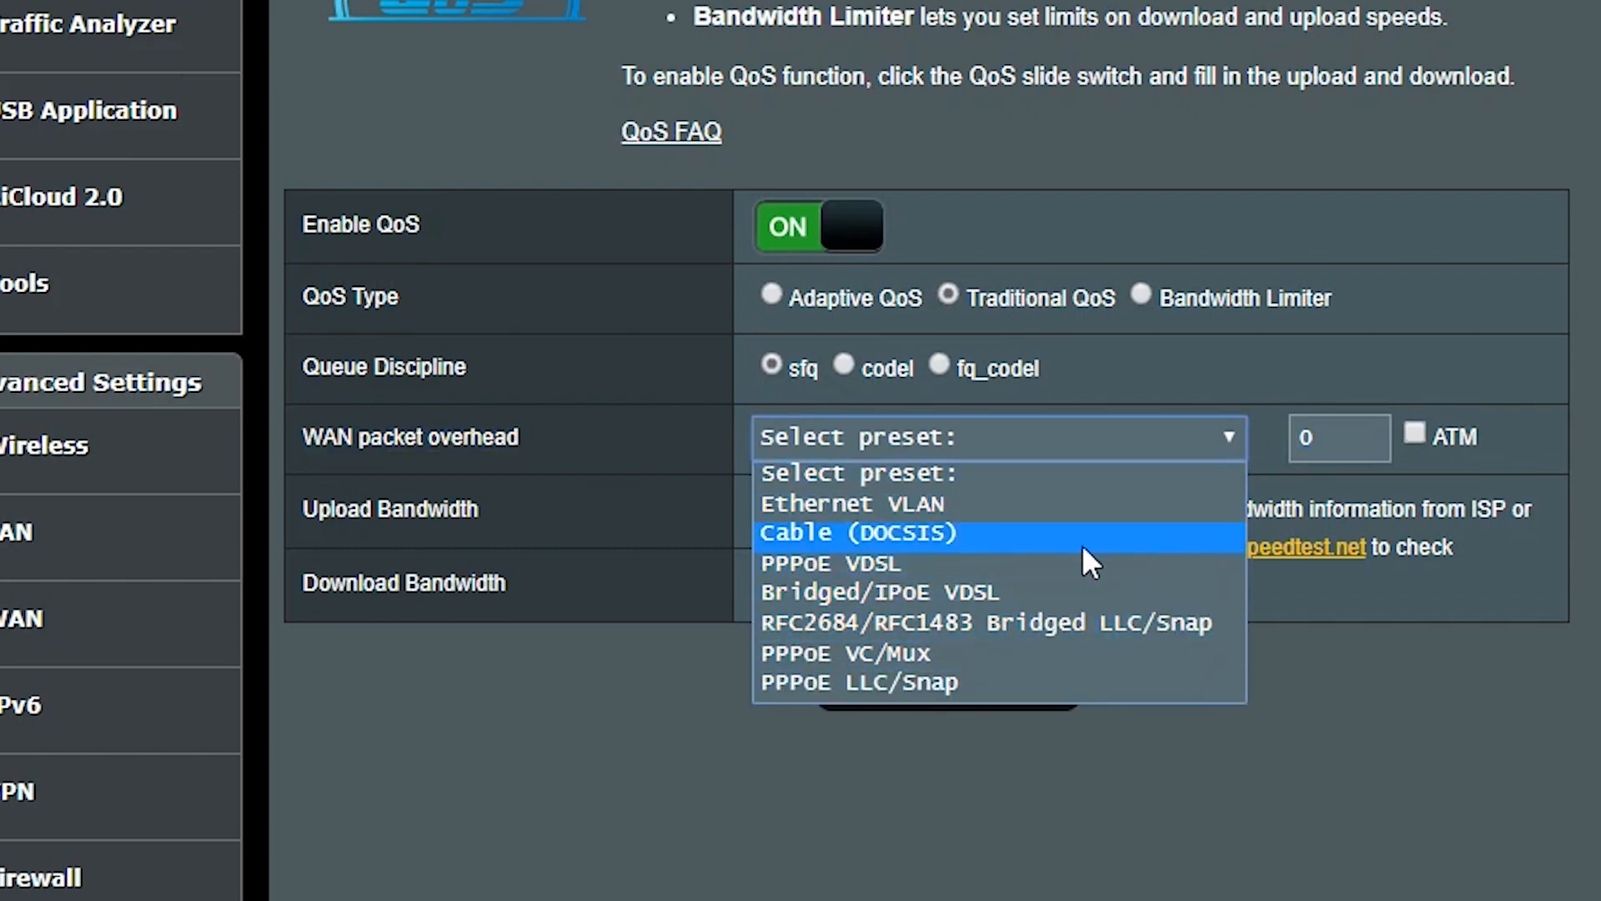
click(857, 532)
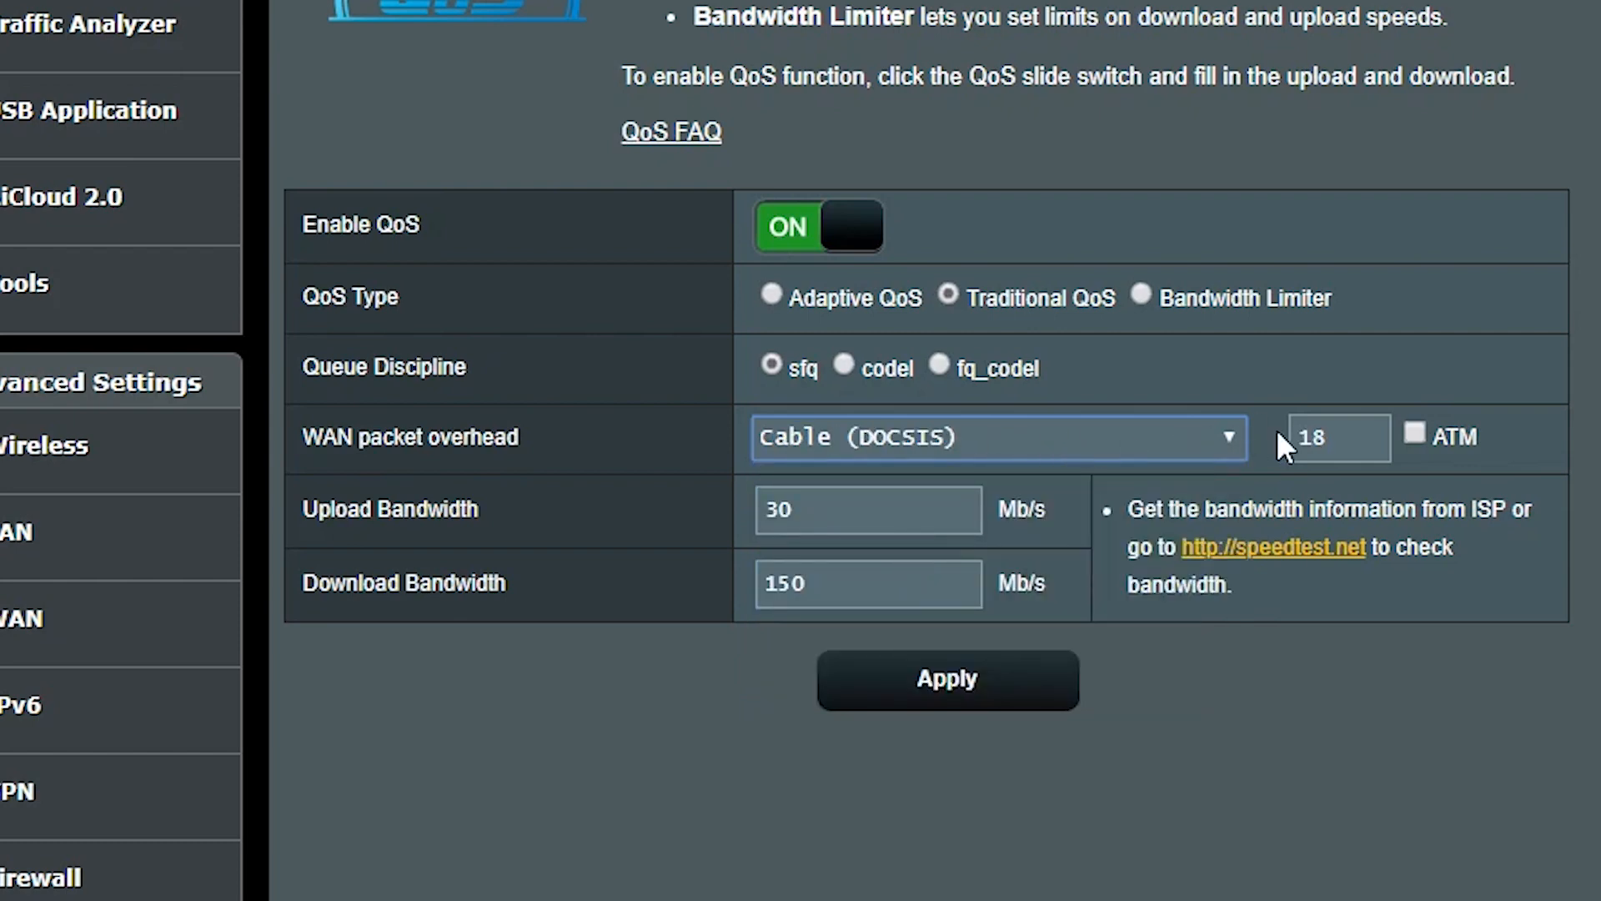
click(1338, 437)
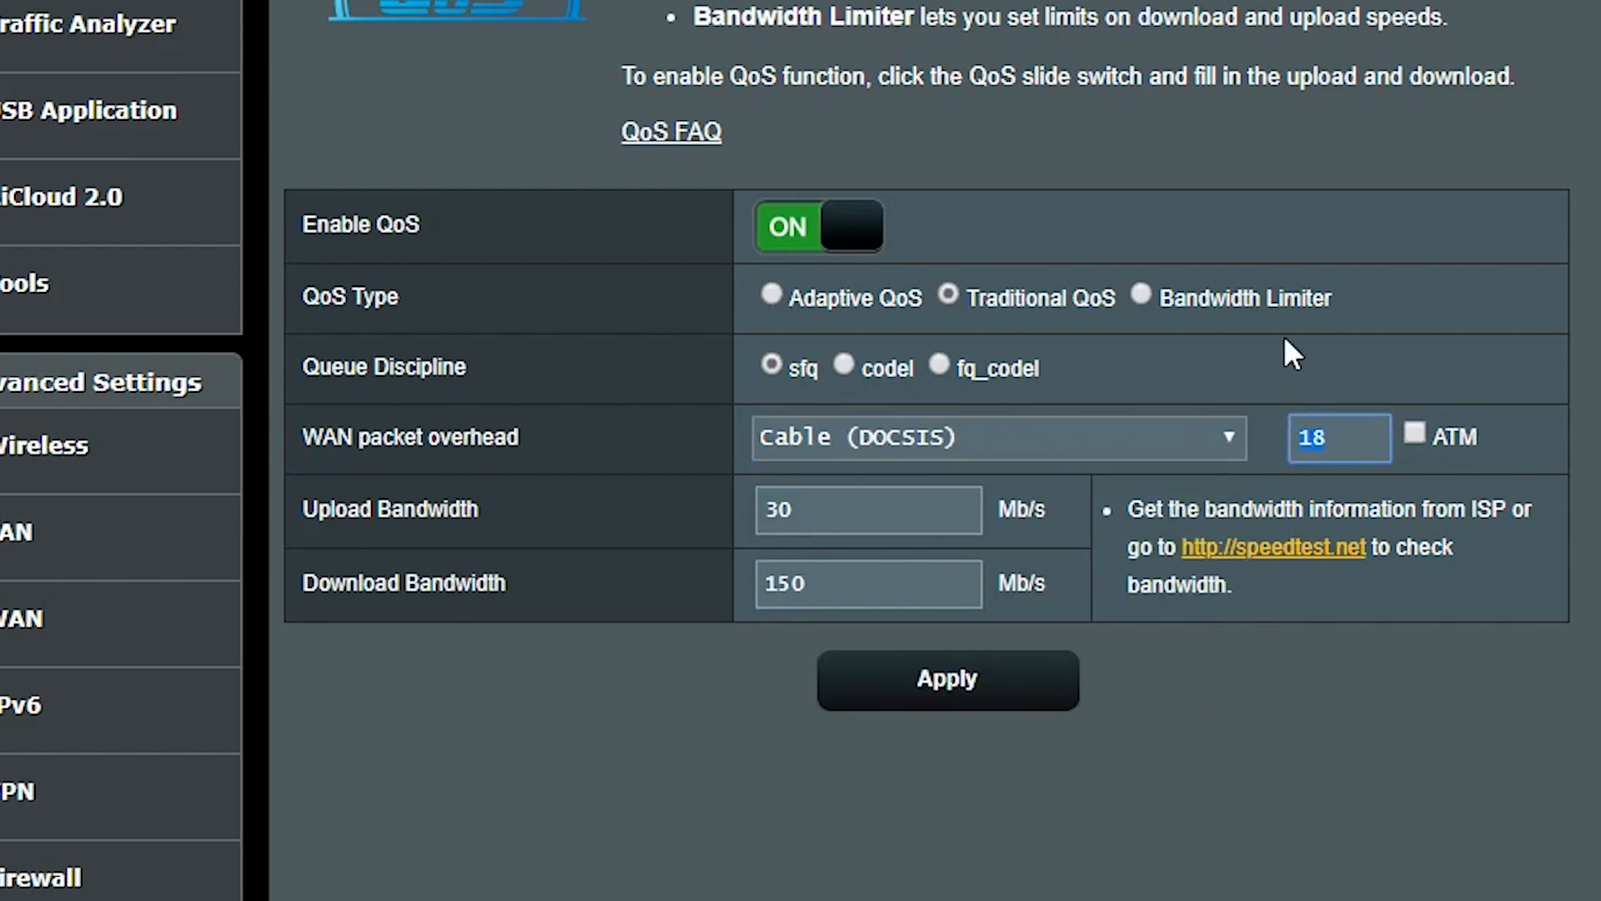
click(945, 679)
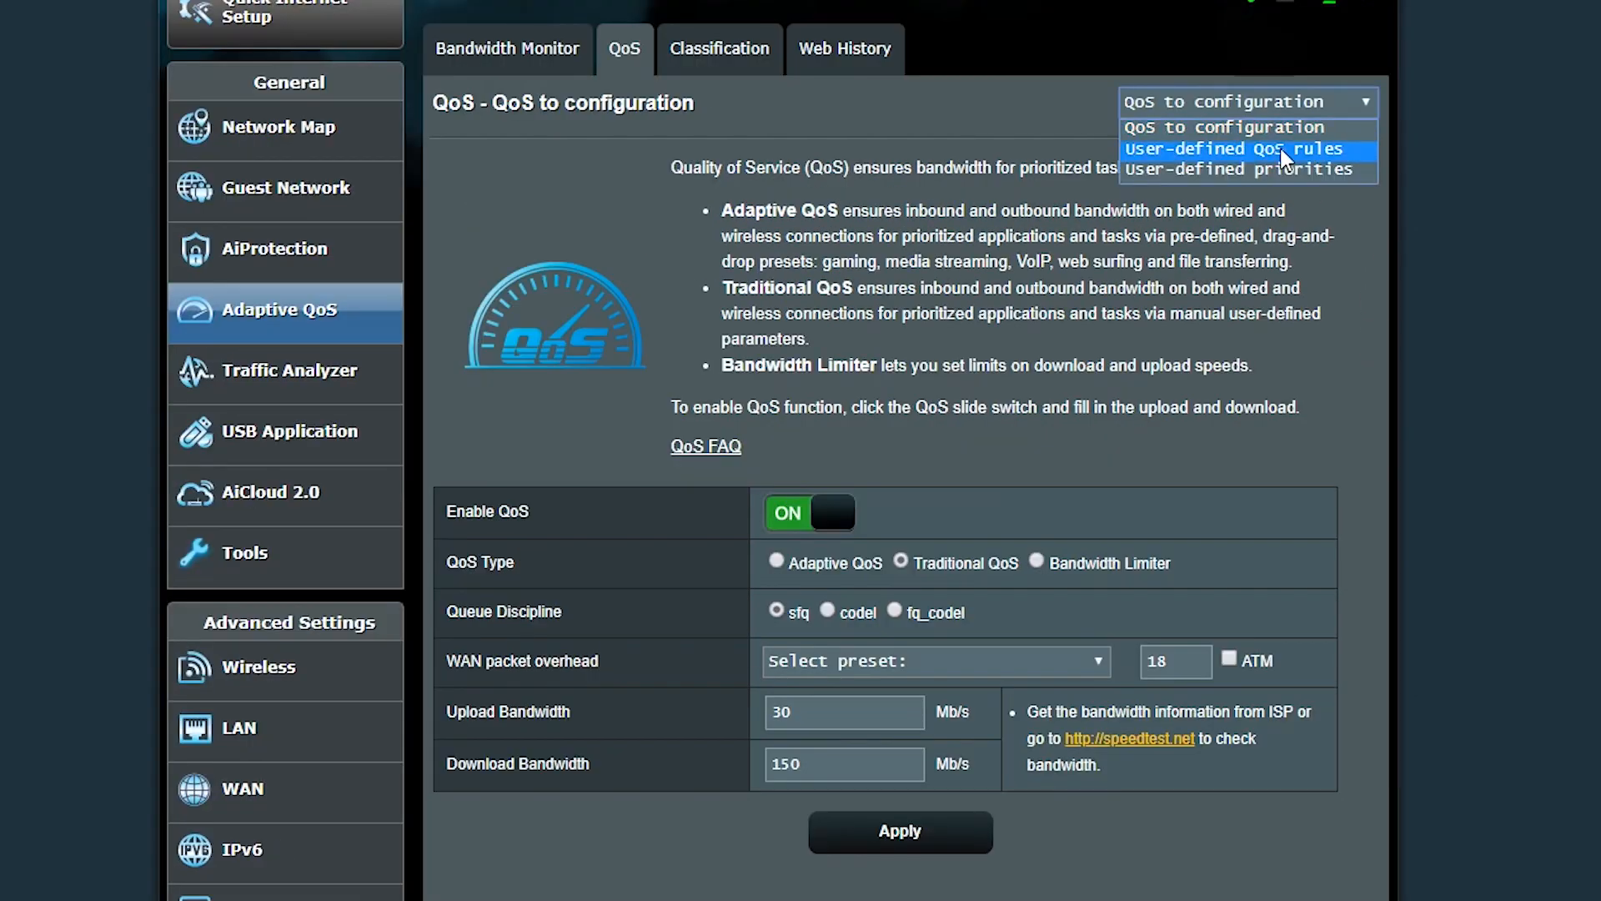
Review the user-defined rules list, checking the HTTPS and File Transfer rows and their ports
click(1234, 148)
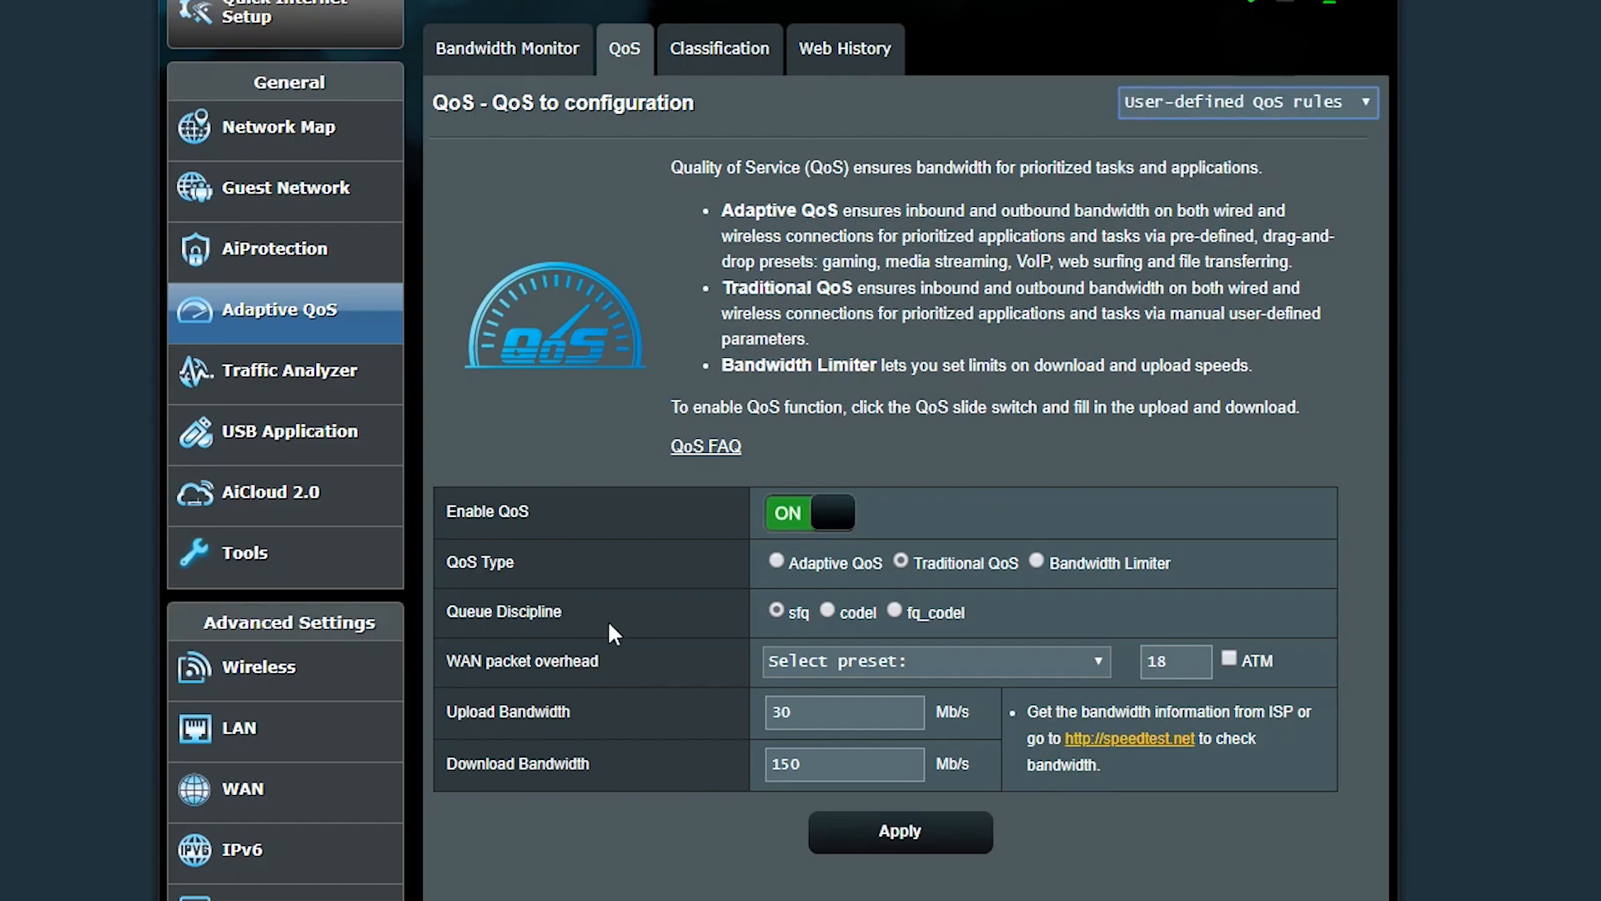
click(901, 562)
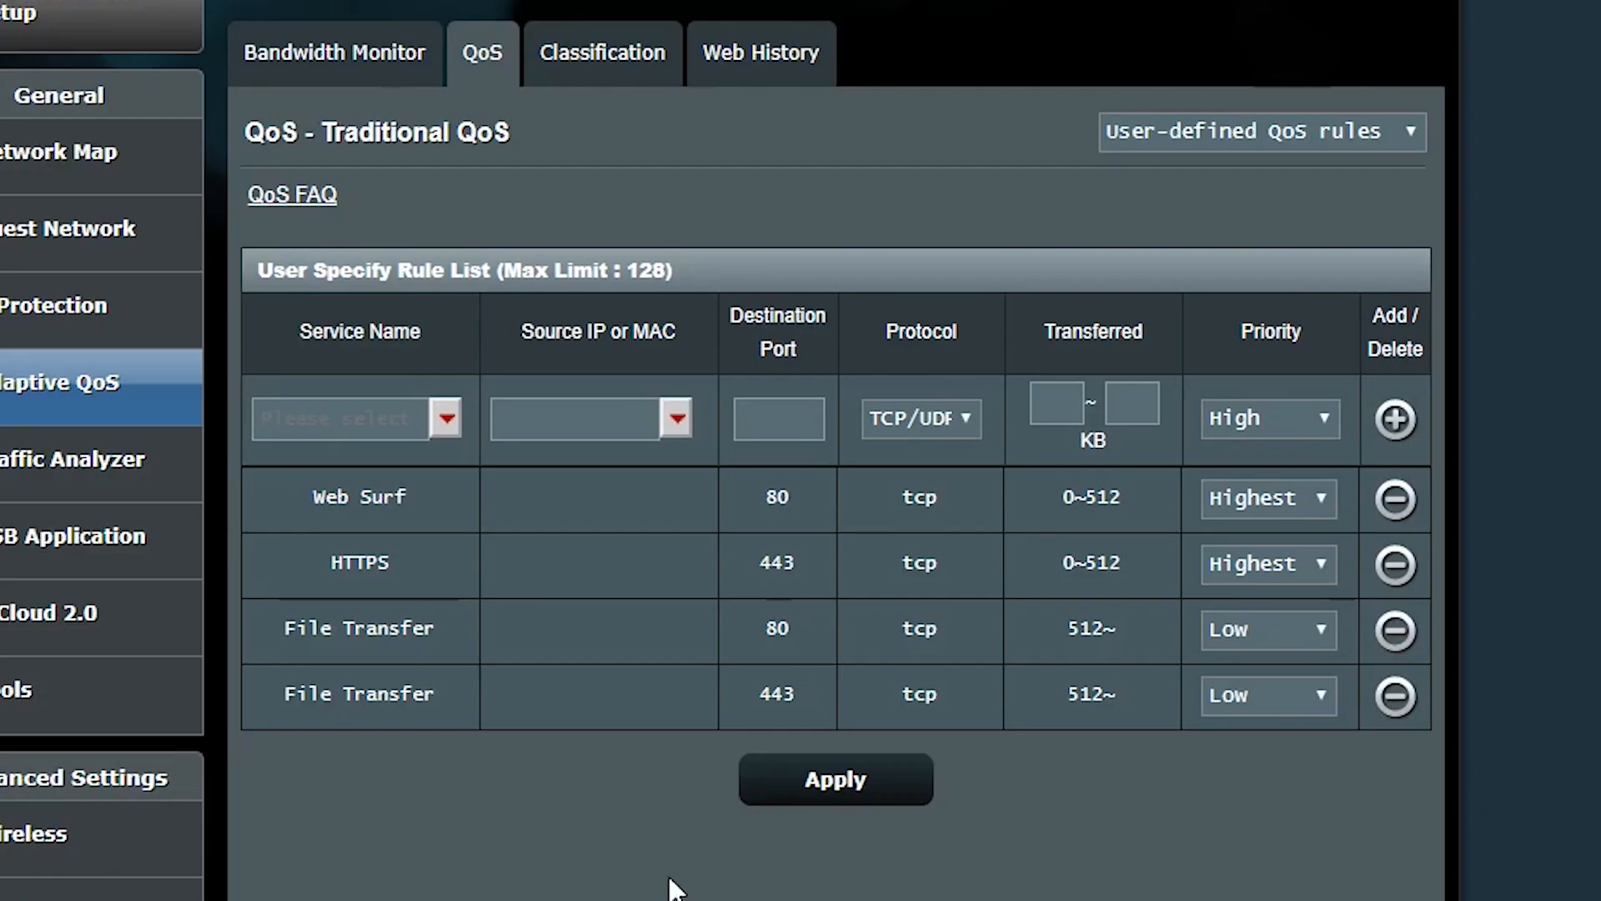
mouse_move(494, 571)
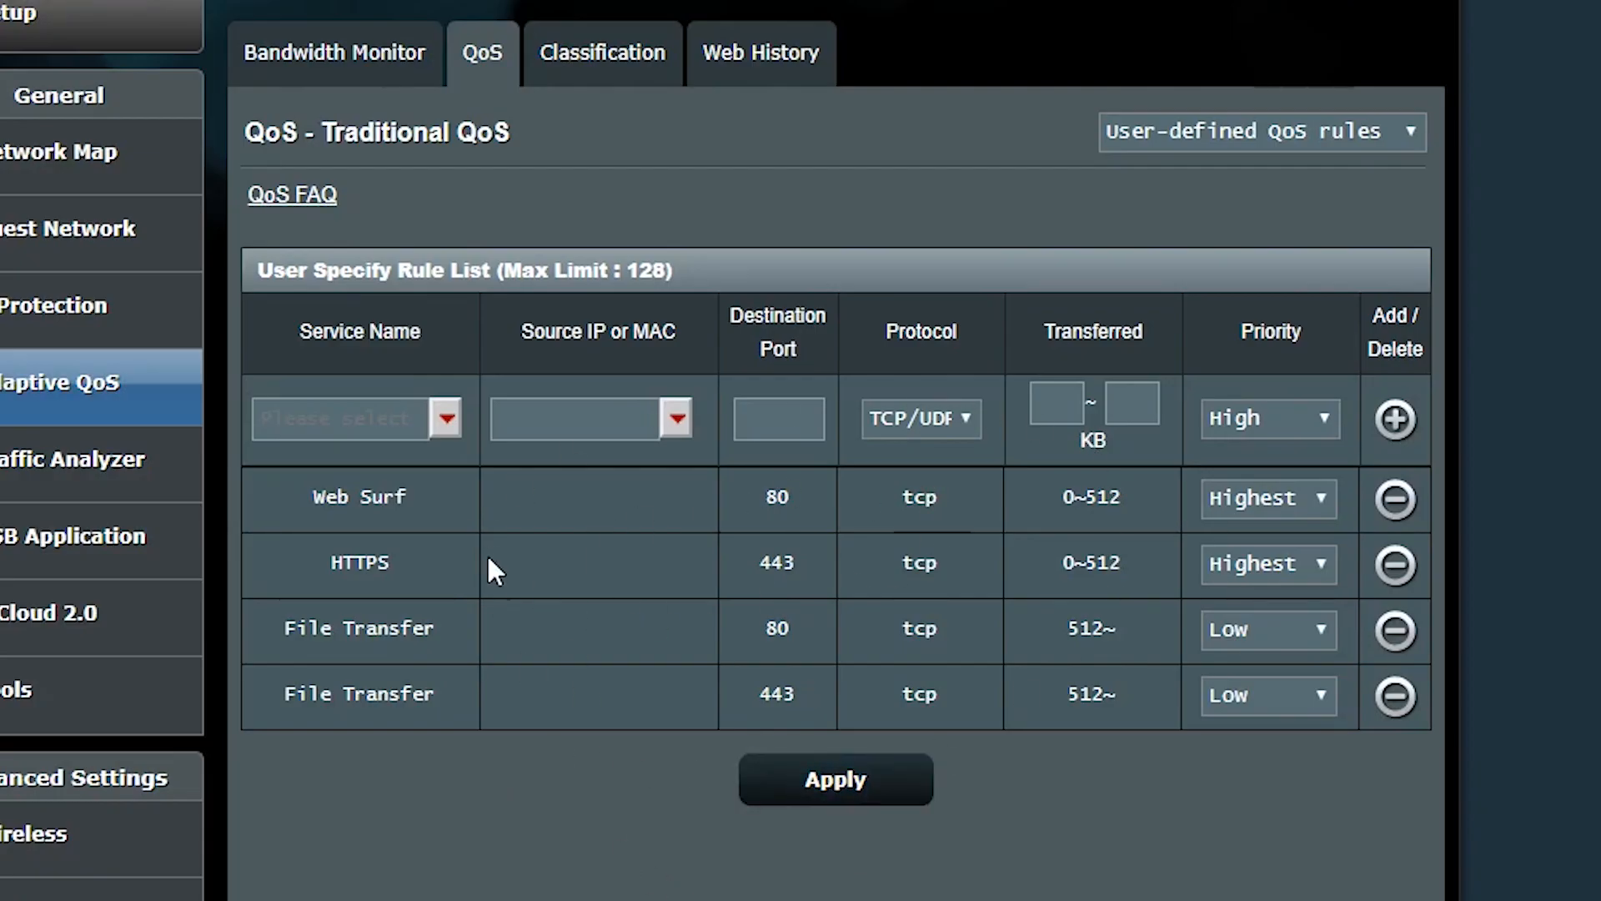
double_click(359, 497)
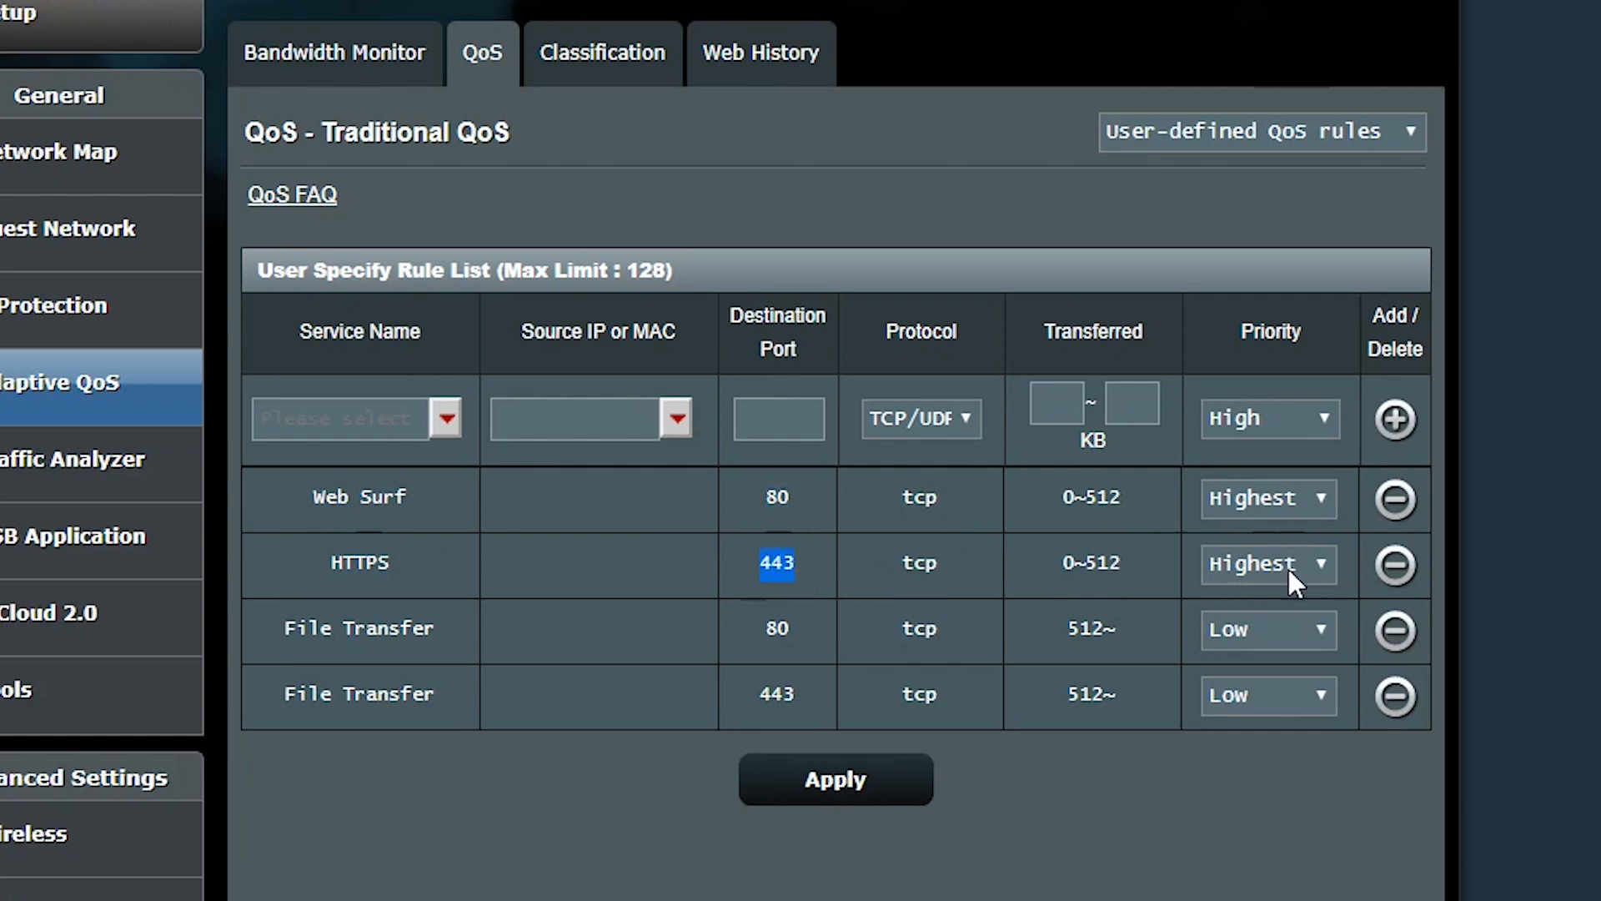
mouse_move(1225, 539)
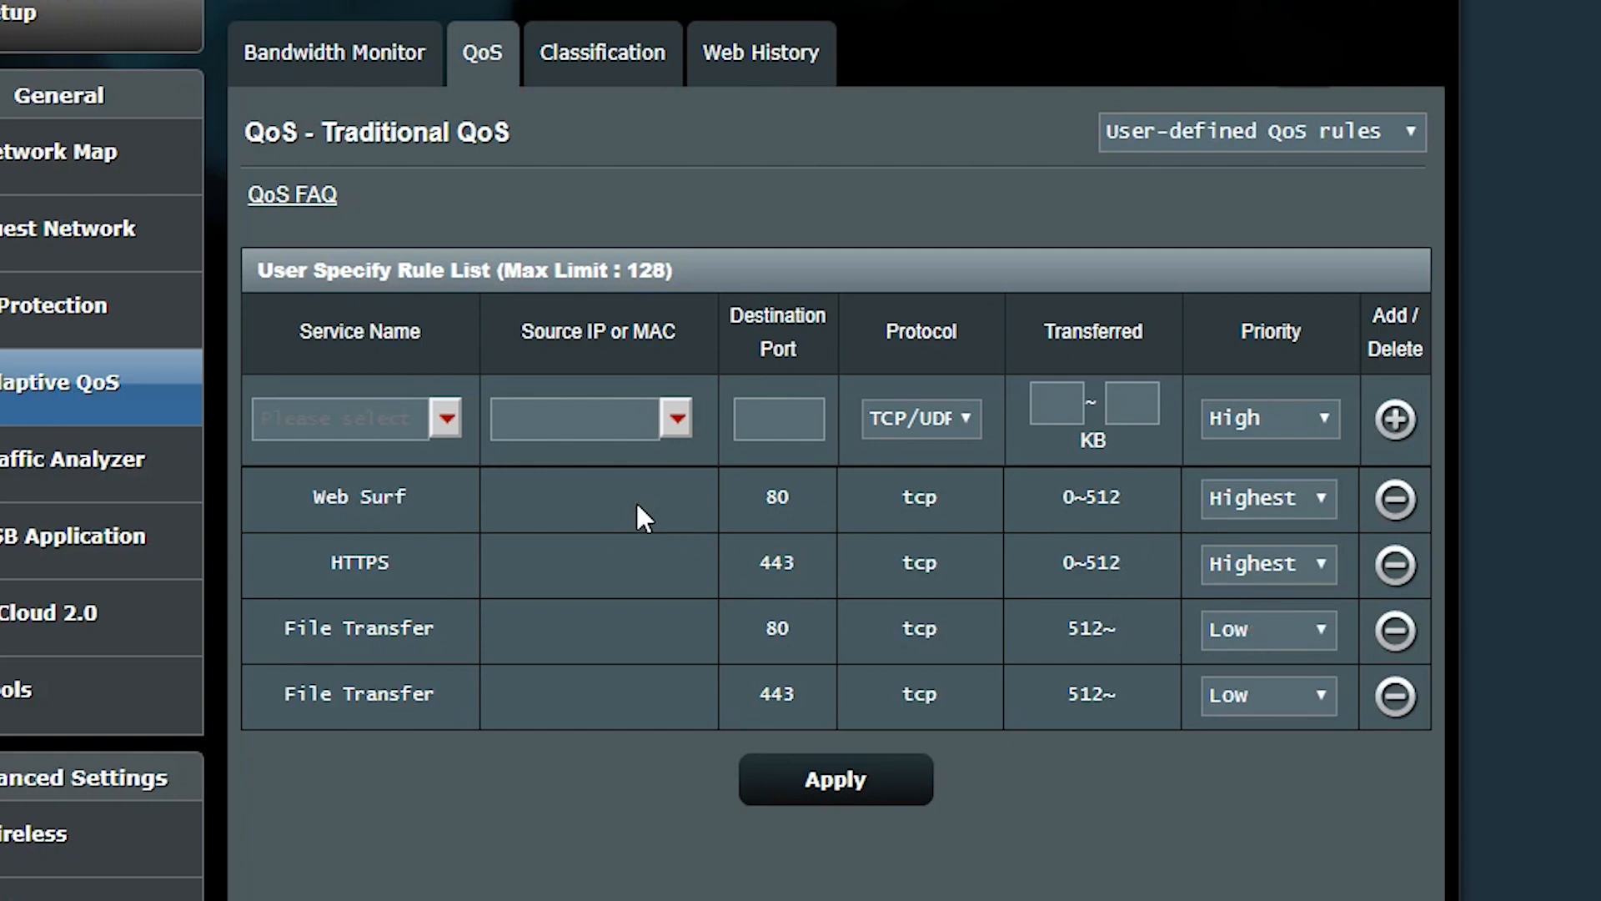
mouse_move(539, 558)
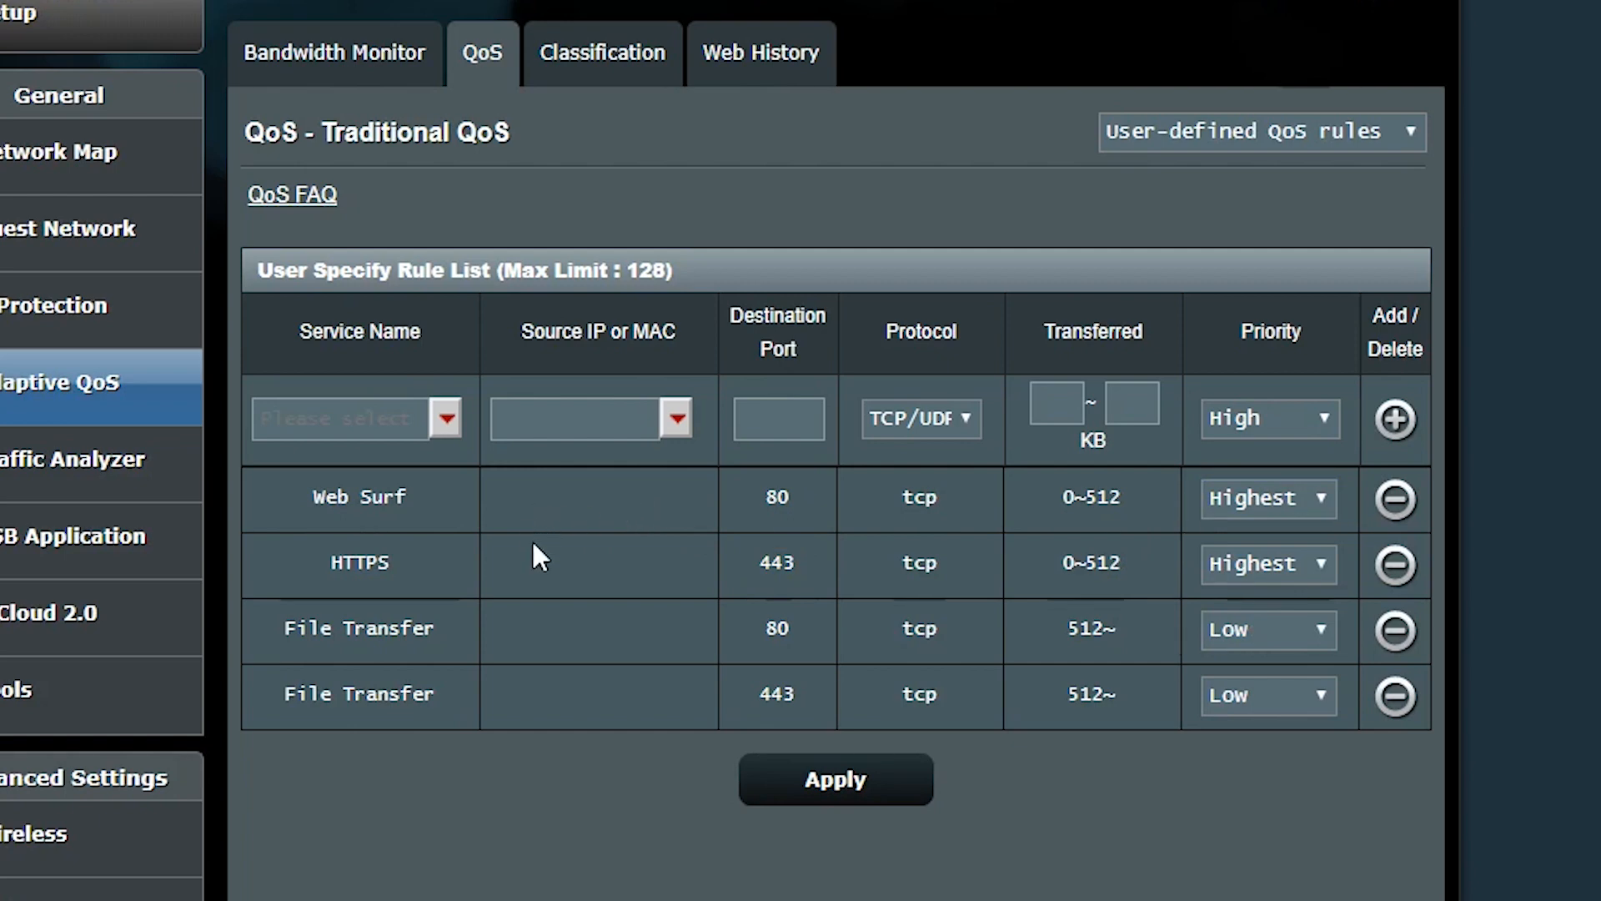
mouse_move(418, 587)
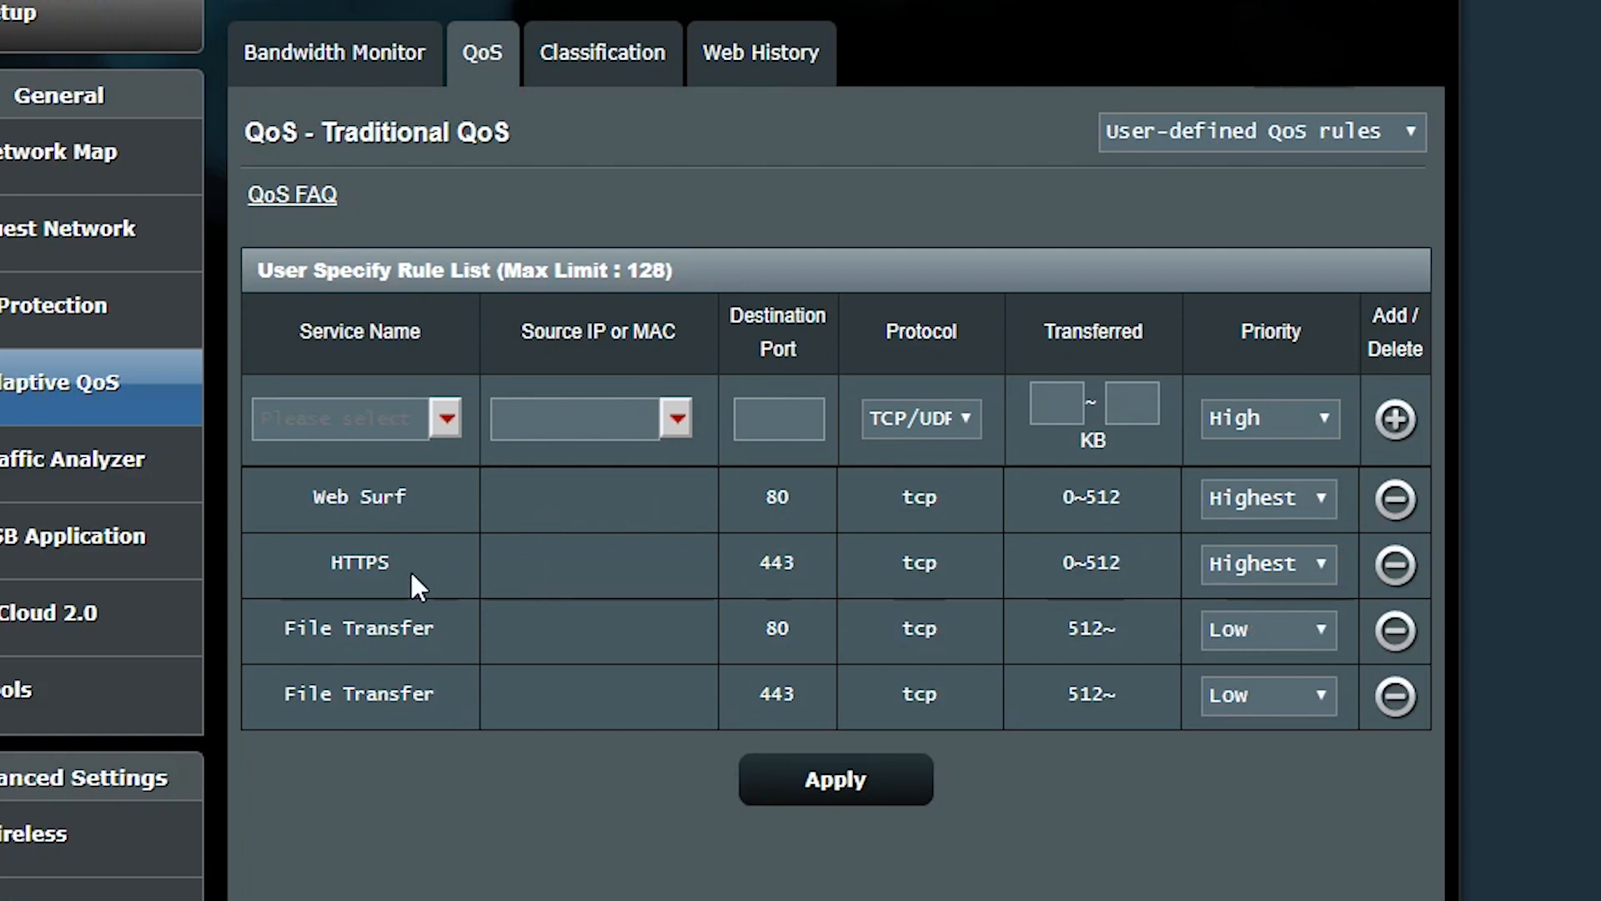
mouse_move(682, 563)
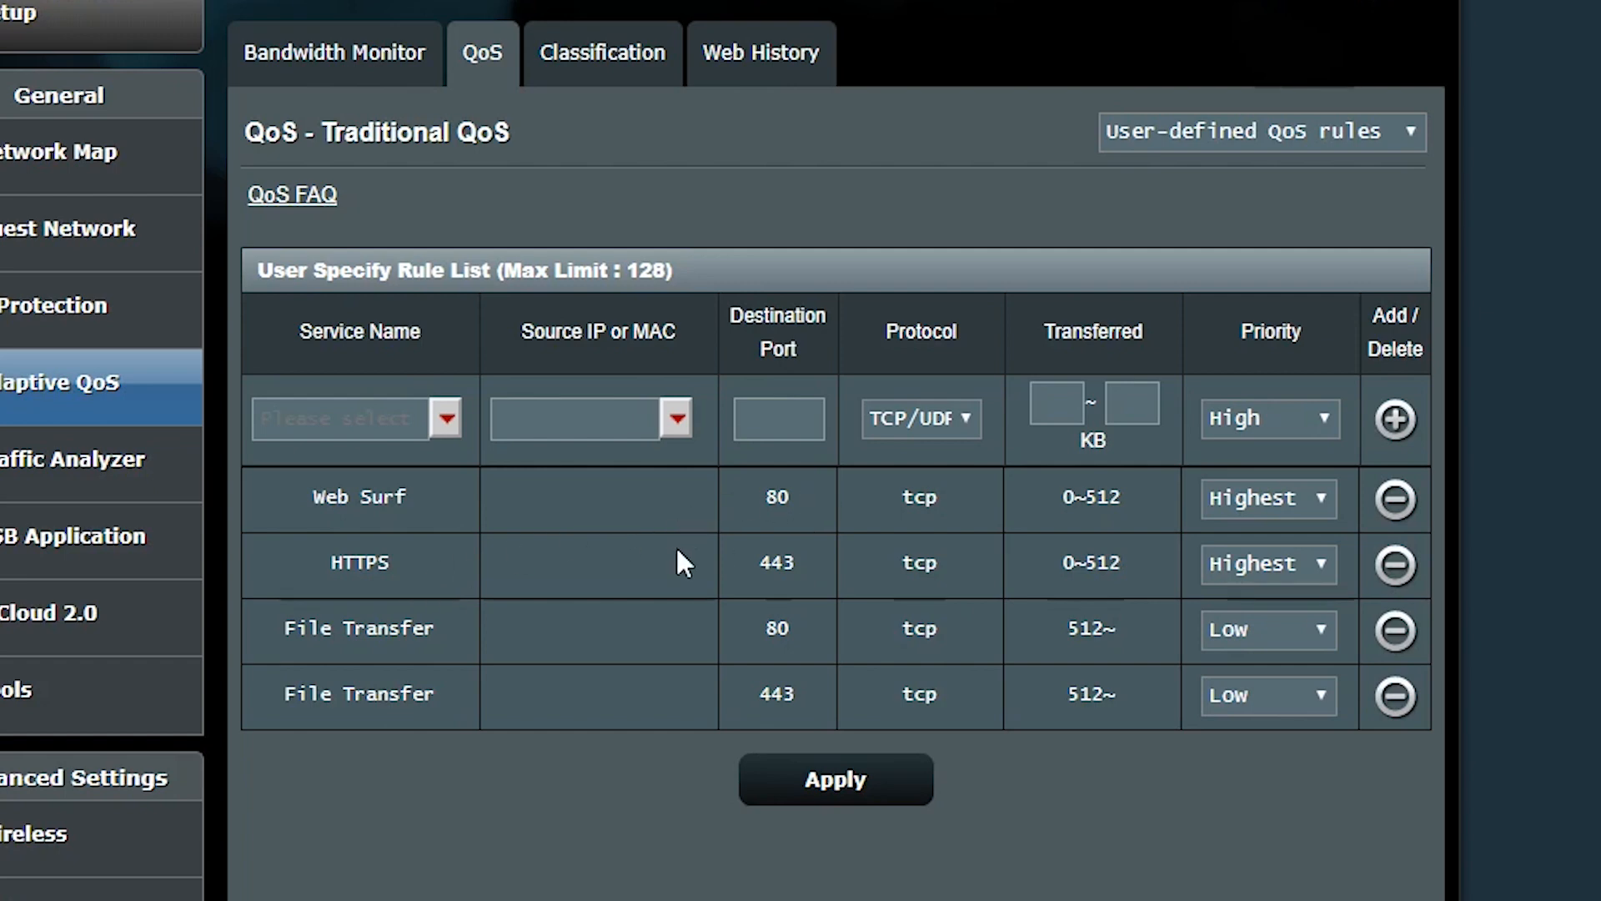
double_click(358, 629)
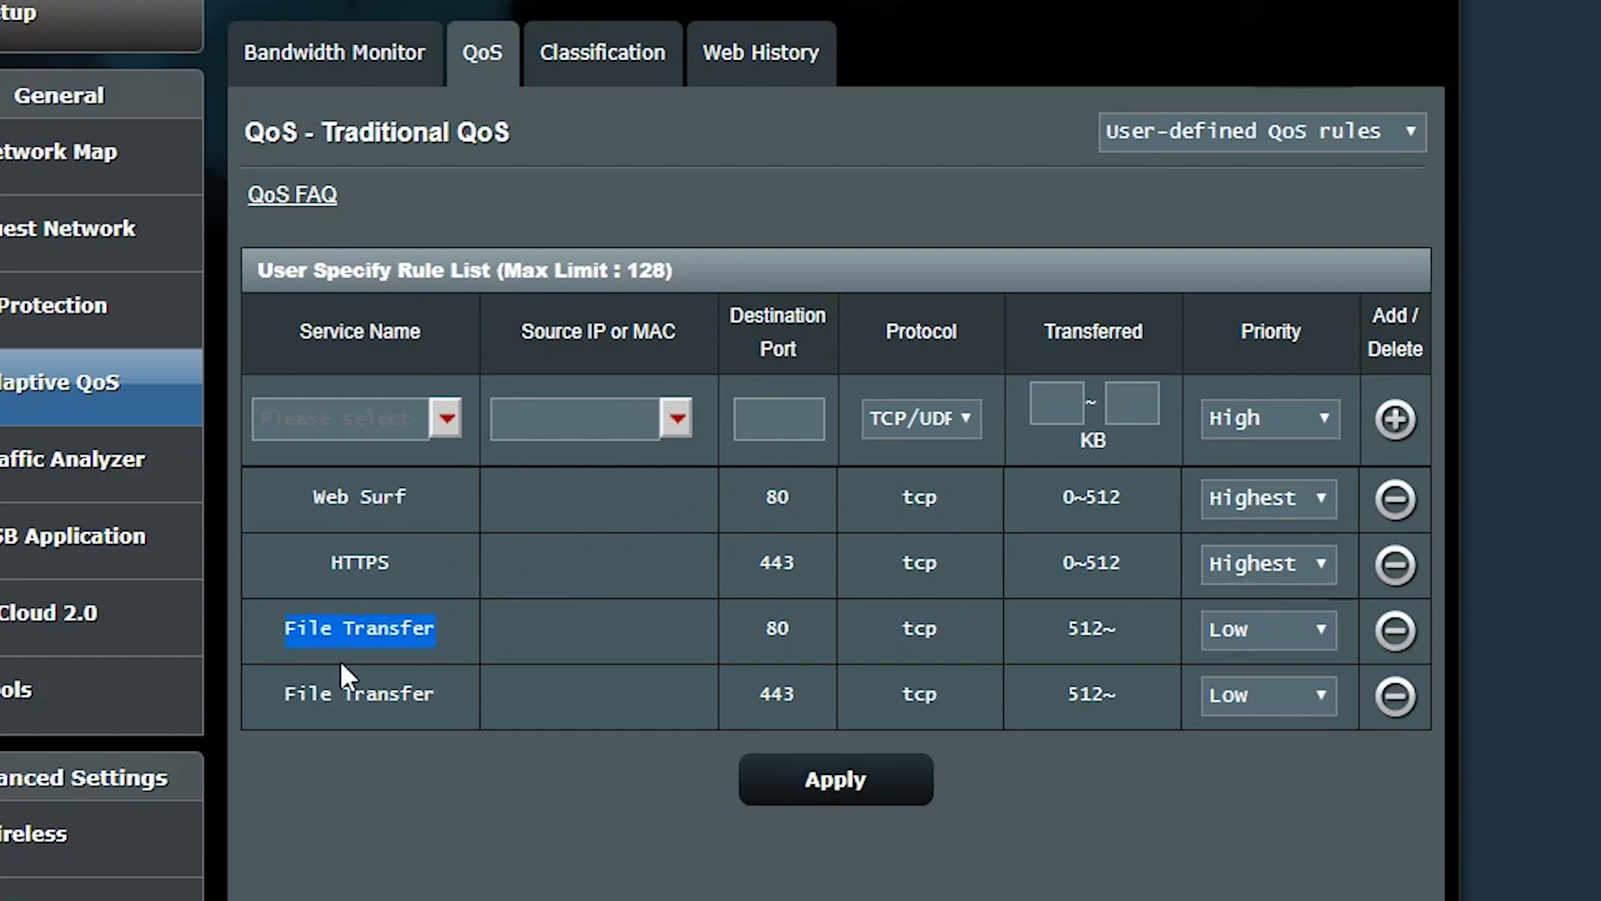
mouse_move(510, 643)
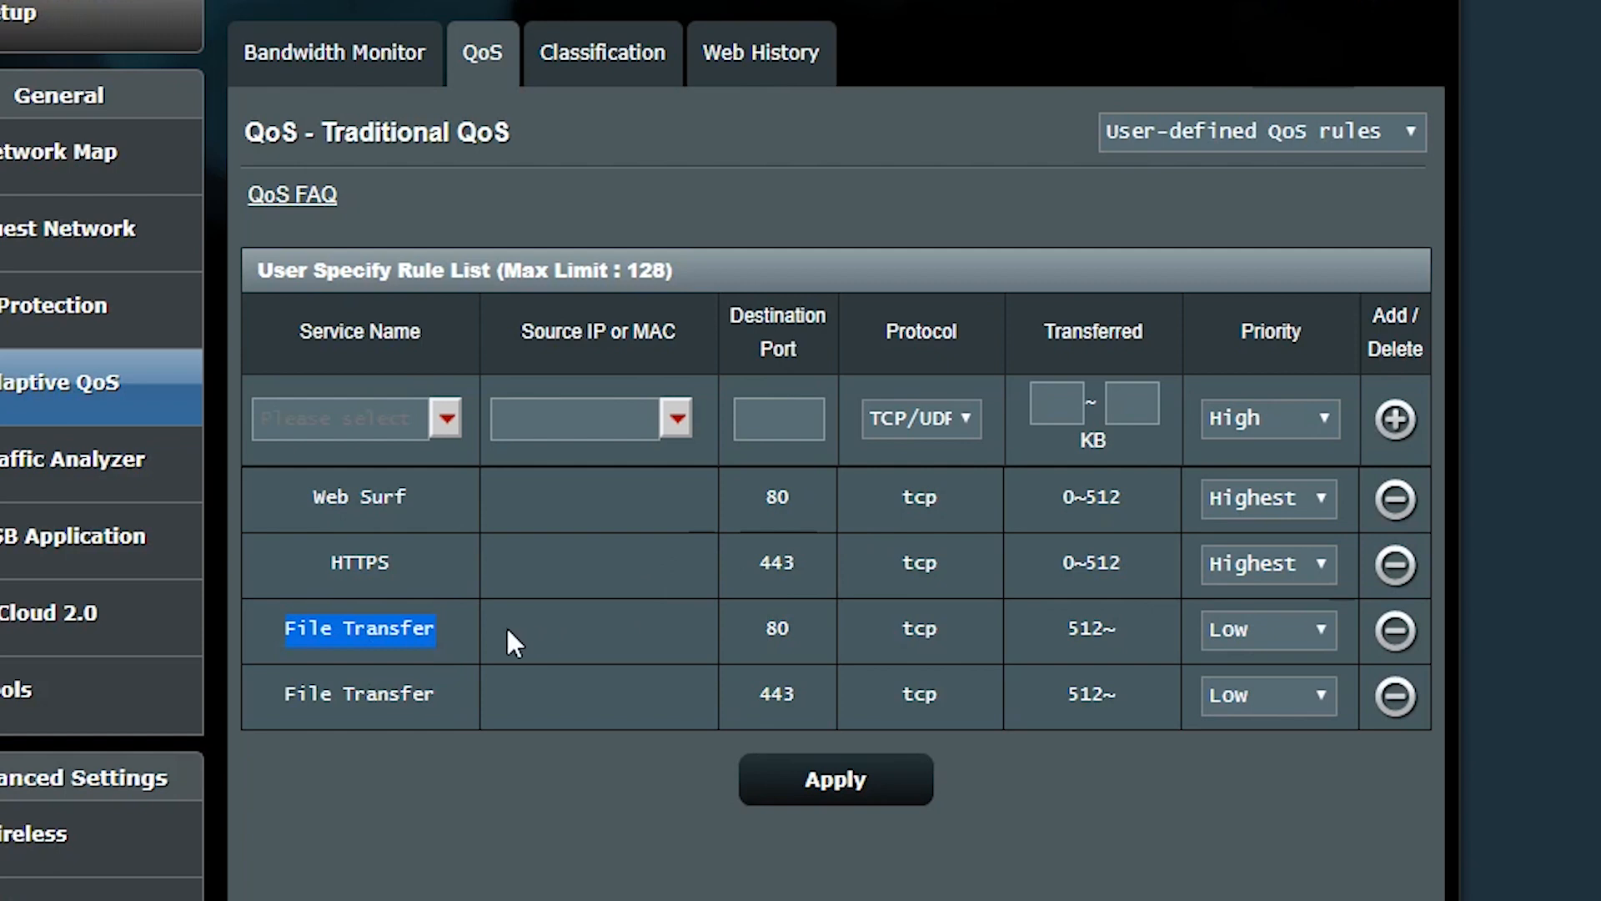
mouse_move(466, 641)
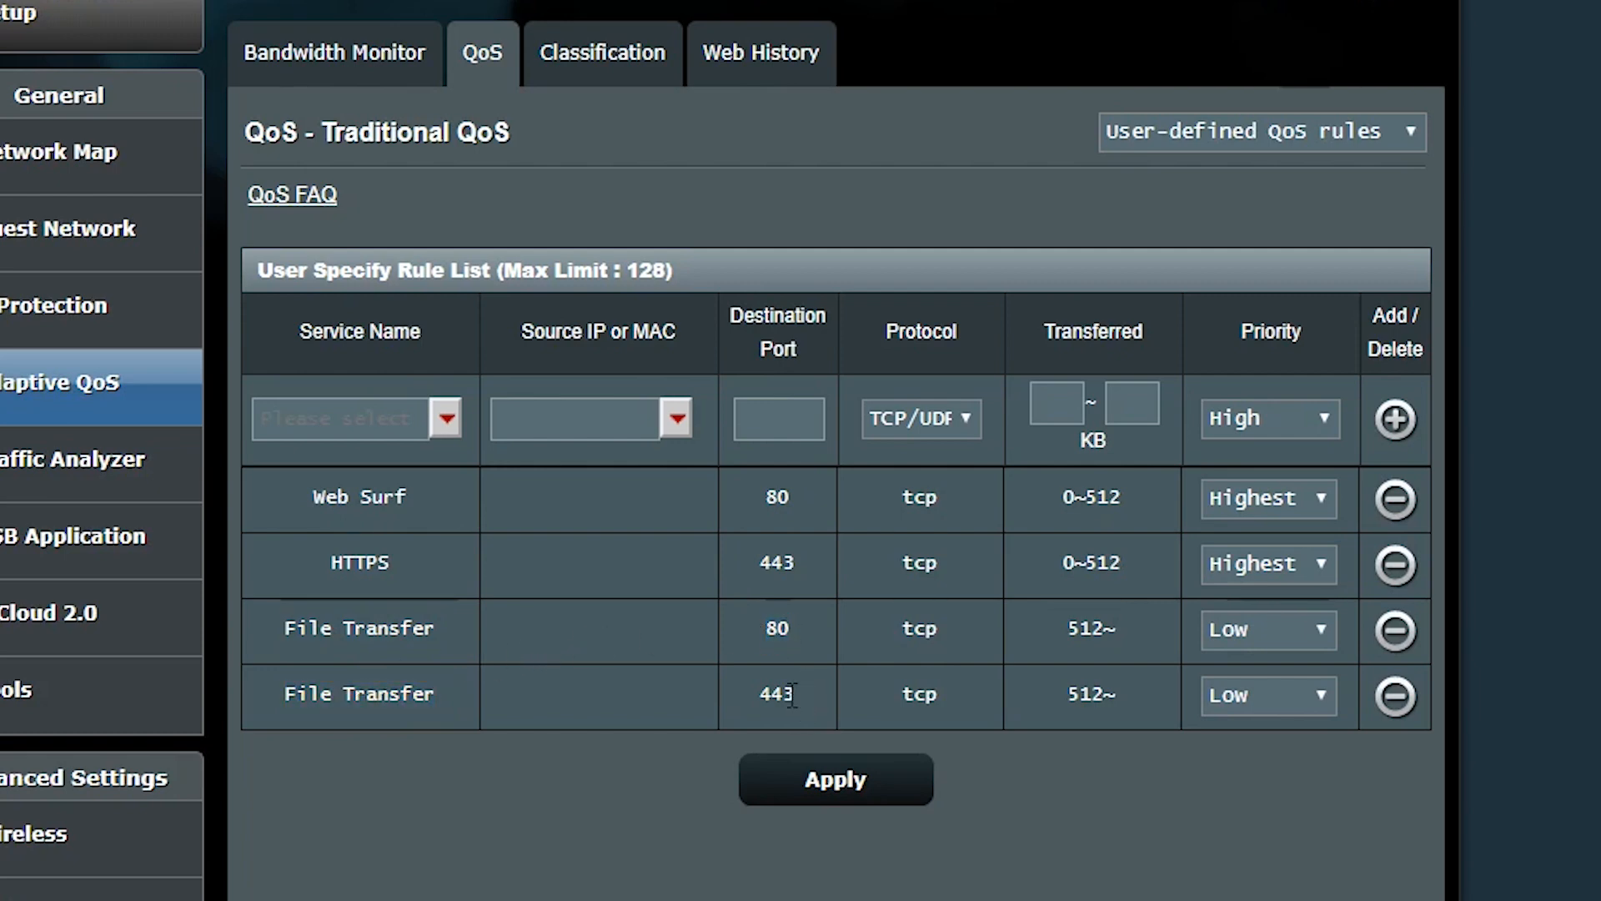
double_click(776, 694)
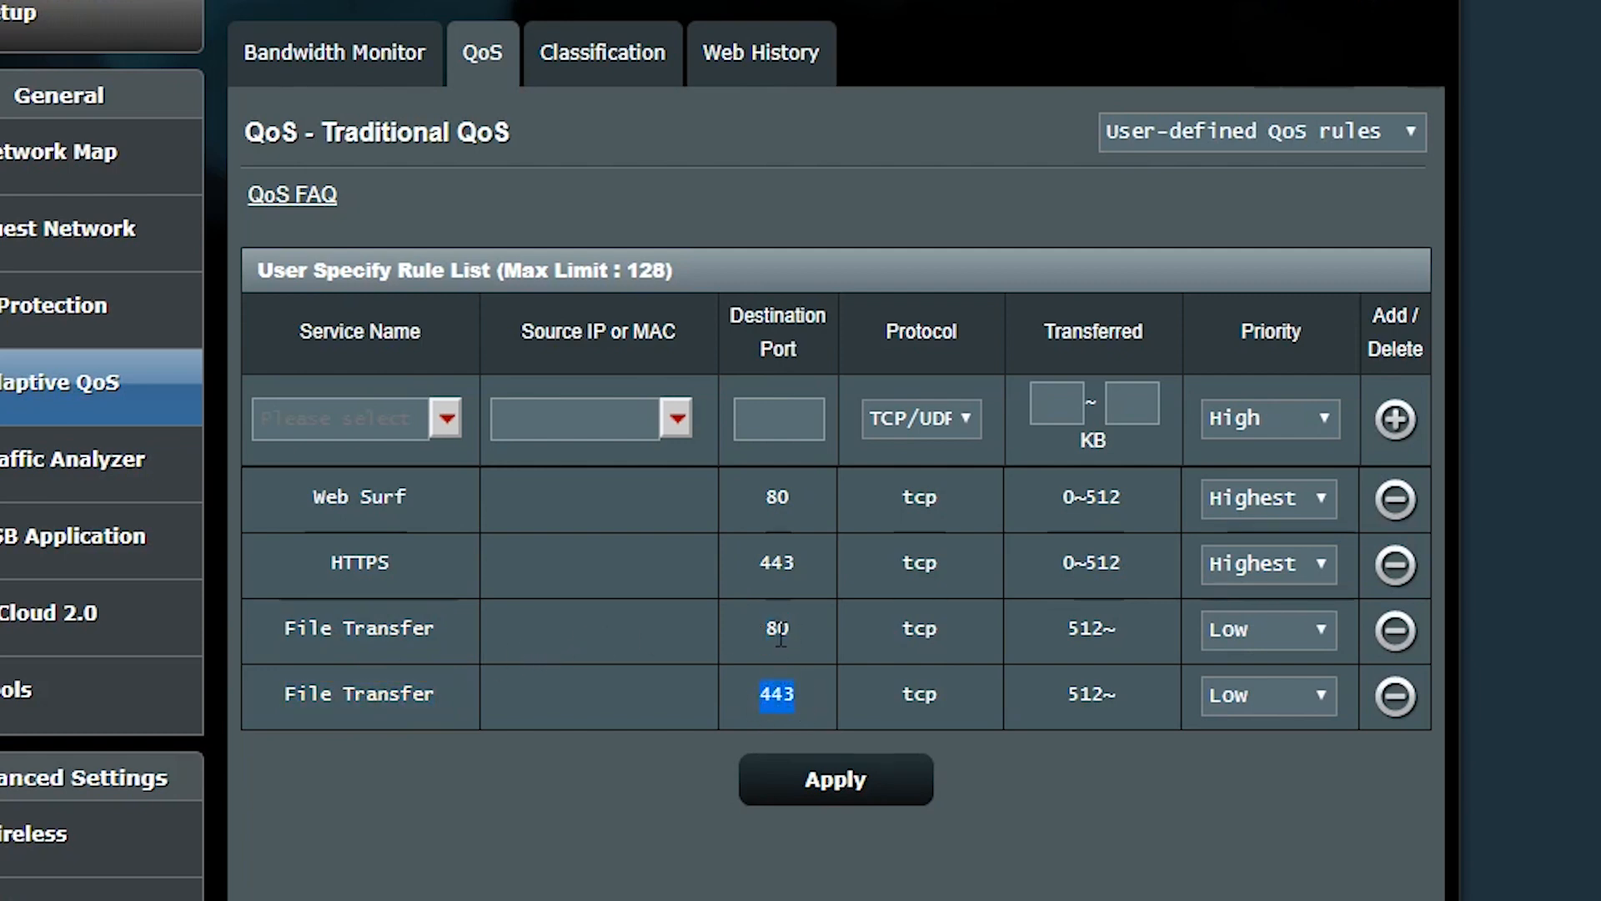
mouse_move(1052, 721)
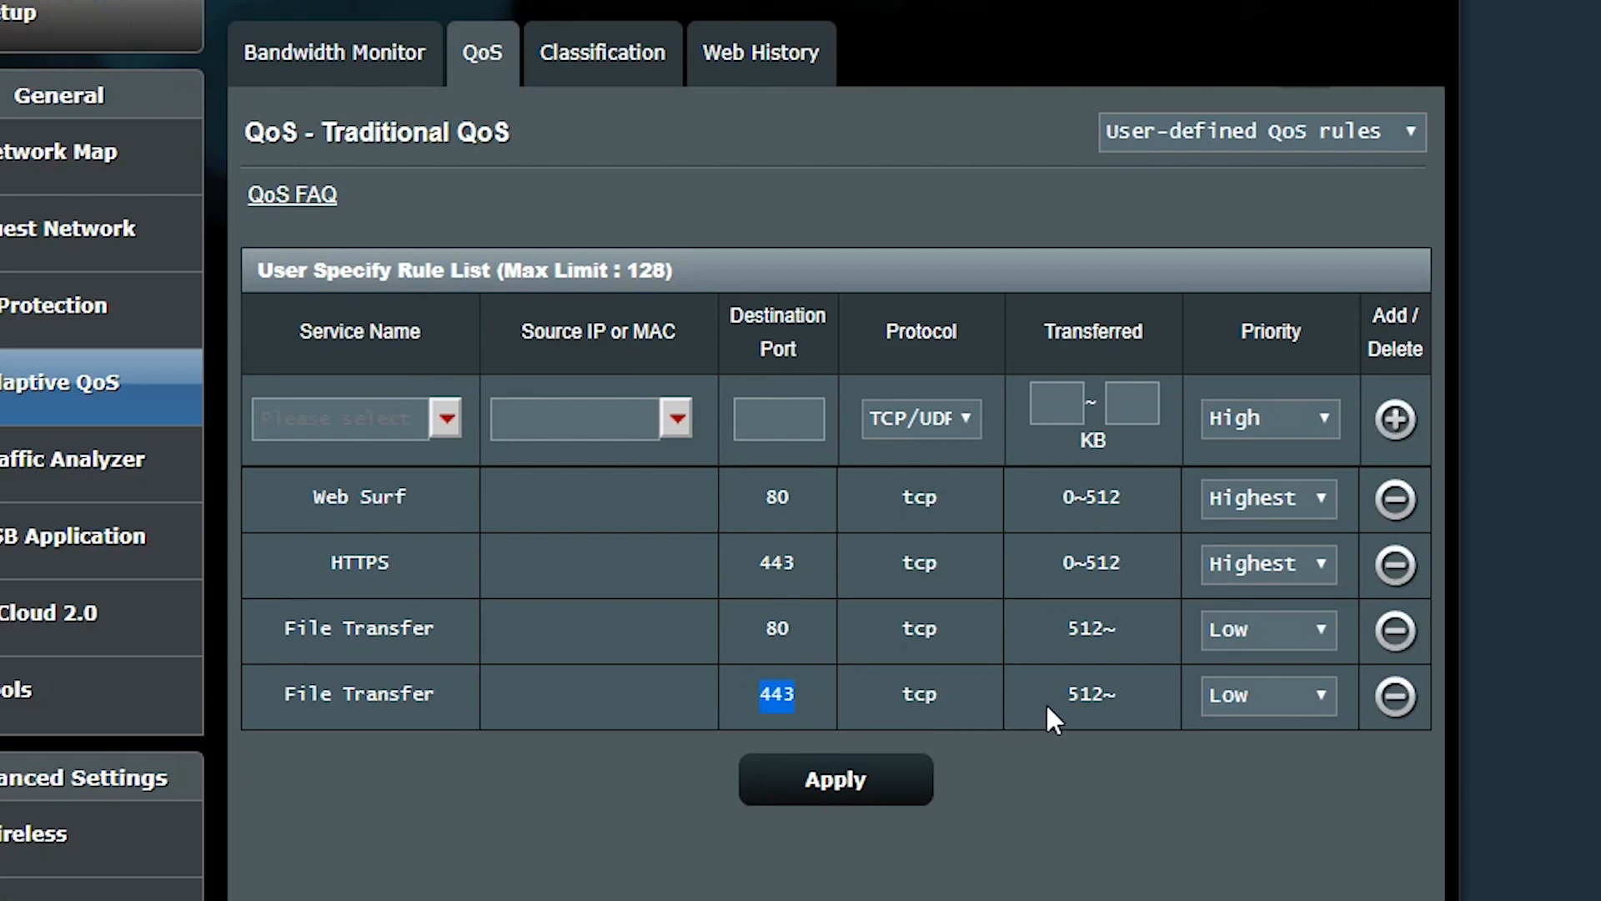
mouse_move(1031, 352)
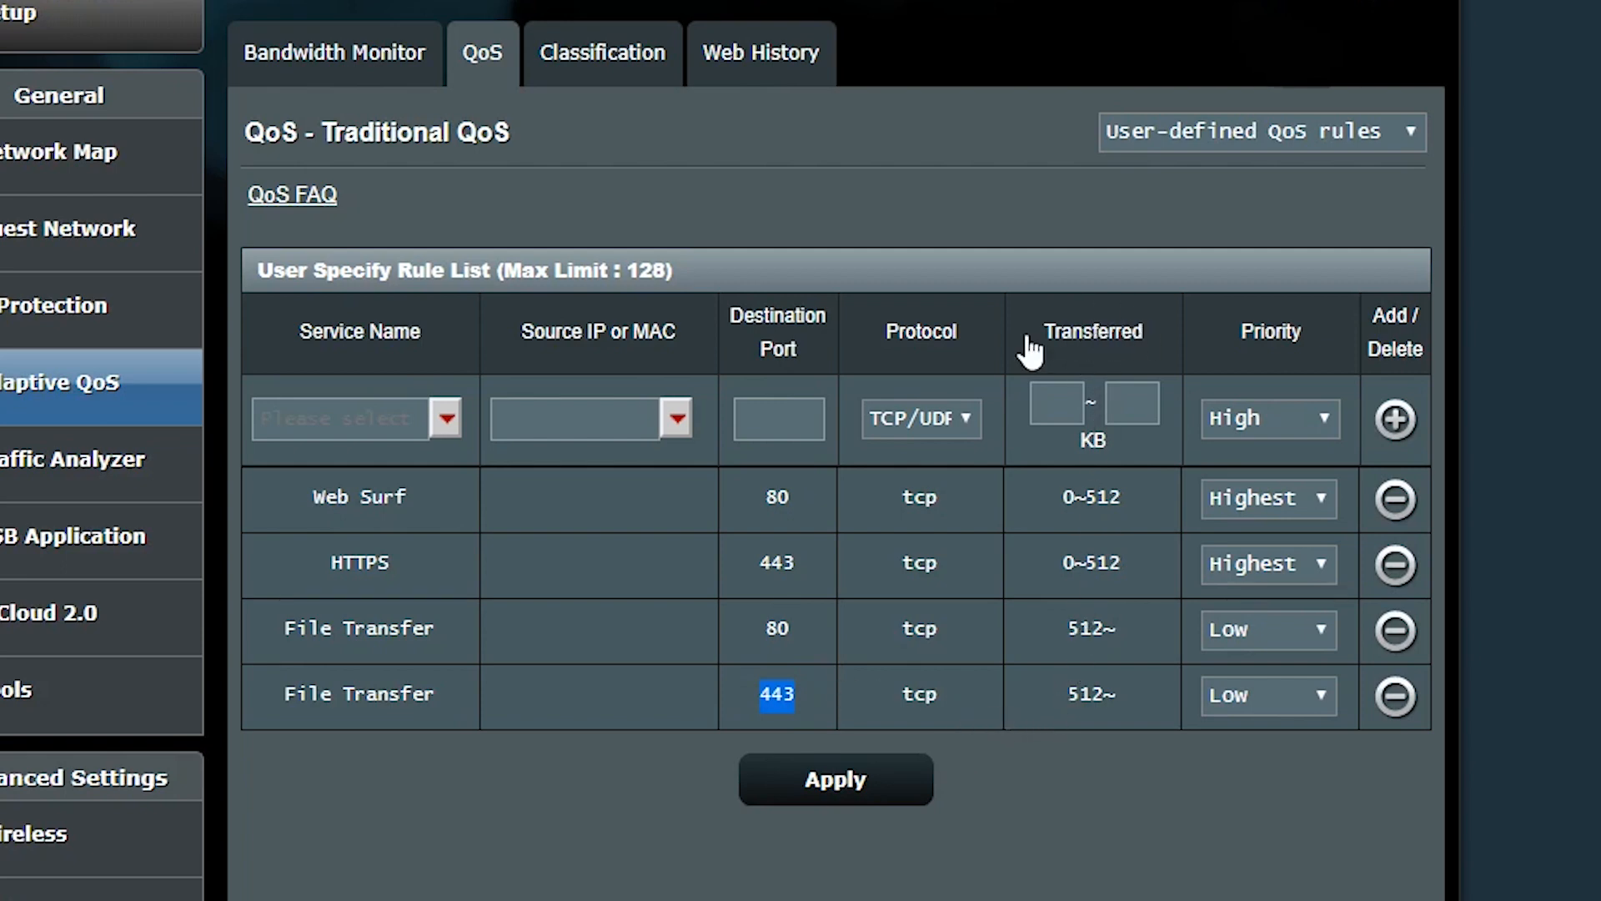
mouse_move(1135, 510)
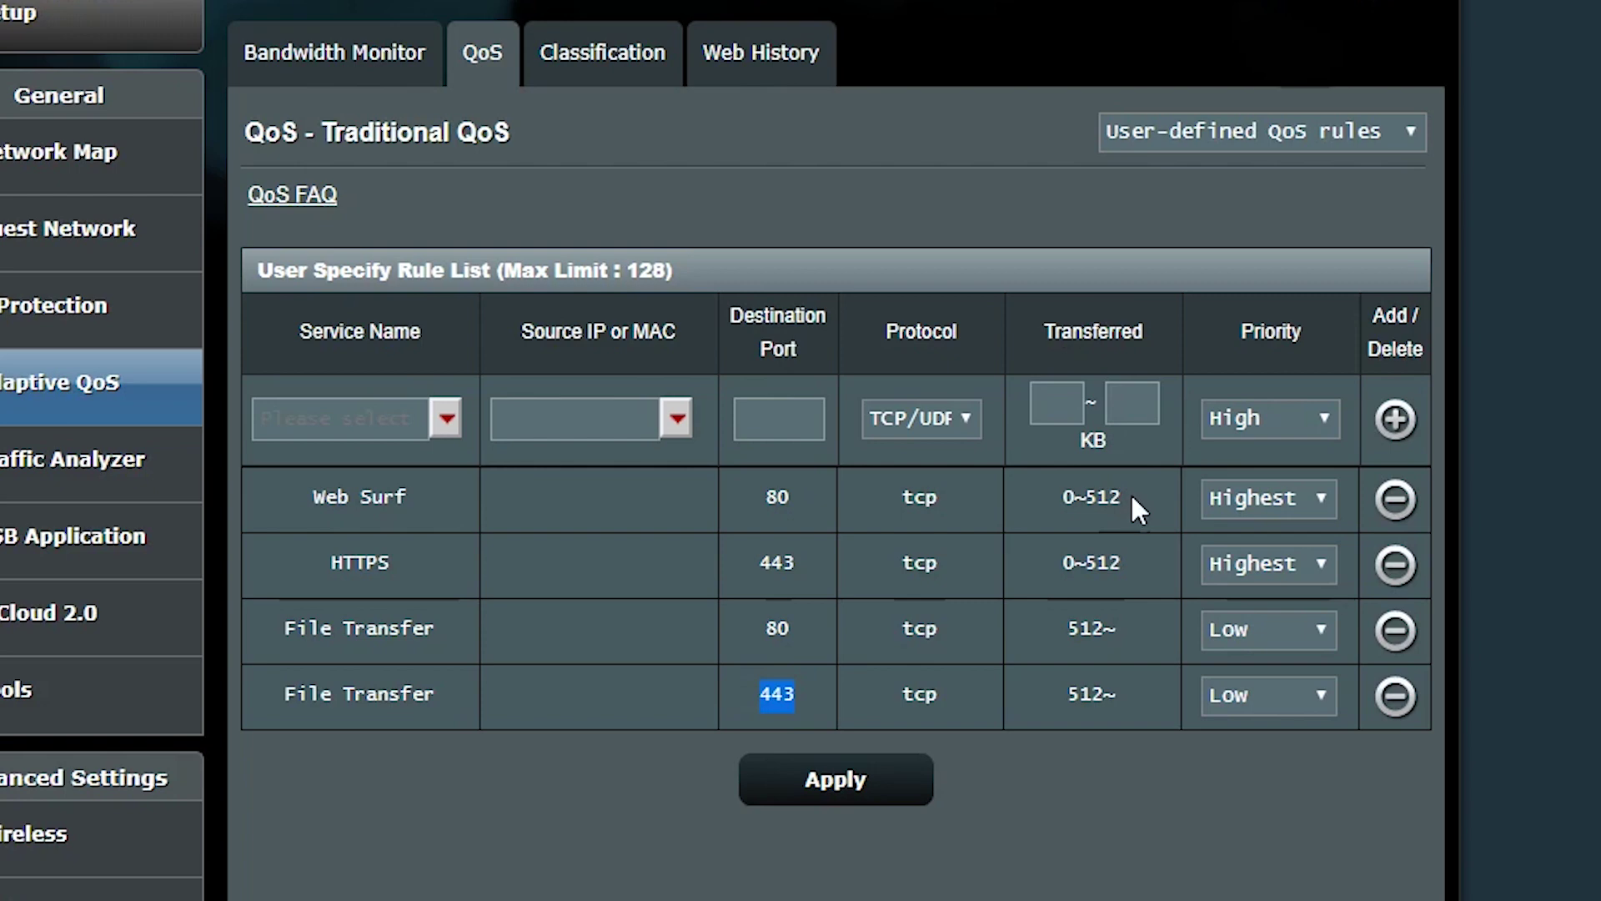
Delete the HTTPS and both File Transfer rules, leaving only Web Surf
click(1089, 498)
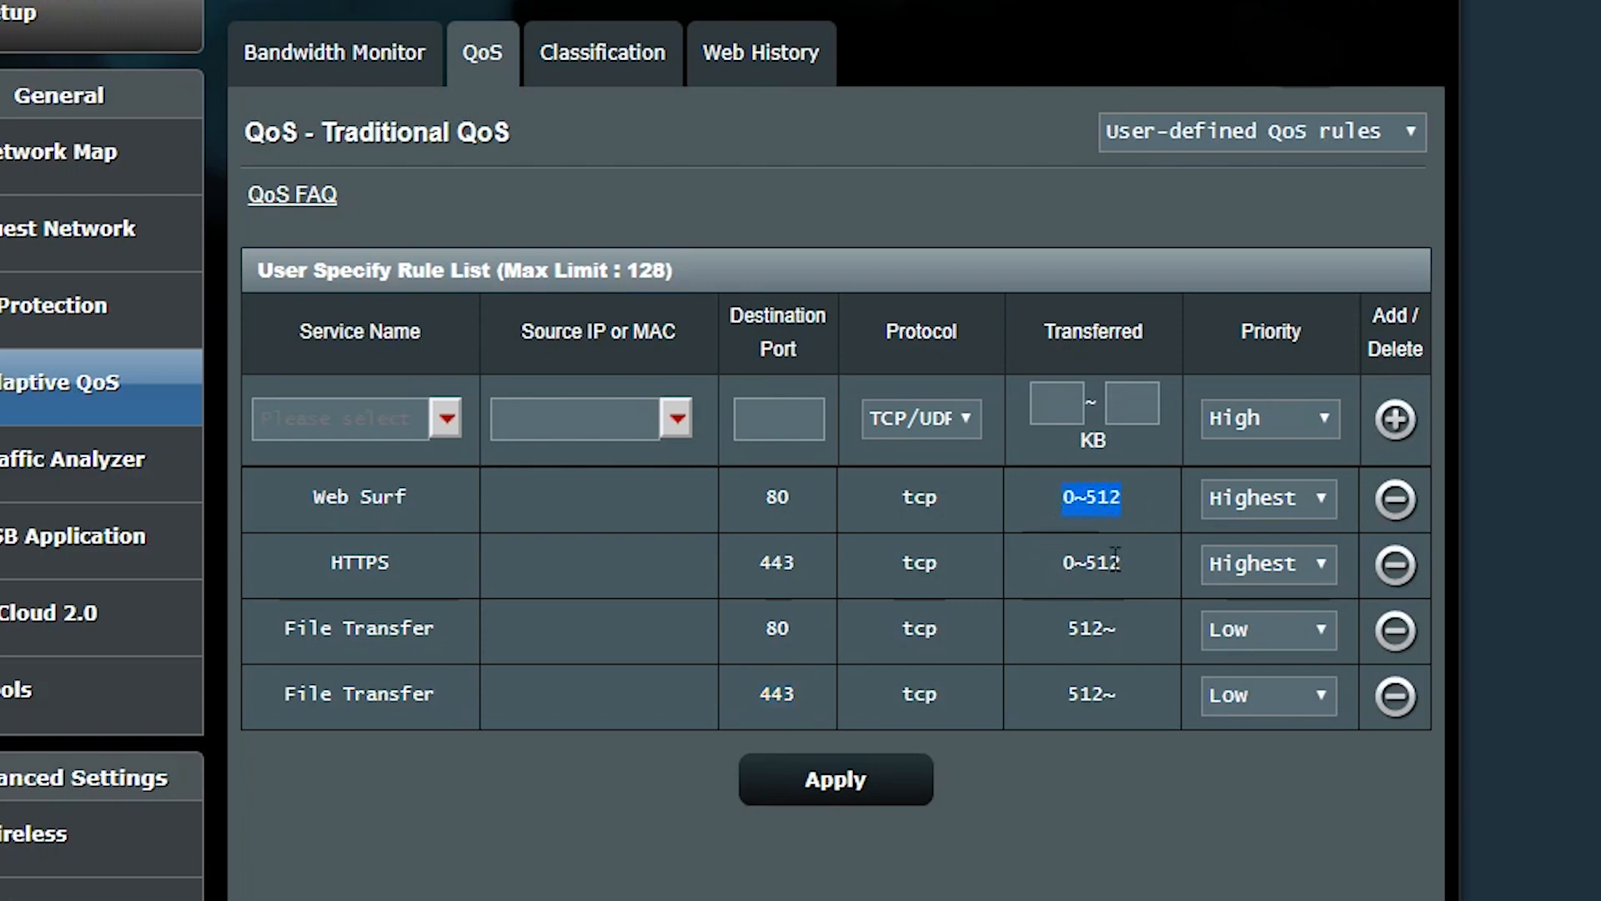
click(1091, 562)
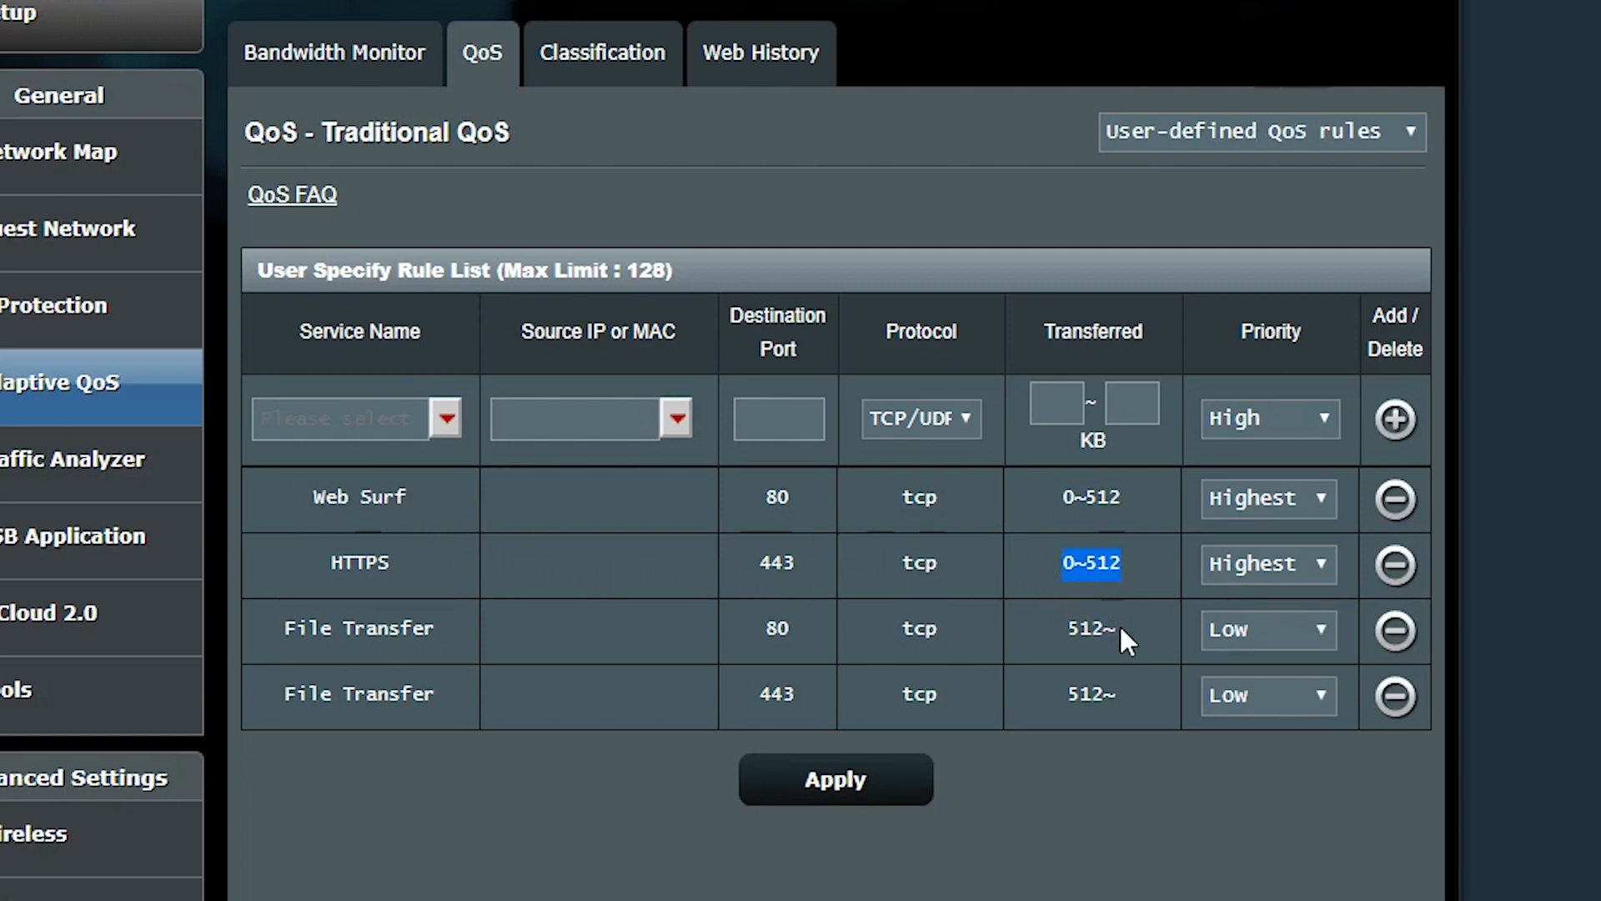
click(1090, 693)
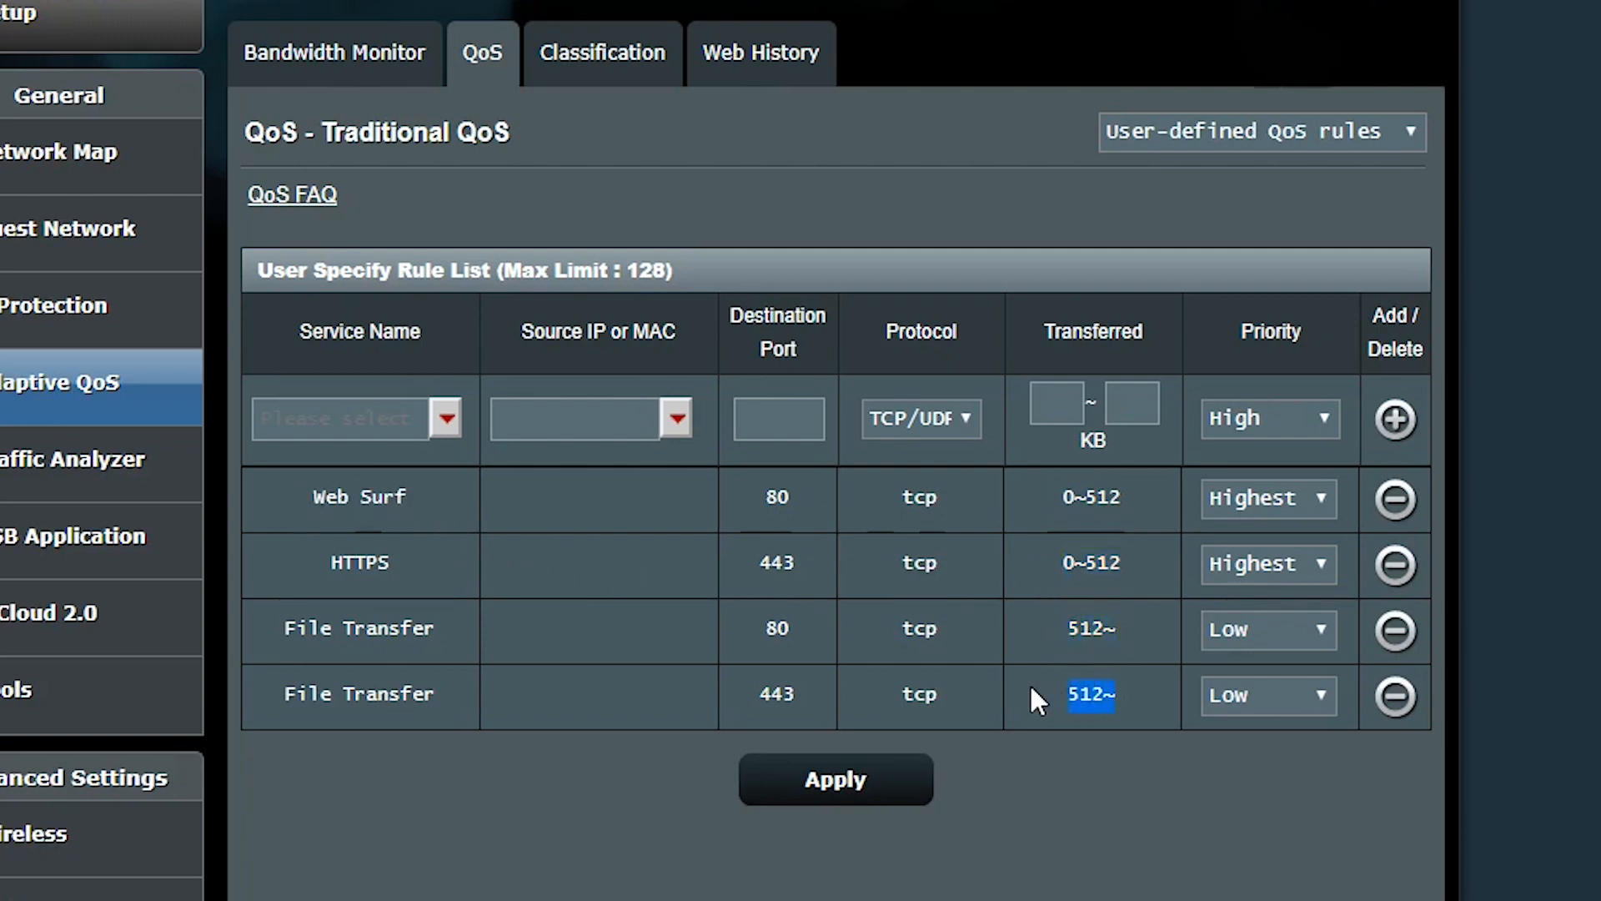
mouse_move(656, 749)
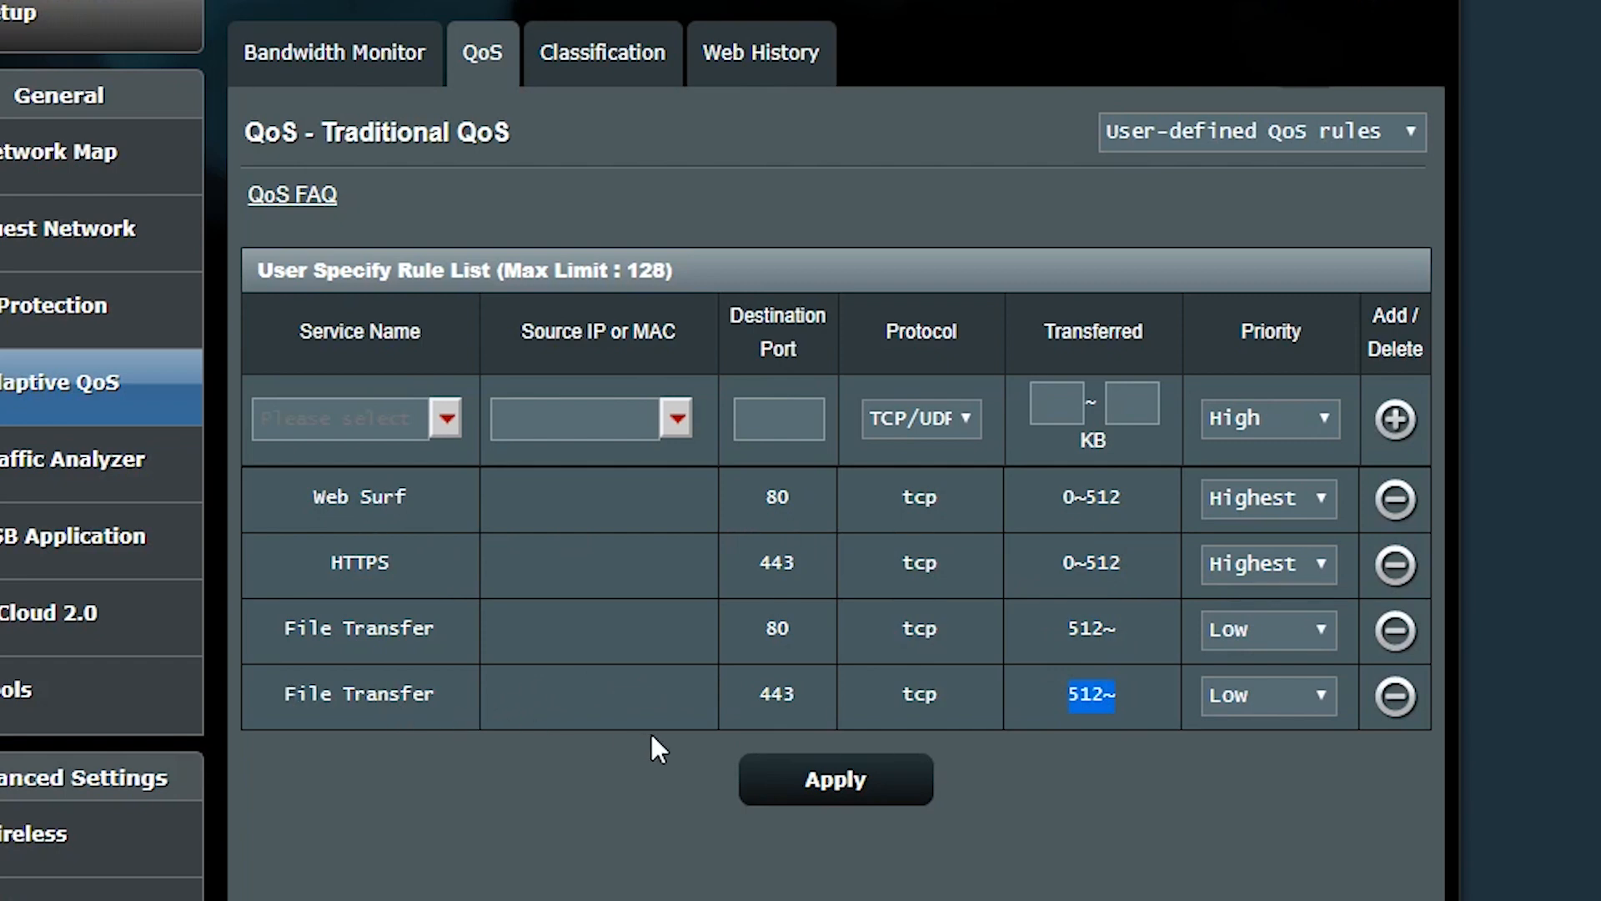
mouse_move(907, 539)
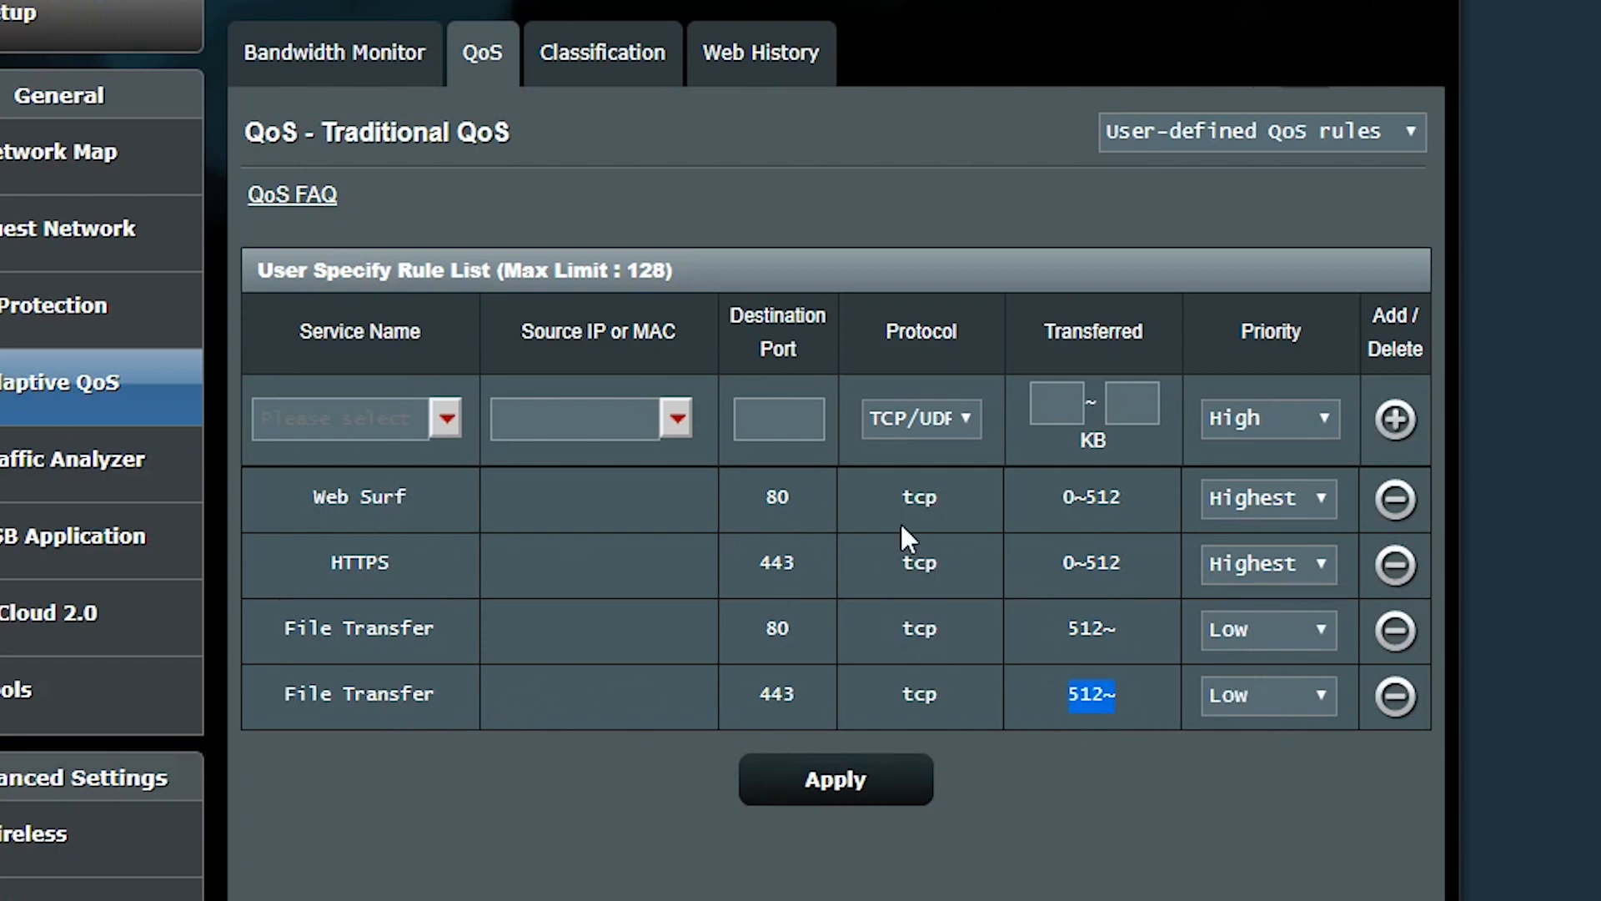
mouse_move(1366, 649)
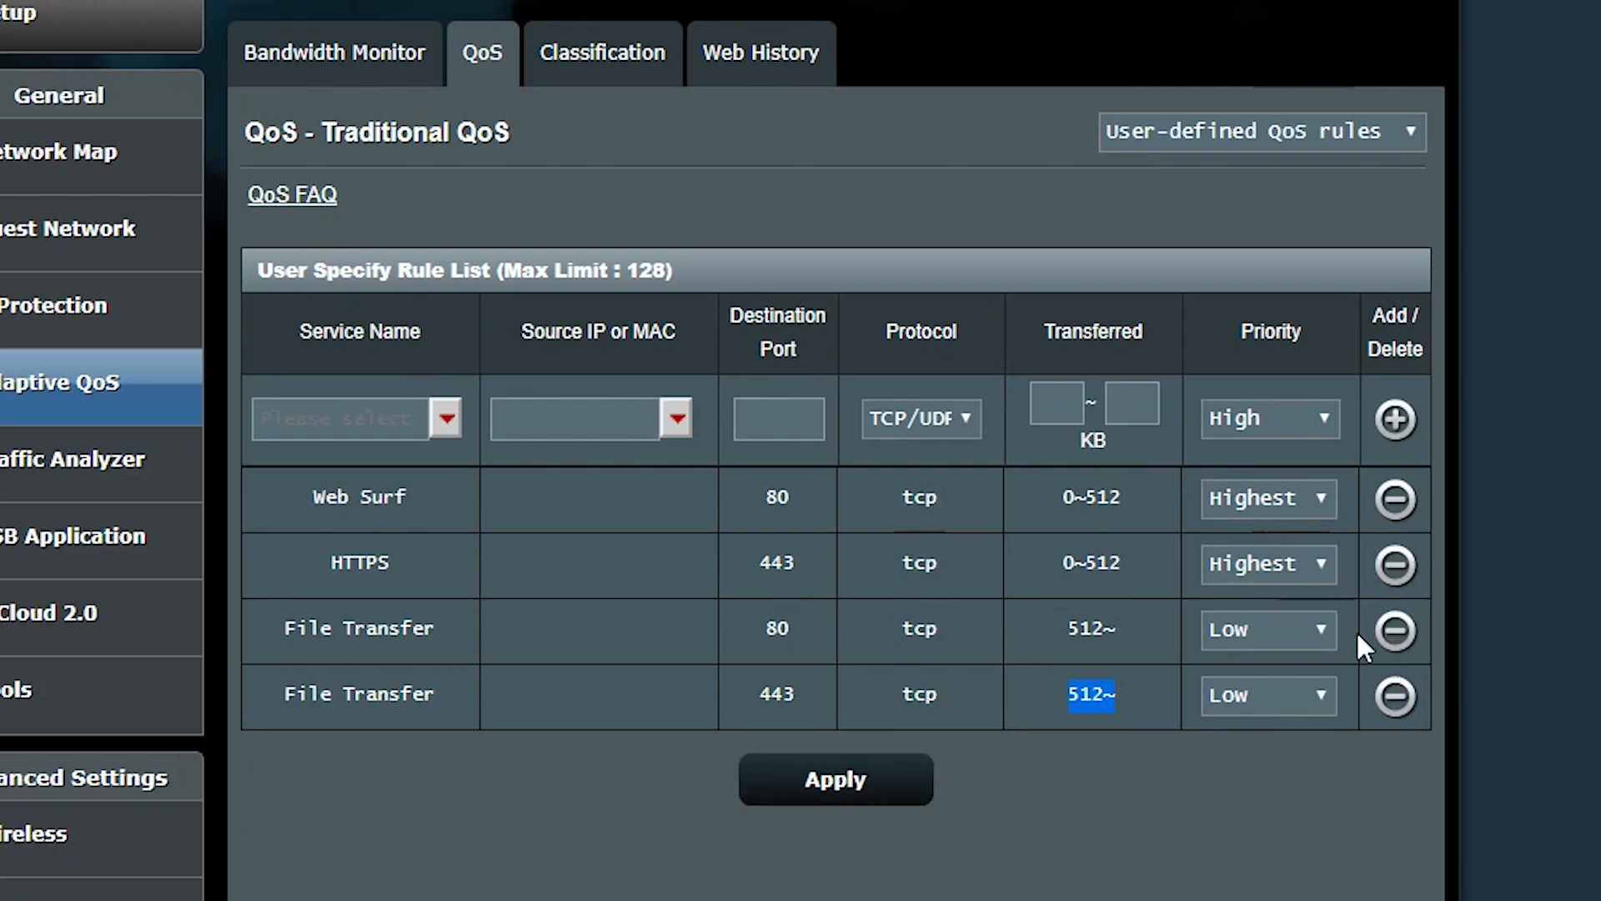
click(1393, 695)
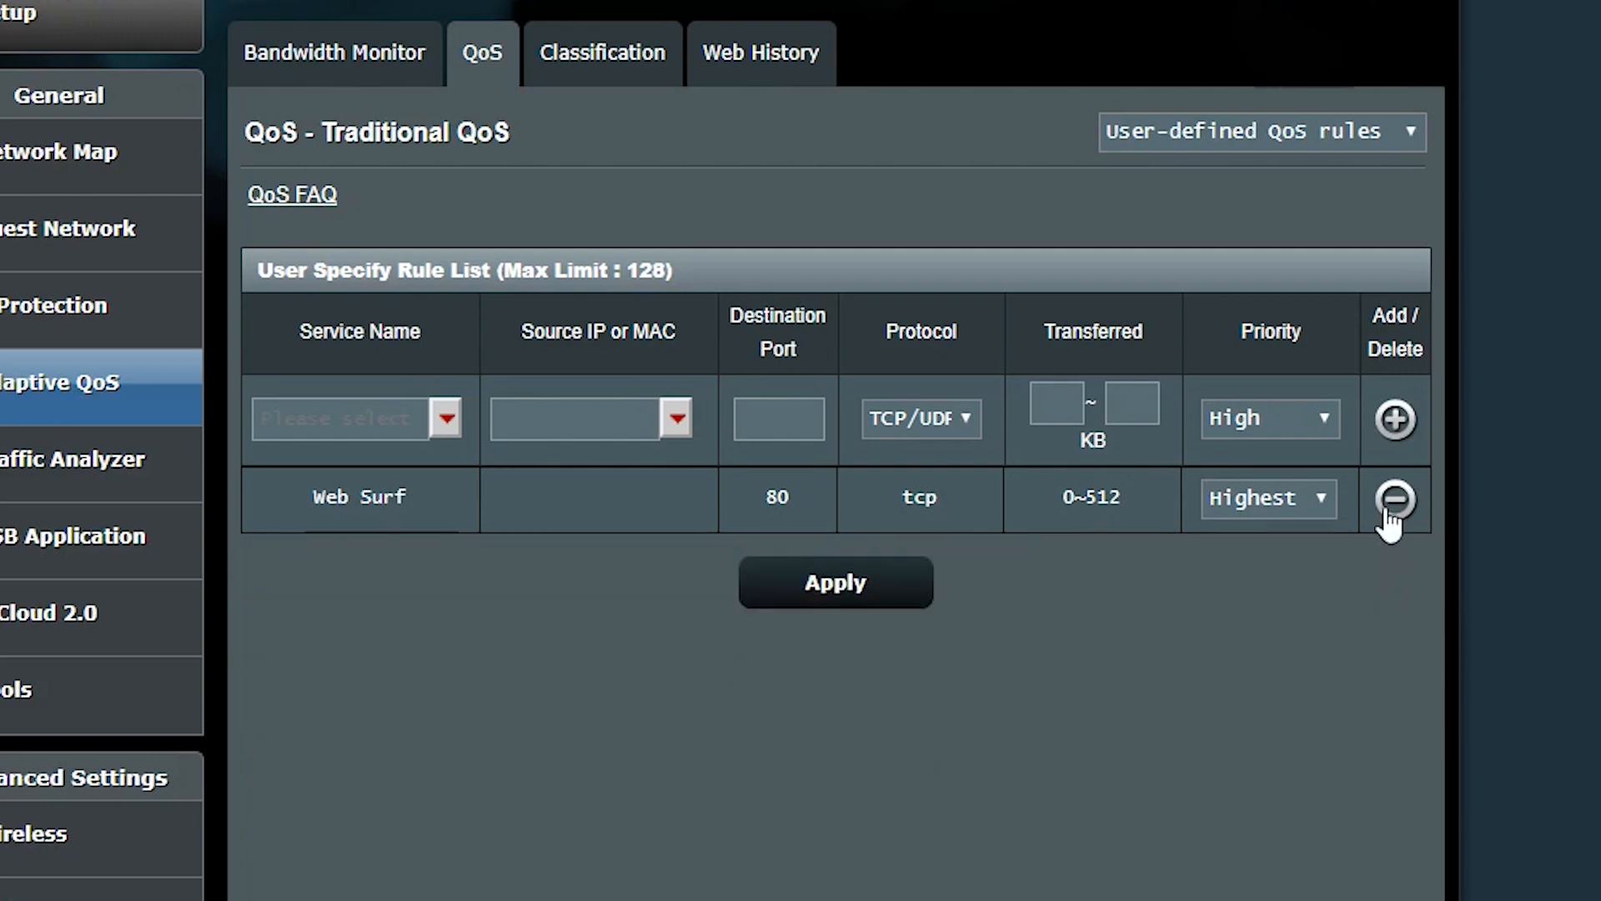
Delete the remaining Web Surf rule so the rules table is empty
click(1391, 498)
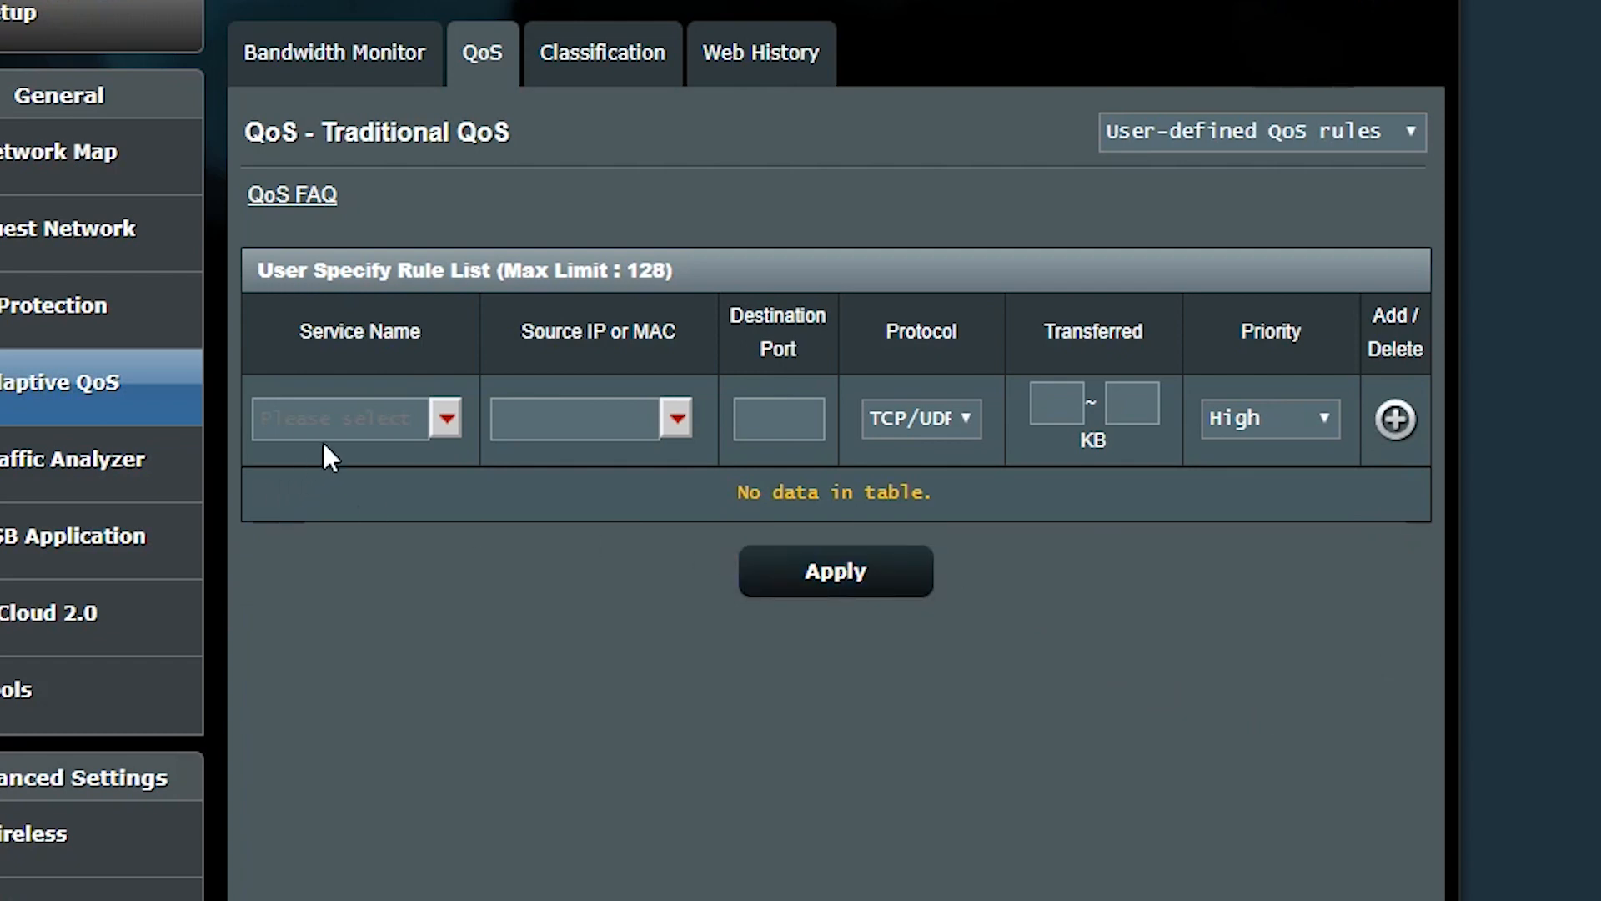
mouse_move(488, 523)
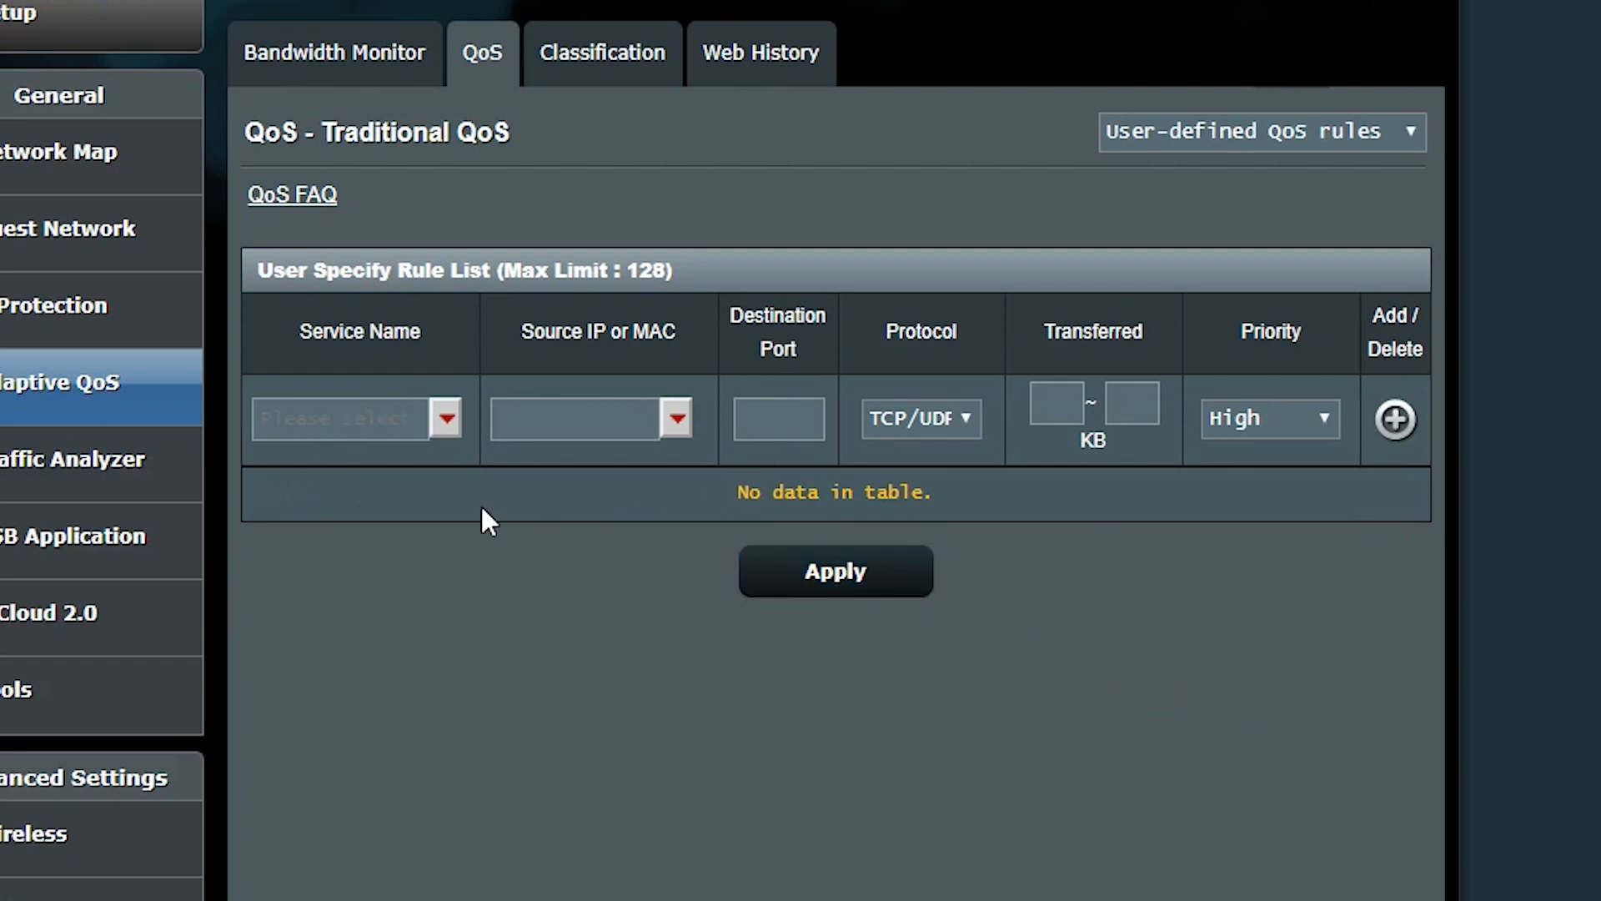
mouse_move(500, 601)
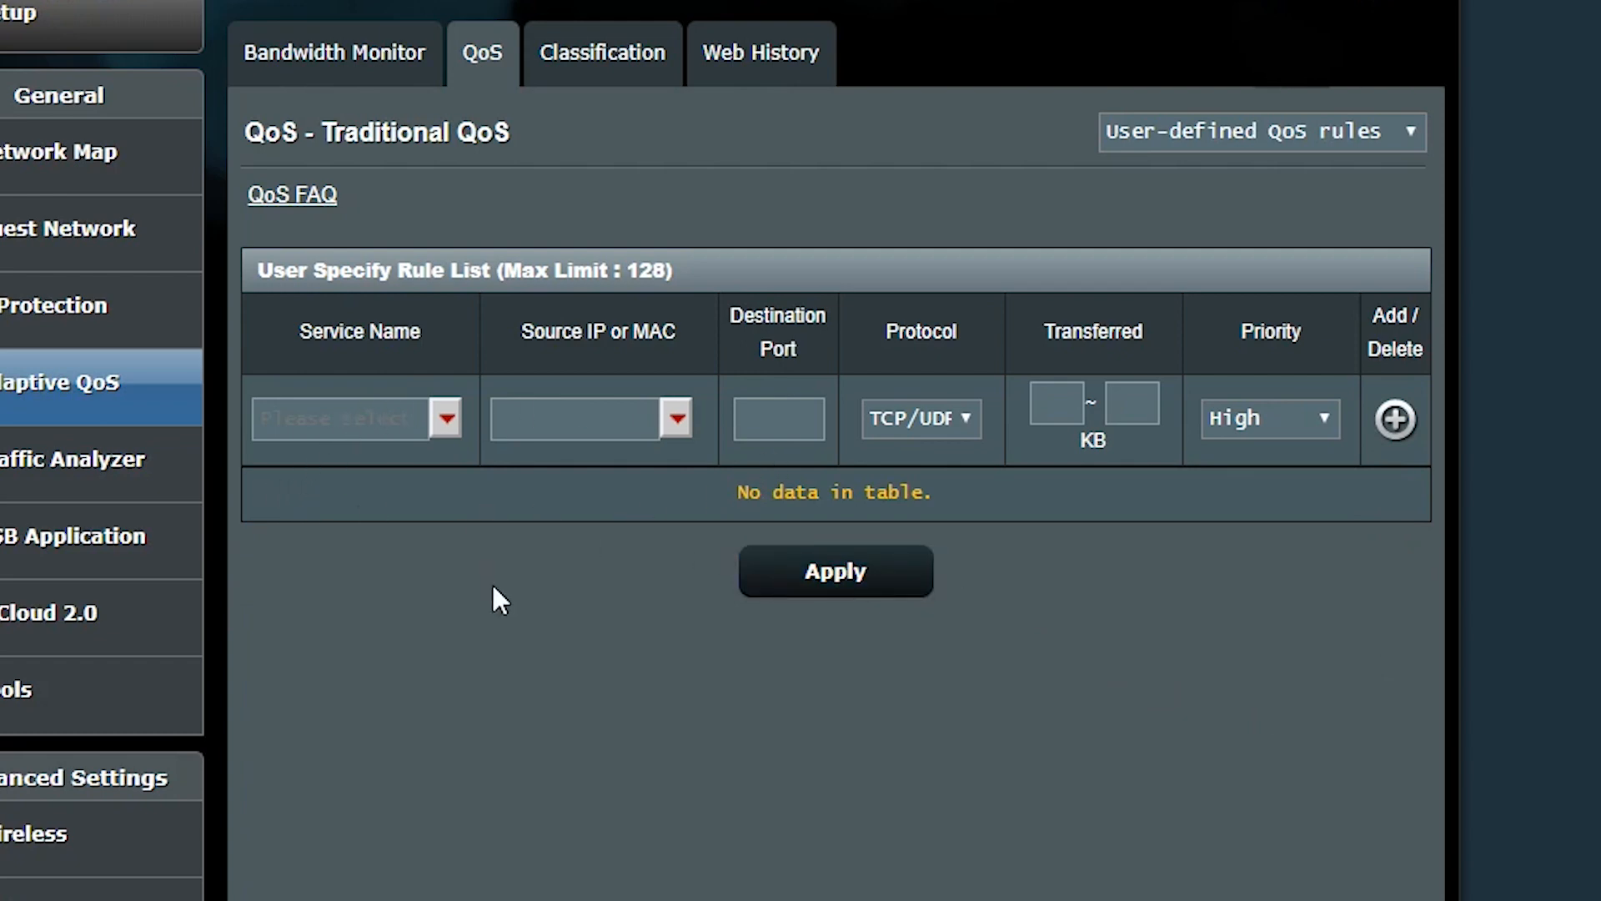
mouse_move(483, 557)
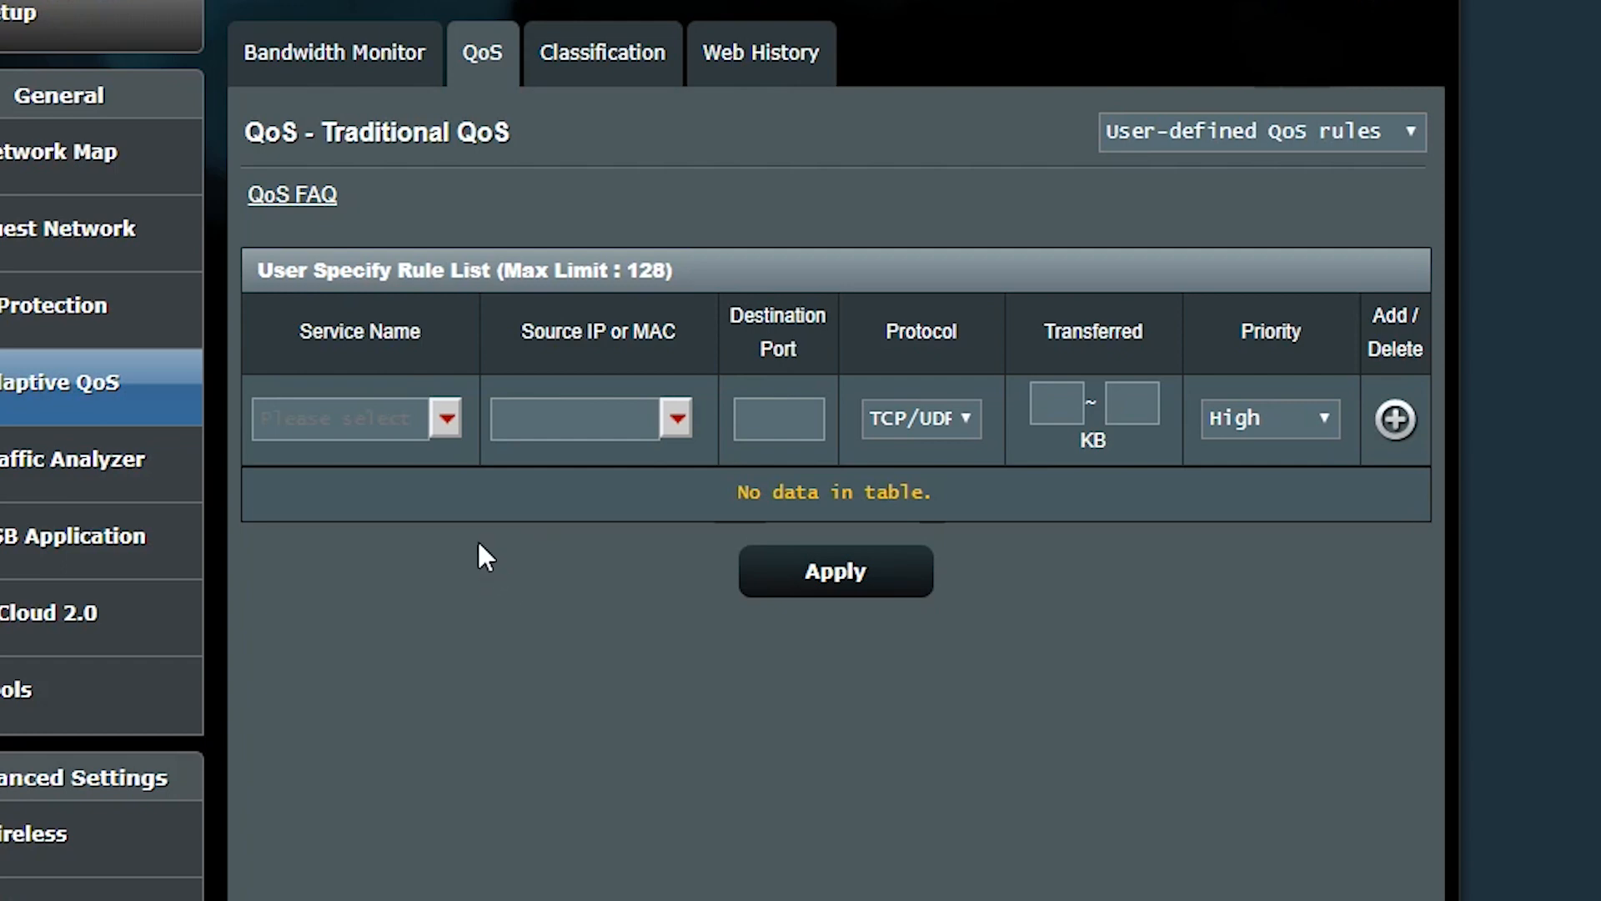
mouse_move(1225, 439)
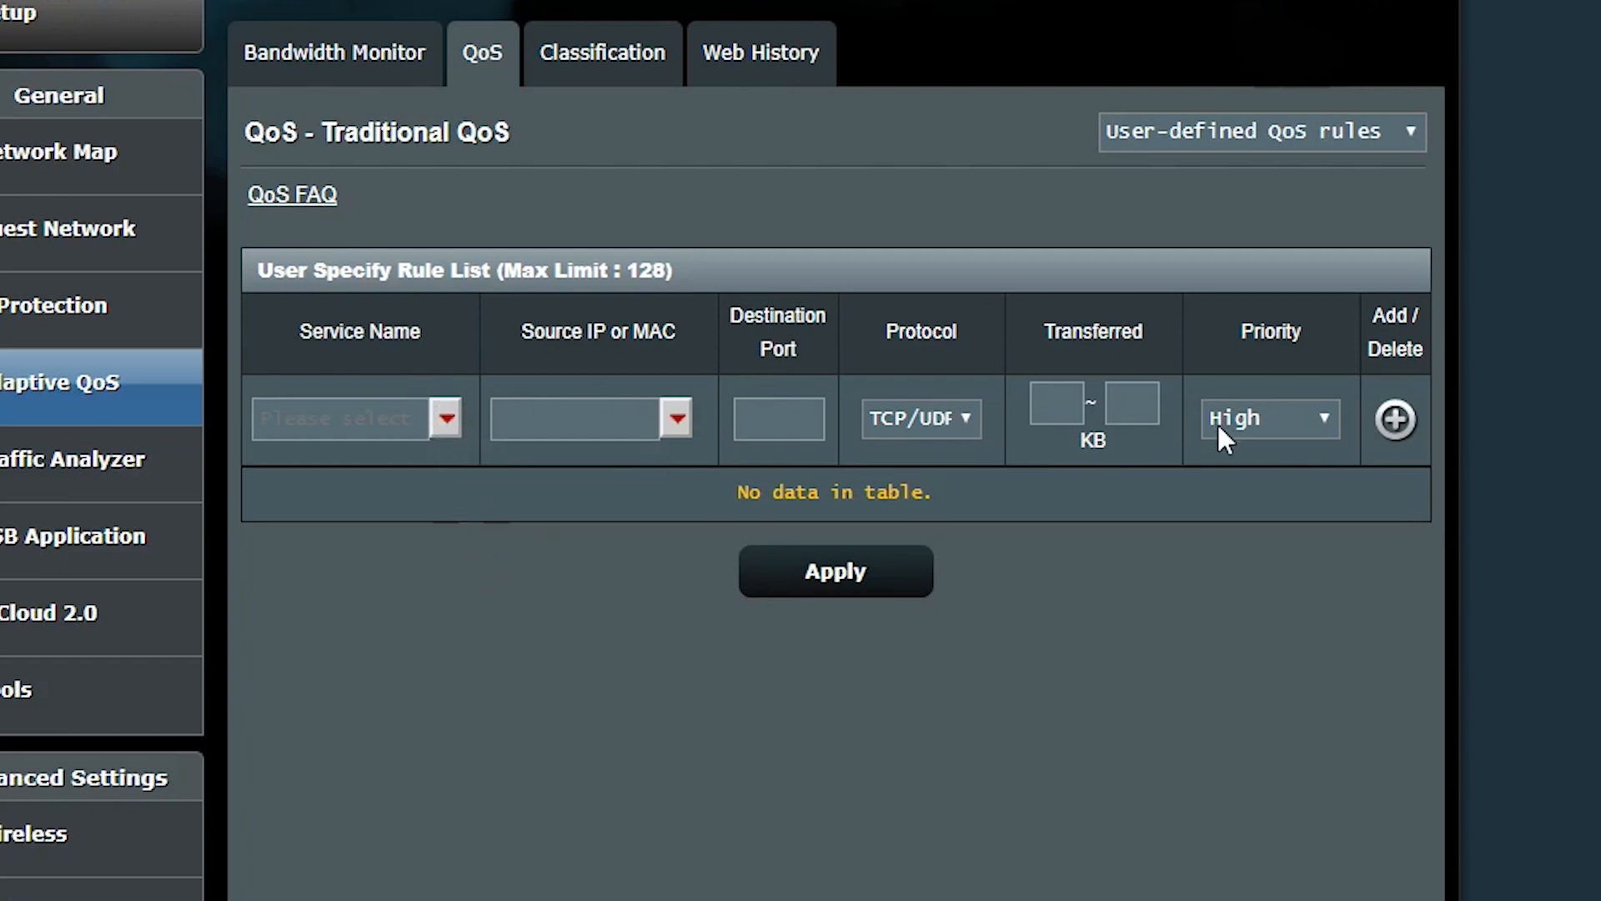
Add a FaceTime(TCP) rule for source 192.168.1.* at Highest priority
click(445, 417)
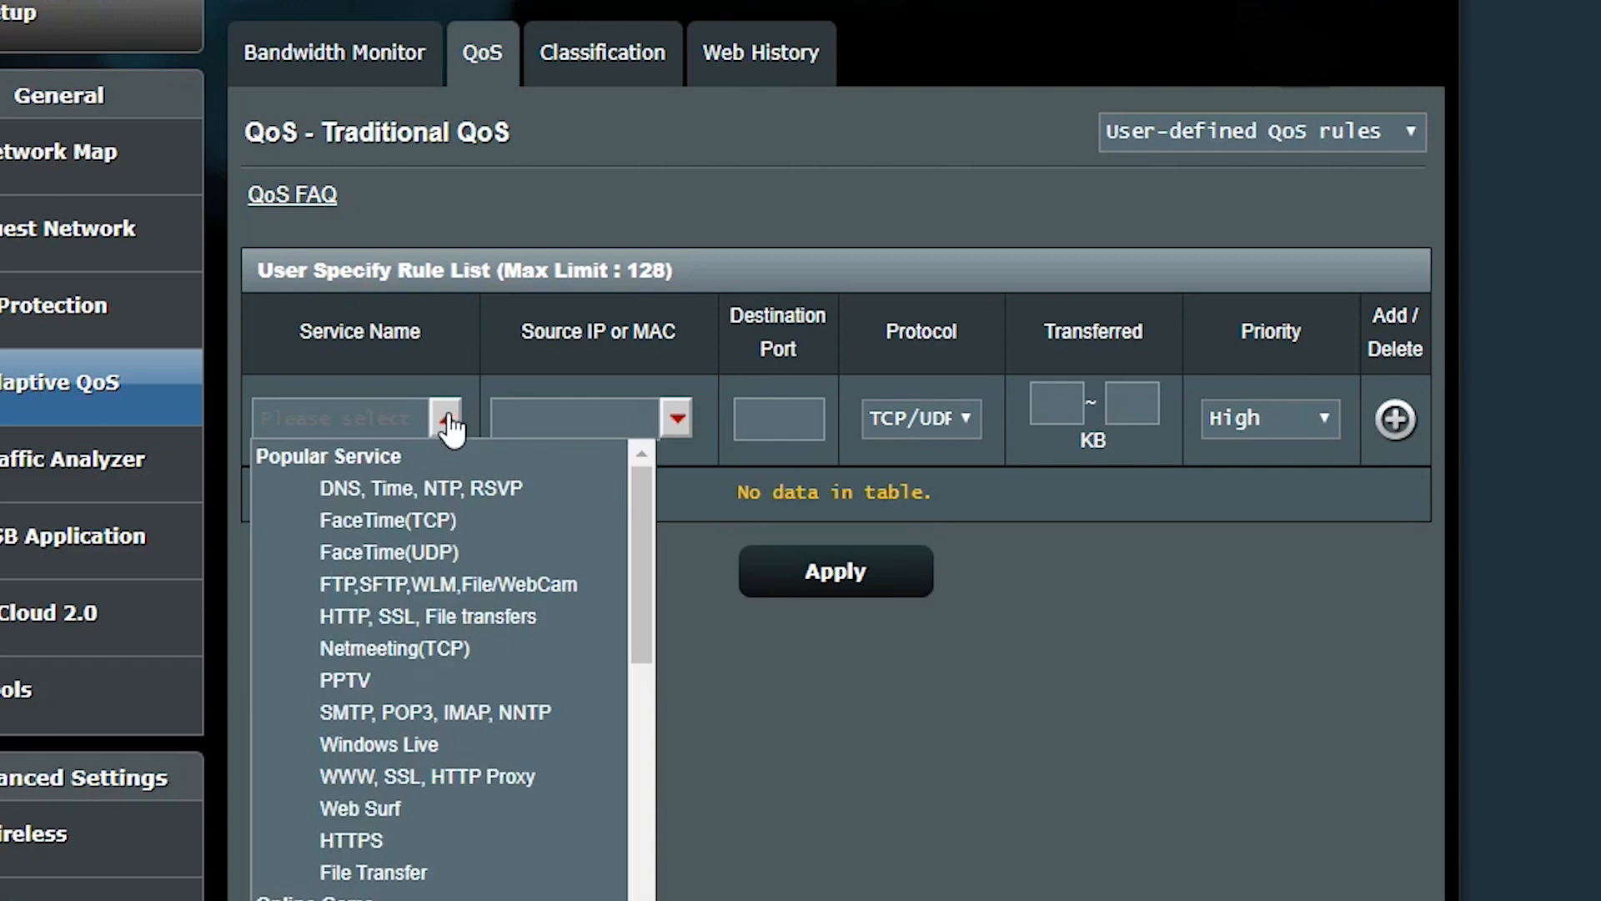
mouse_move(439, 520)
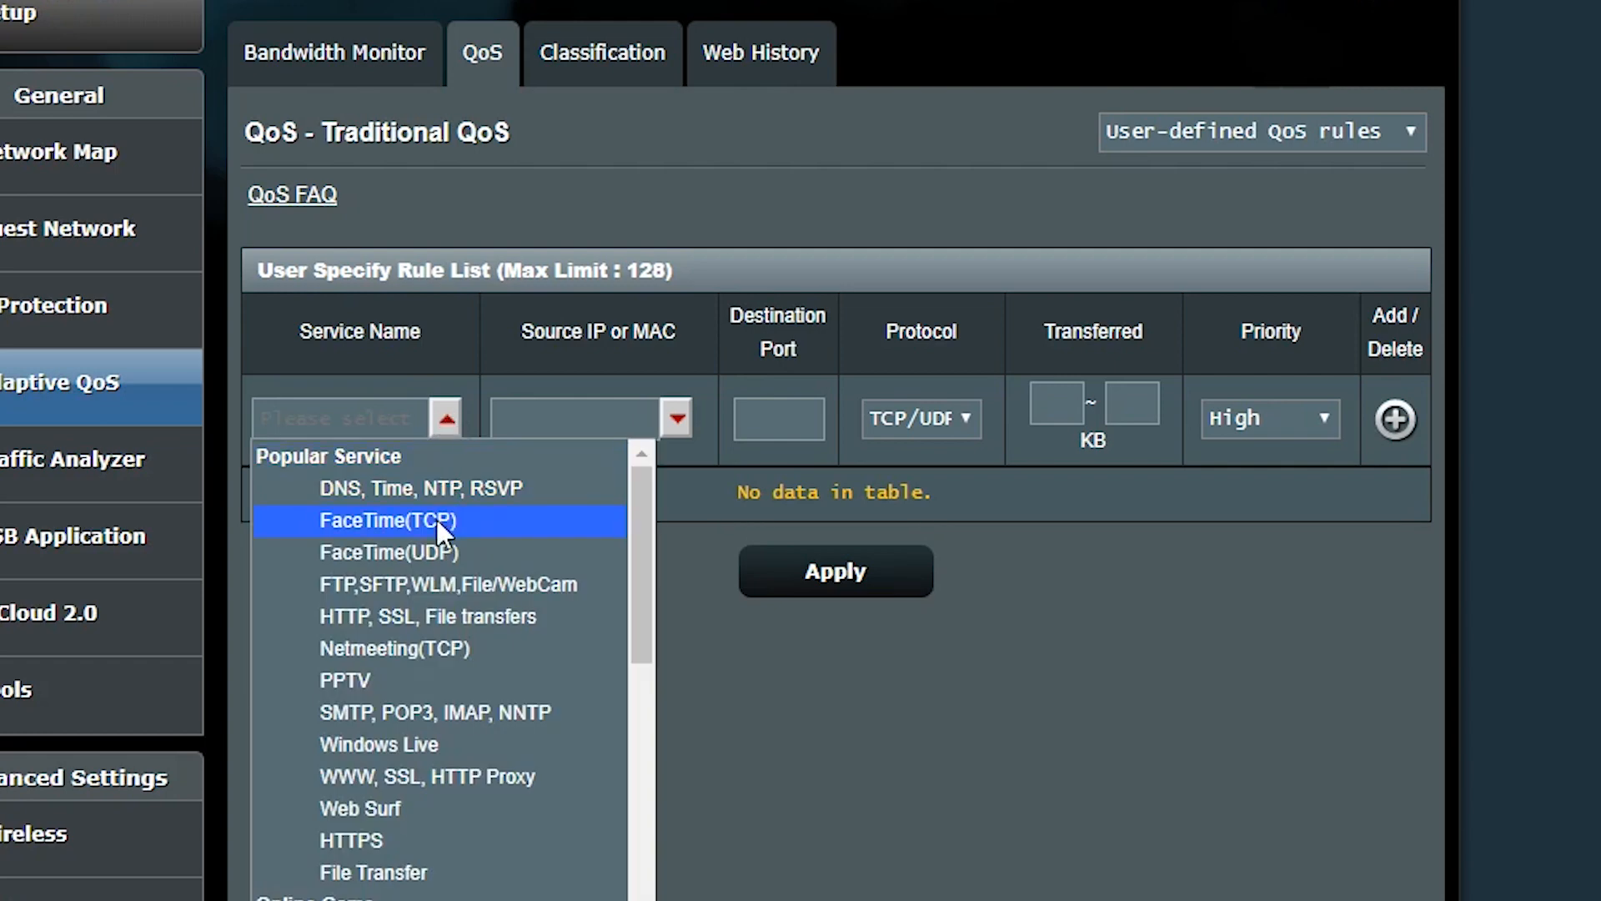
click(388, 520)
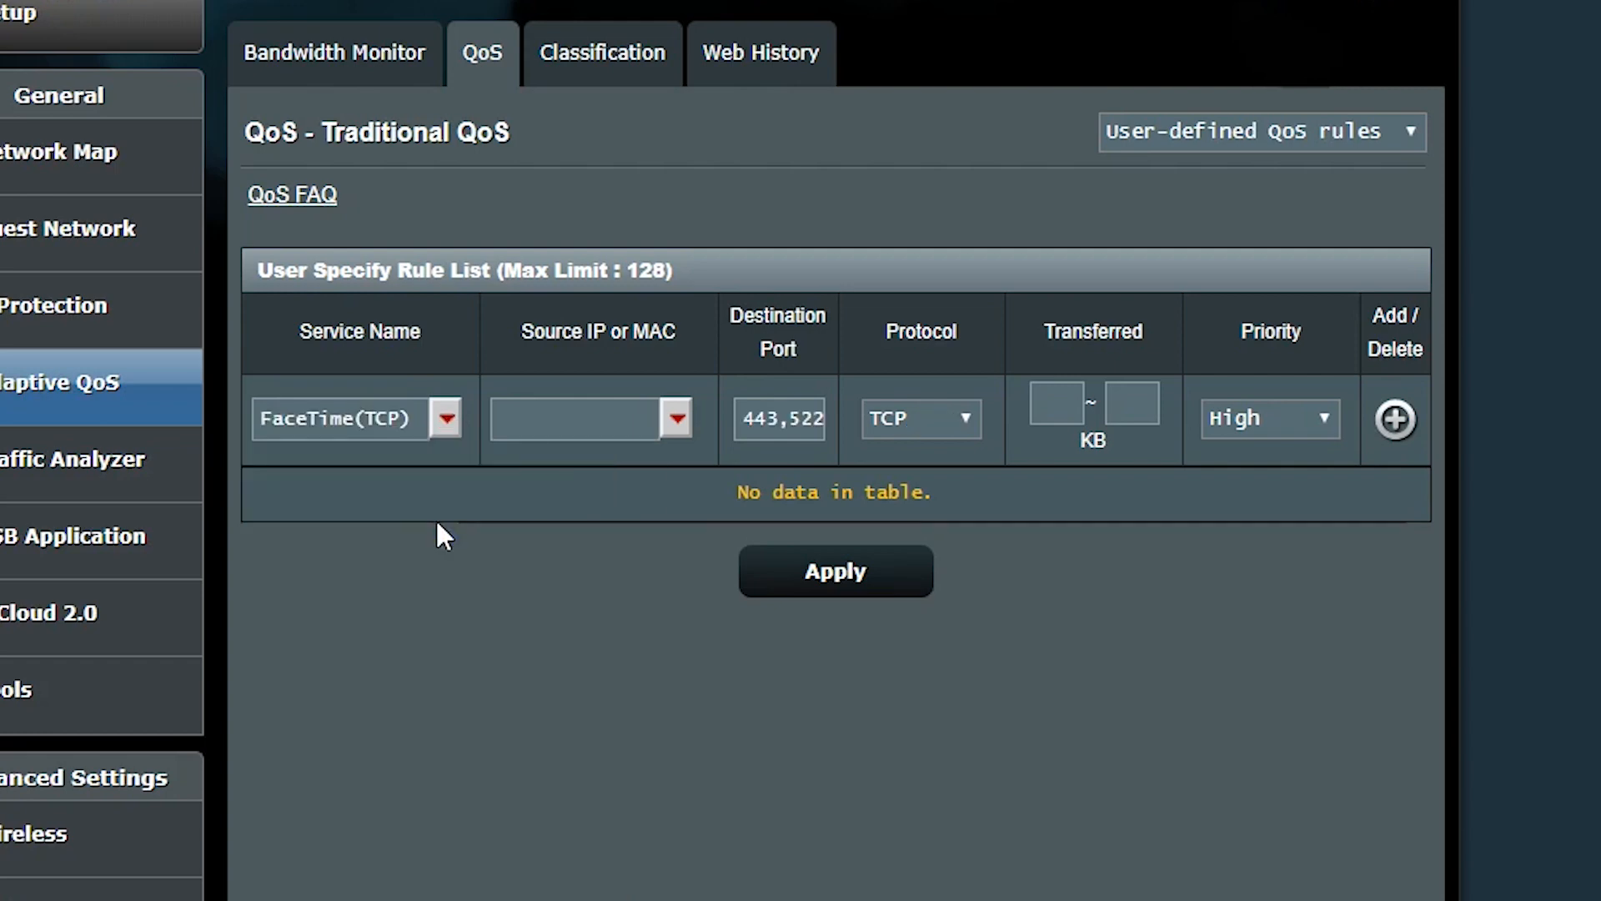
text(192.168.1.*)
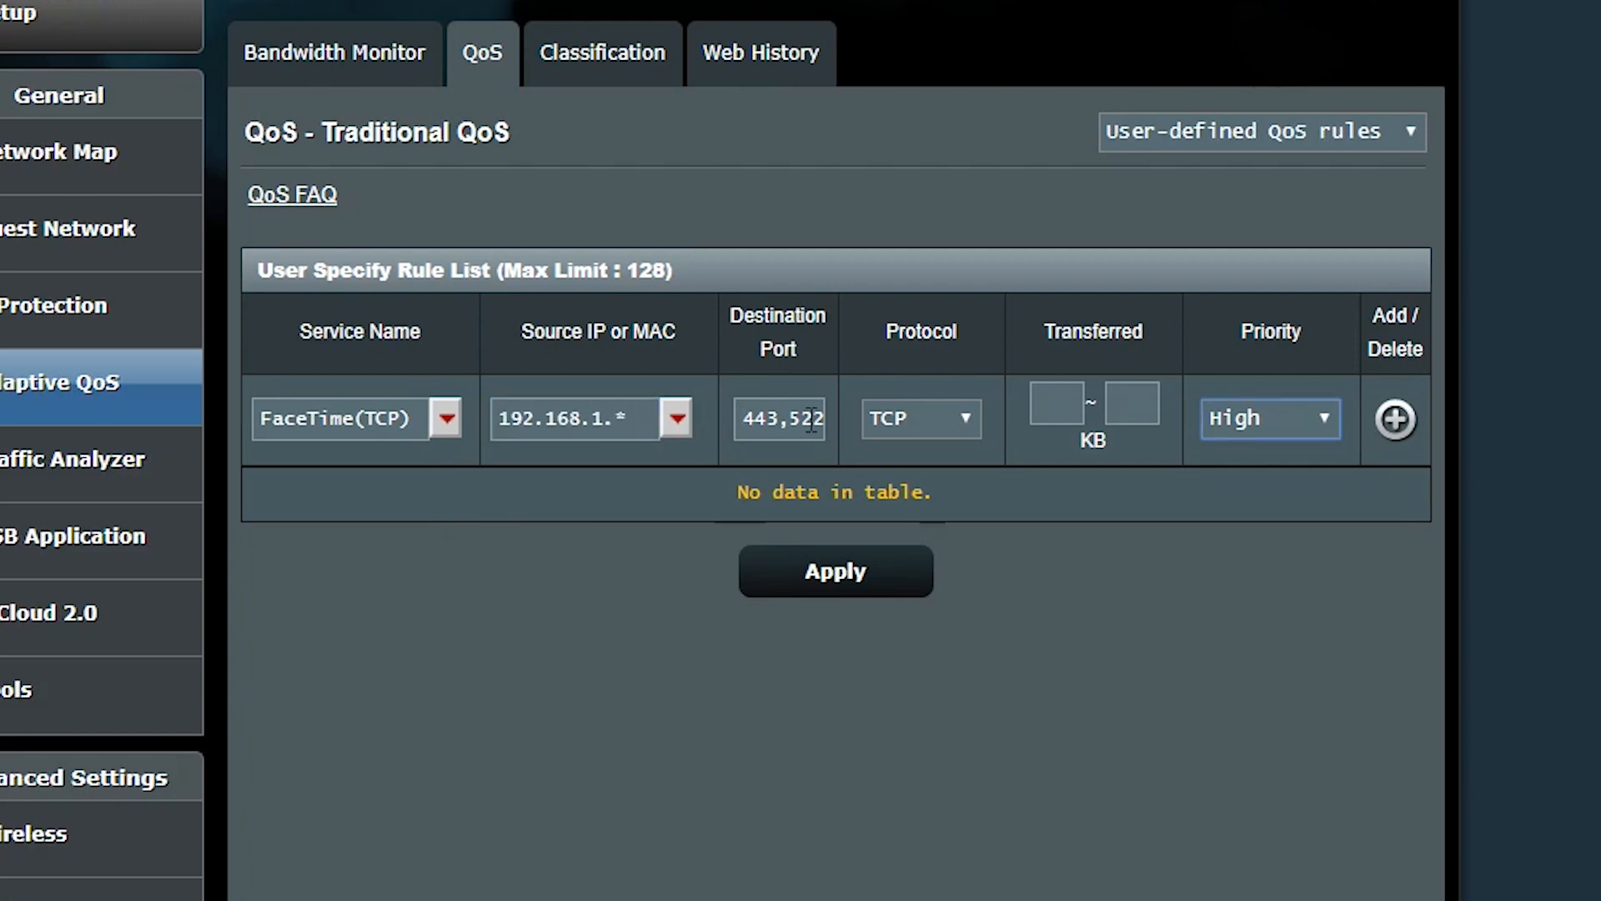
click(1270, 417)
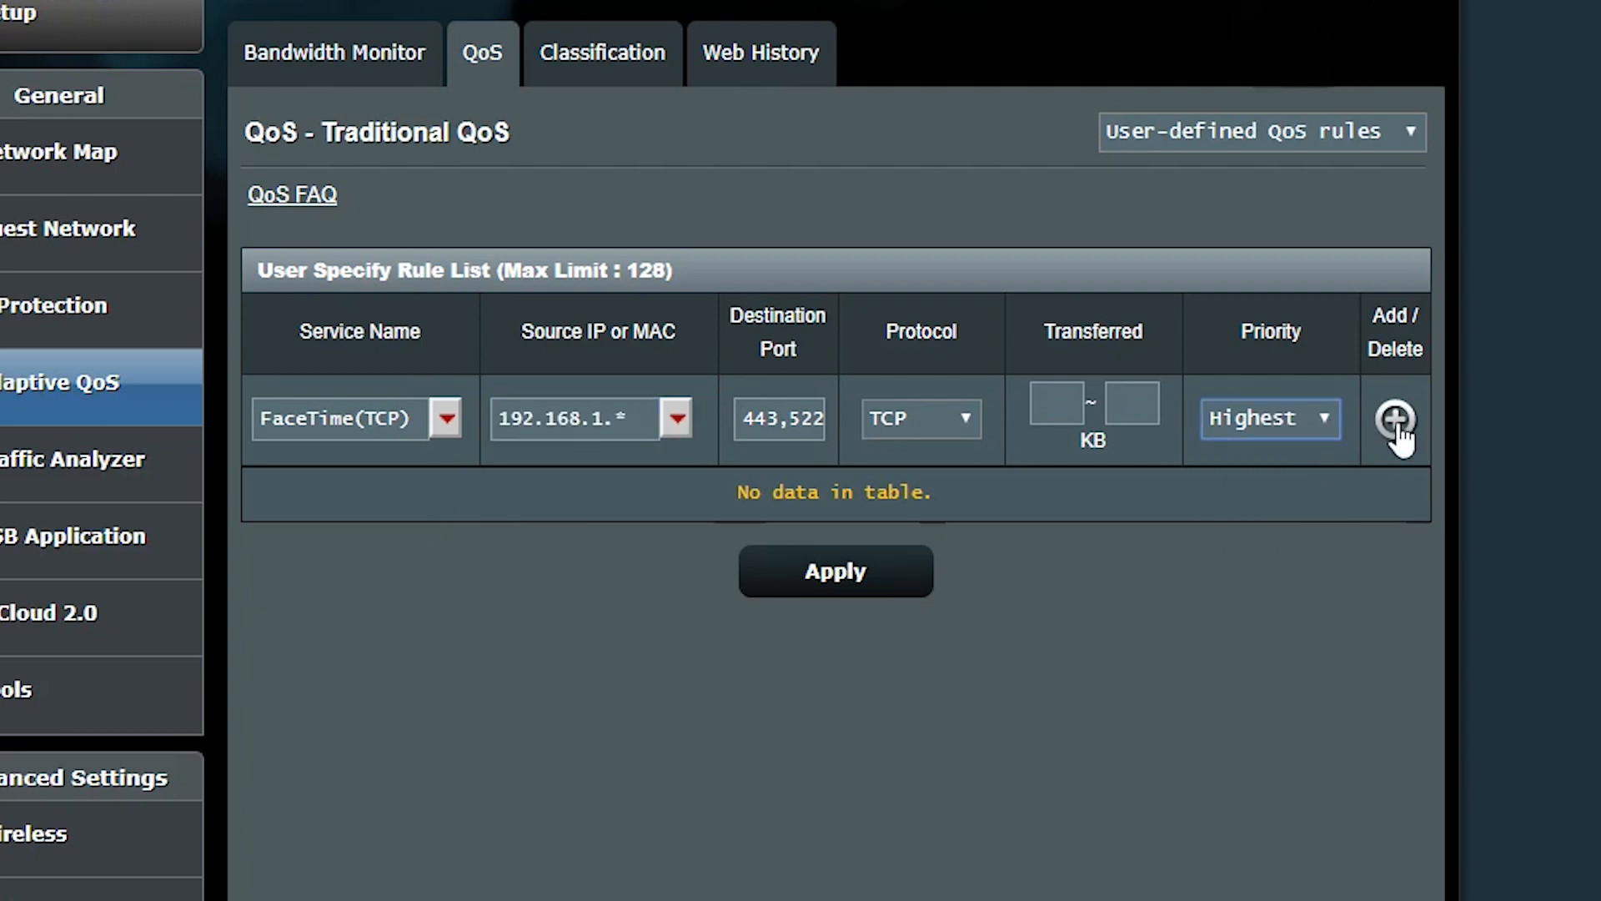
click(1395, 419)
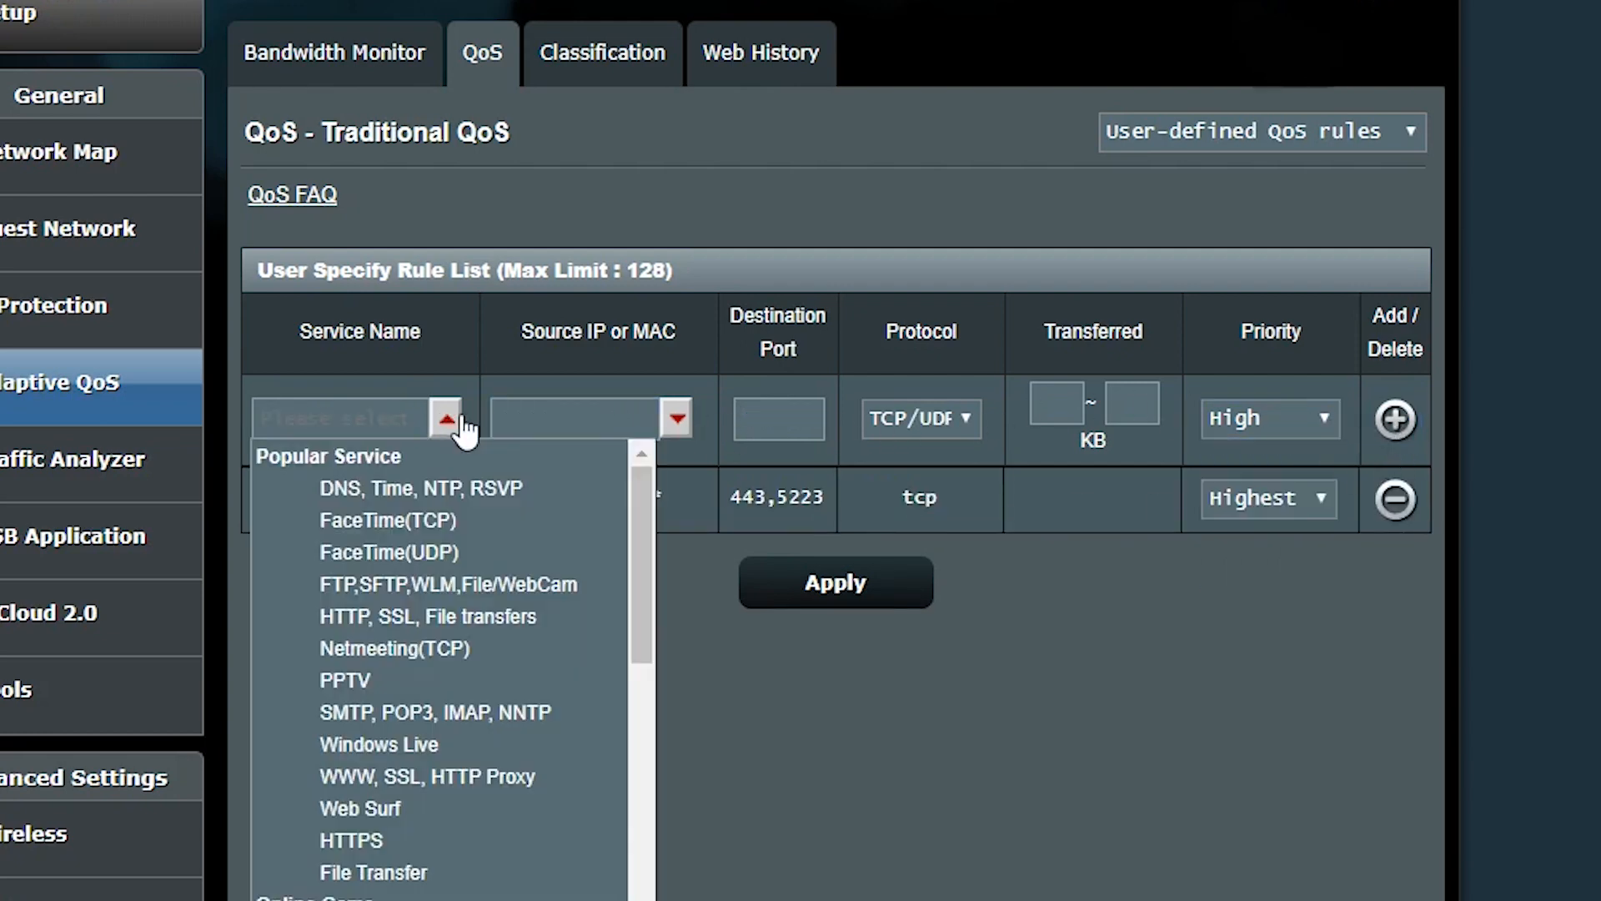
Set up a FaceTime(UDP) rule for 192.168.1.* at Highest priority
click(389, 552)
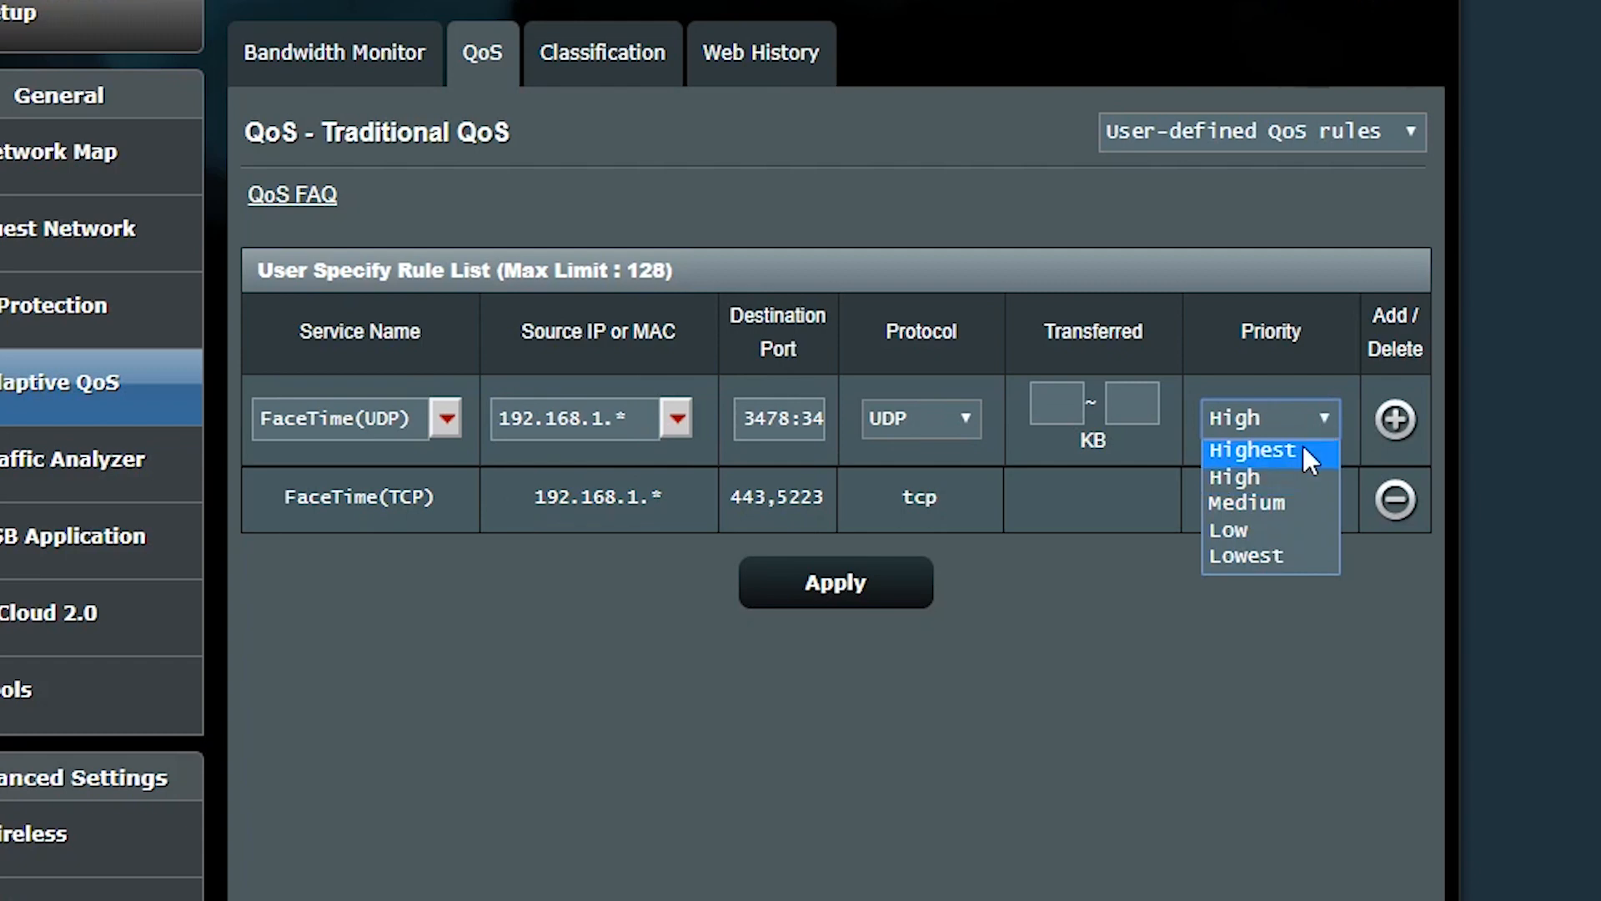
click(1253, 450)
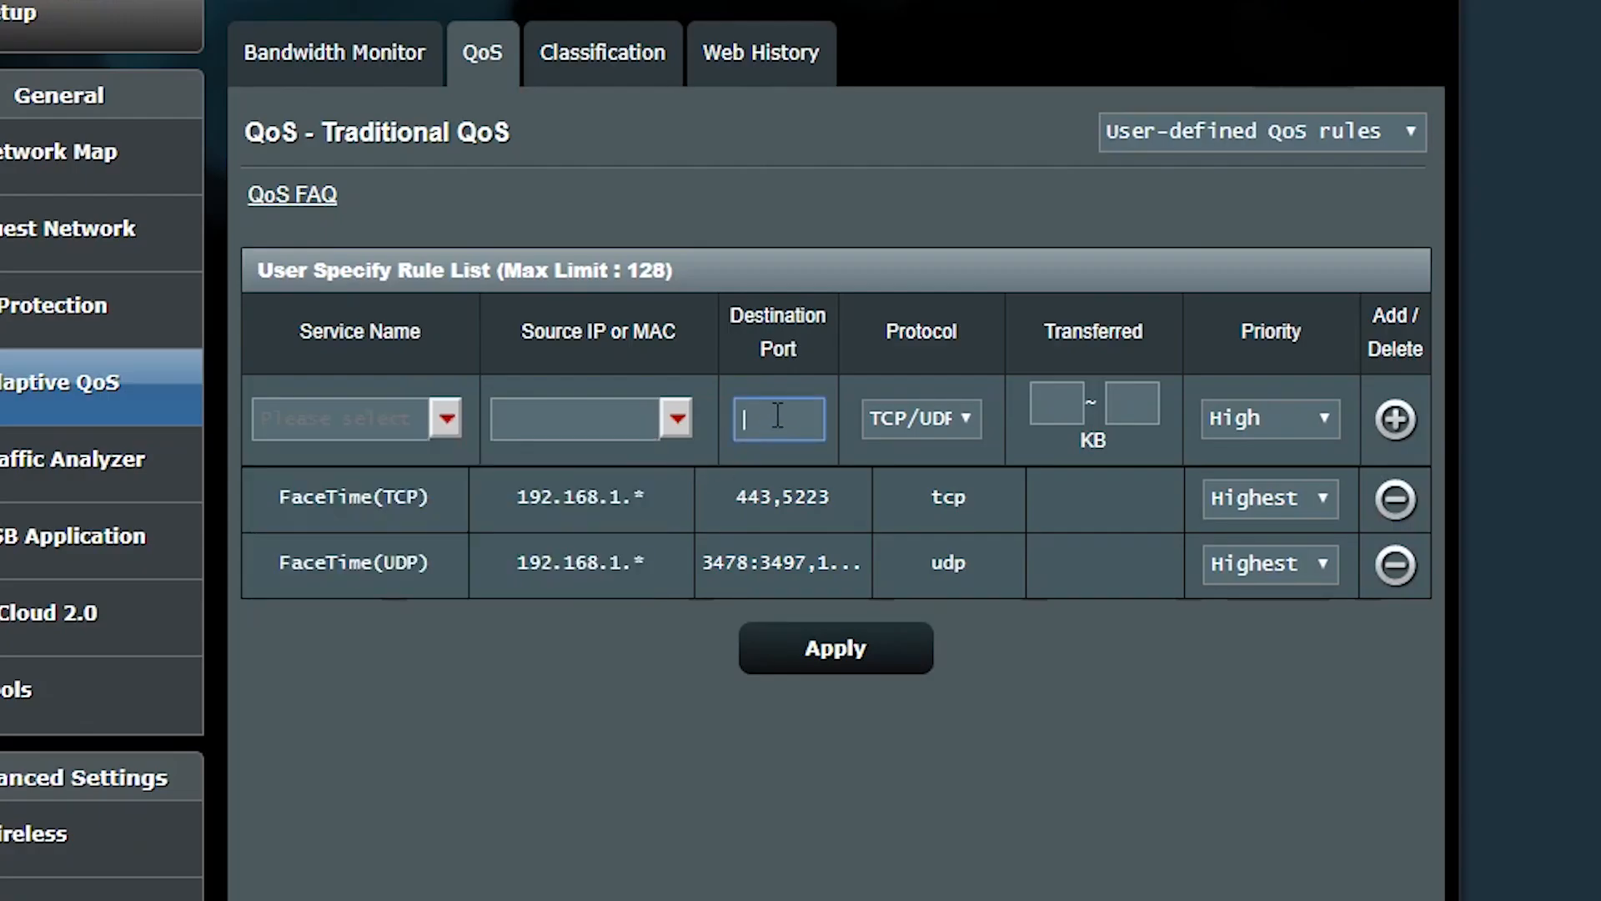
mouse_move(704, 417)
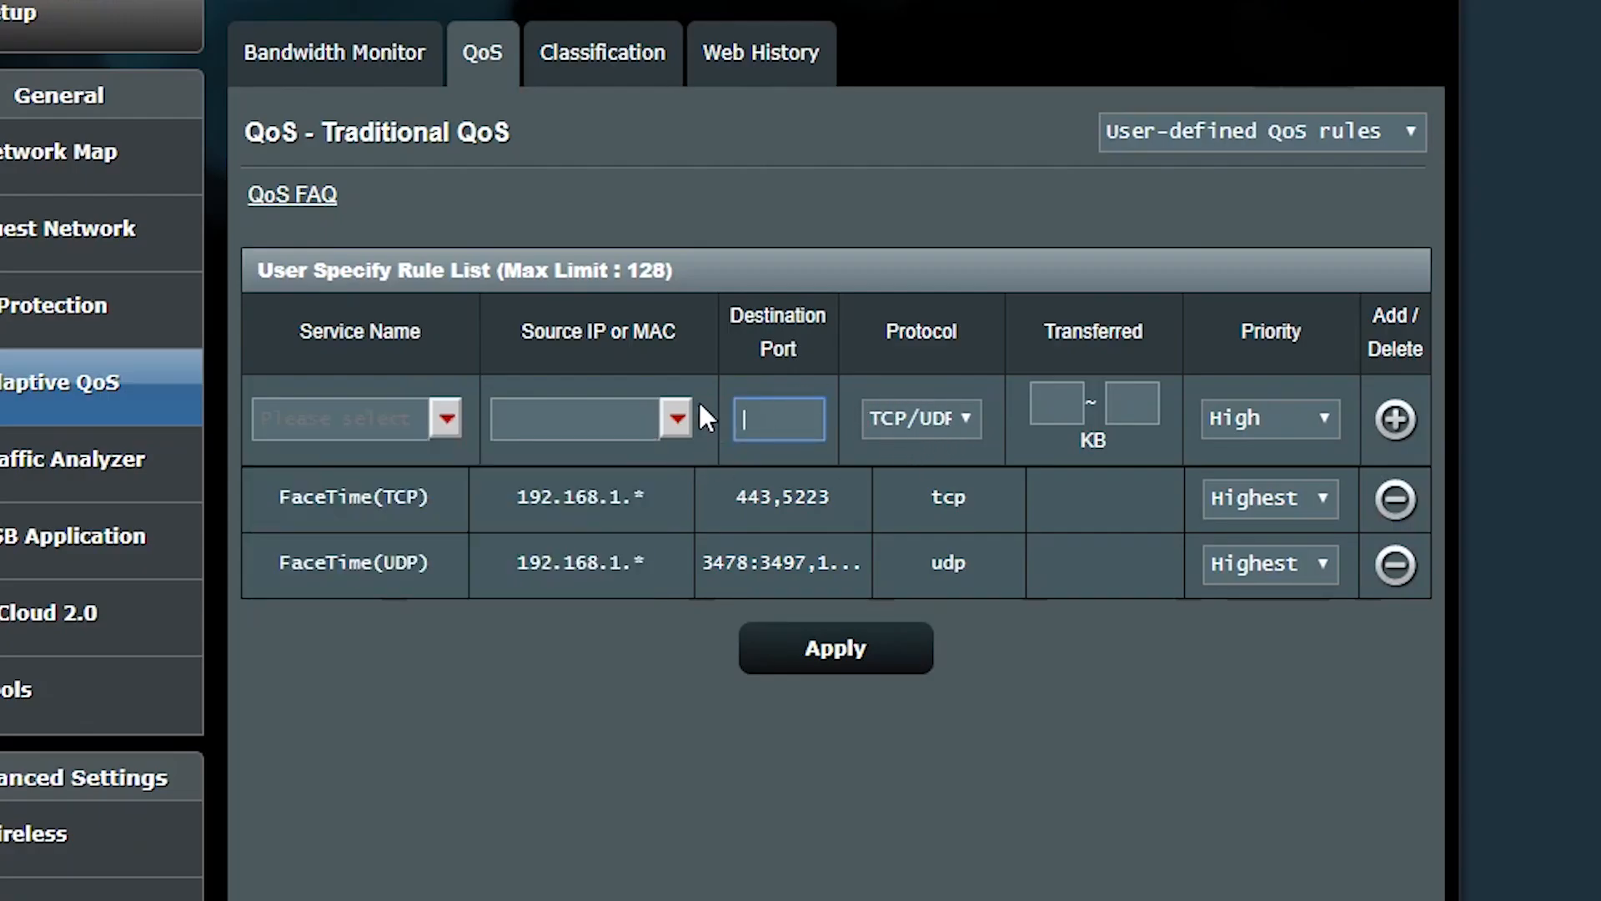
mouse_move(813, 454)
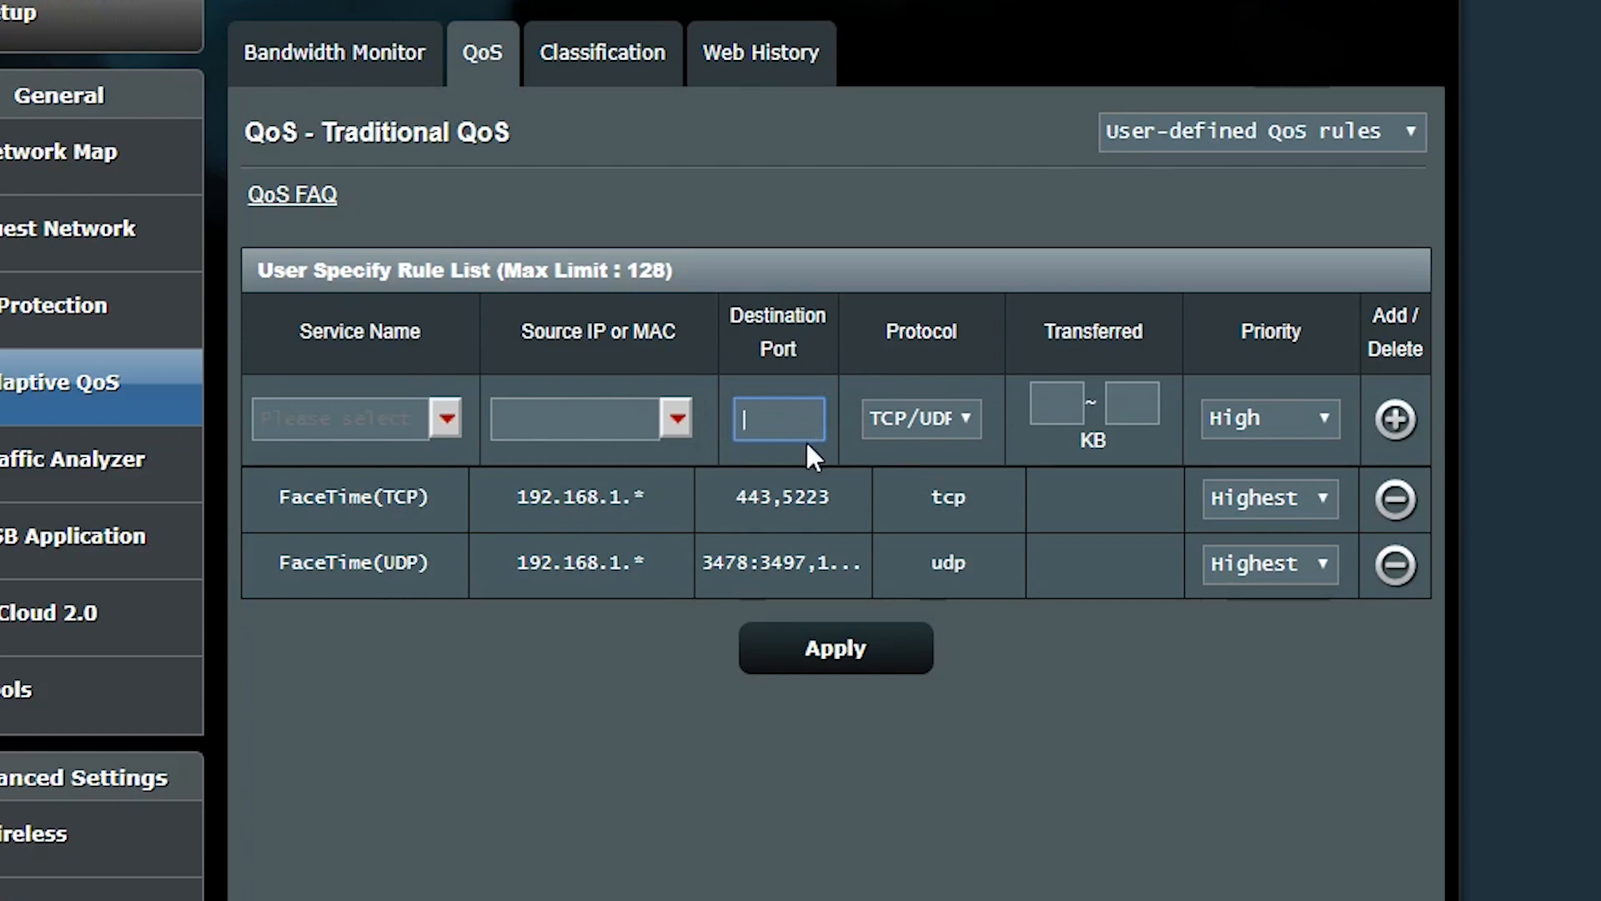
Add a Main Computer rule for 192.168.1.27, any protocol, Highest priority
double_click(351, 497)
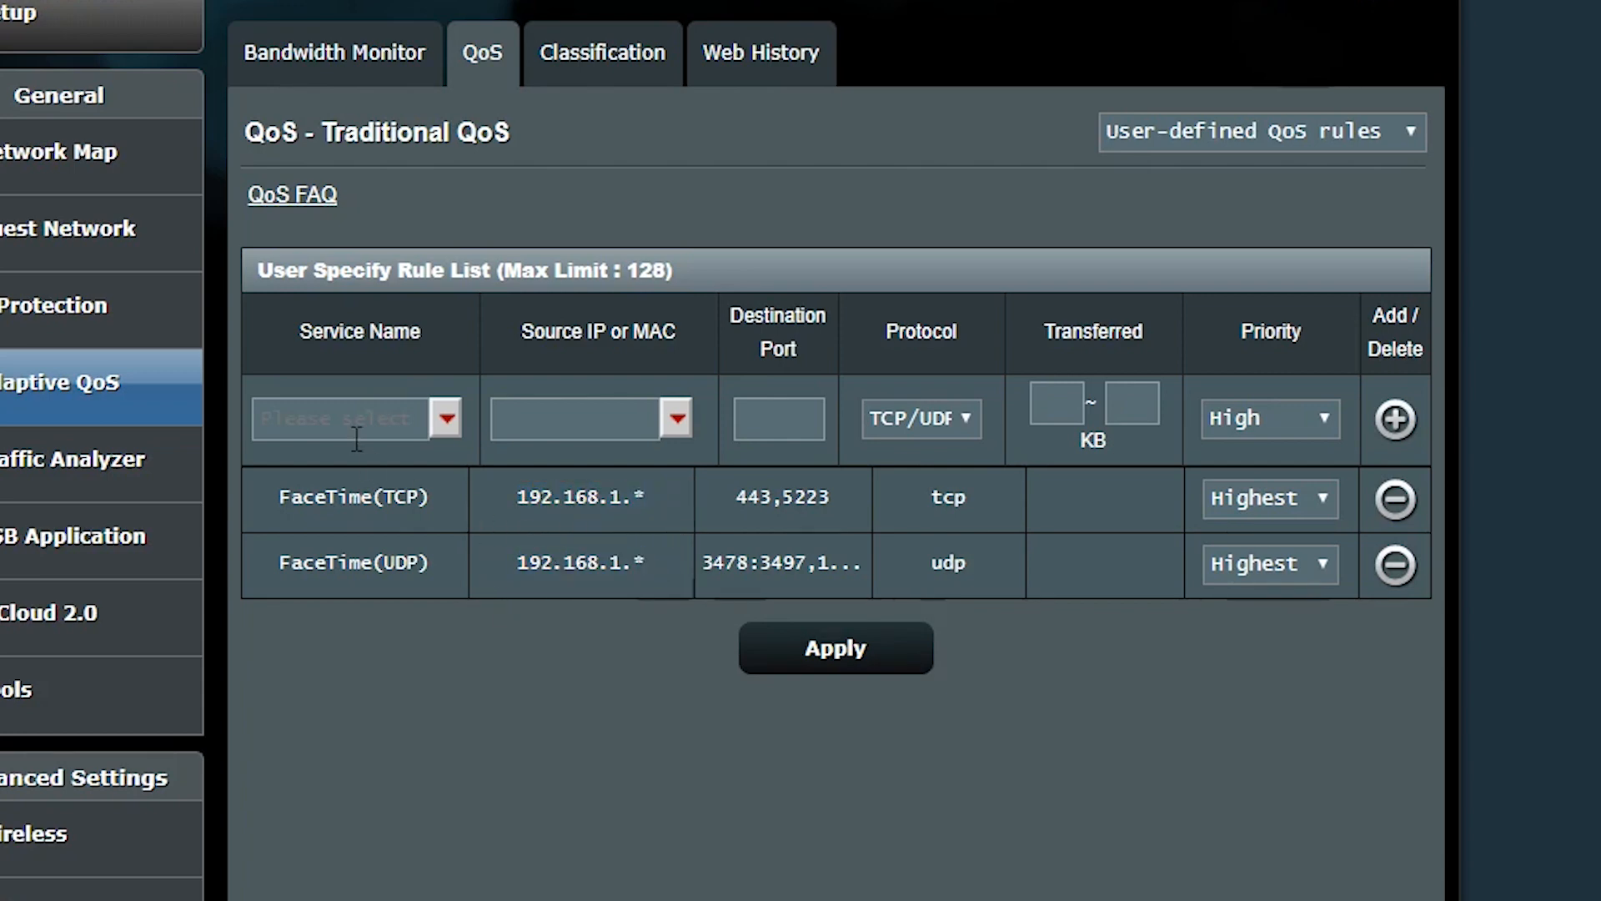
text(Main)
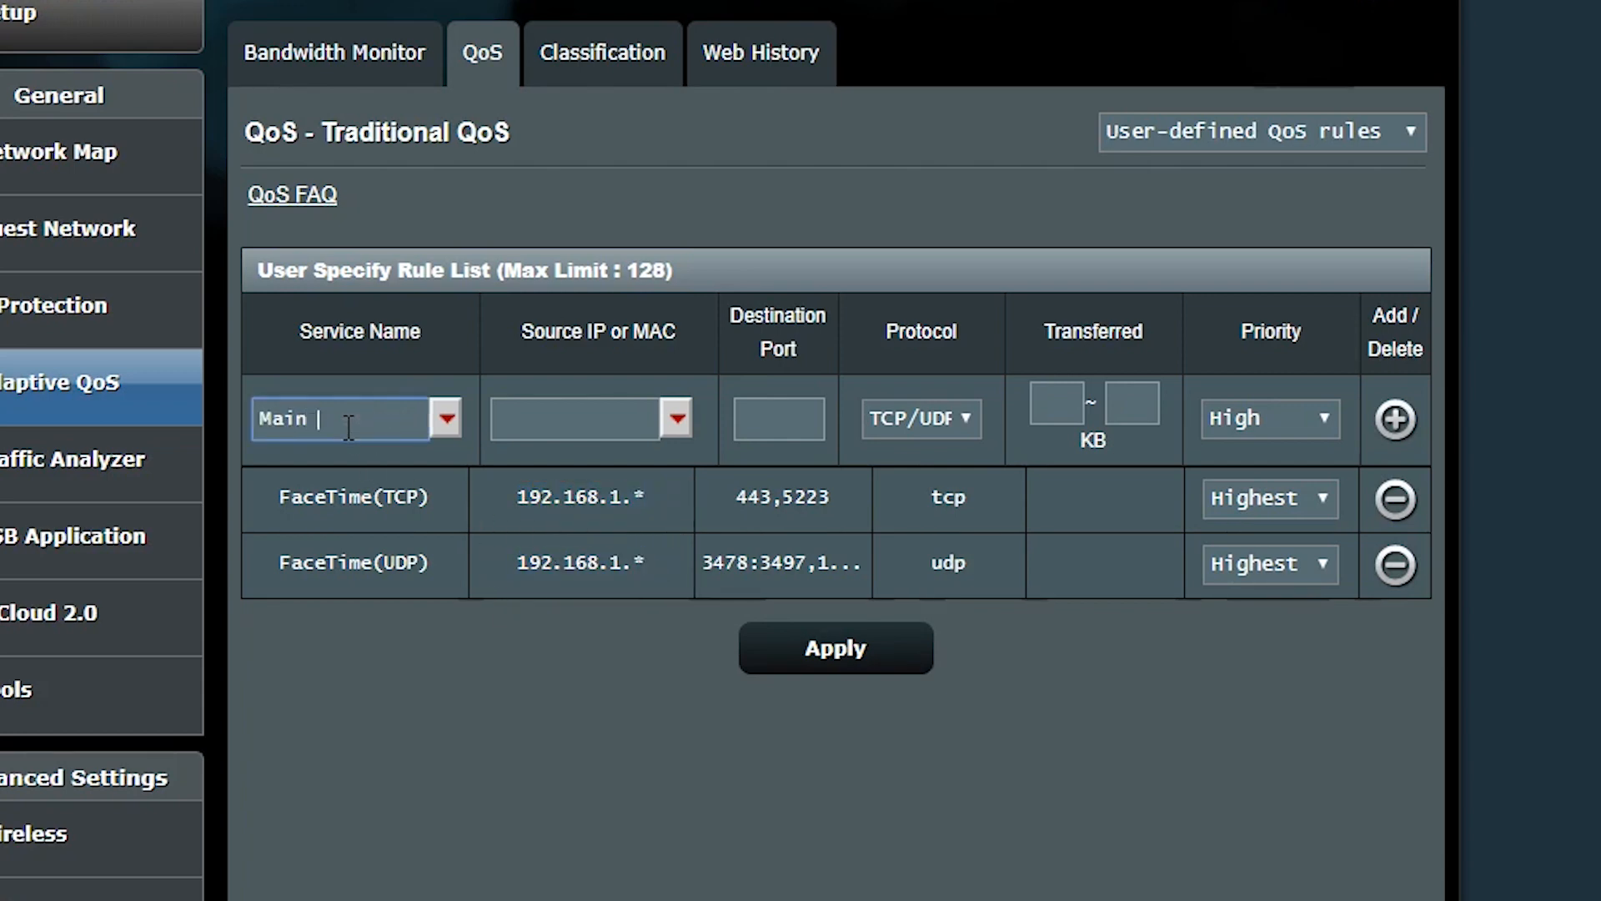
text(Computer)
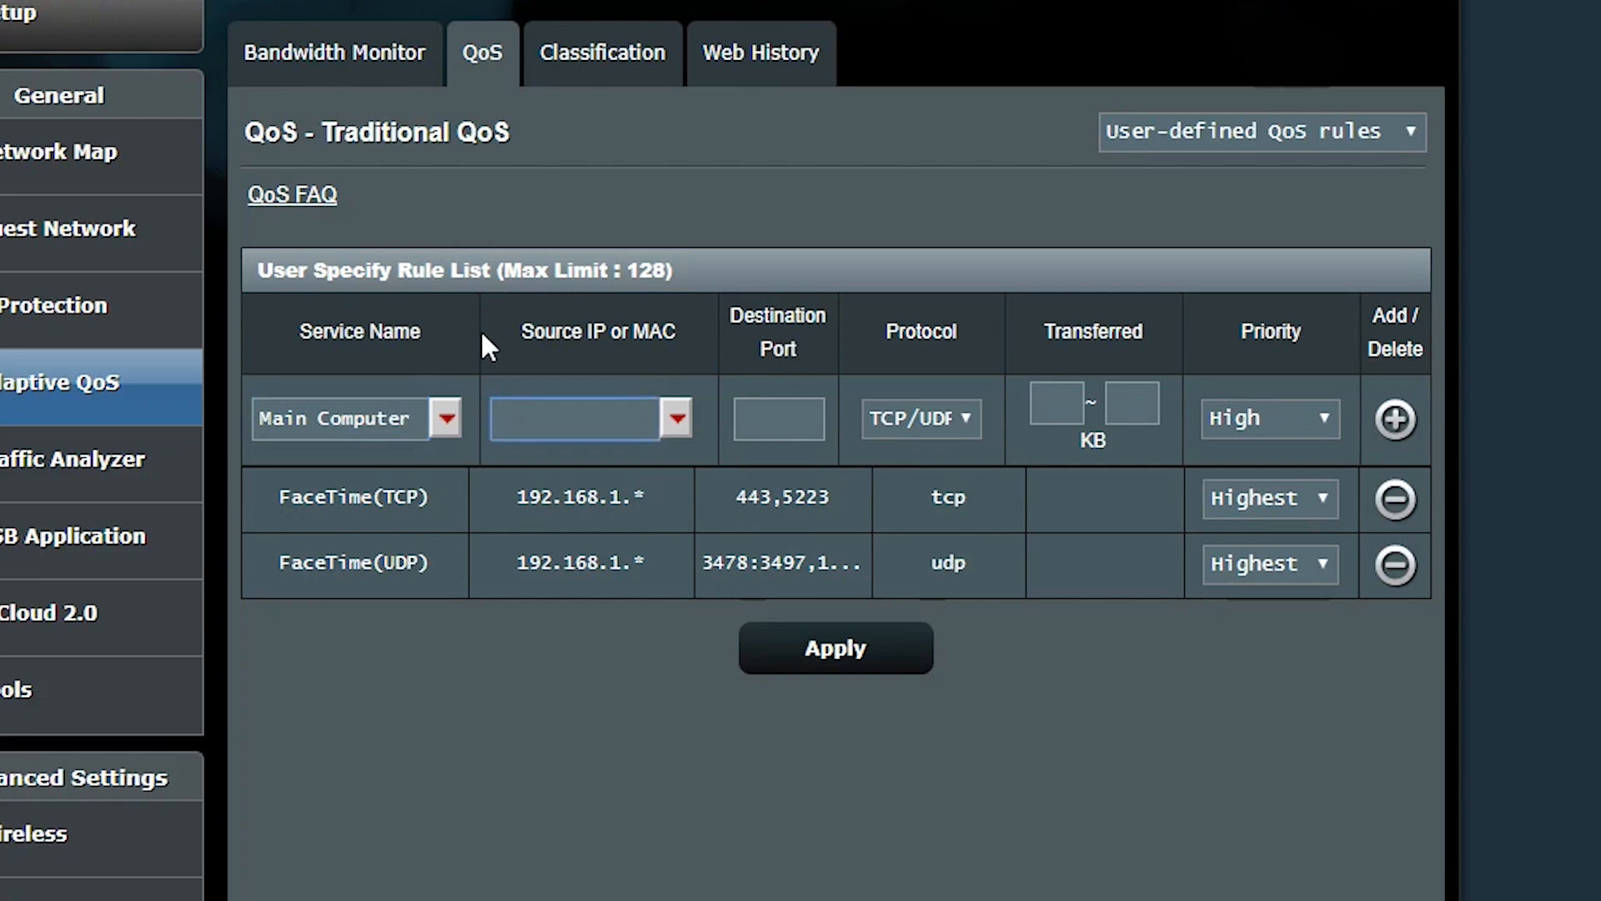
text(192.168.1.27)
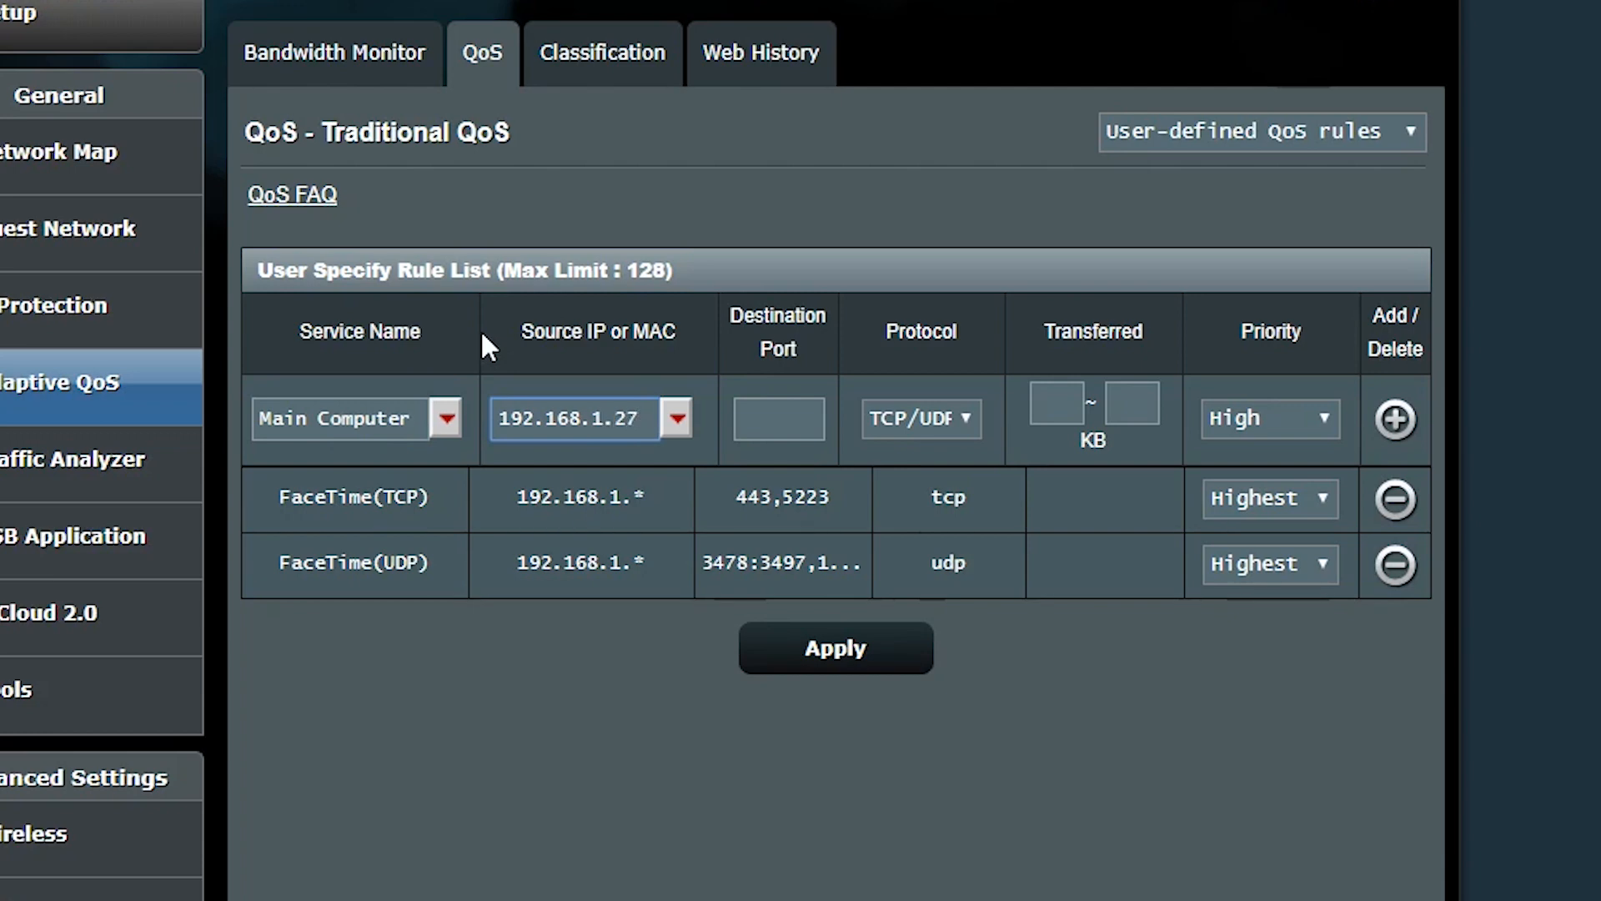
mouse_move(957, 423)
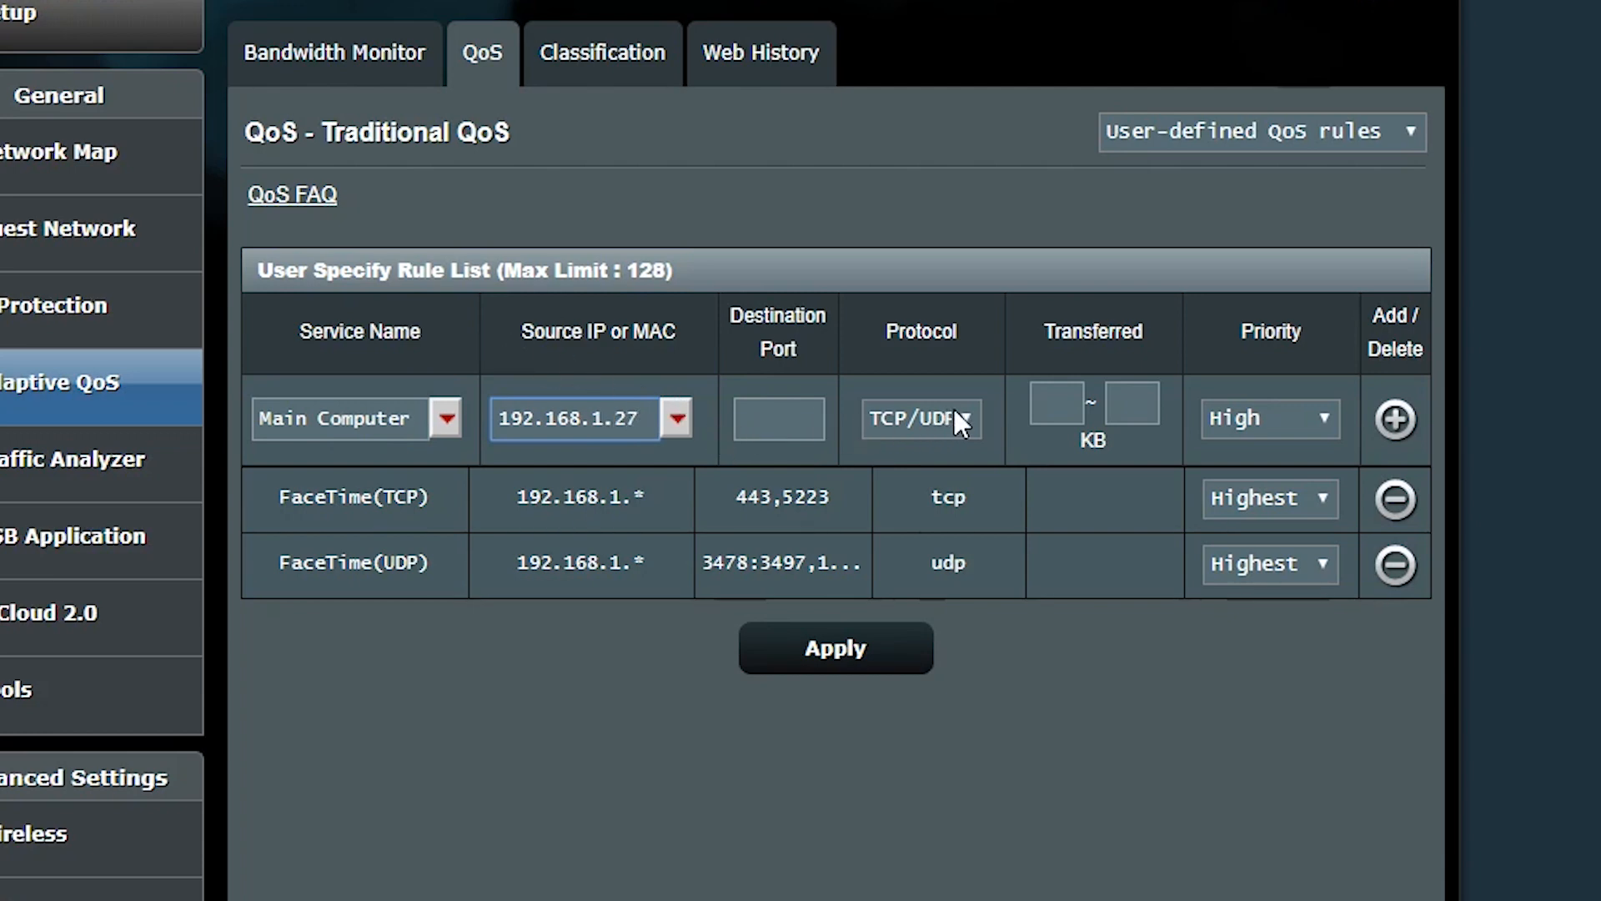
click(919, 419)
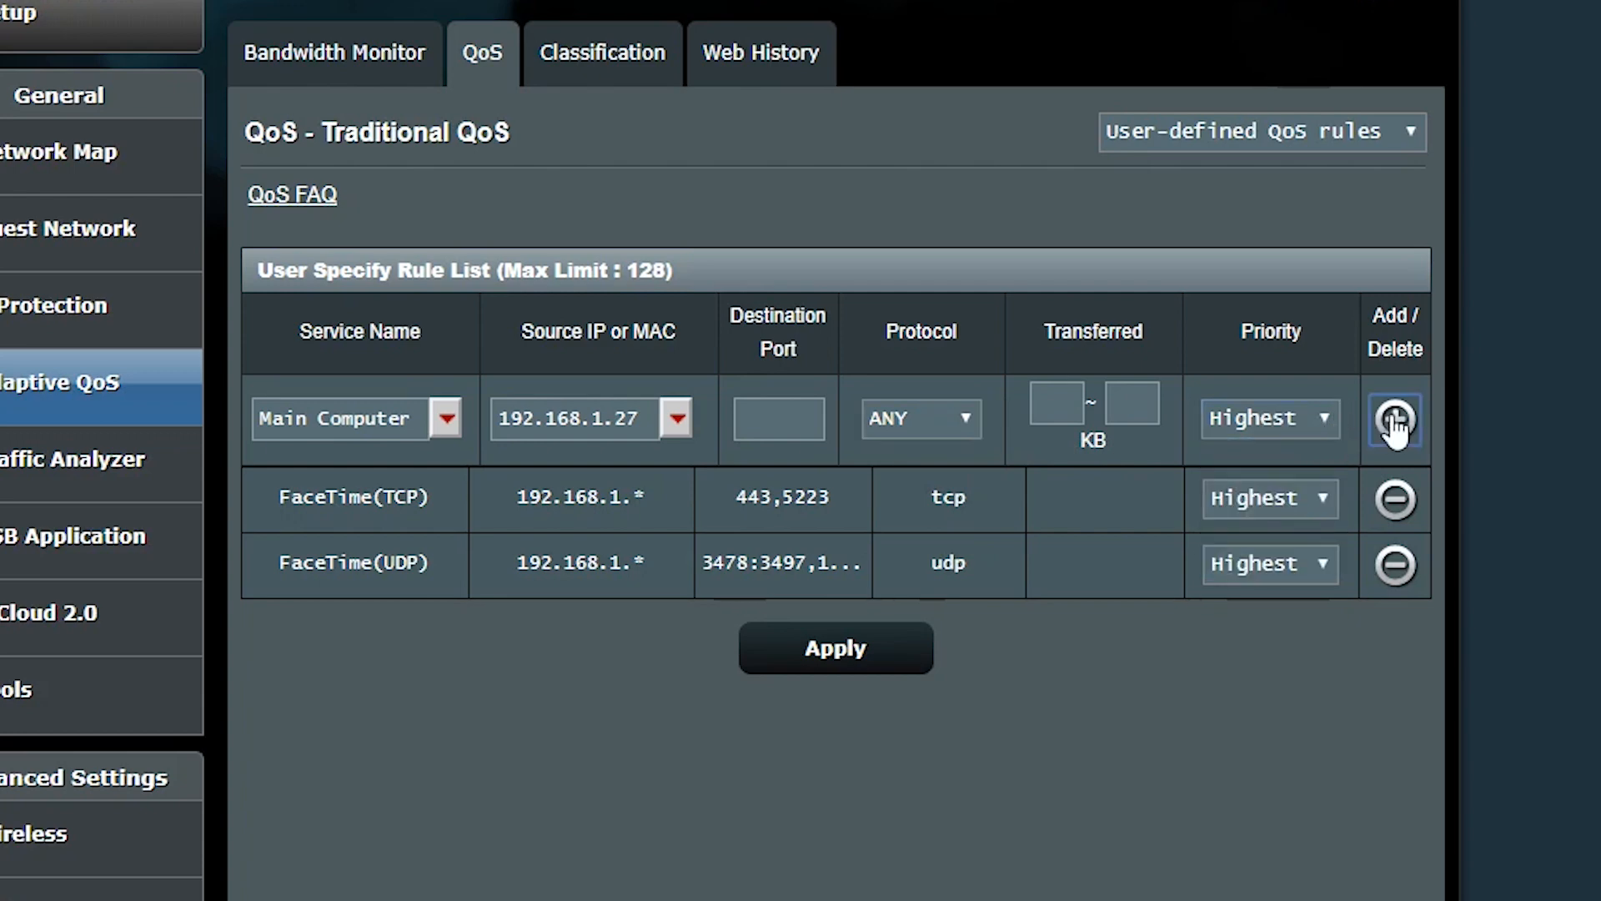
click(1394, 418)
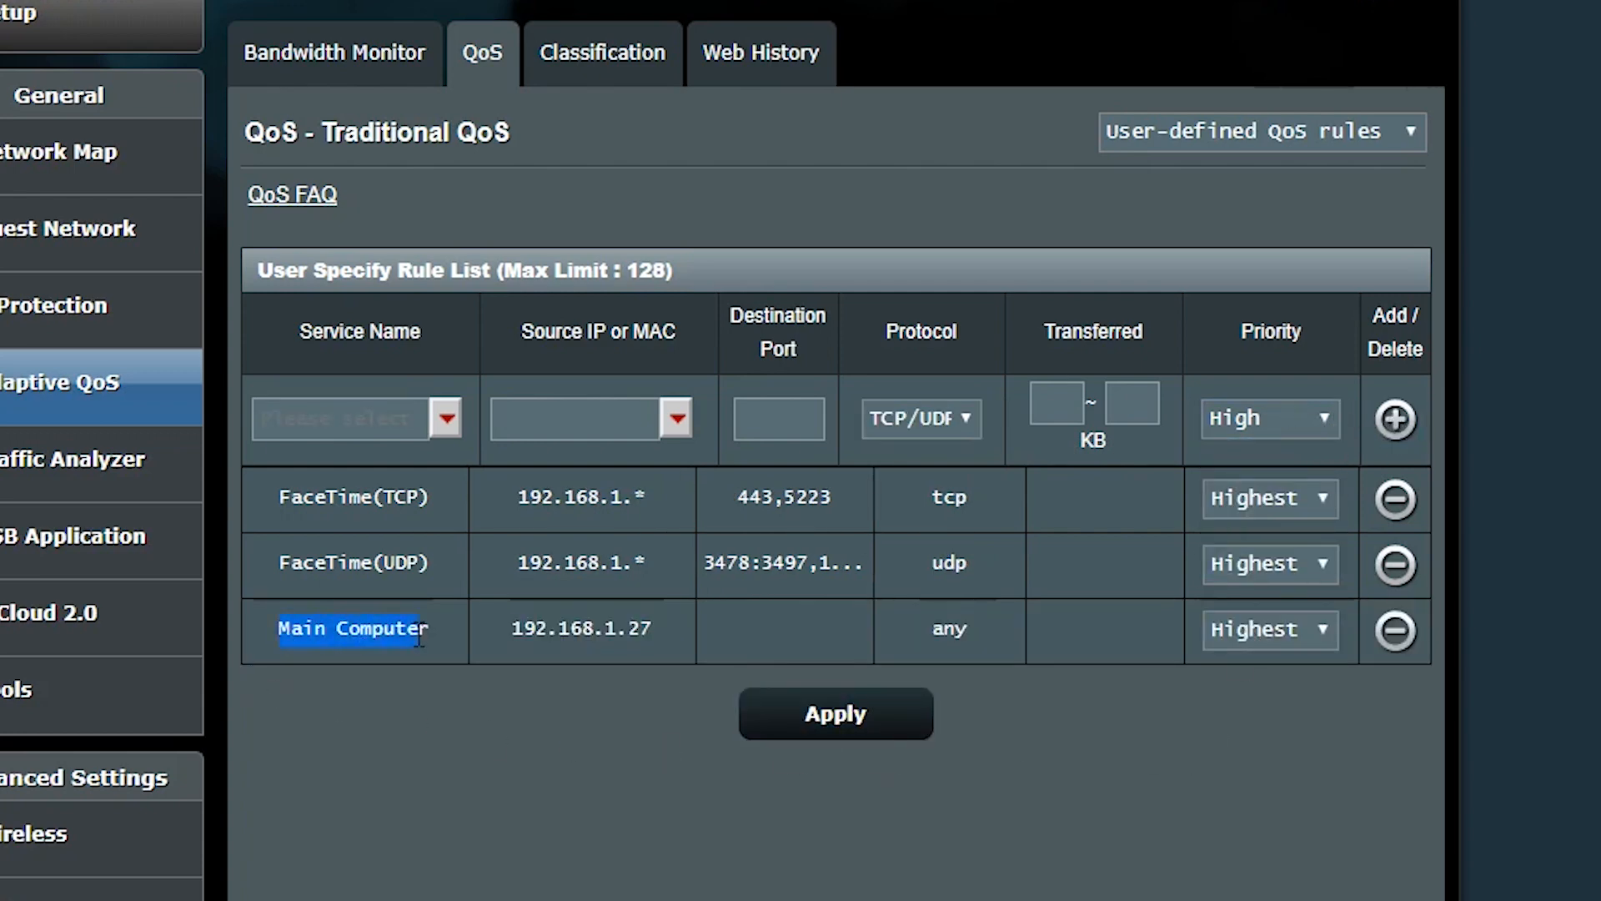
Start filling in the Everything else rule for 192.168.1.*
click(347, 419)
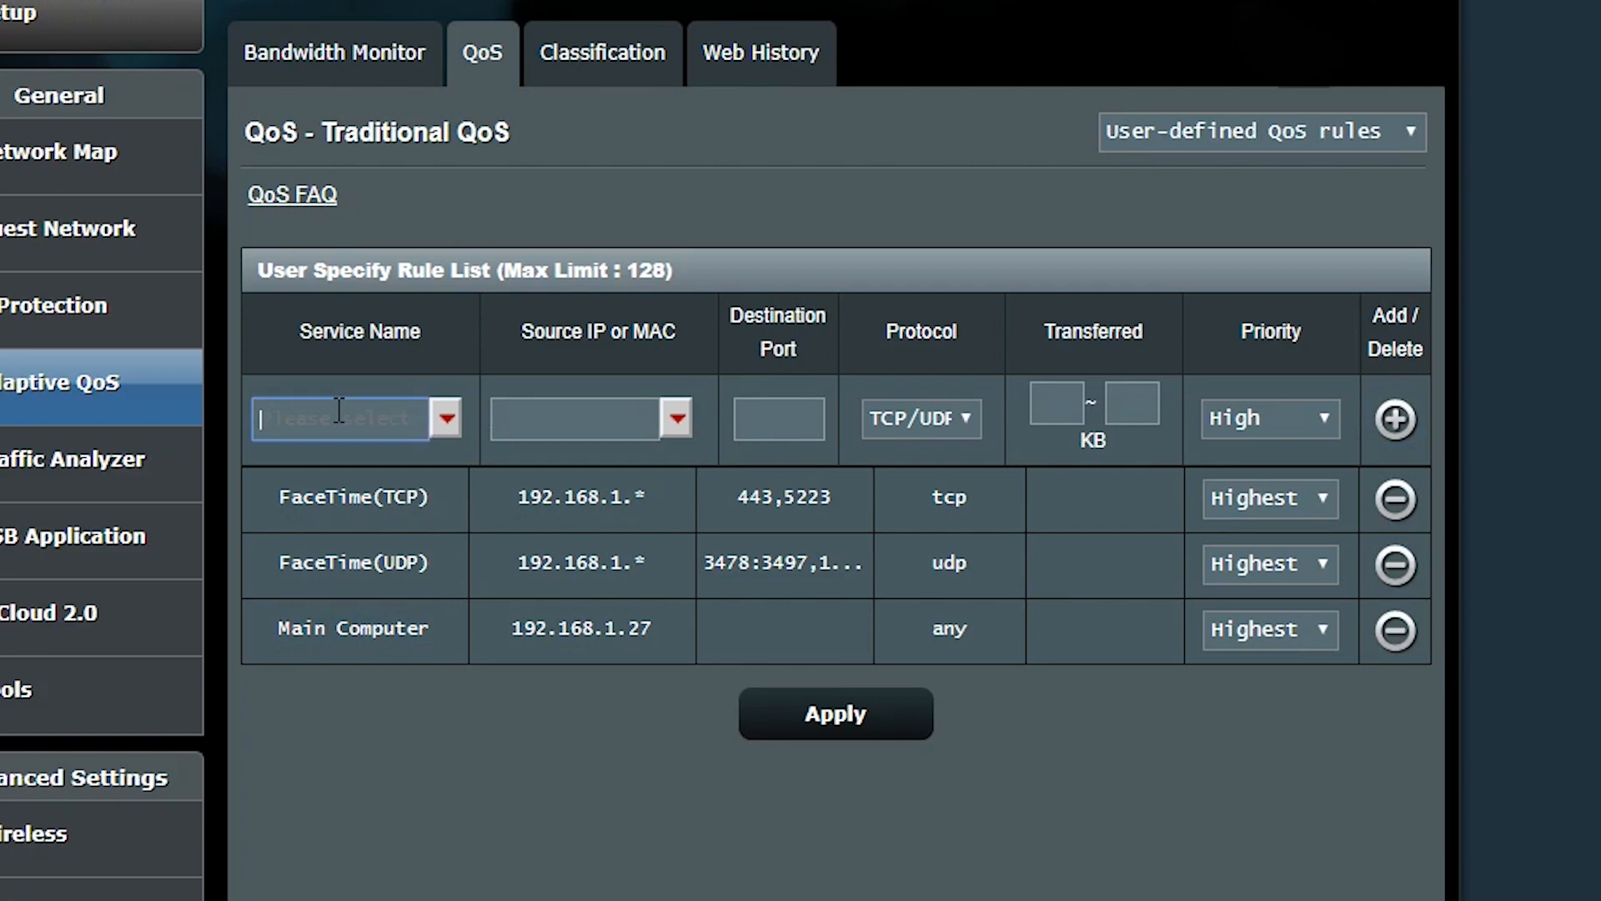
text(192.168.1.*)
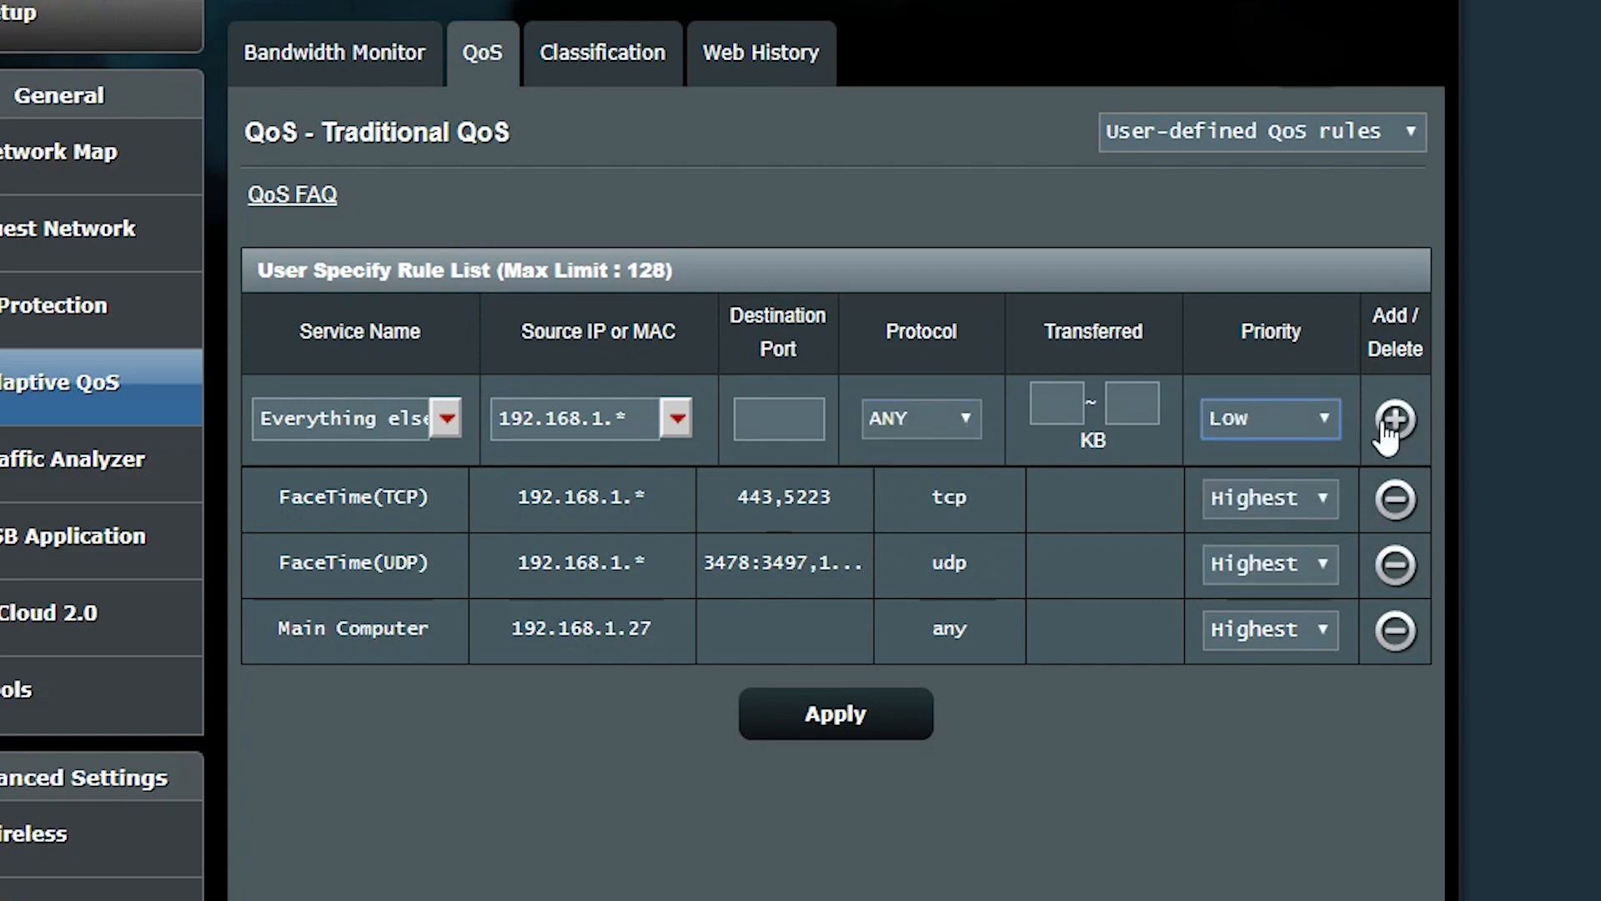
Add the Low-priority Everything else rule, review rule priorities, and switch to User-defined priorities
click(1393, 420)
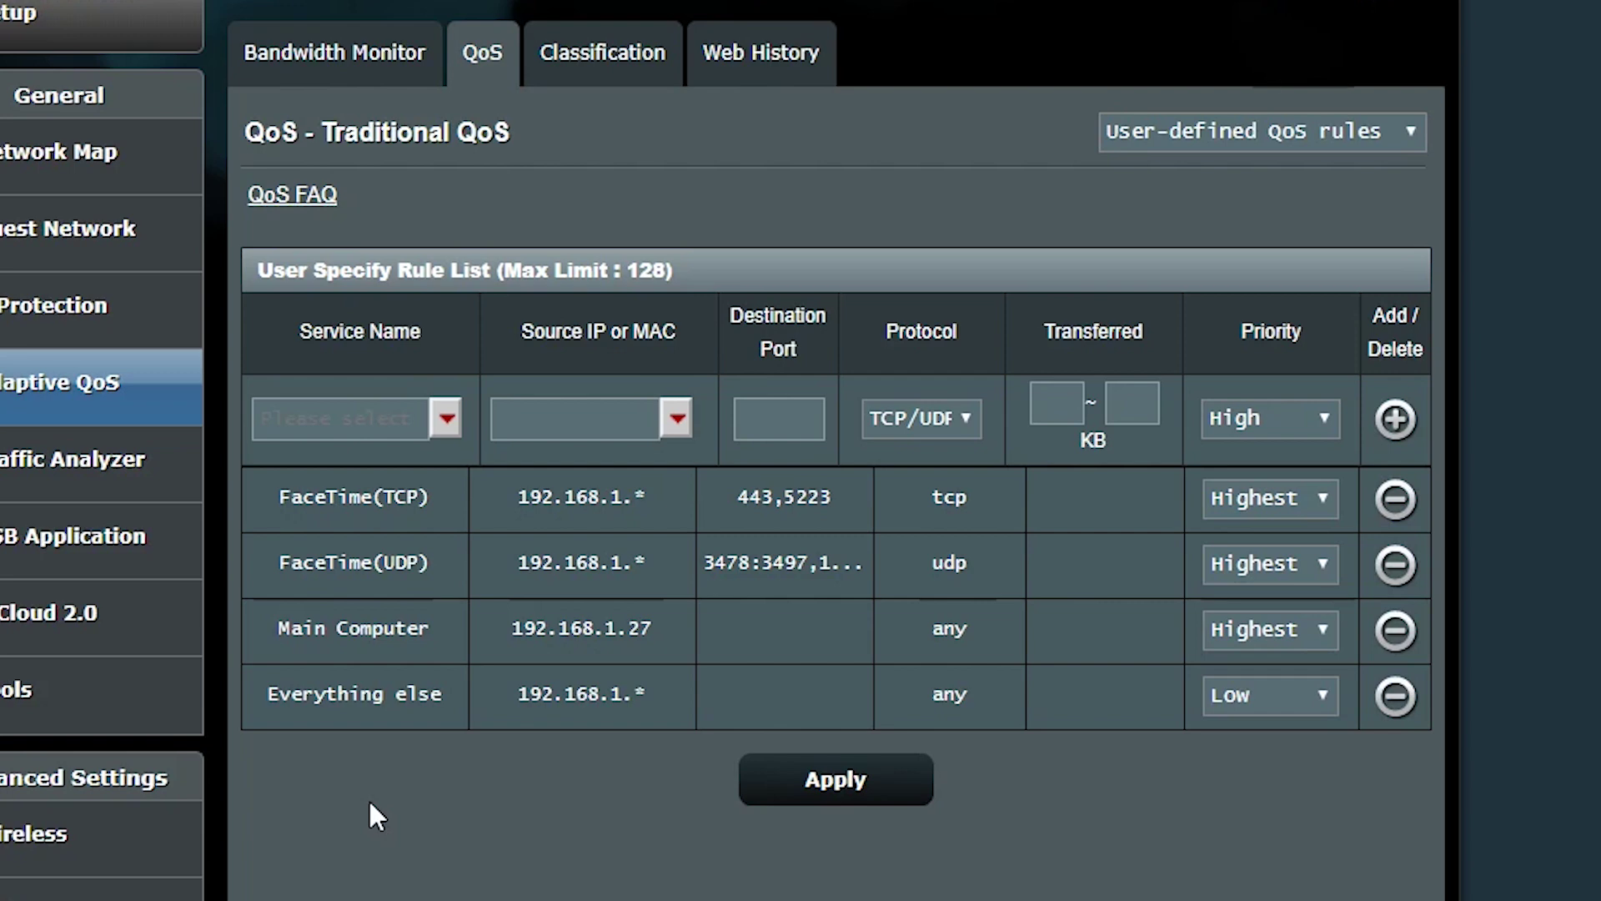
mouse_move(277, 494)
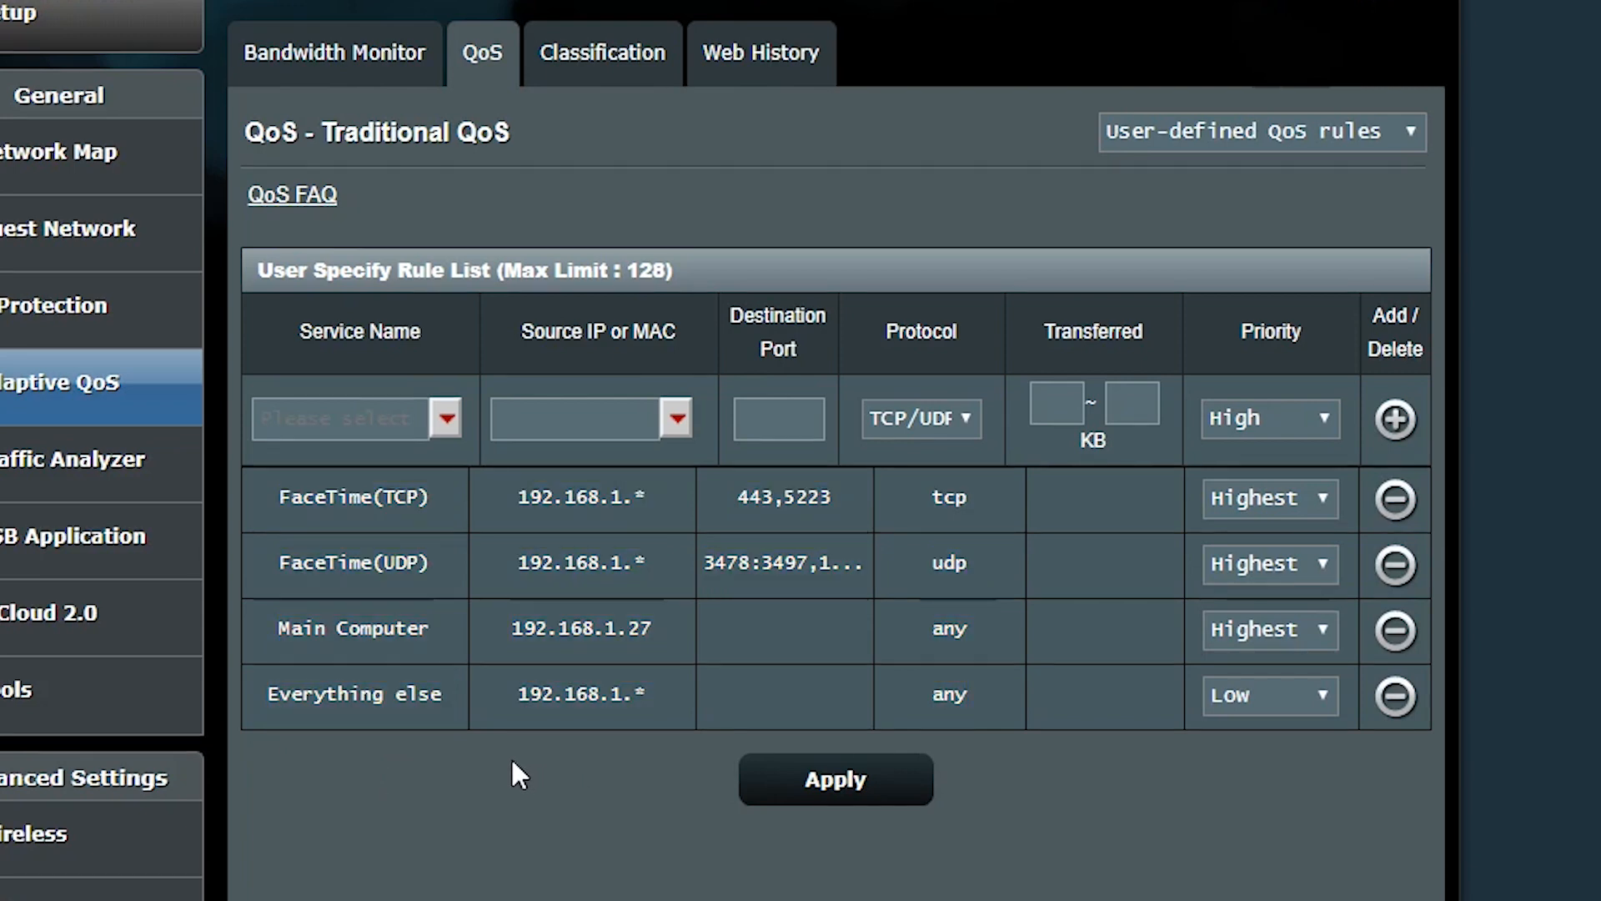
double_click(352, 629)
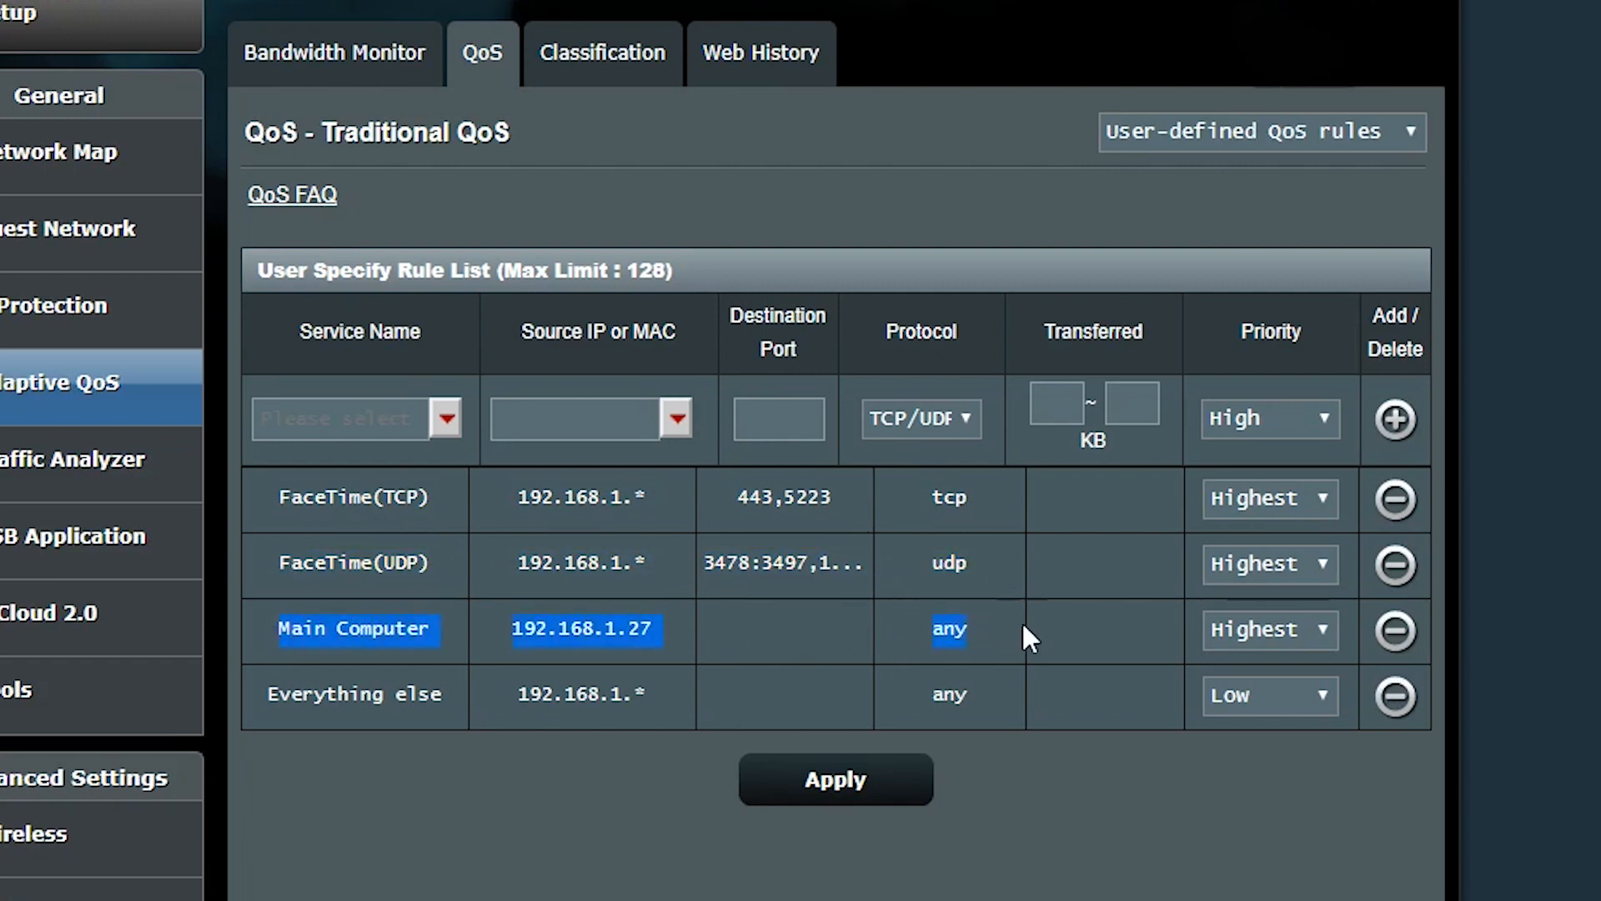
click(1269, 629)
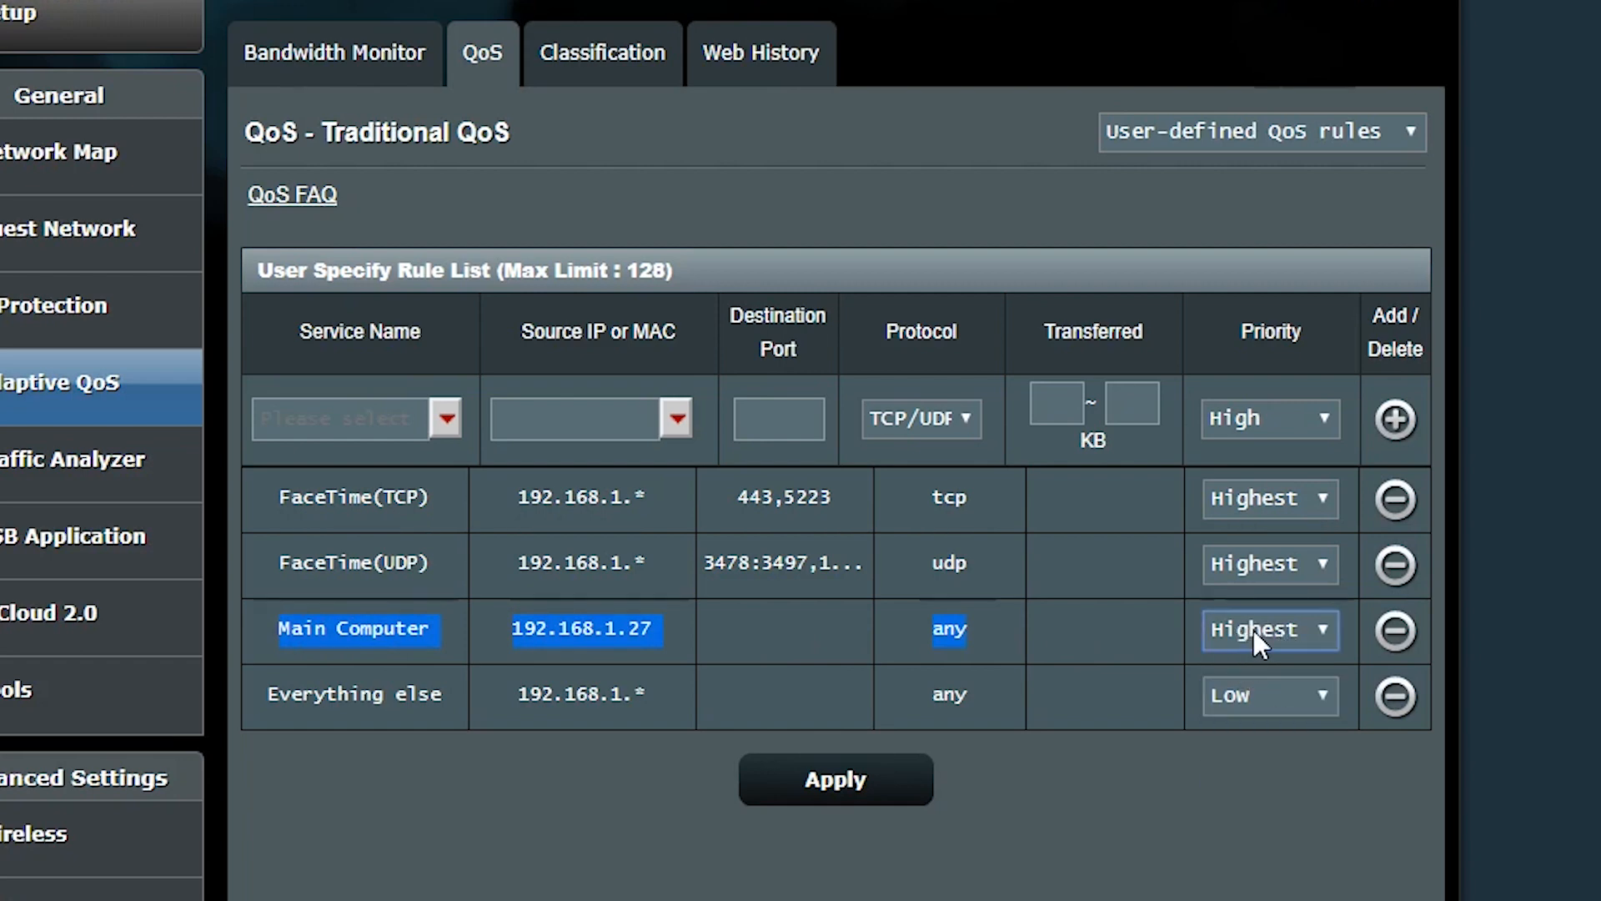
mouse_move(470, 797)
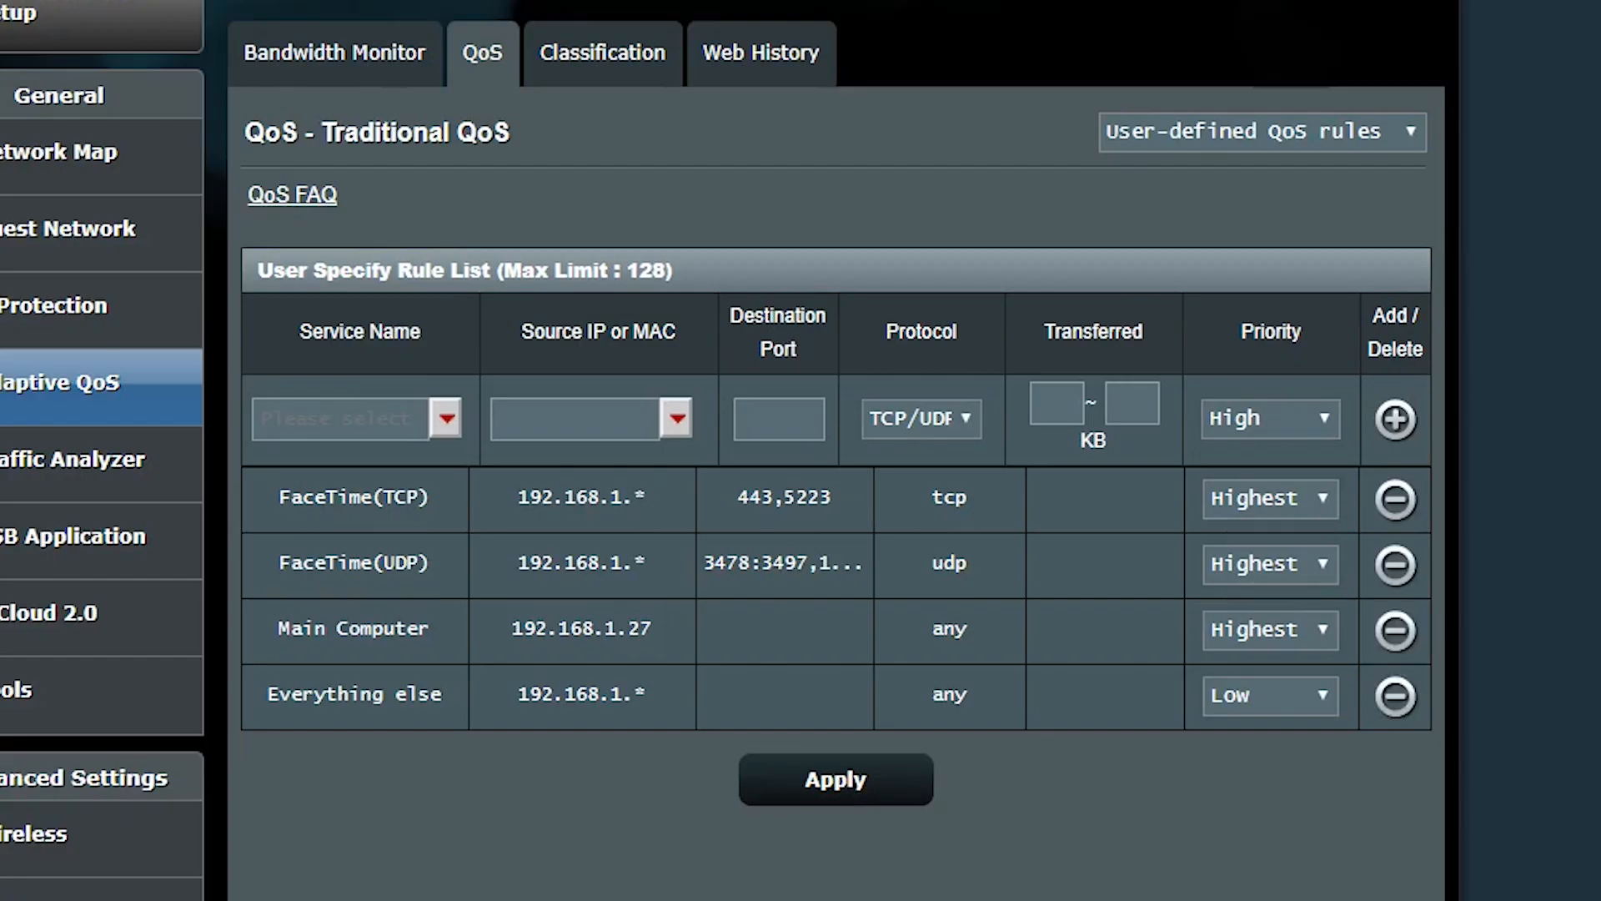
mouse_move(602, 855)
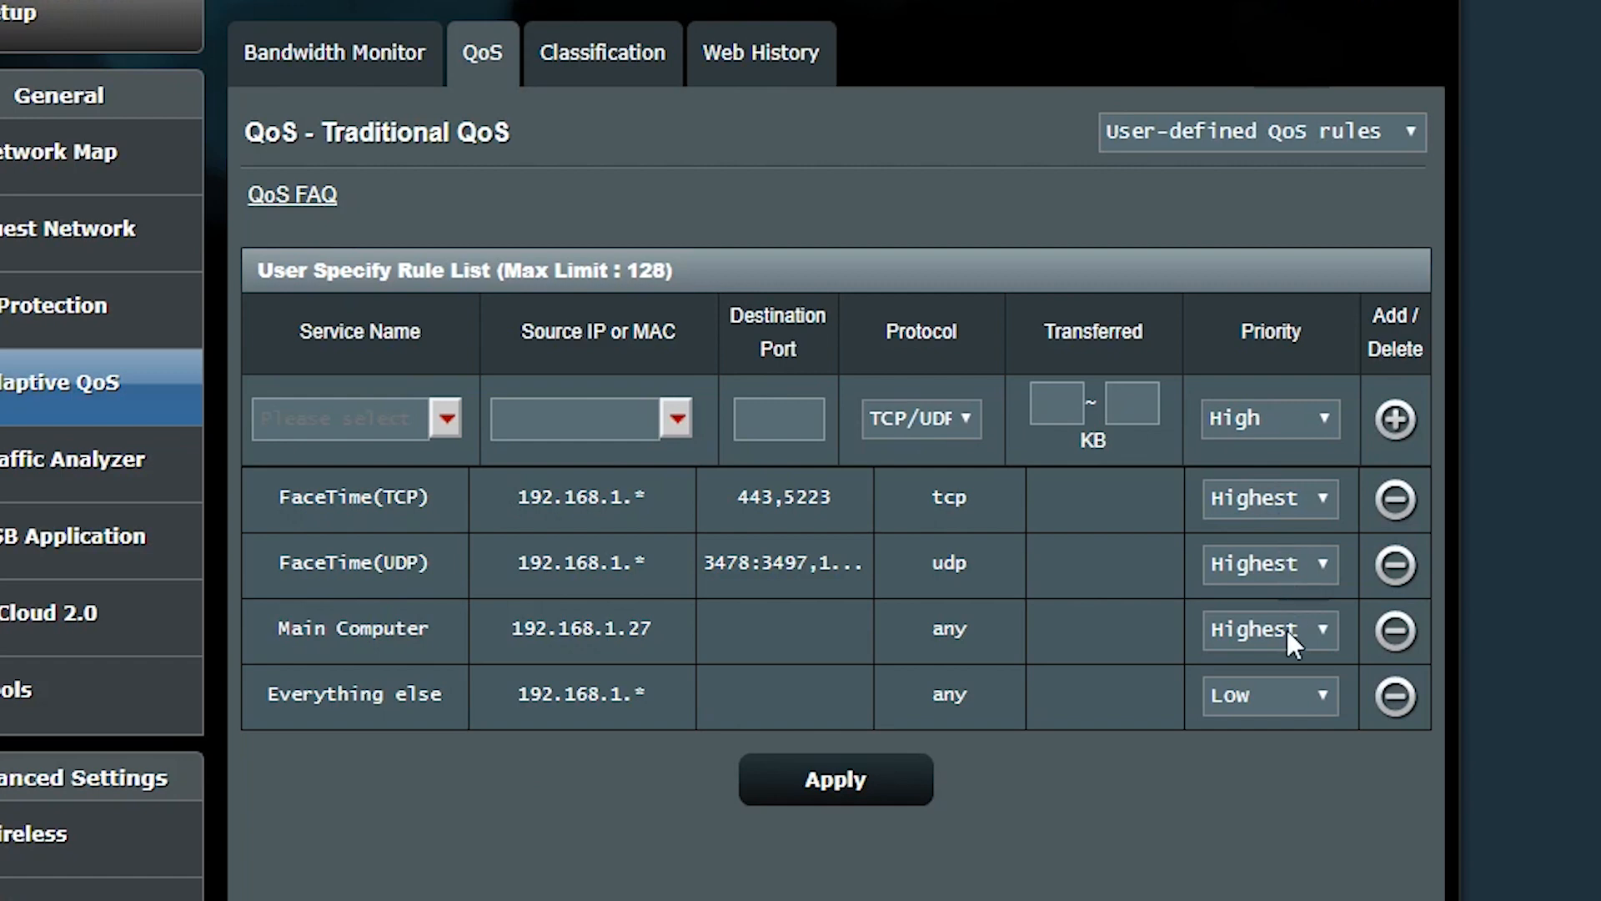
click(1269, 562)
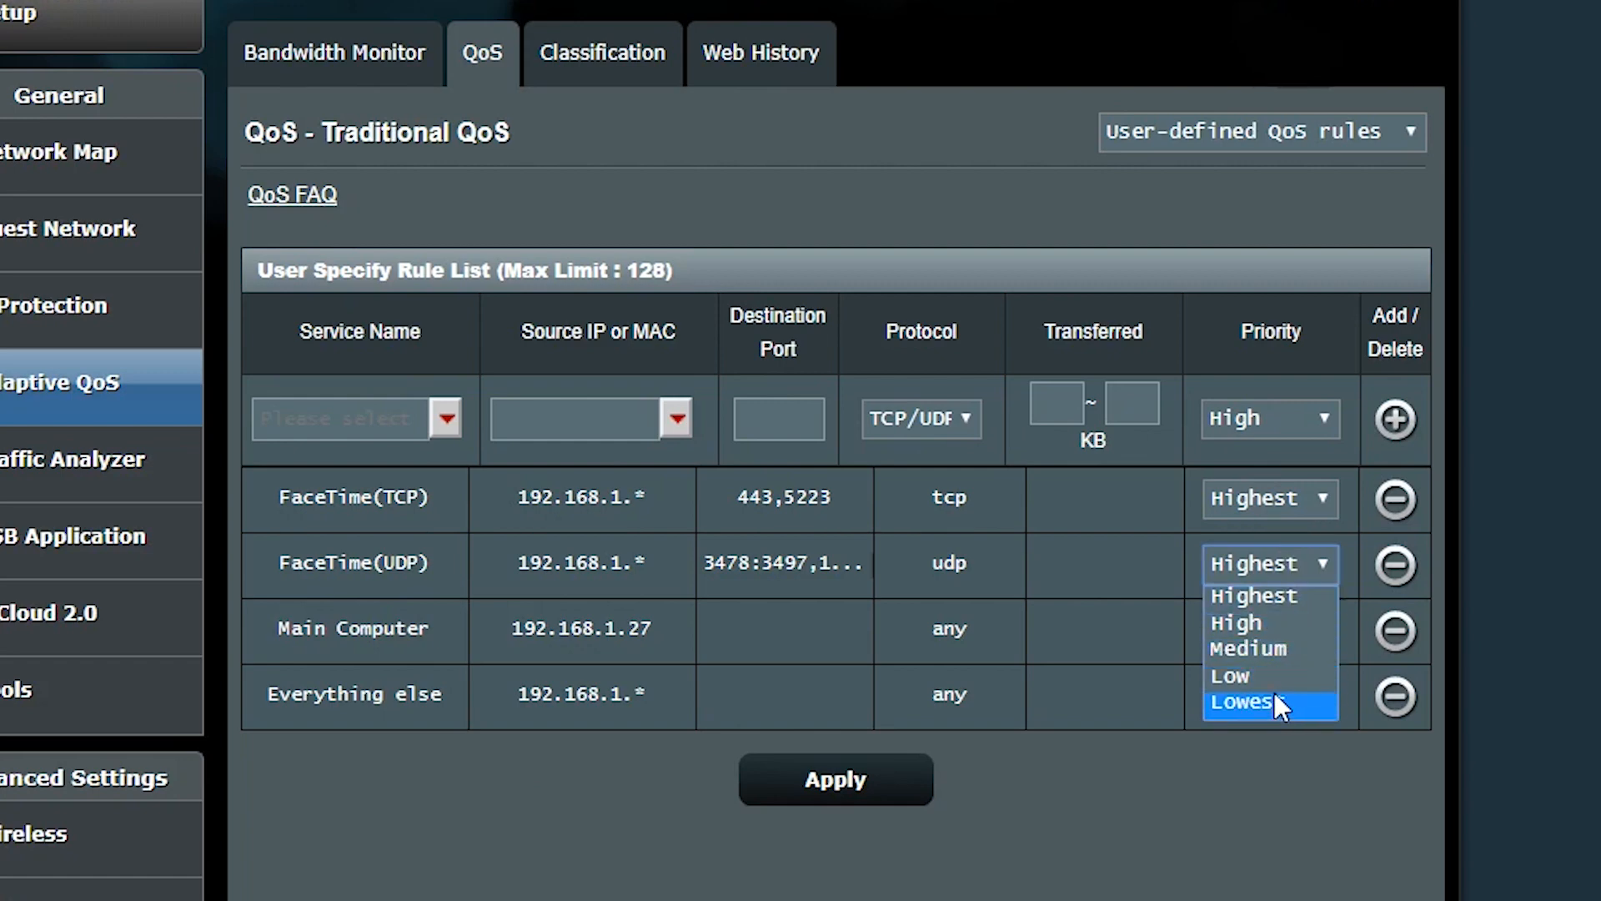
mouse_move(1255, 677)
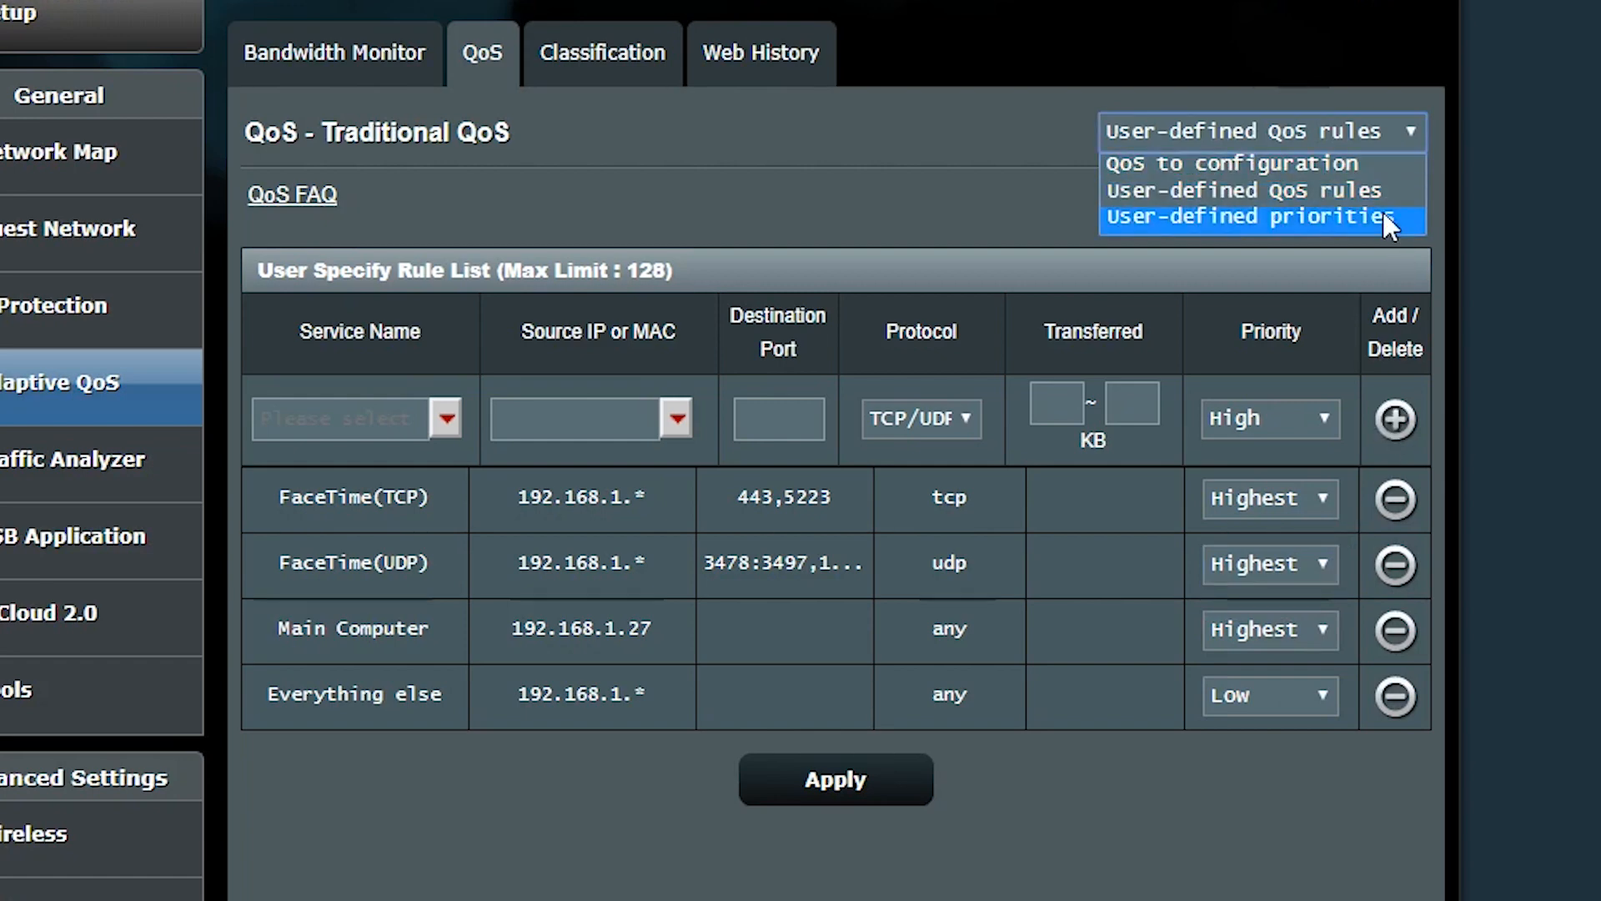
click(1248, 215)
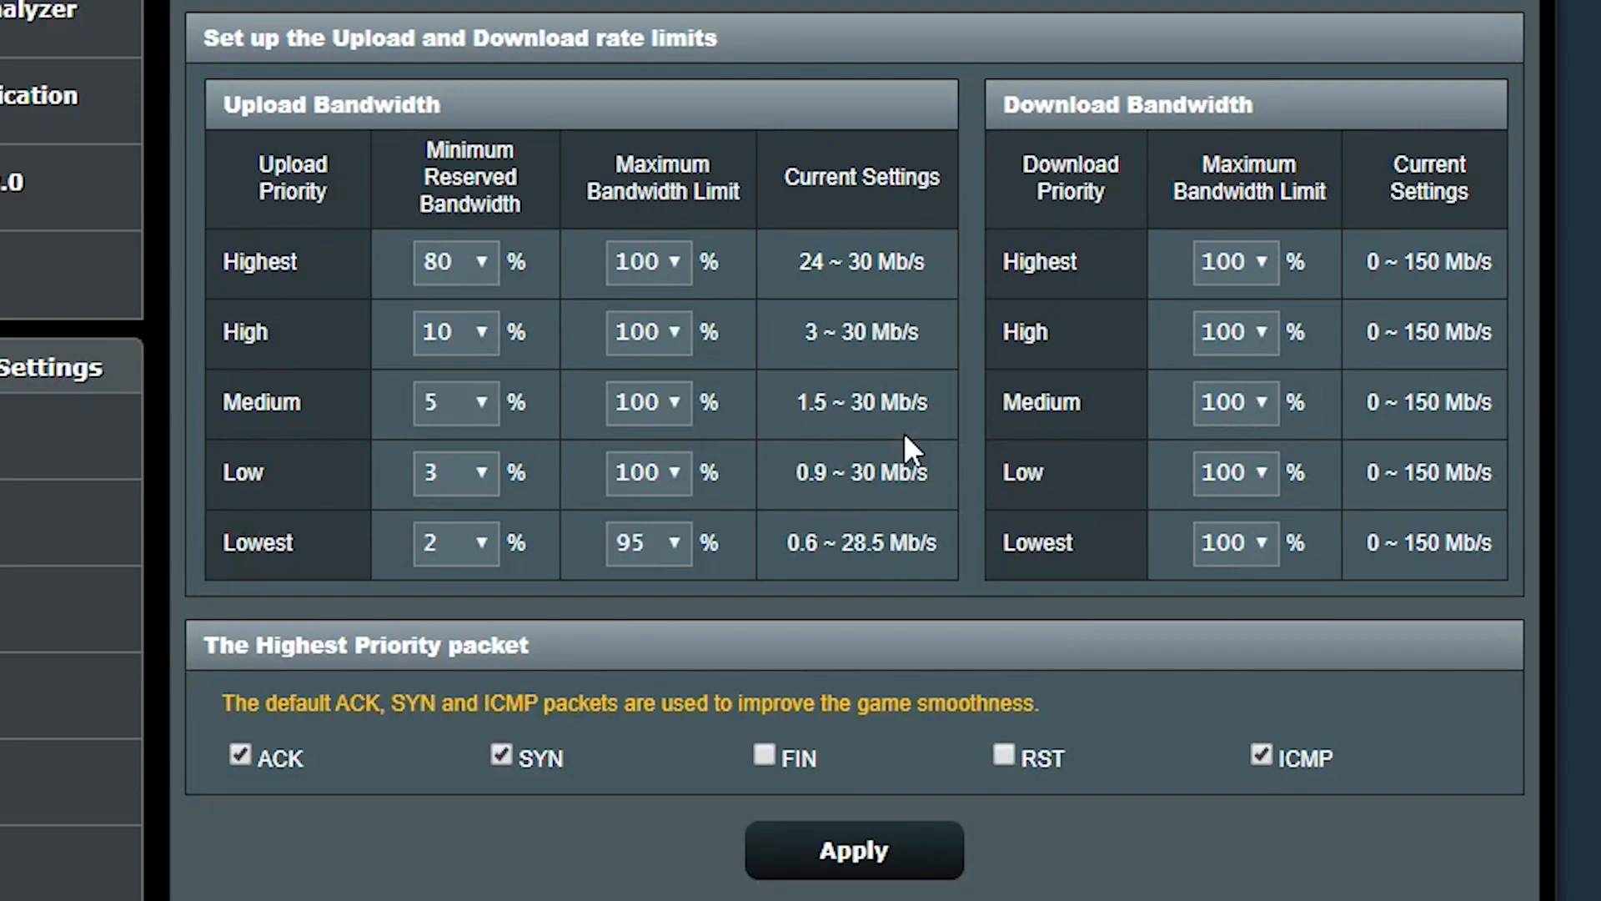
mouse_move(481, 367)
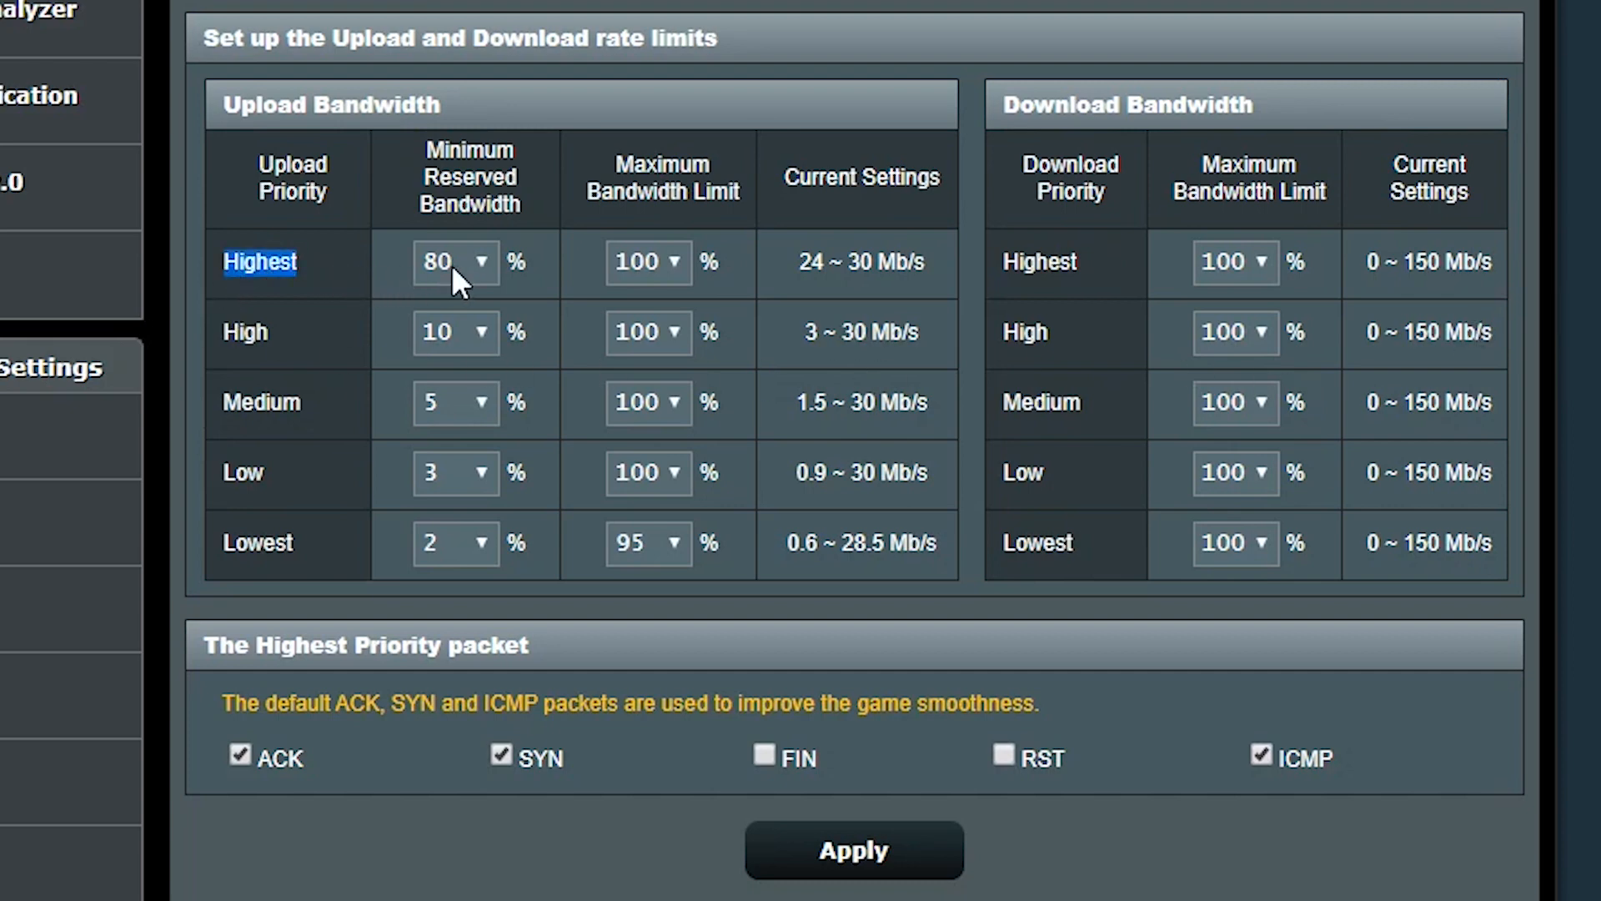
mouse_move(471, 284)
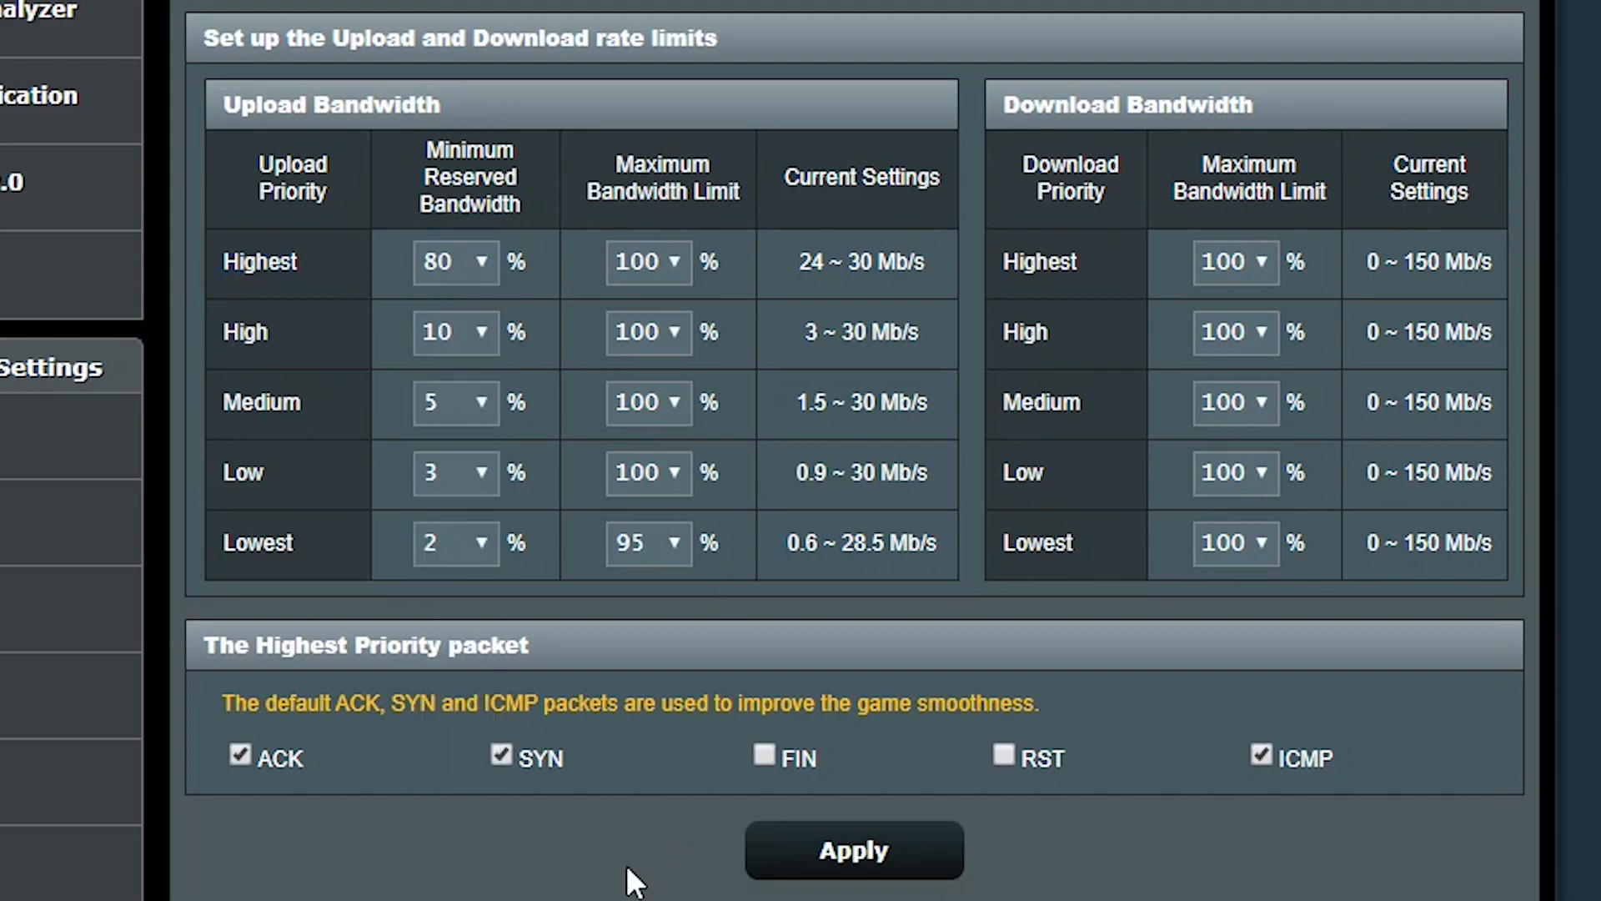
mouse_move(779, 284)
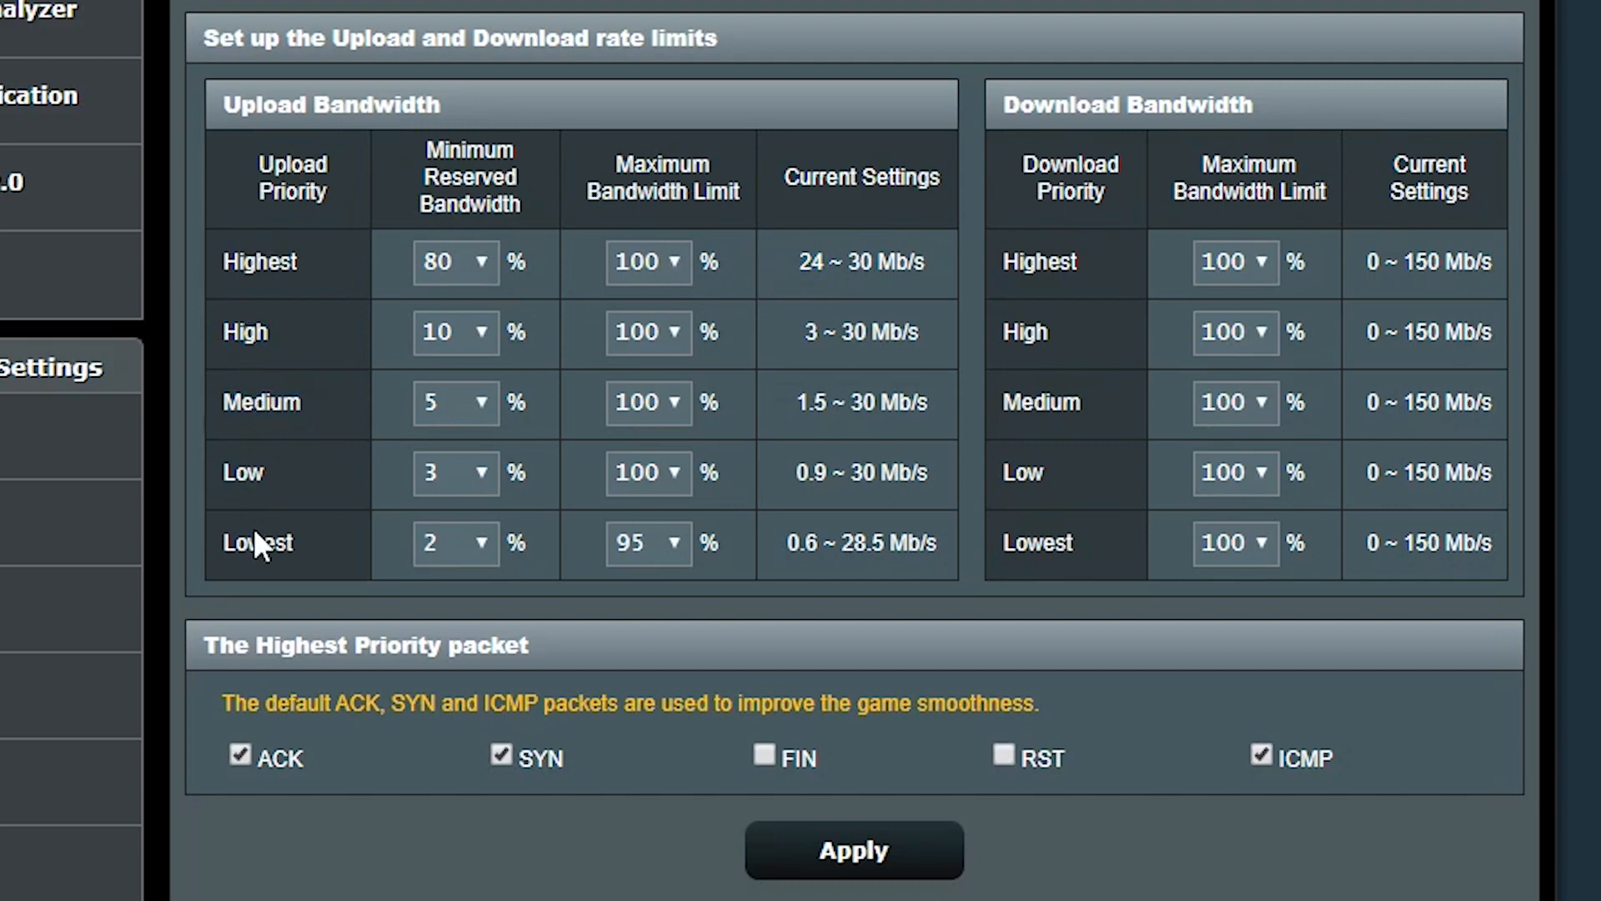
mouse_move(454, 272)
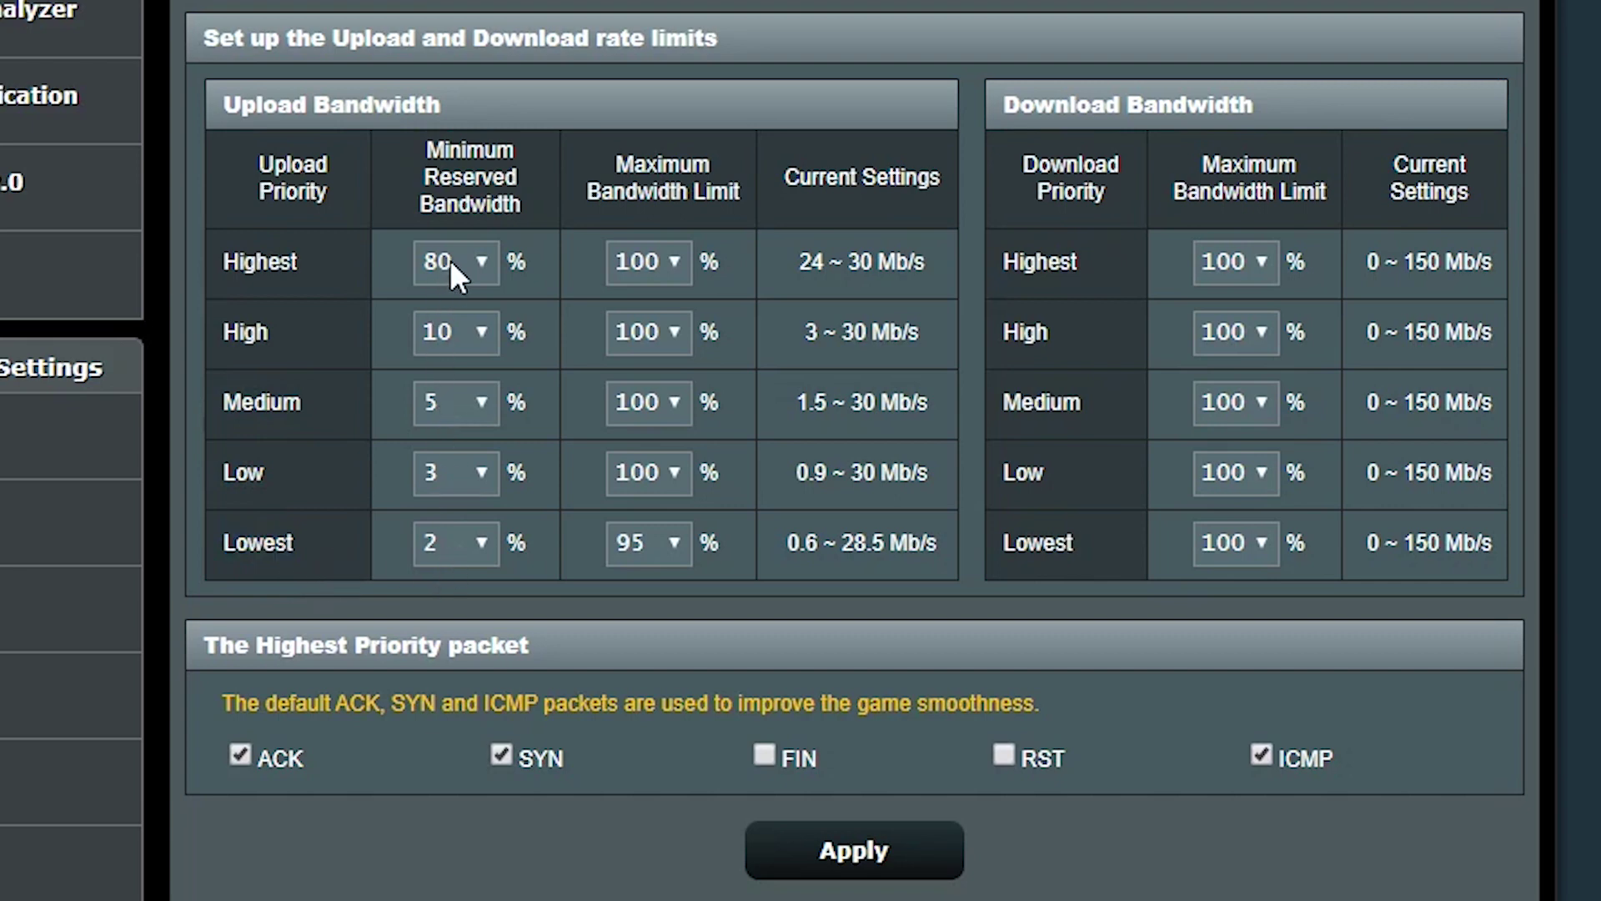
mouse_move(414, 322)
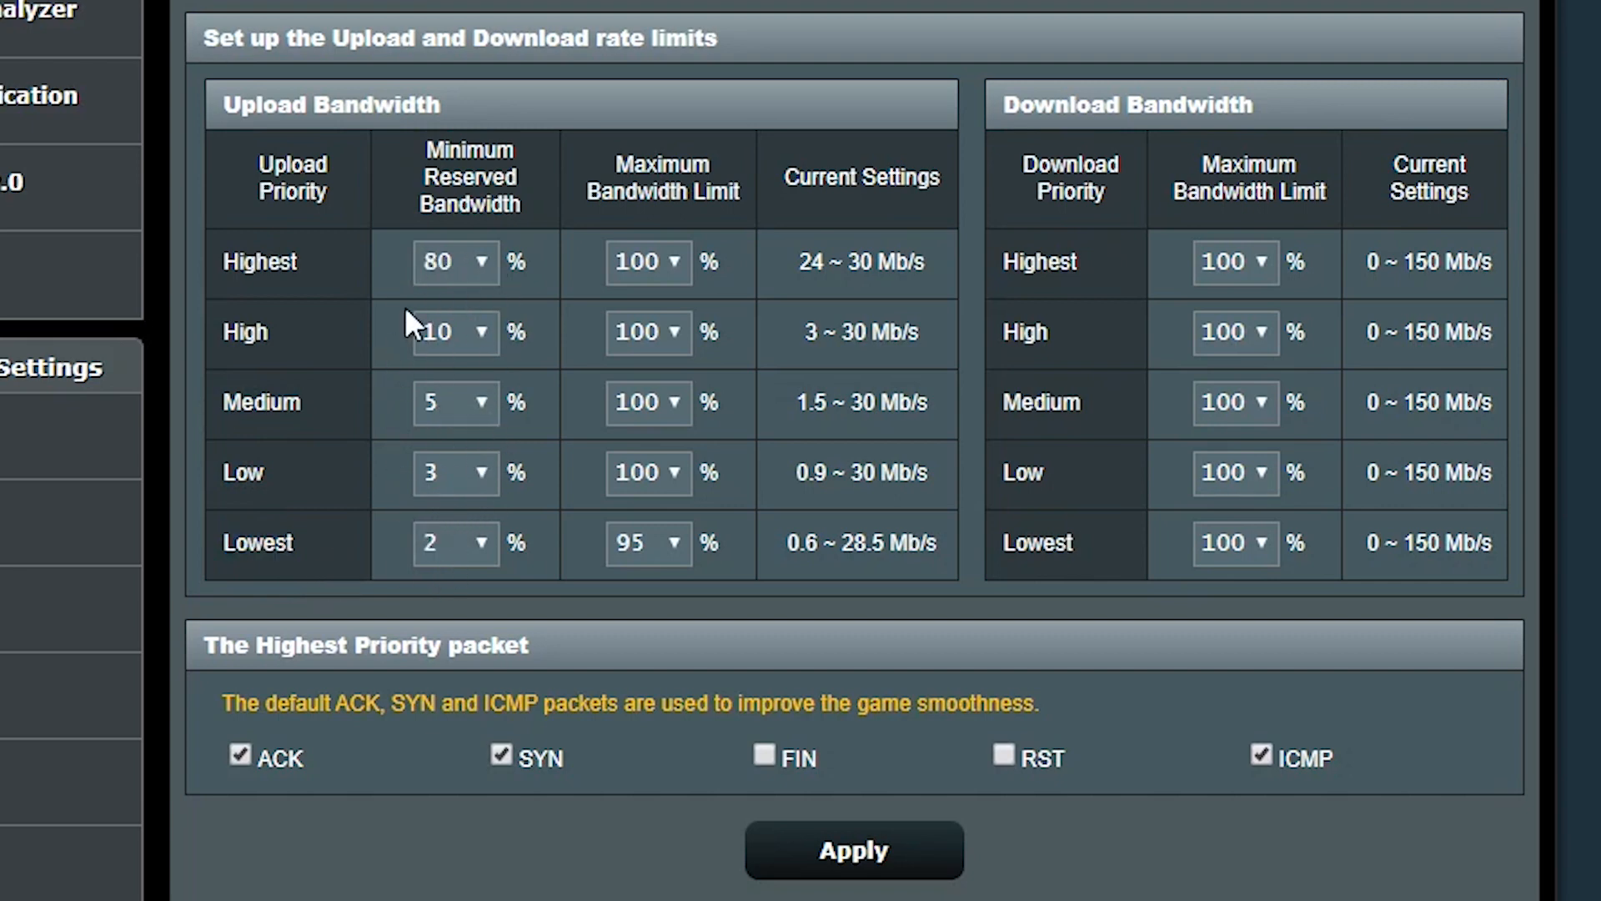
mouse_move(480, 173)
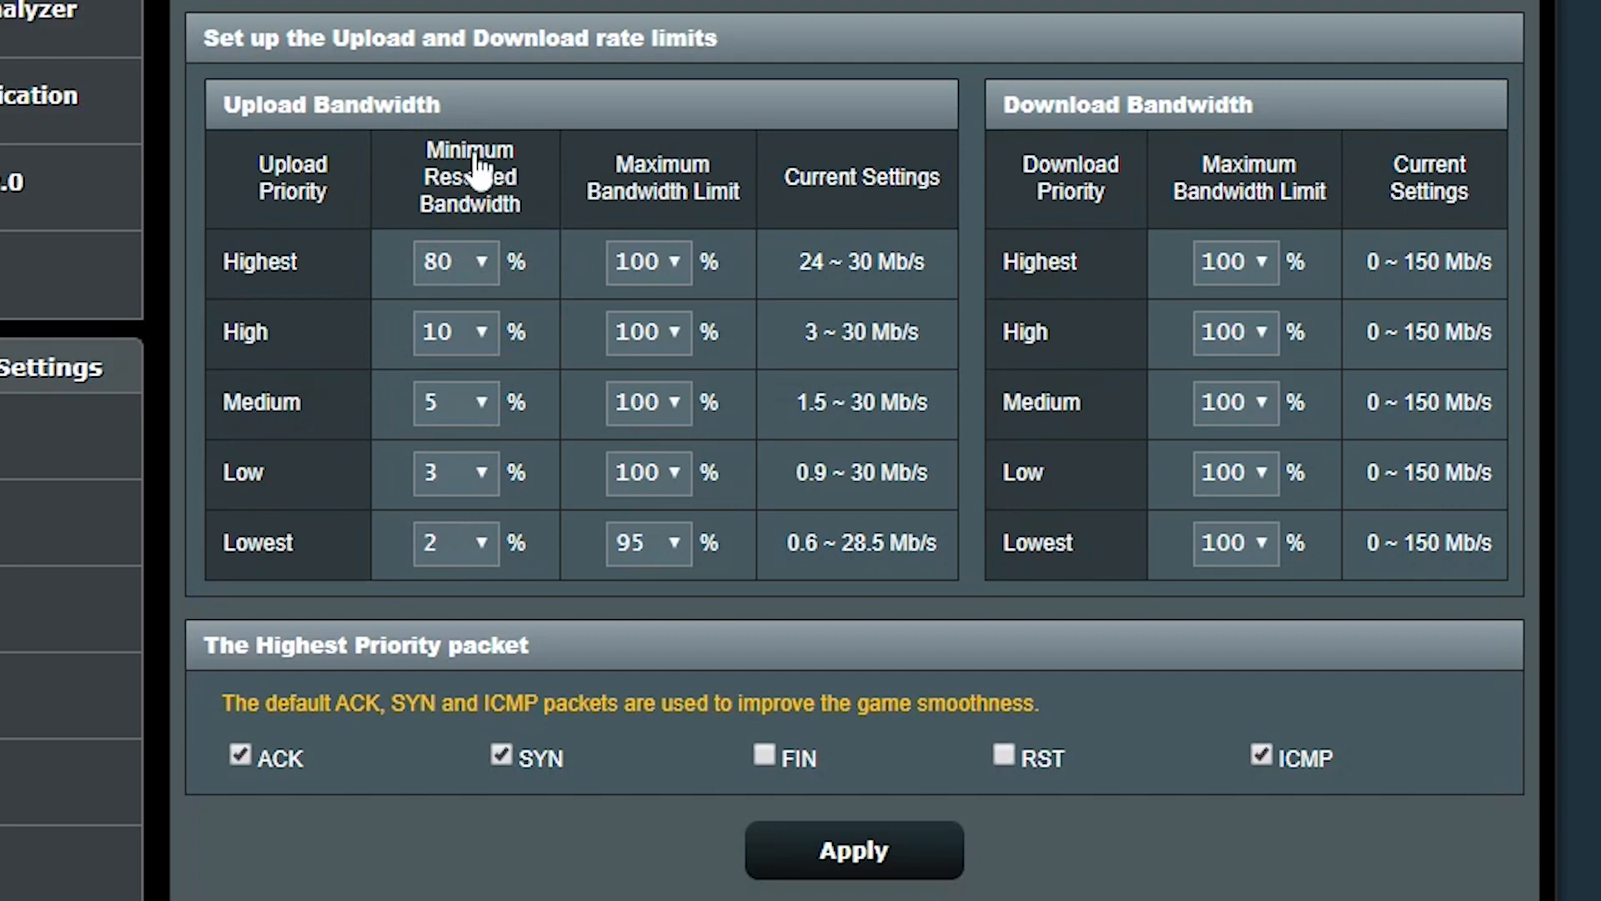
double_click(330, 103)
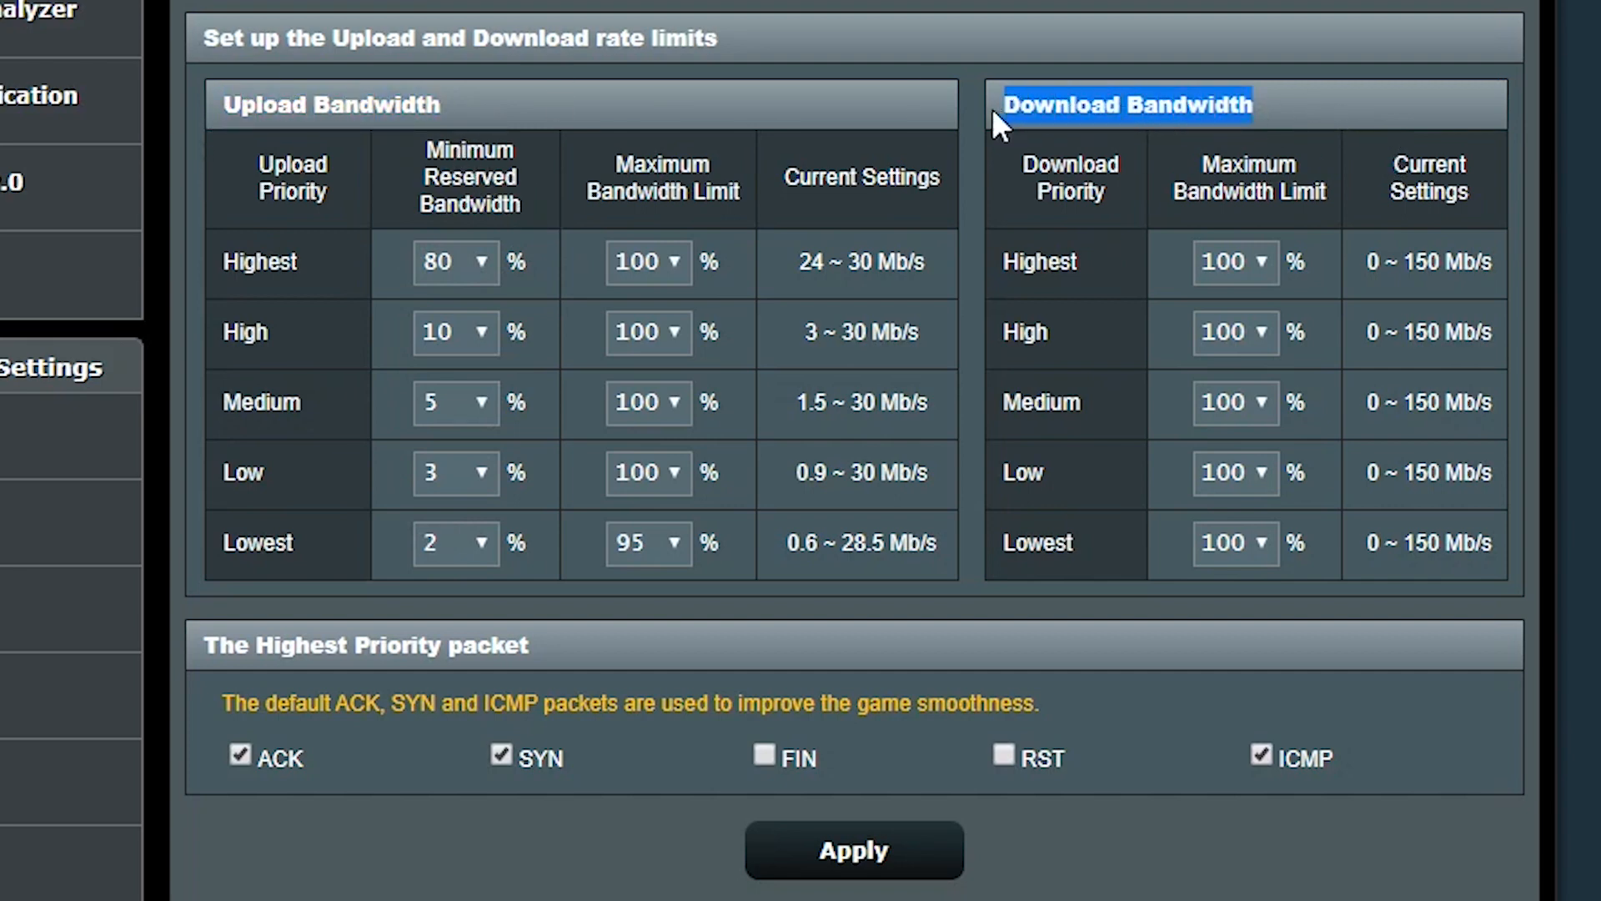
mouse_move(1321, 112)
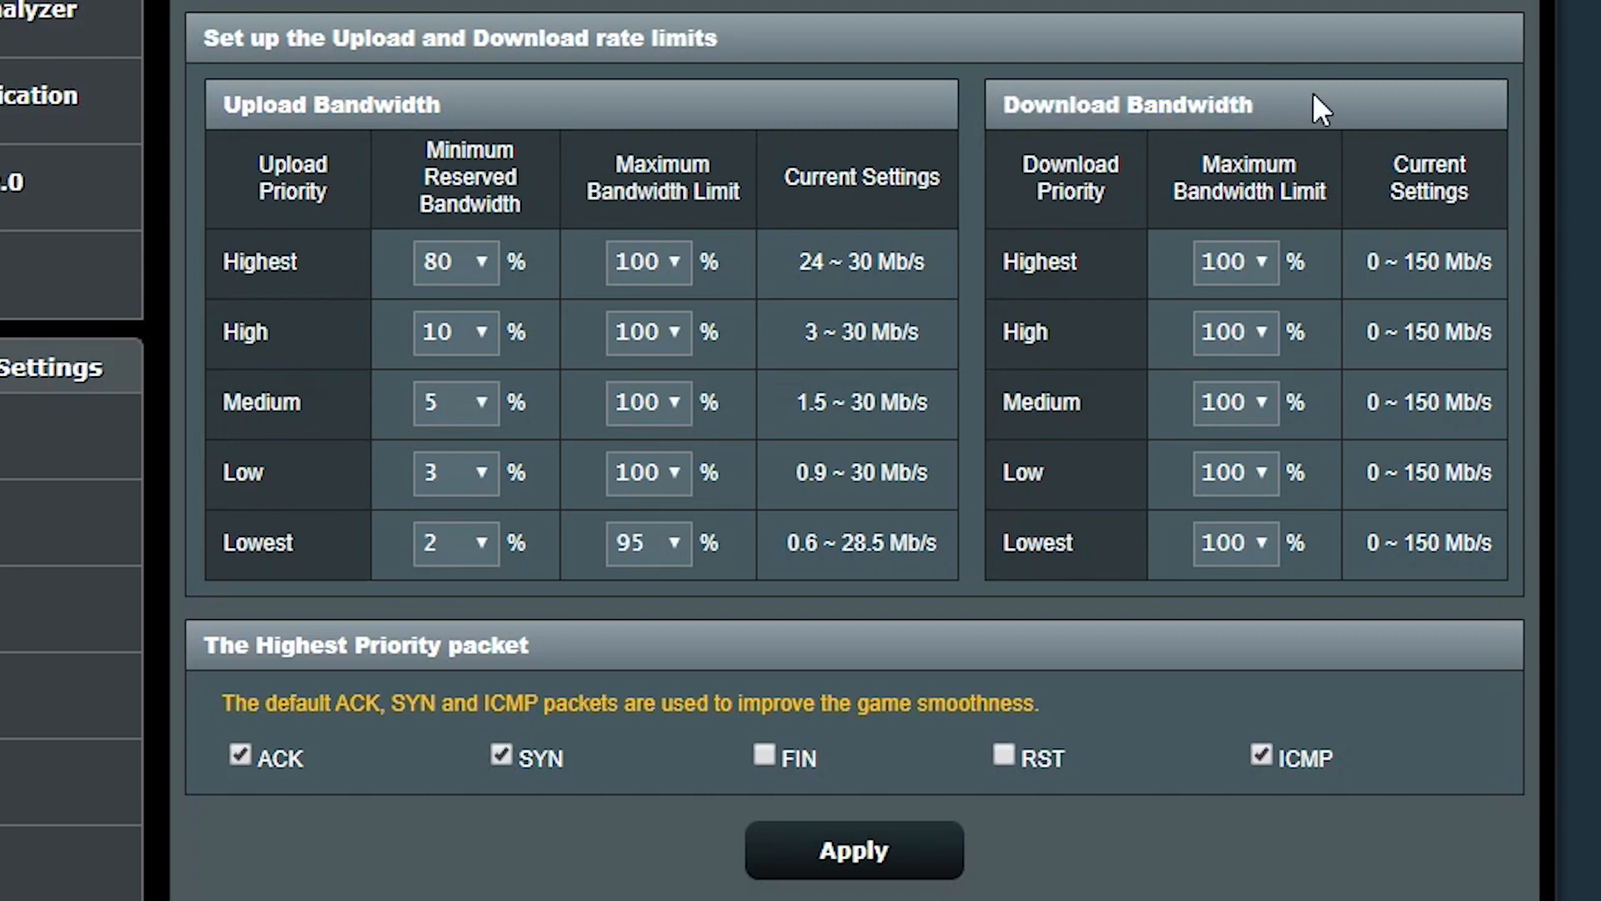
mouse_move(928, 381)
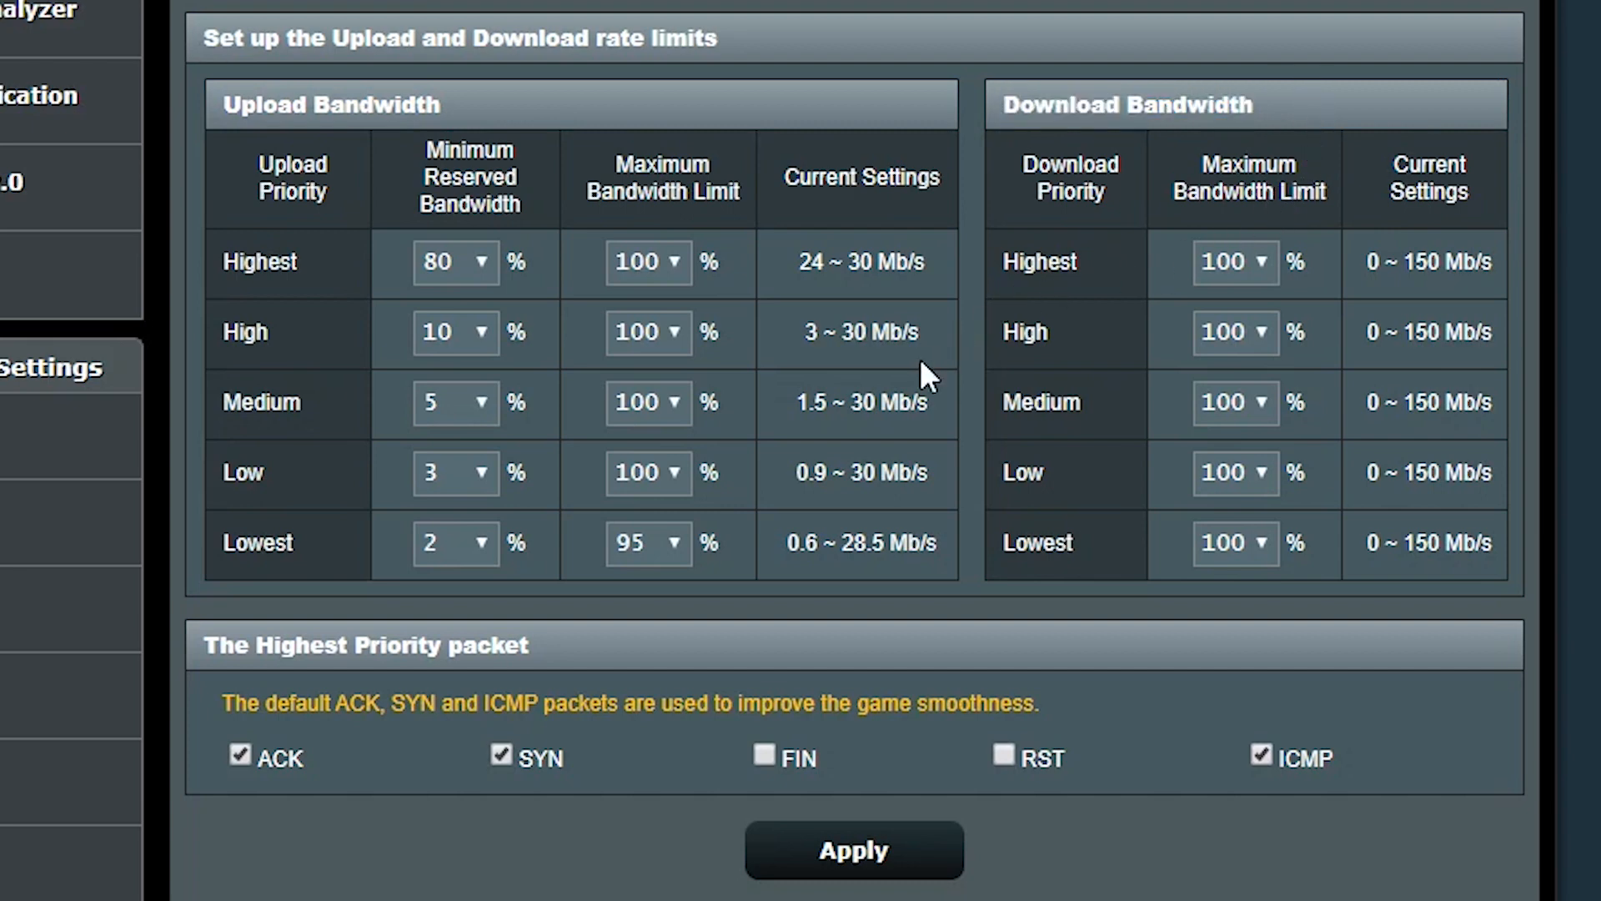
mouse_move(1149, 432)
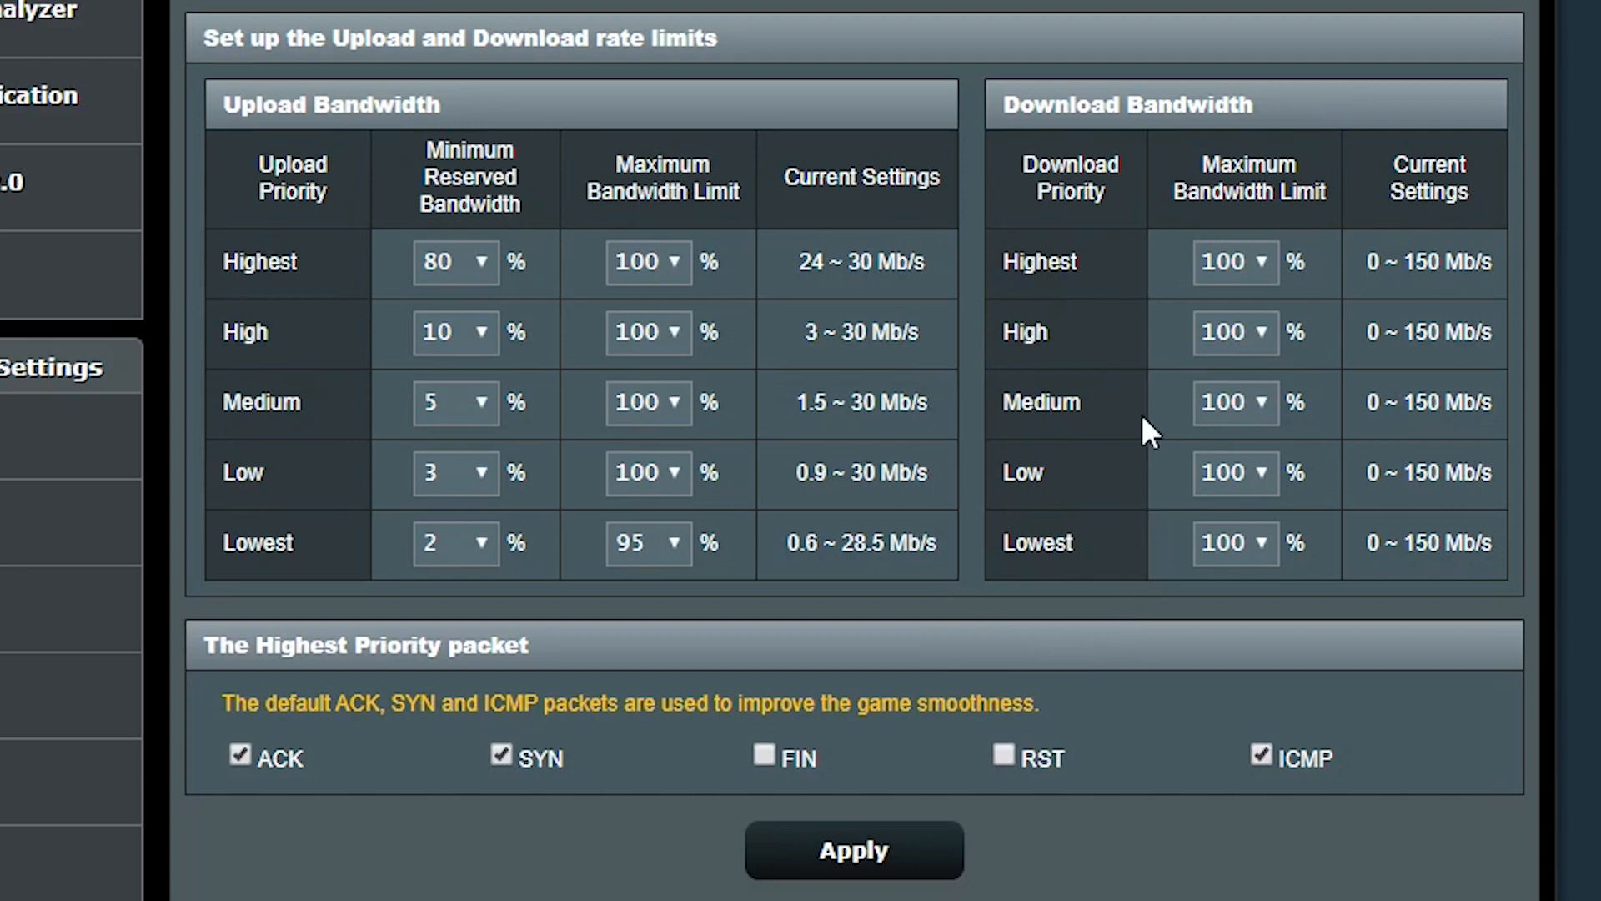
mouse_move(867, 139)
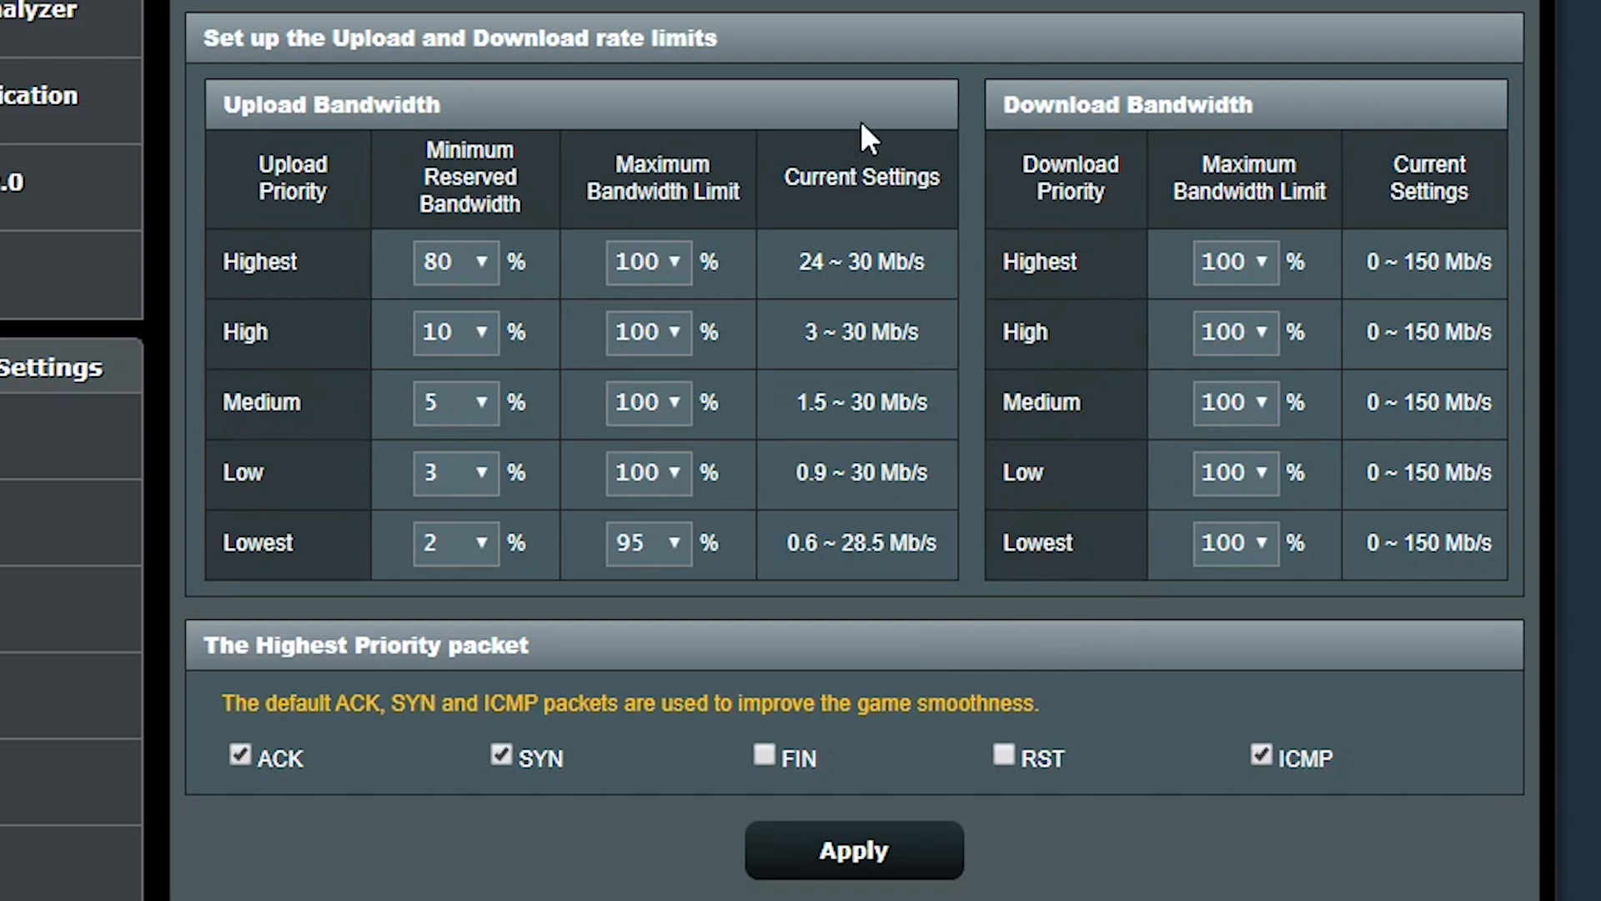
mouse_move(1020, 97)
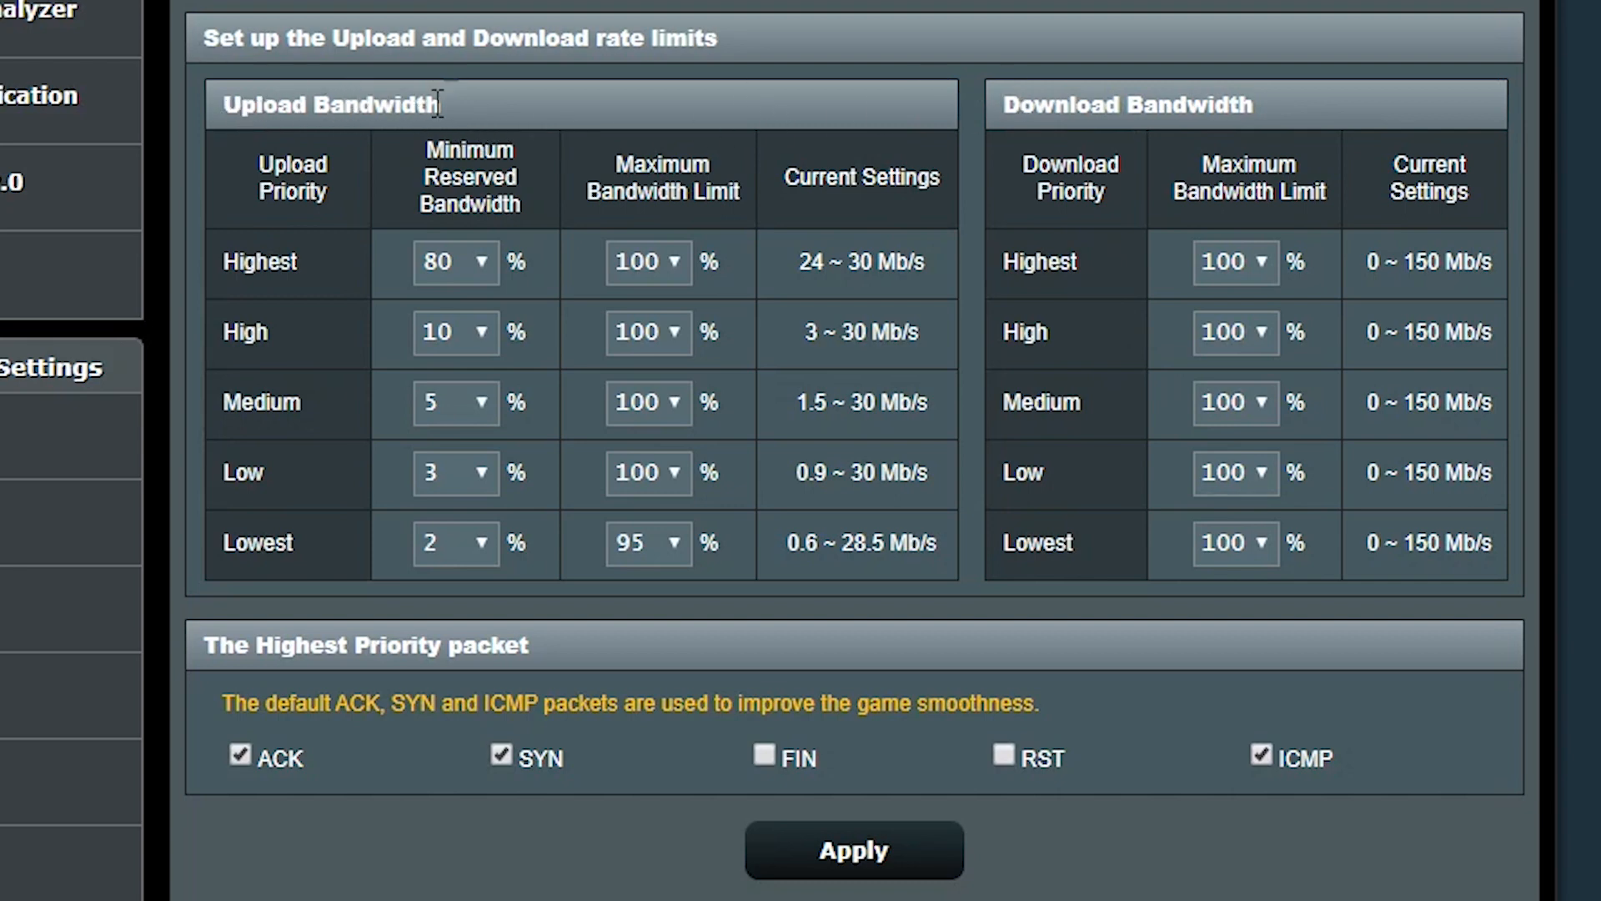
mouse_move(778, 125)
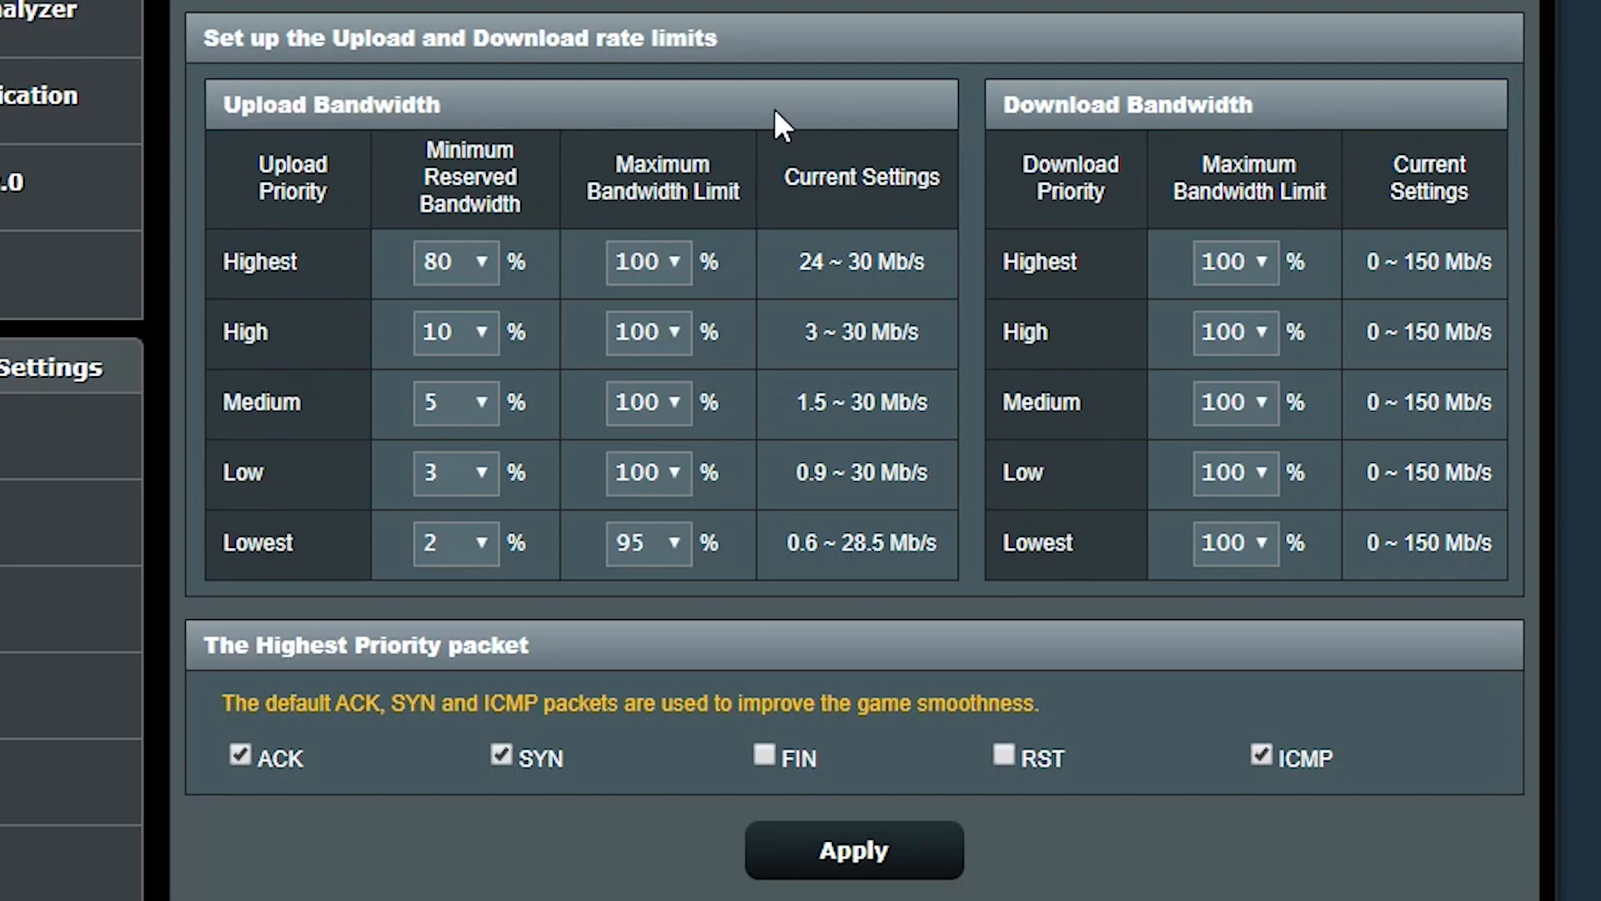
Review the per-priority rate-limit tables and apply the upload and download limits
scroll(down, 3)
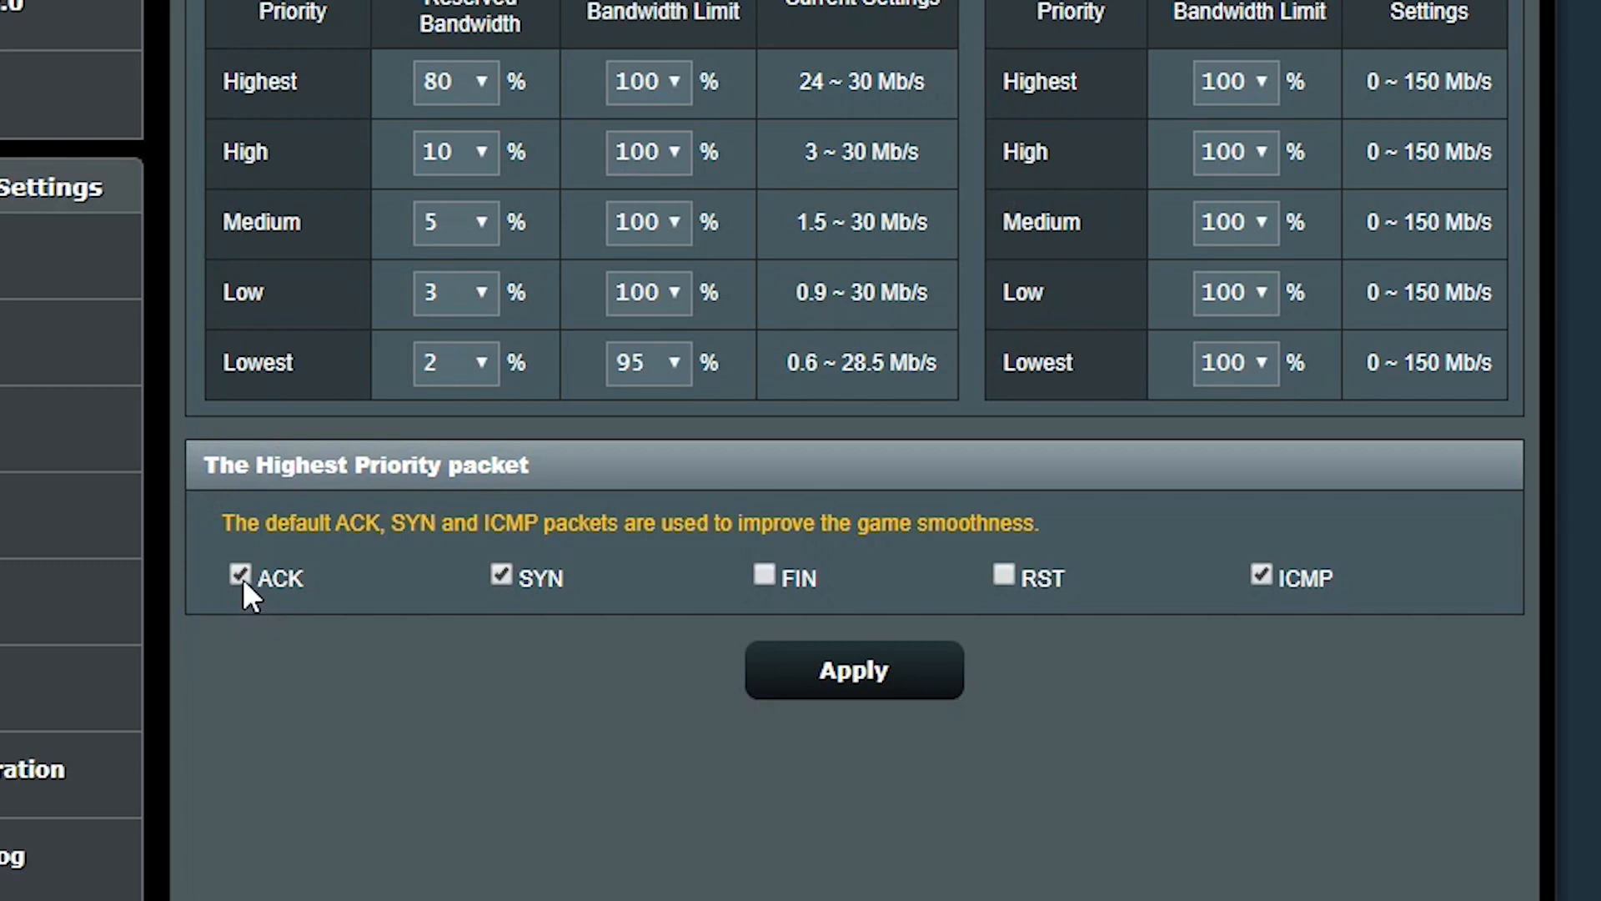
mouse_move(1259, 601)
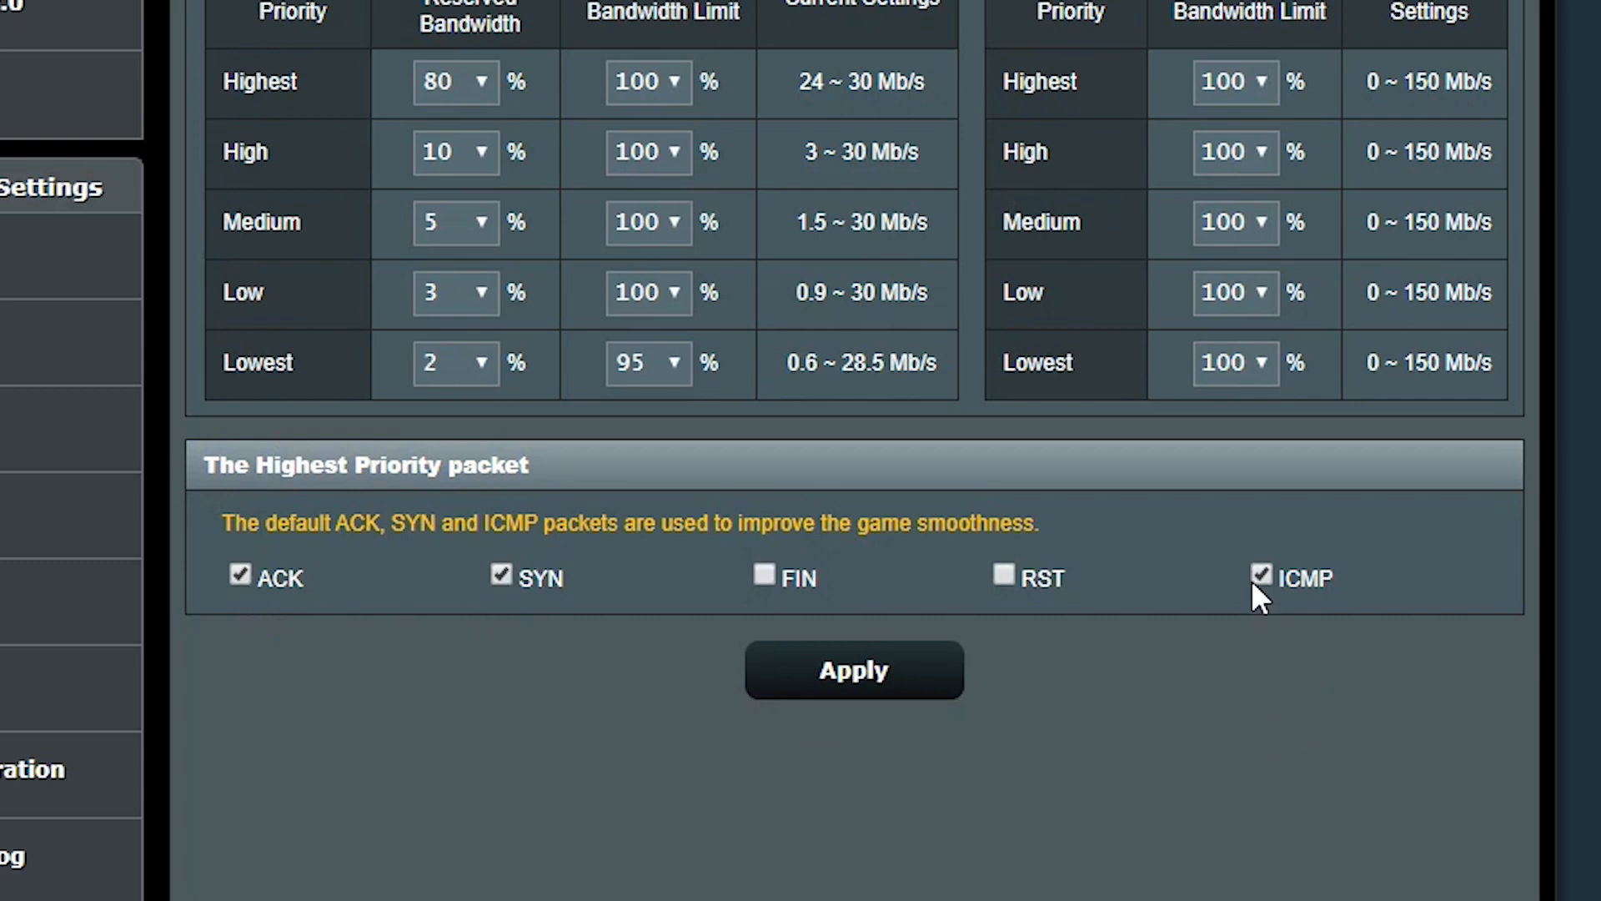
mouse_move(1171, 587)
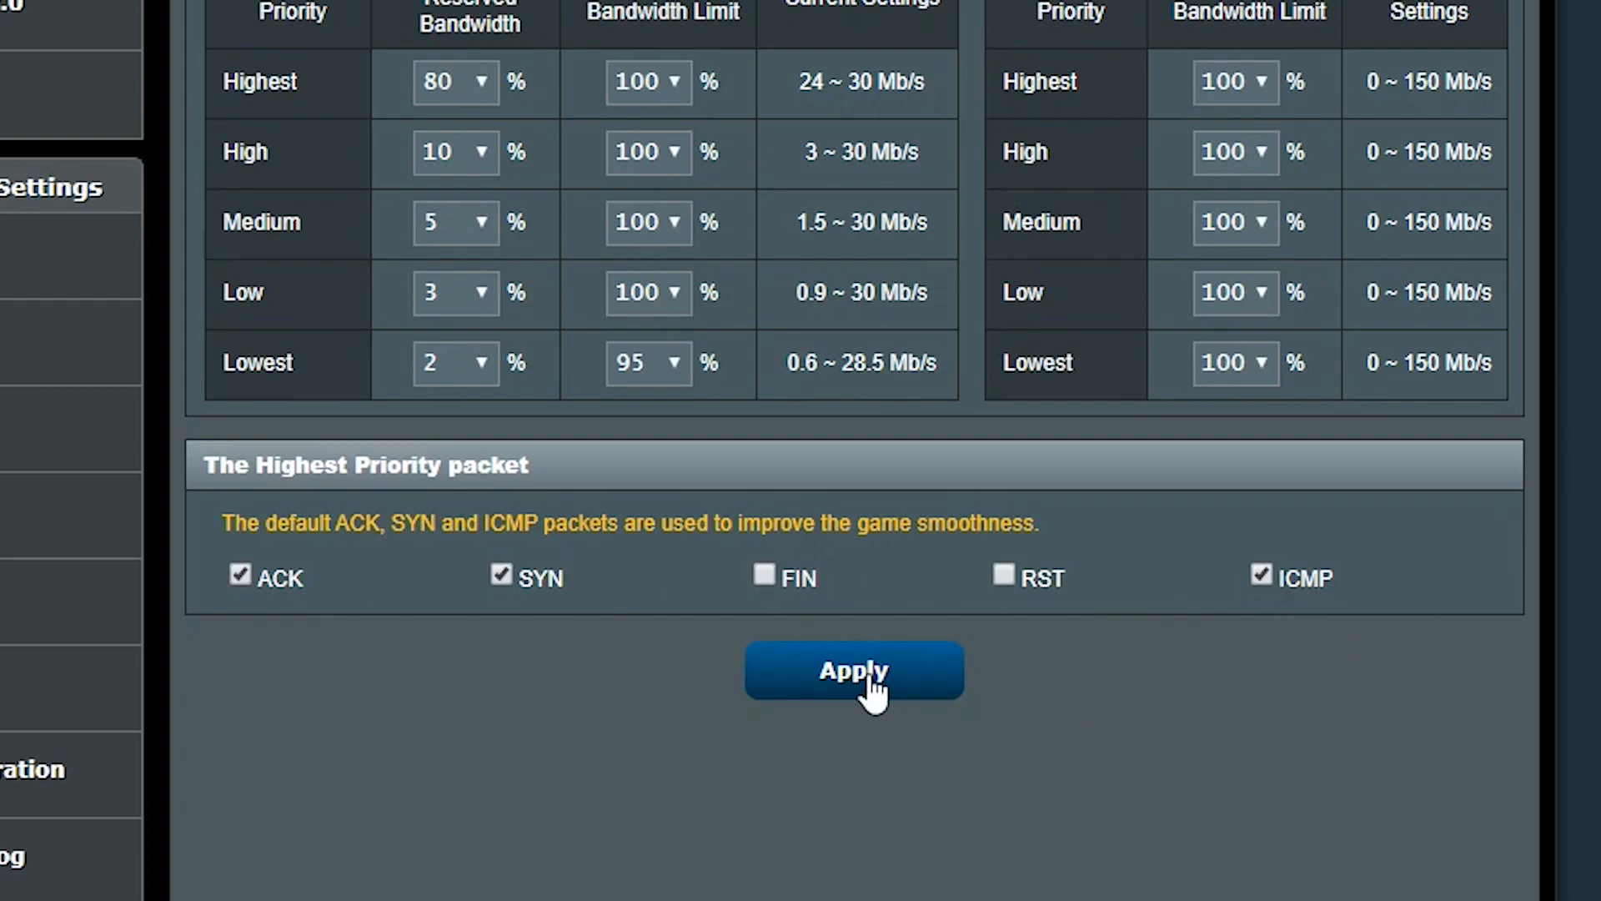
scroll(up, 3)
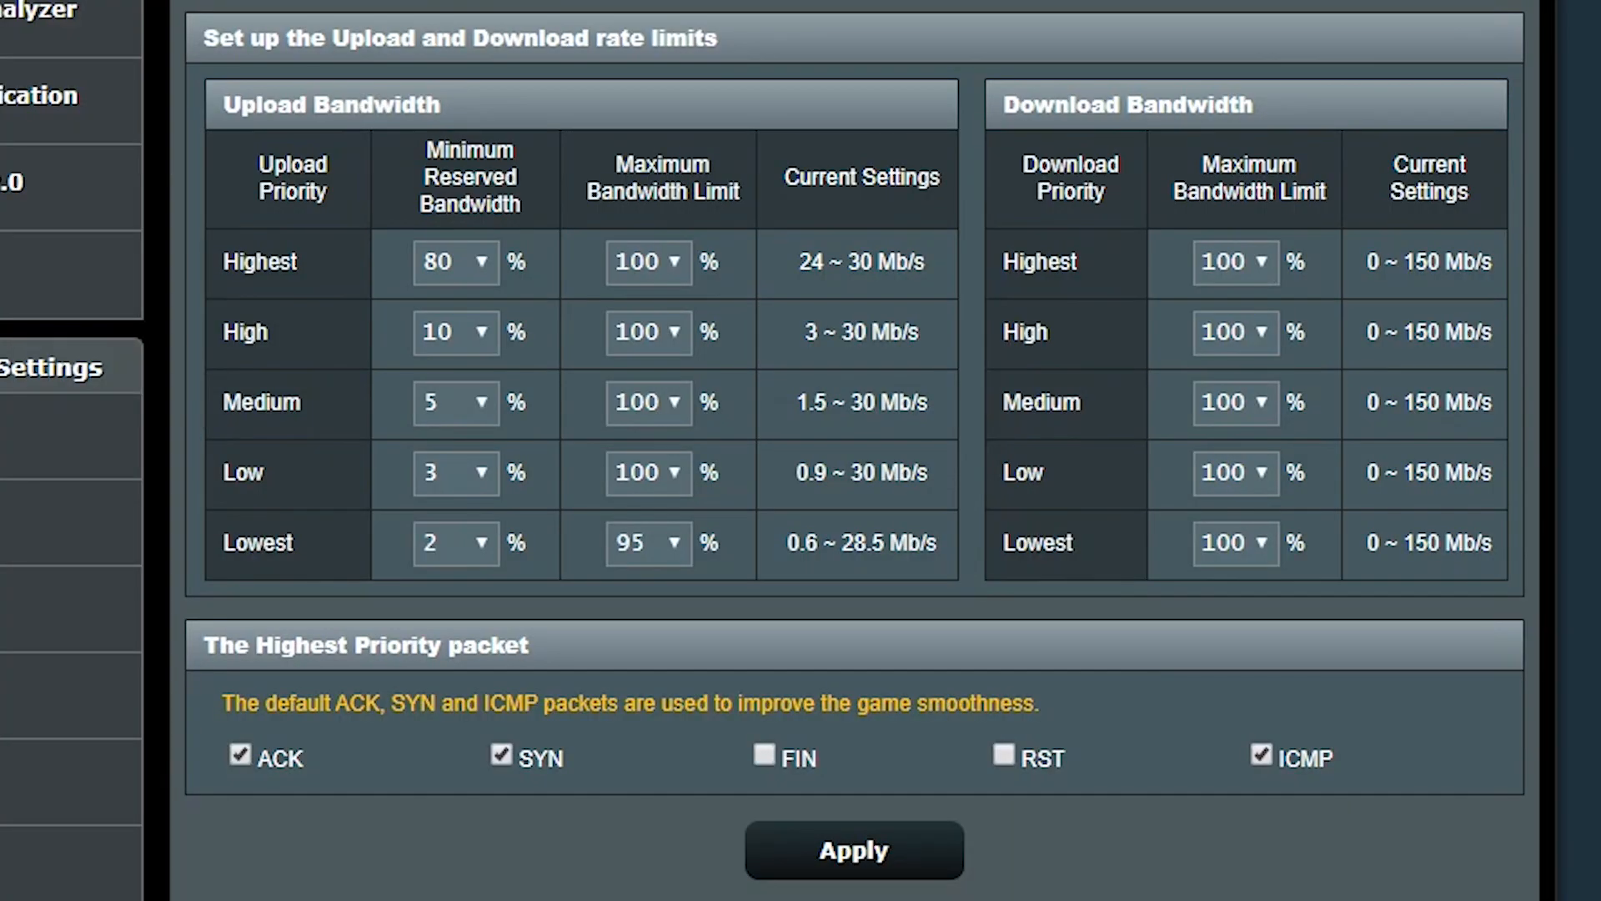
click(1131, 115)
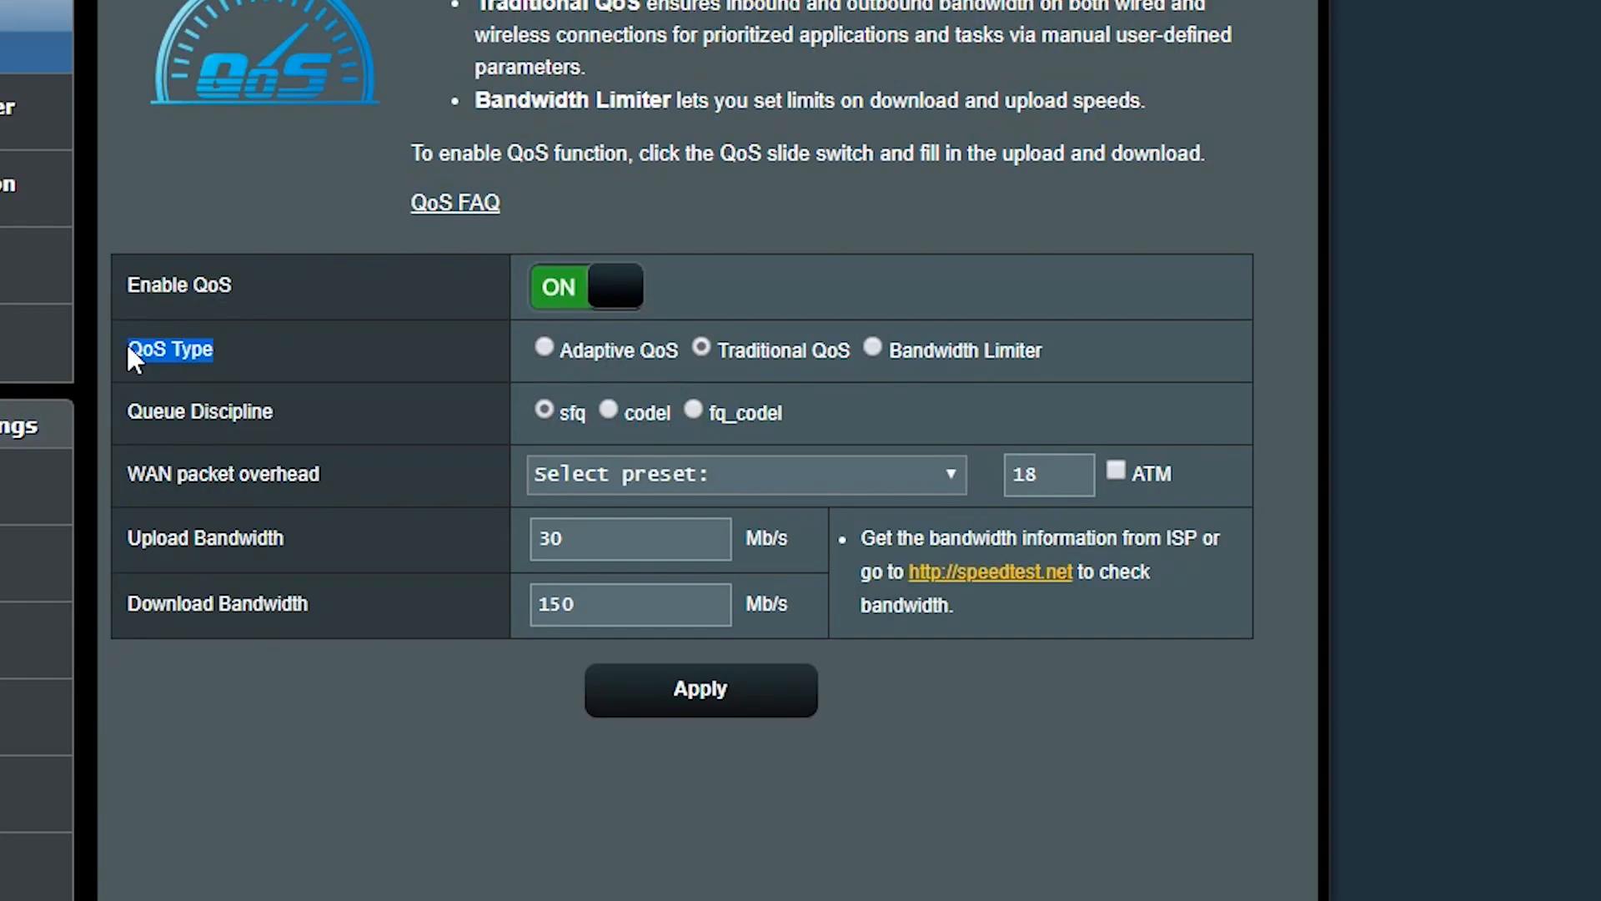
Set QoS to Bandwidth Limiter and add Old-iPad limited to 1 Mb/s download and upload
click(872, 347)
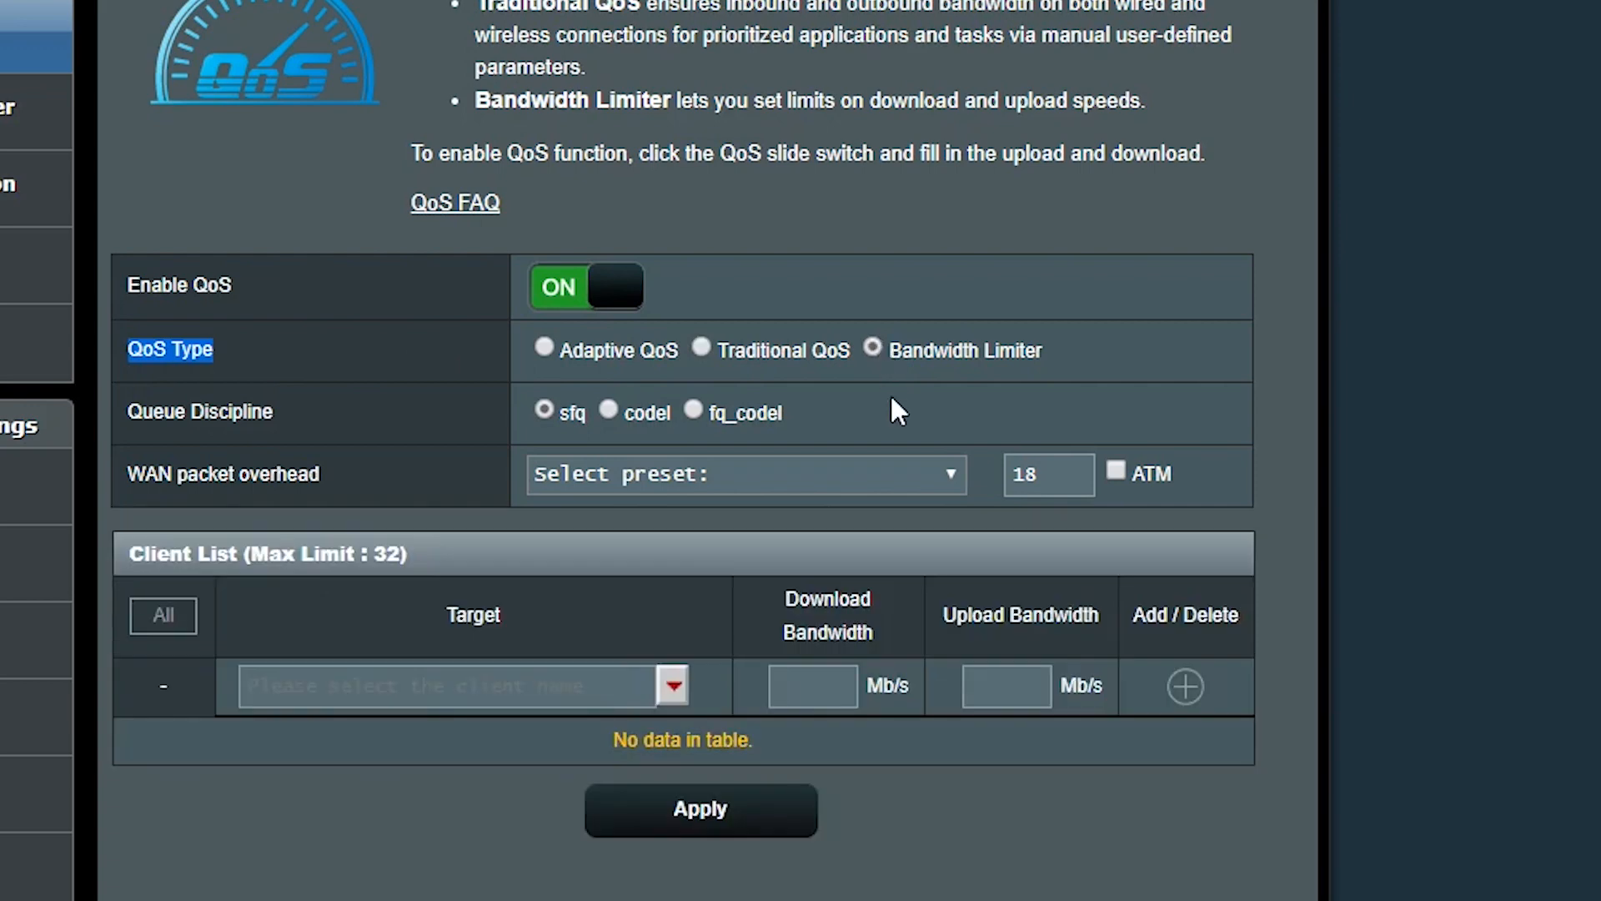
mouse_move(444, 689)
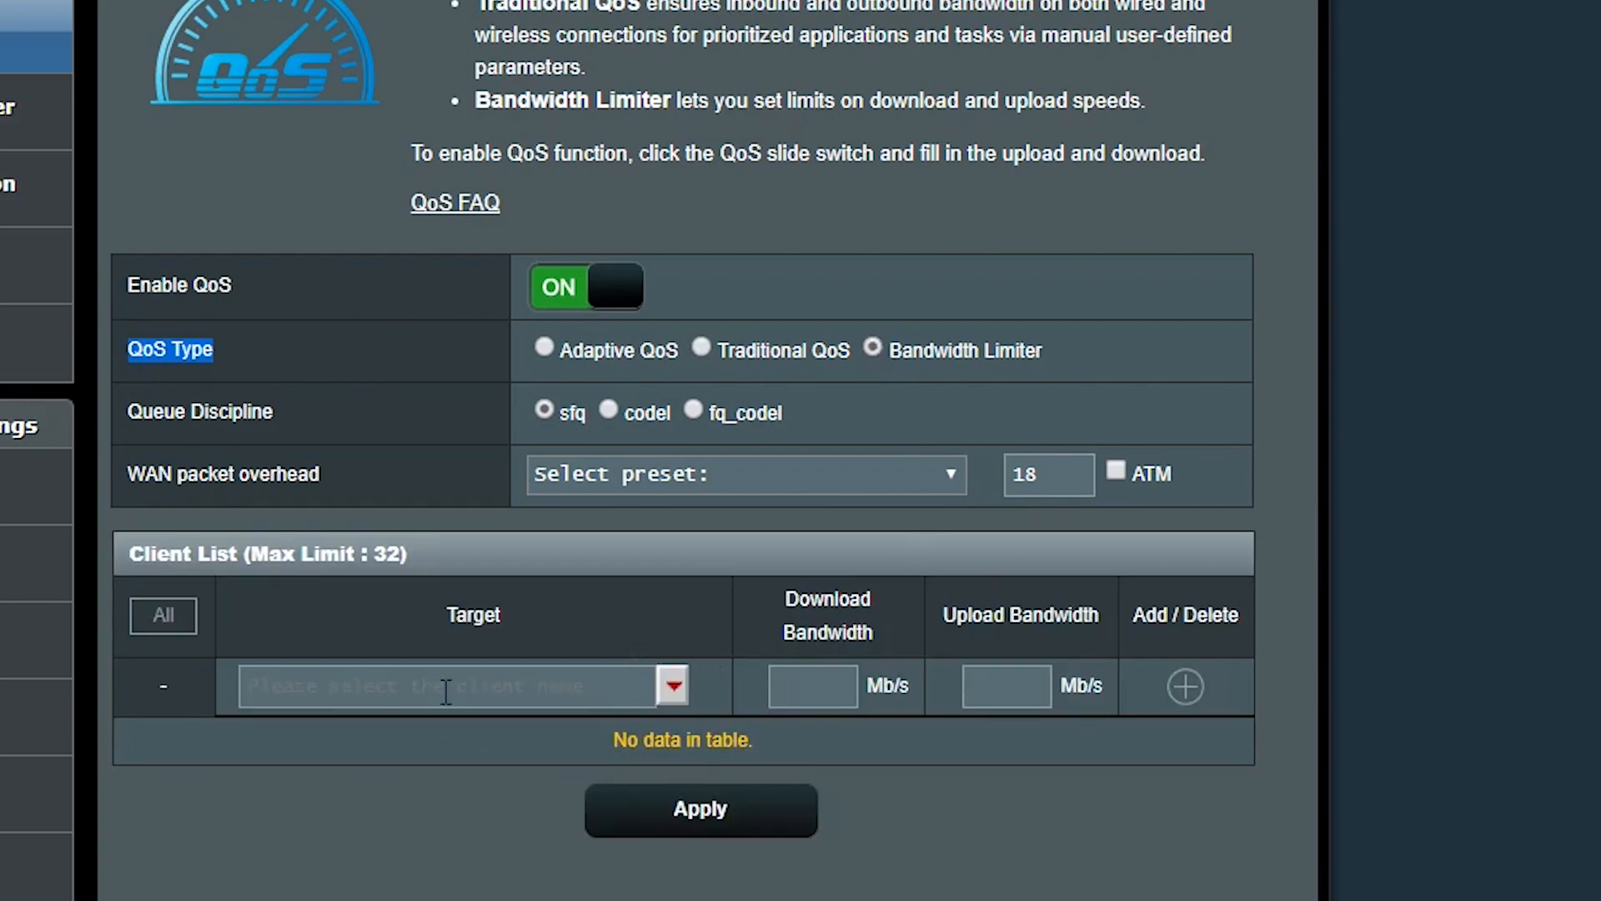
mouse_move(566, 697)
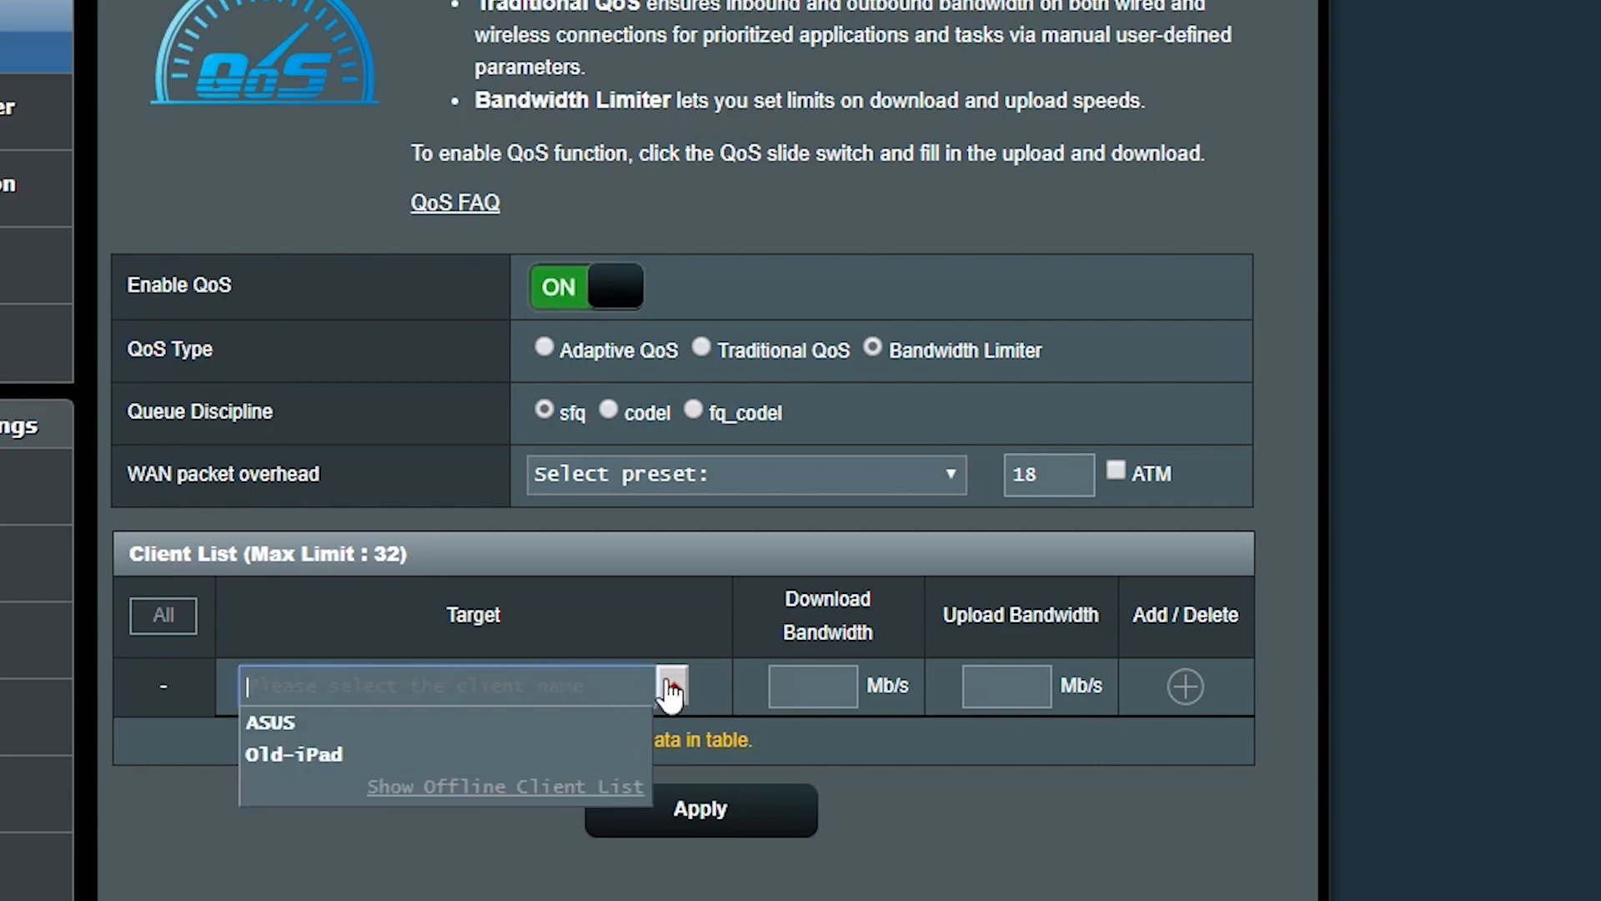
mouse_move(322, 754)
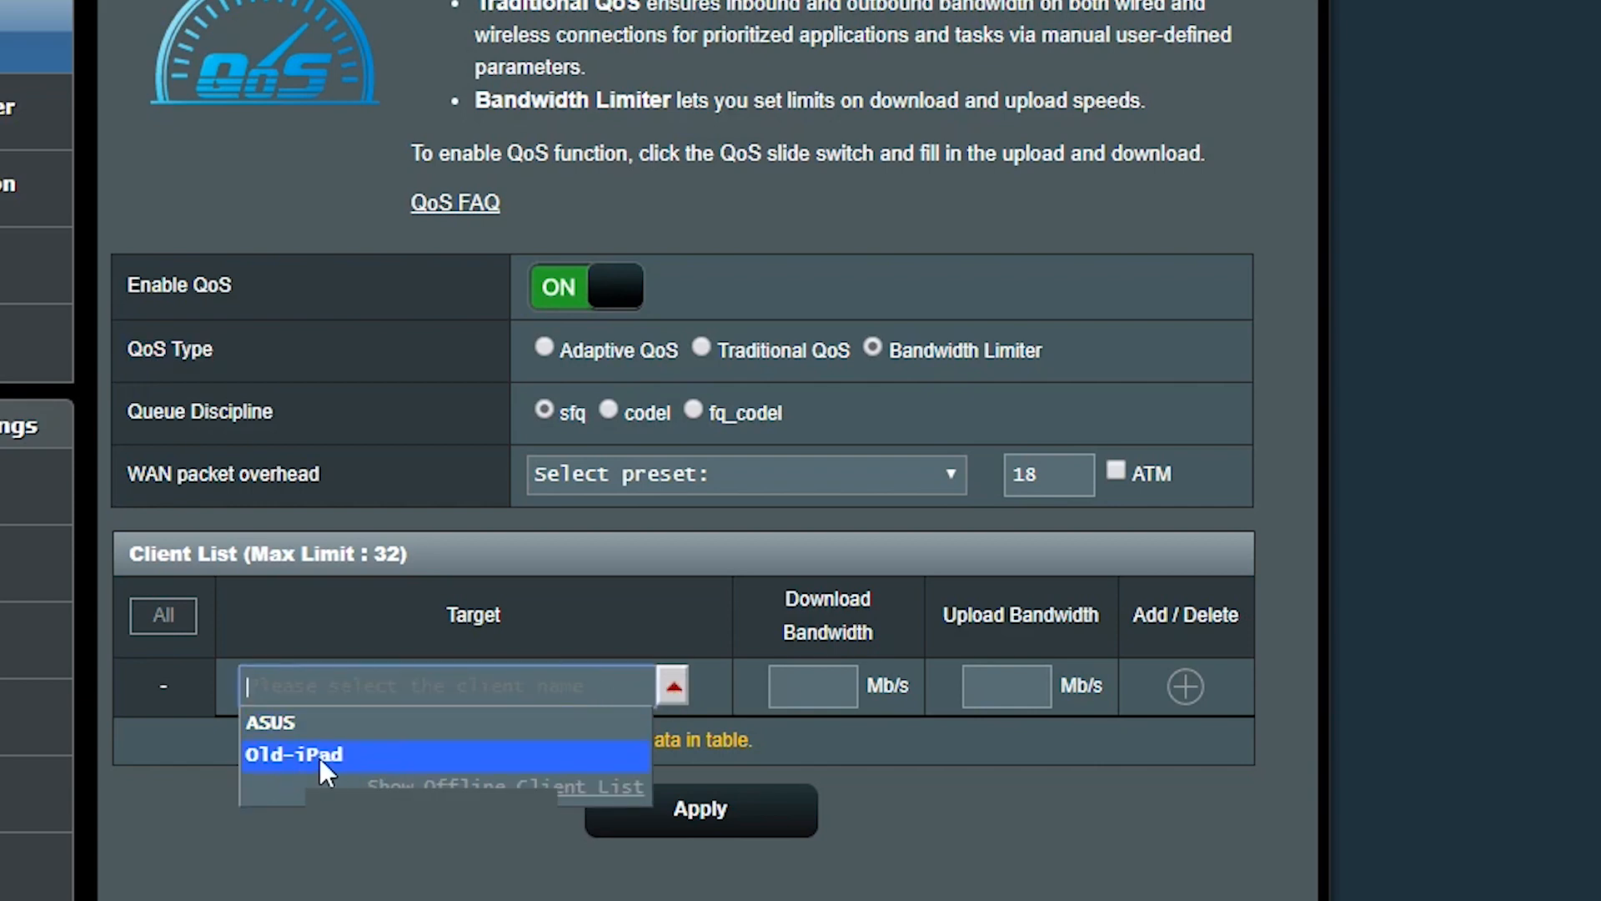
click(294, 754)
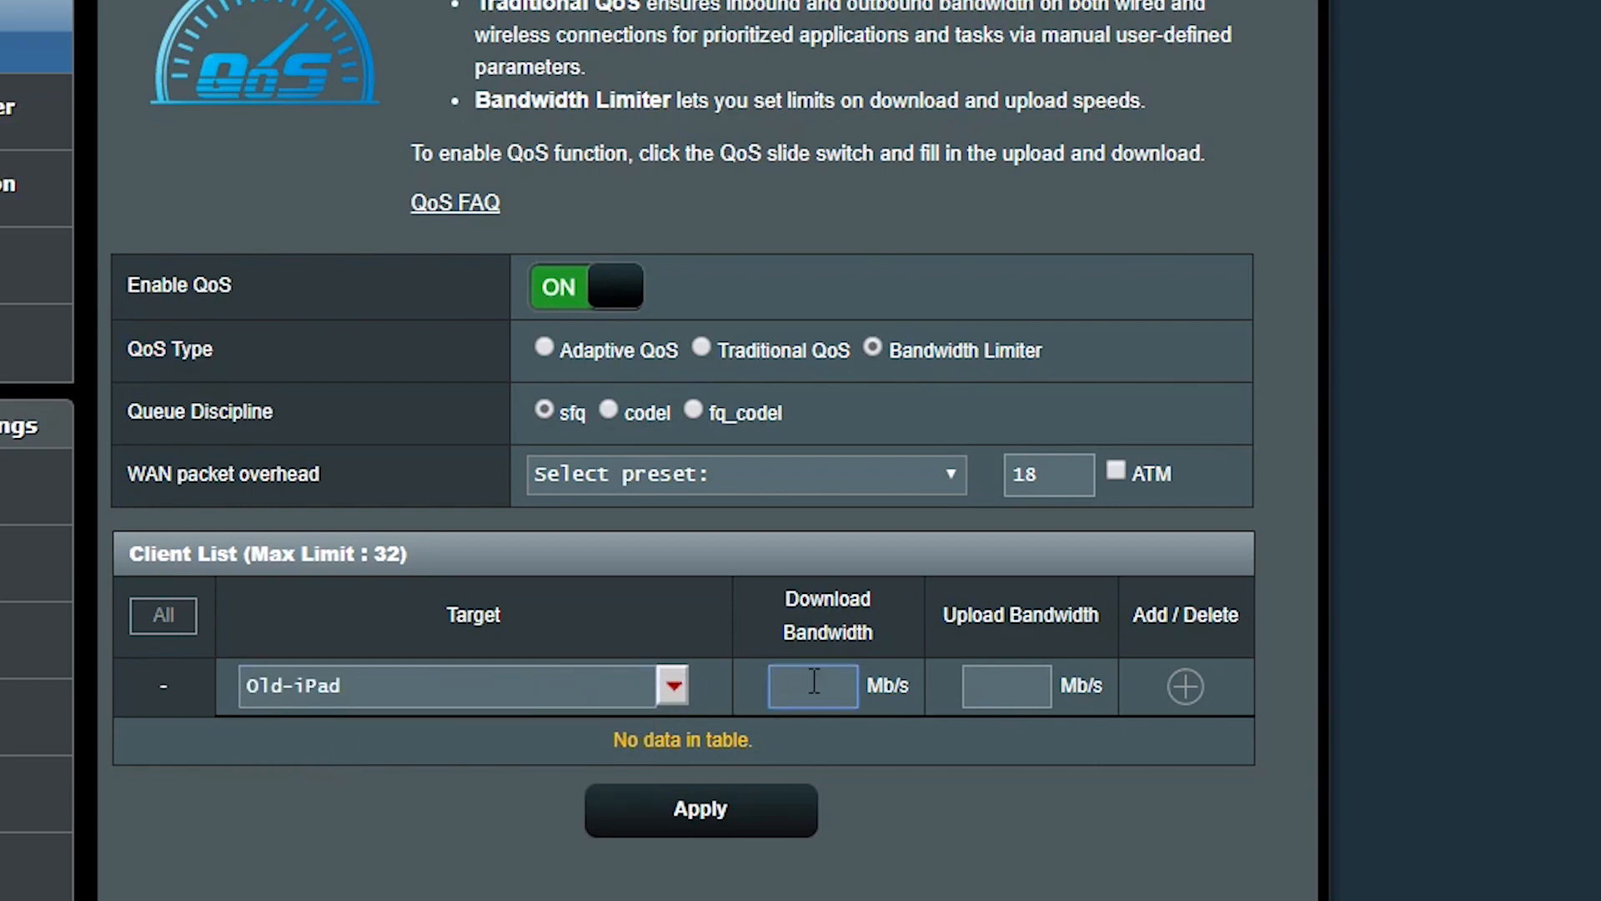
click(1185, 685)
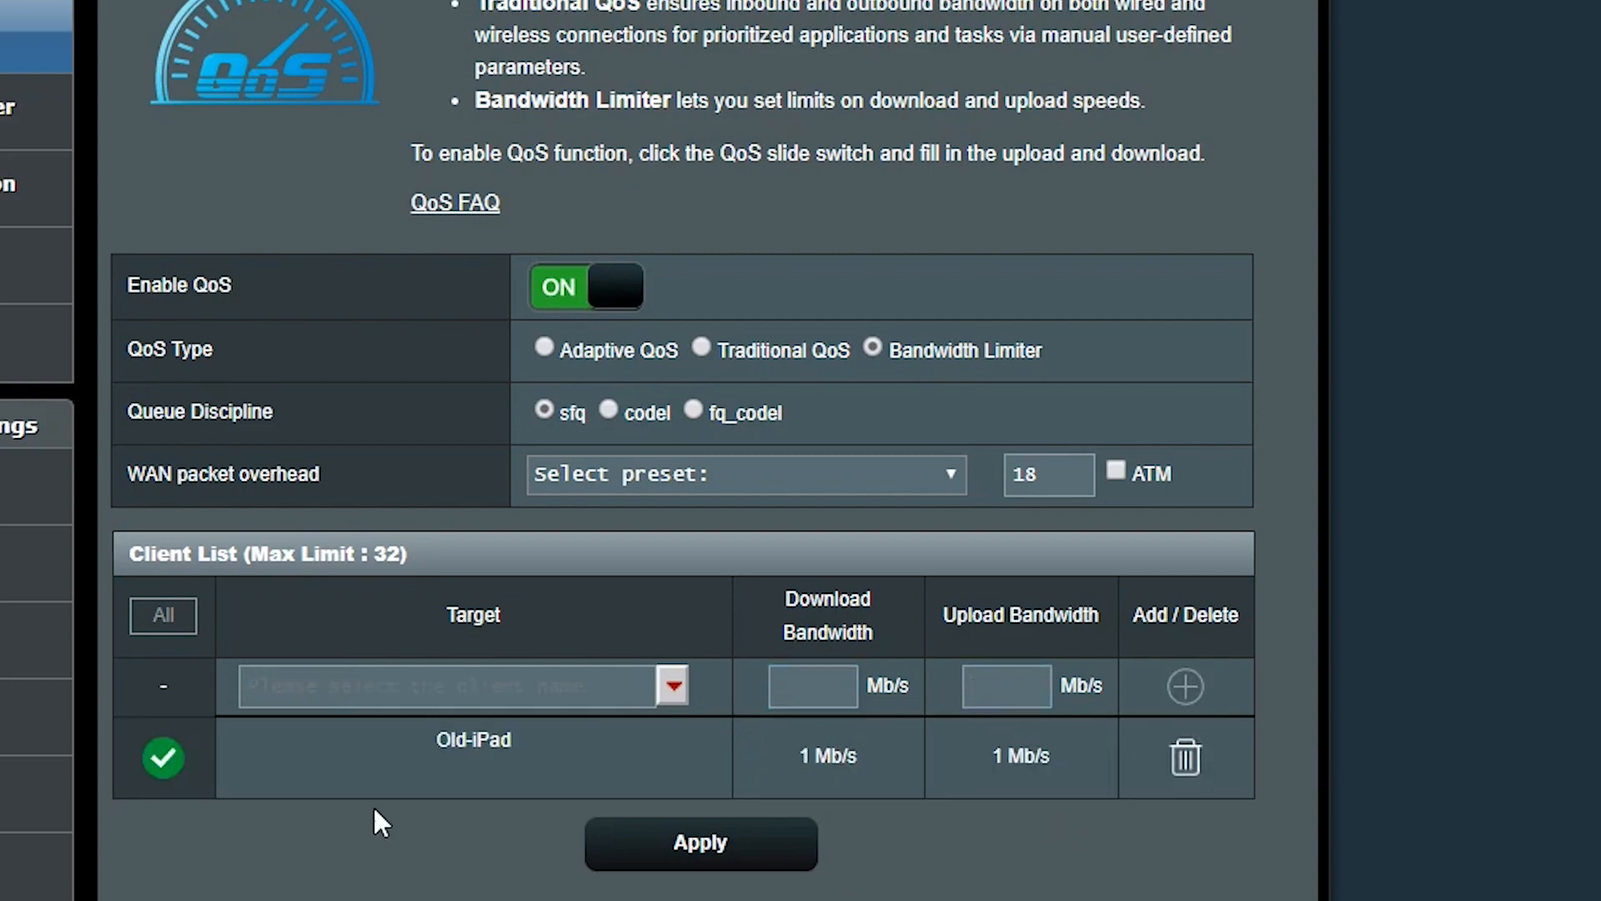
scroll(up, 3)
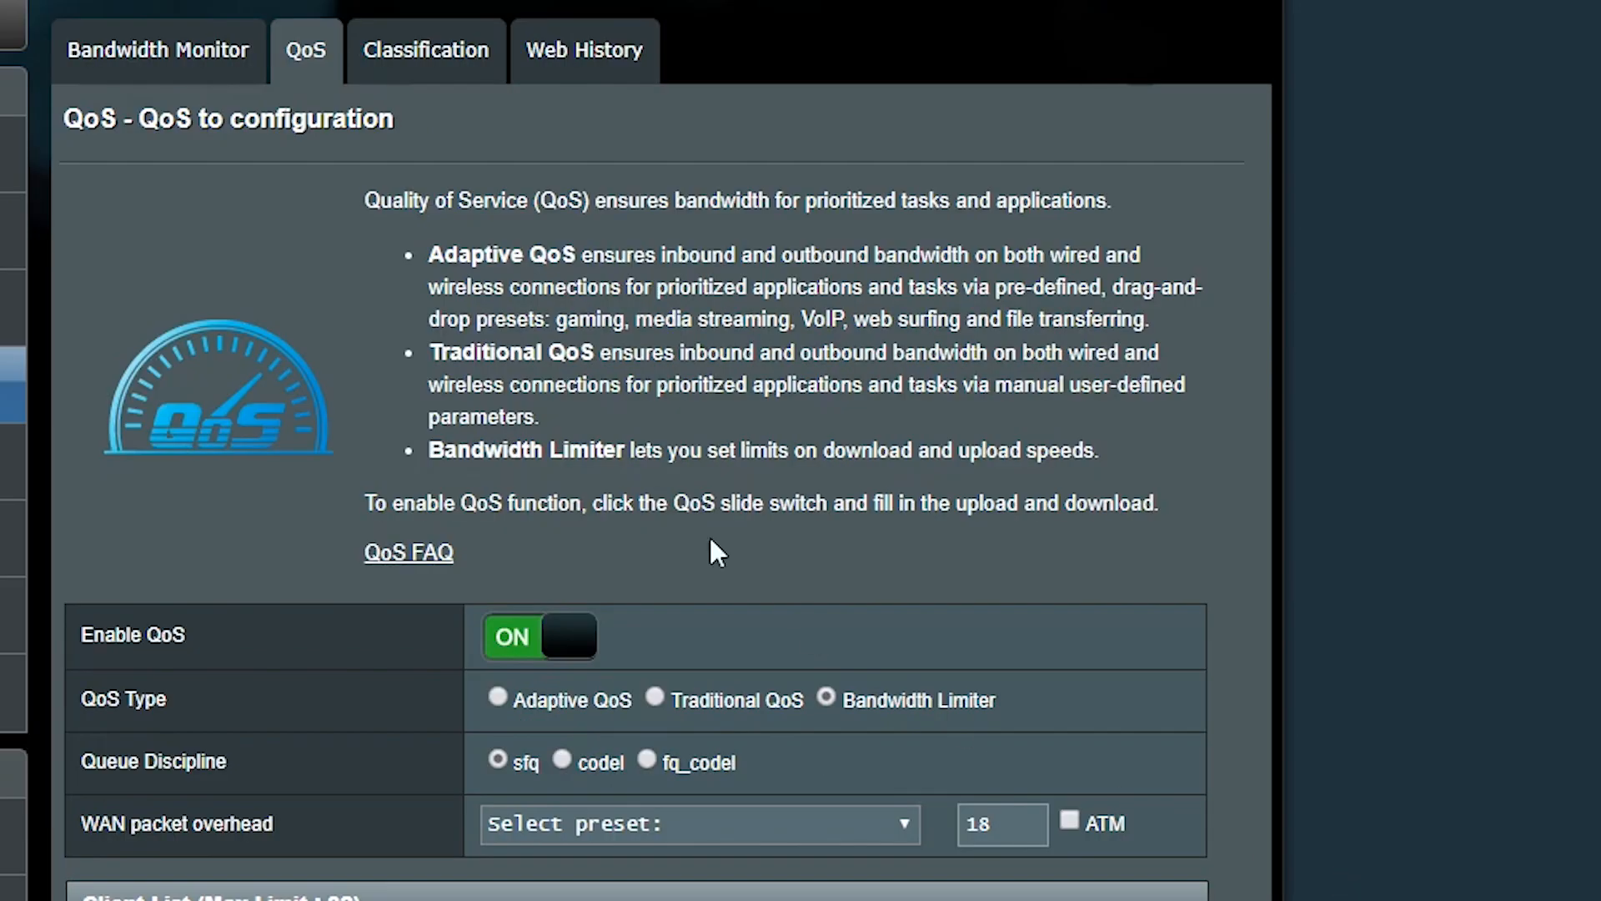
mouse_move(426, 50)
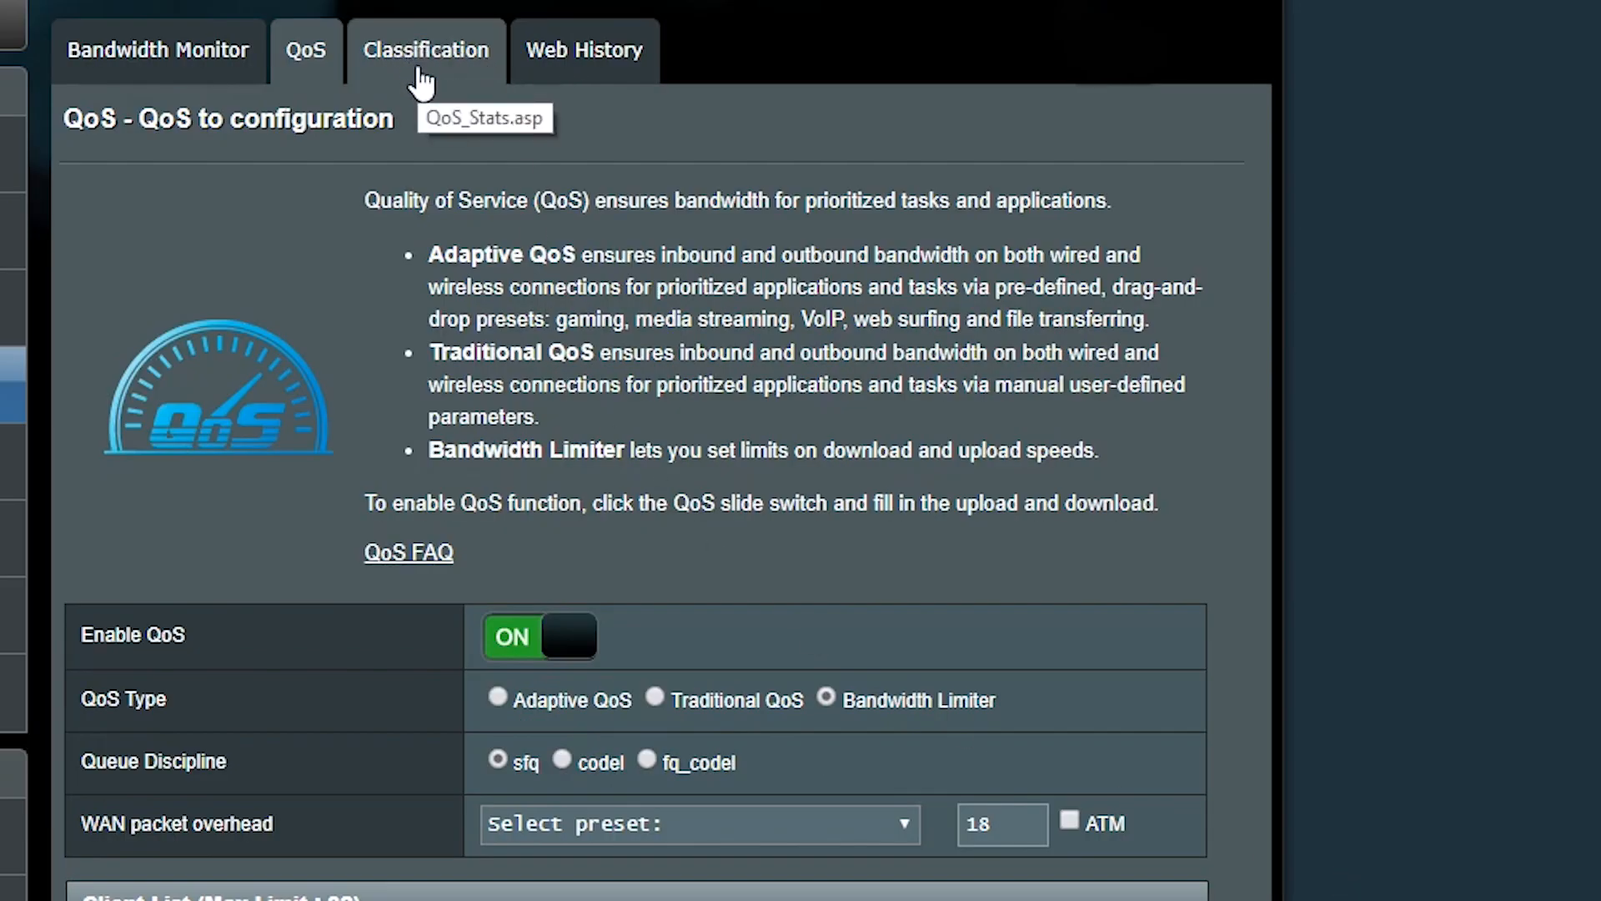
mouse_move(572, 720)
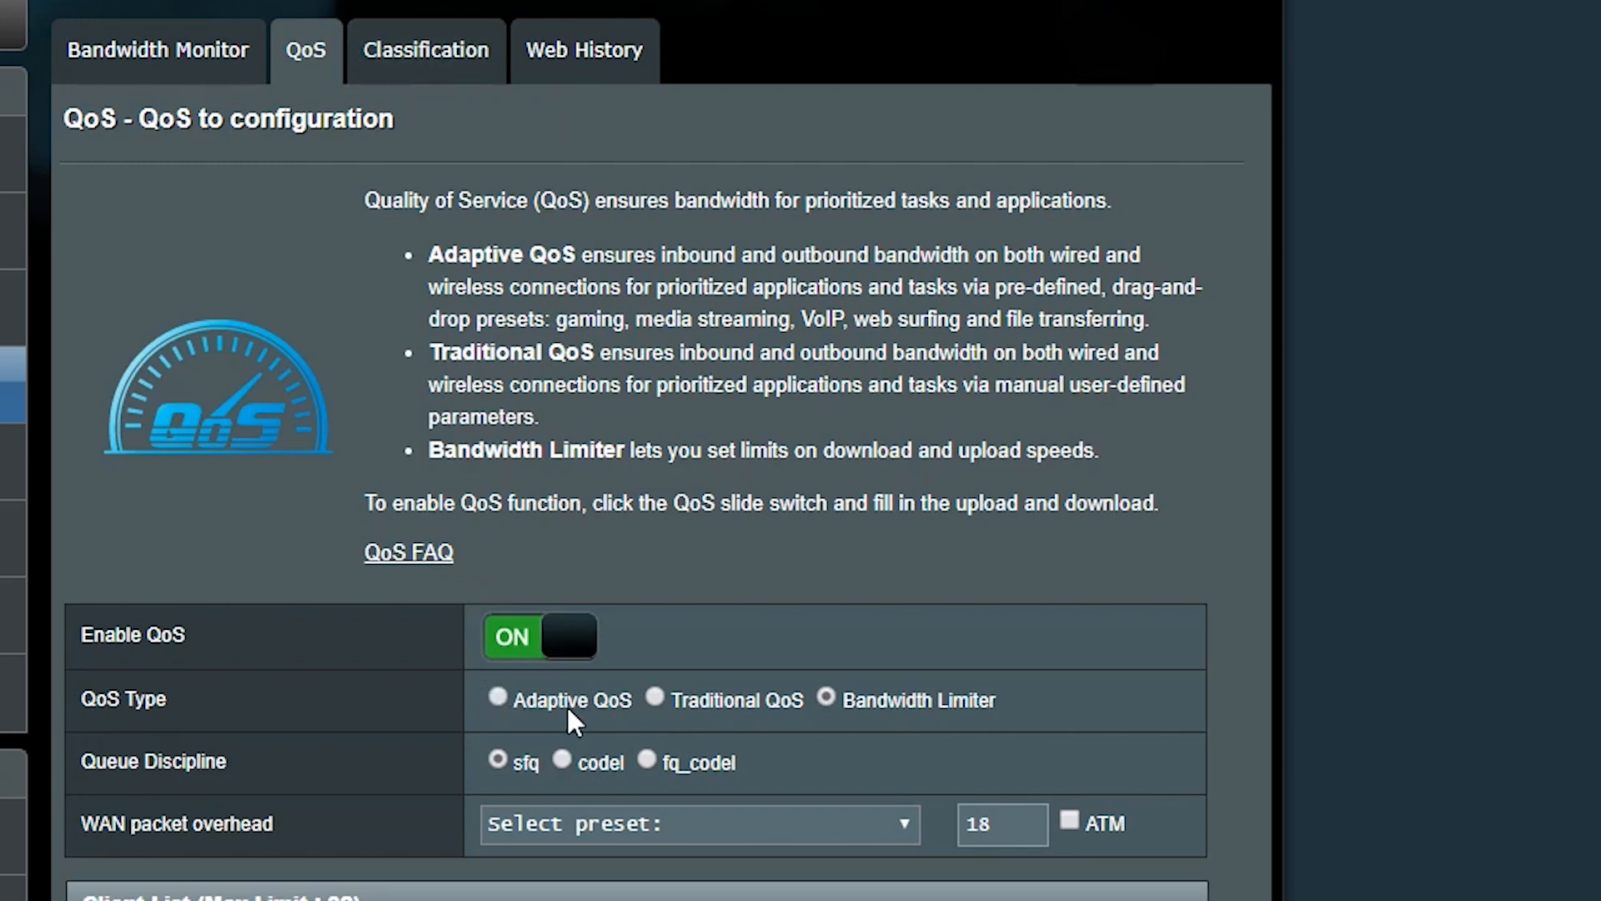
Switch the QoS type back to Adaptive QoS with manual 30 Mb/s upload bandwidth
click(497, 698)
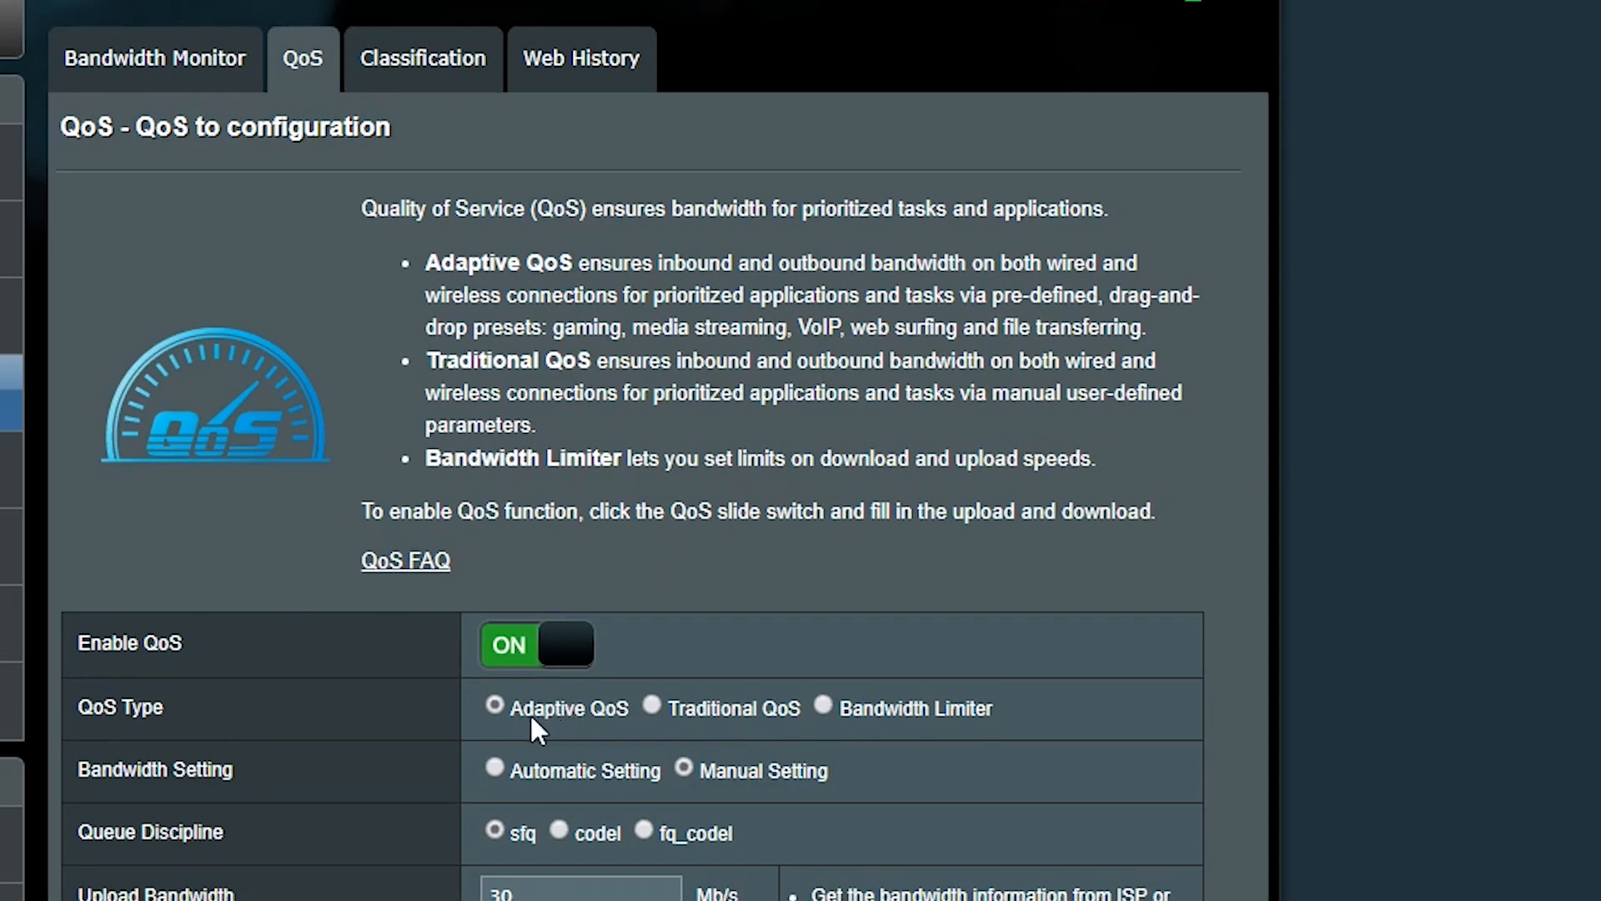
mouse_move(426, 120)
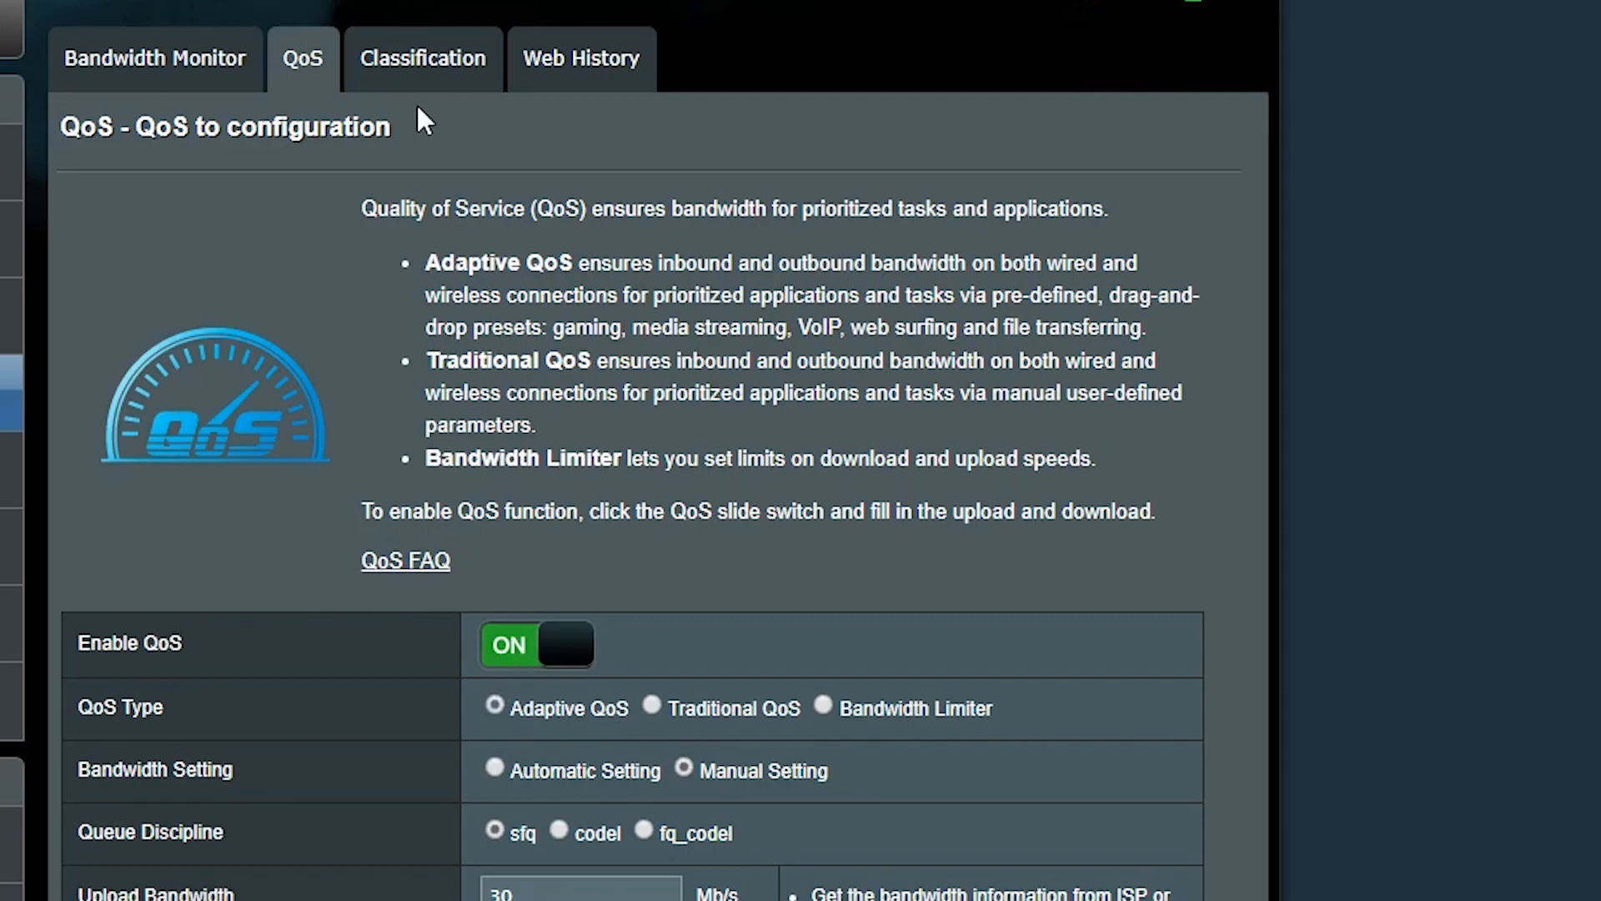
View the Classification page's download and upload traffic pie charts and tracked connections
click(422, 59)
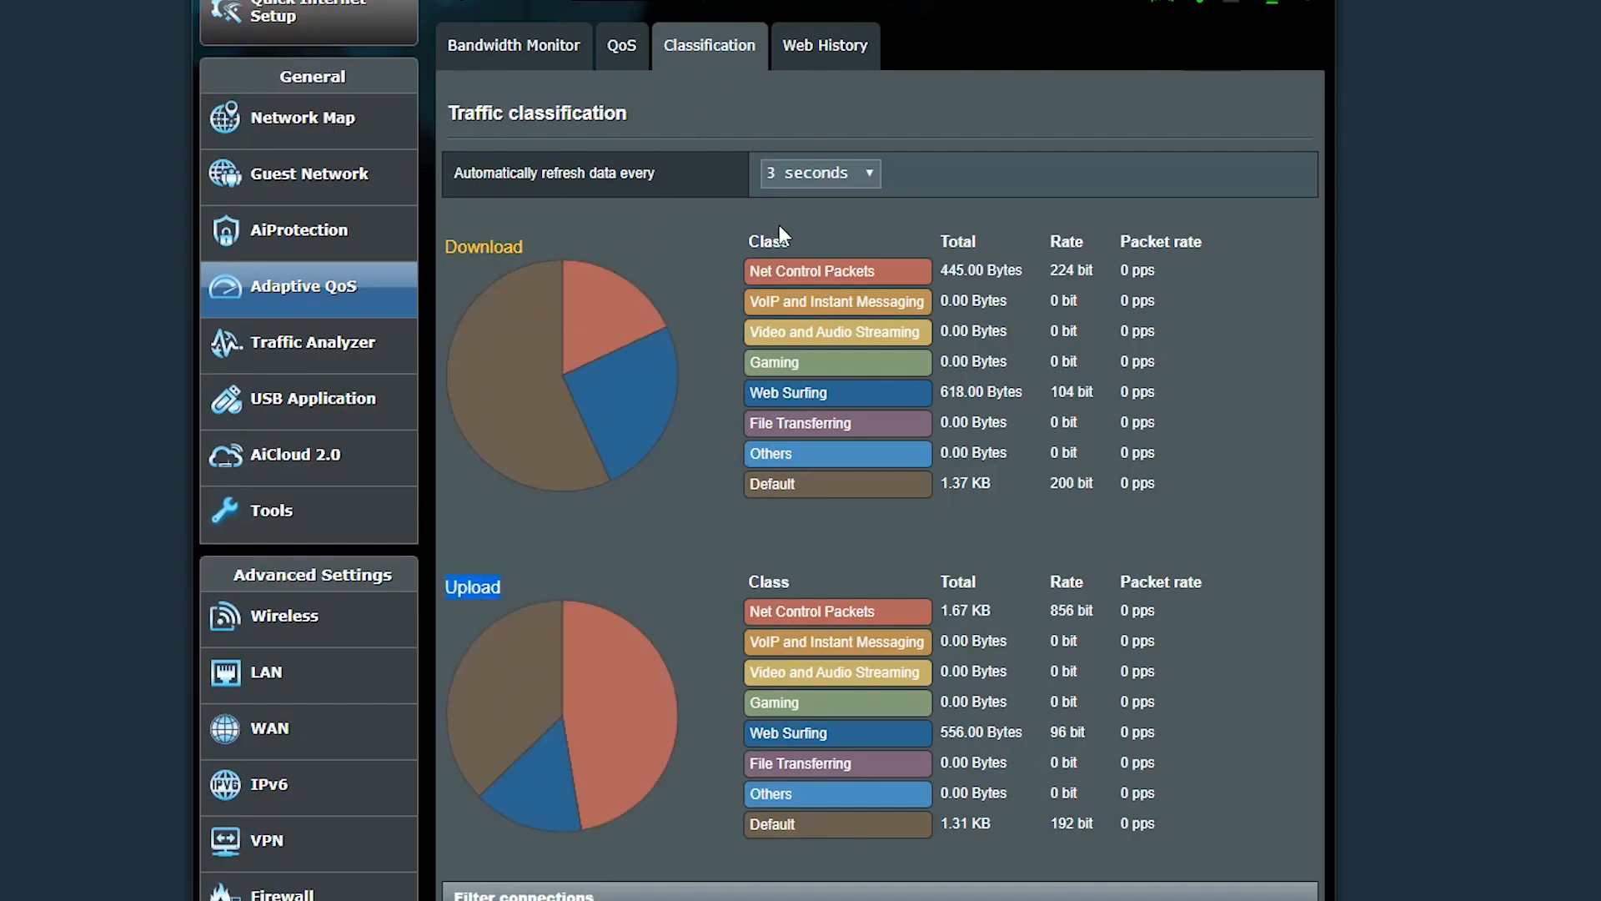
mouse_move(904, 337)
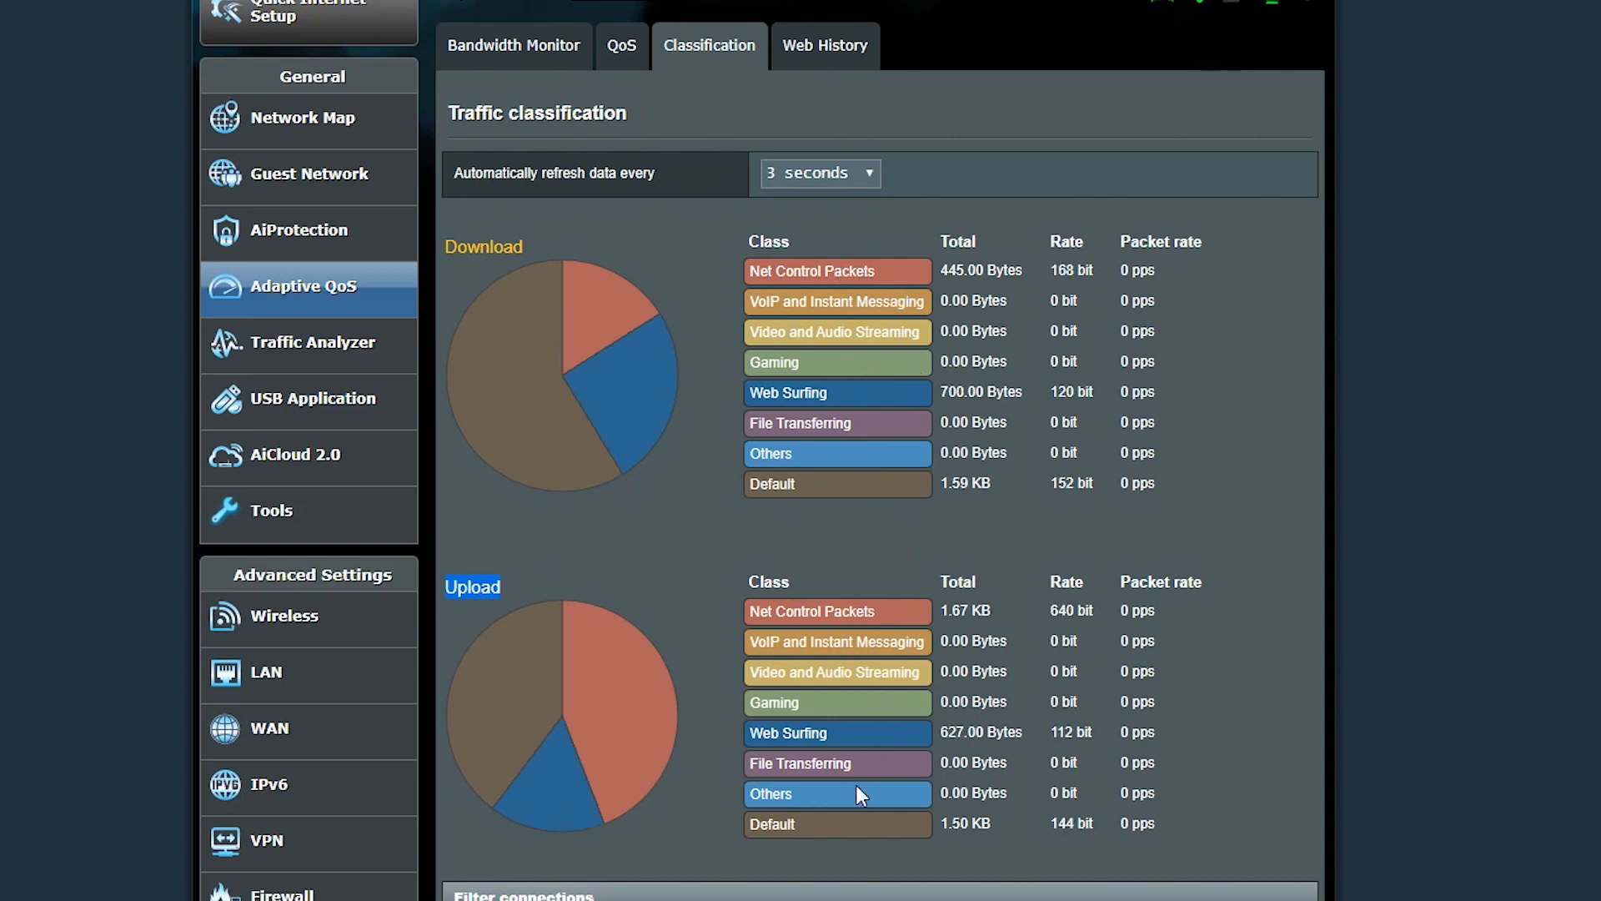
scroll(down, 3)
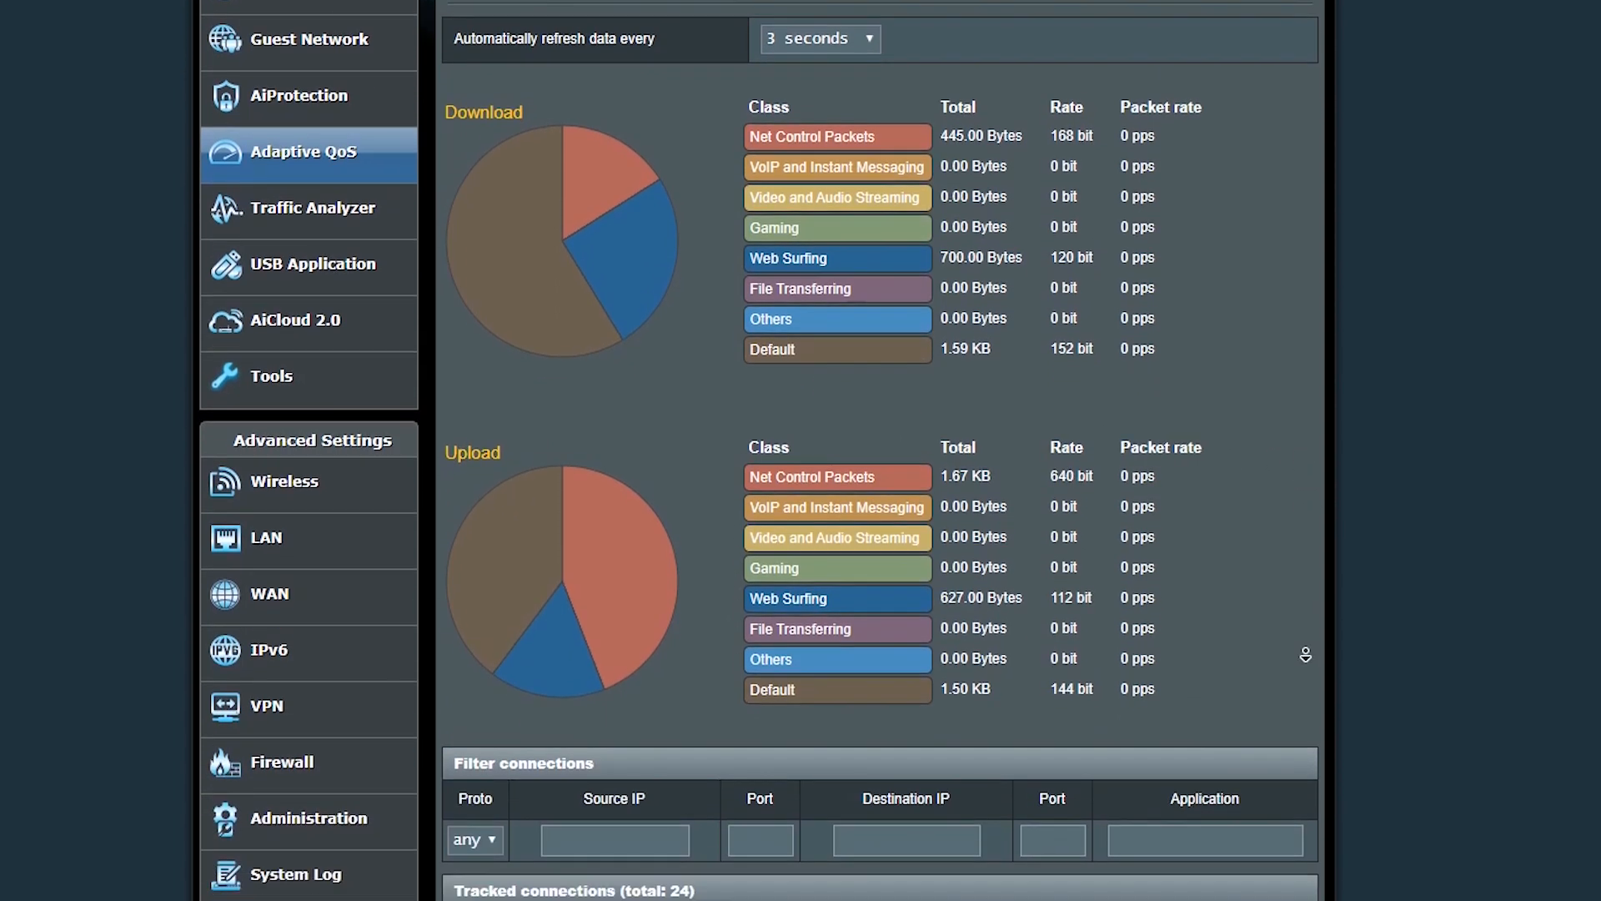
scroll(down, 3)
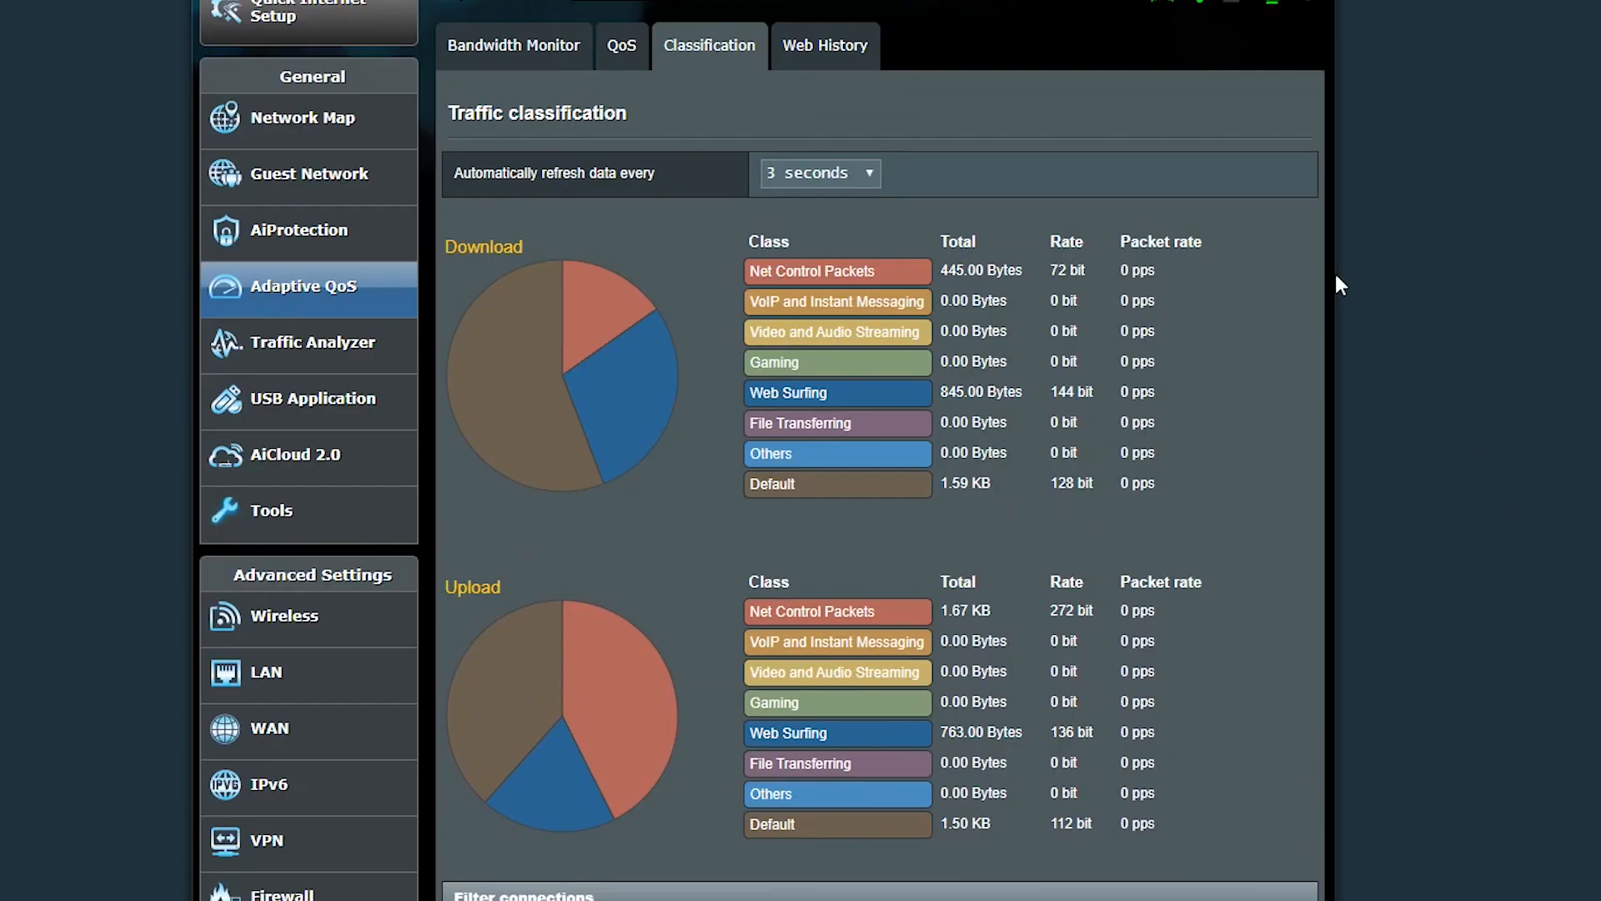
mouse_move(825, 47)
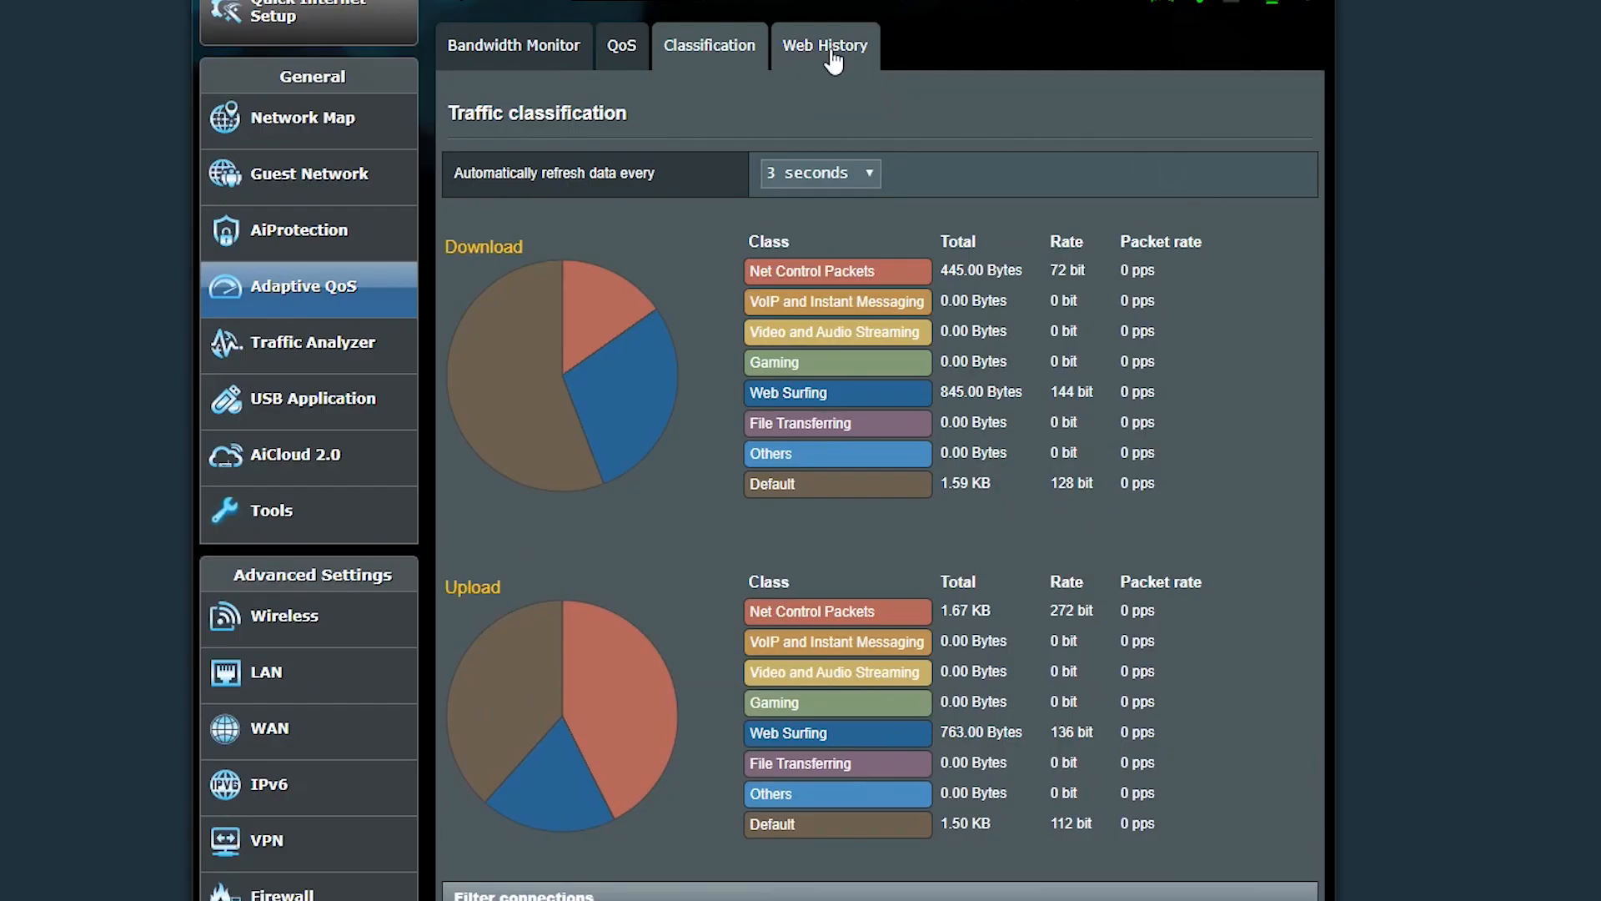
Enable Web History and page forward and back through clients' visited sites, ending on page 1
click(823, 45)
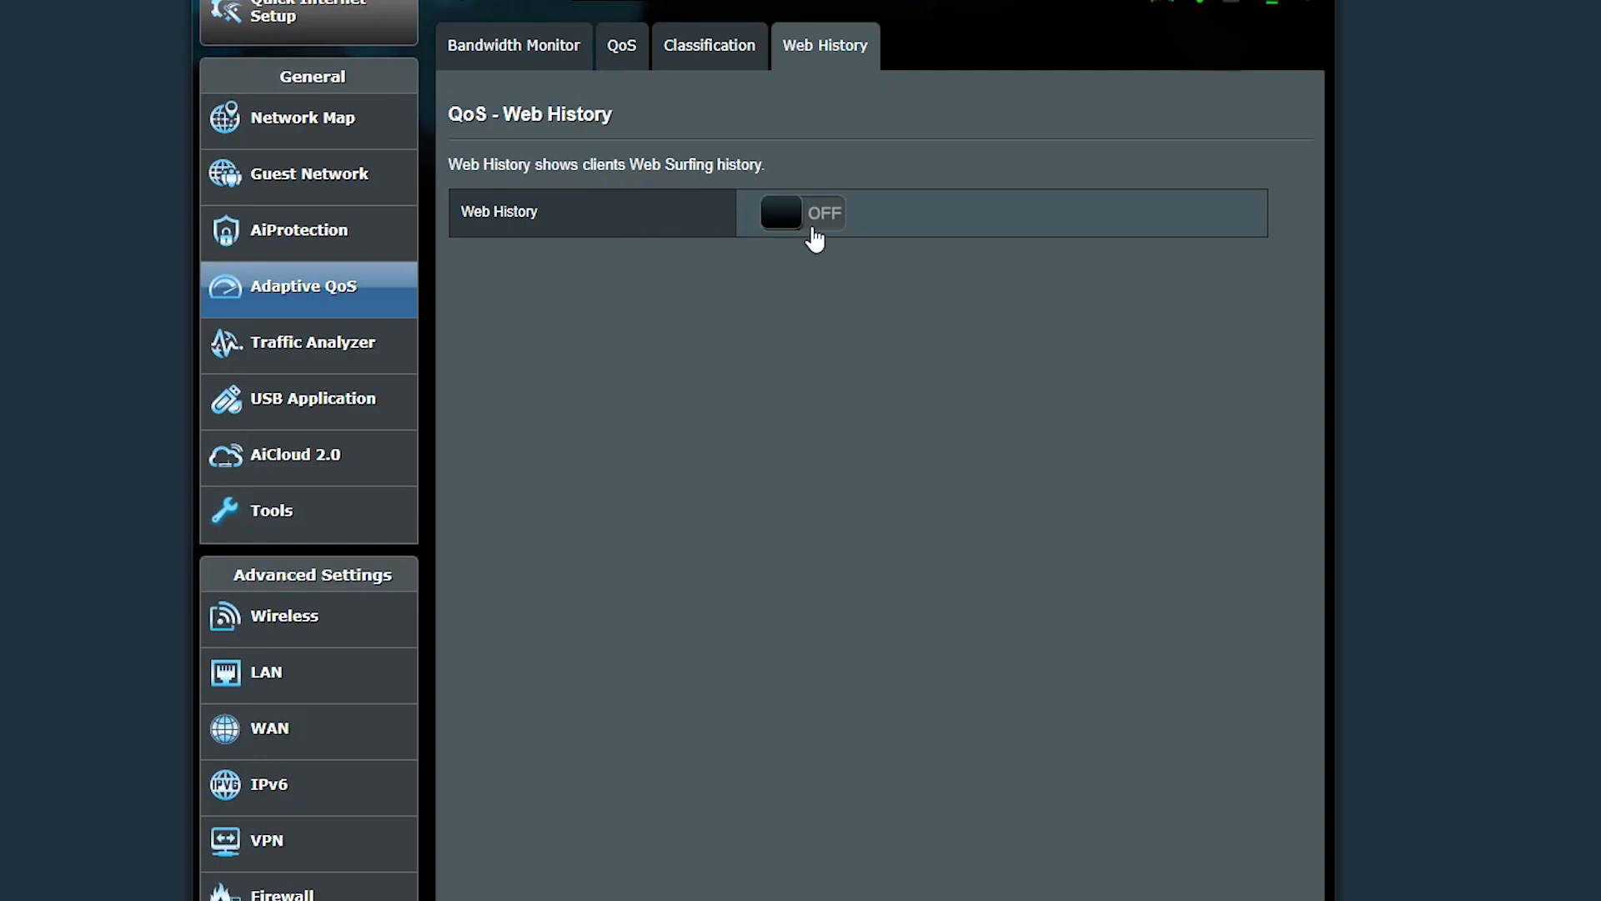
click(797, 212)
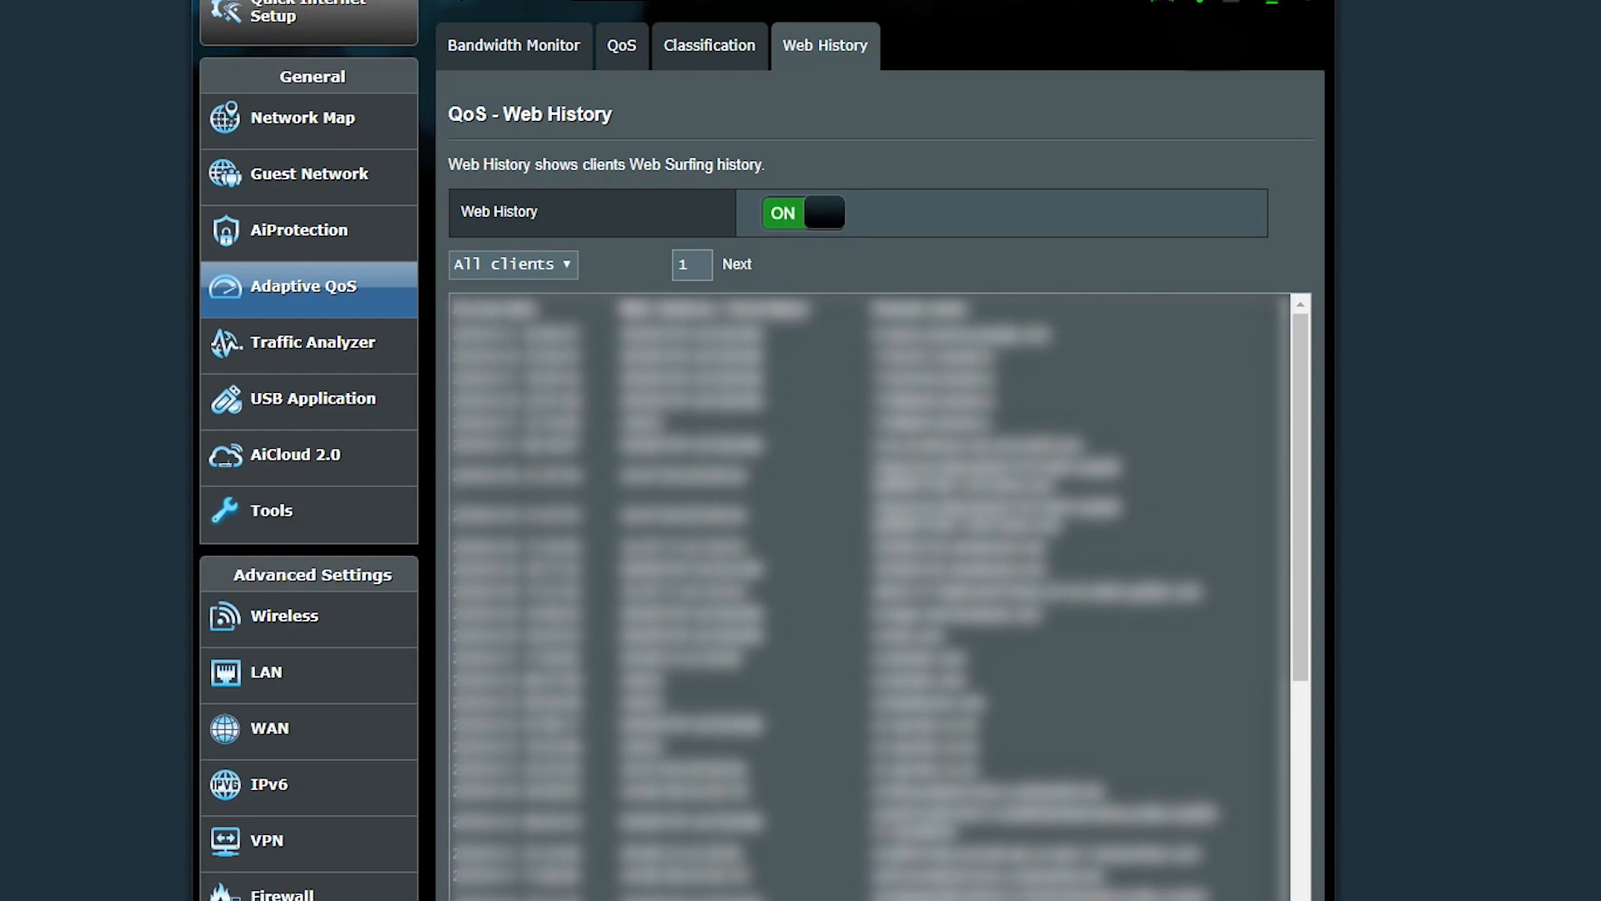
click(736, 267)
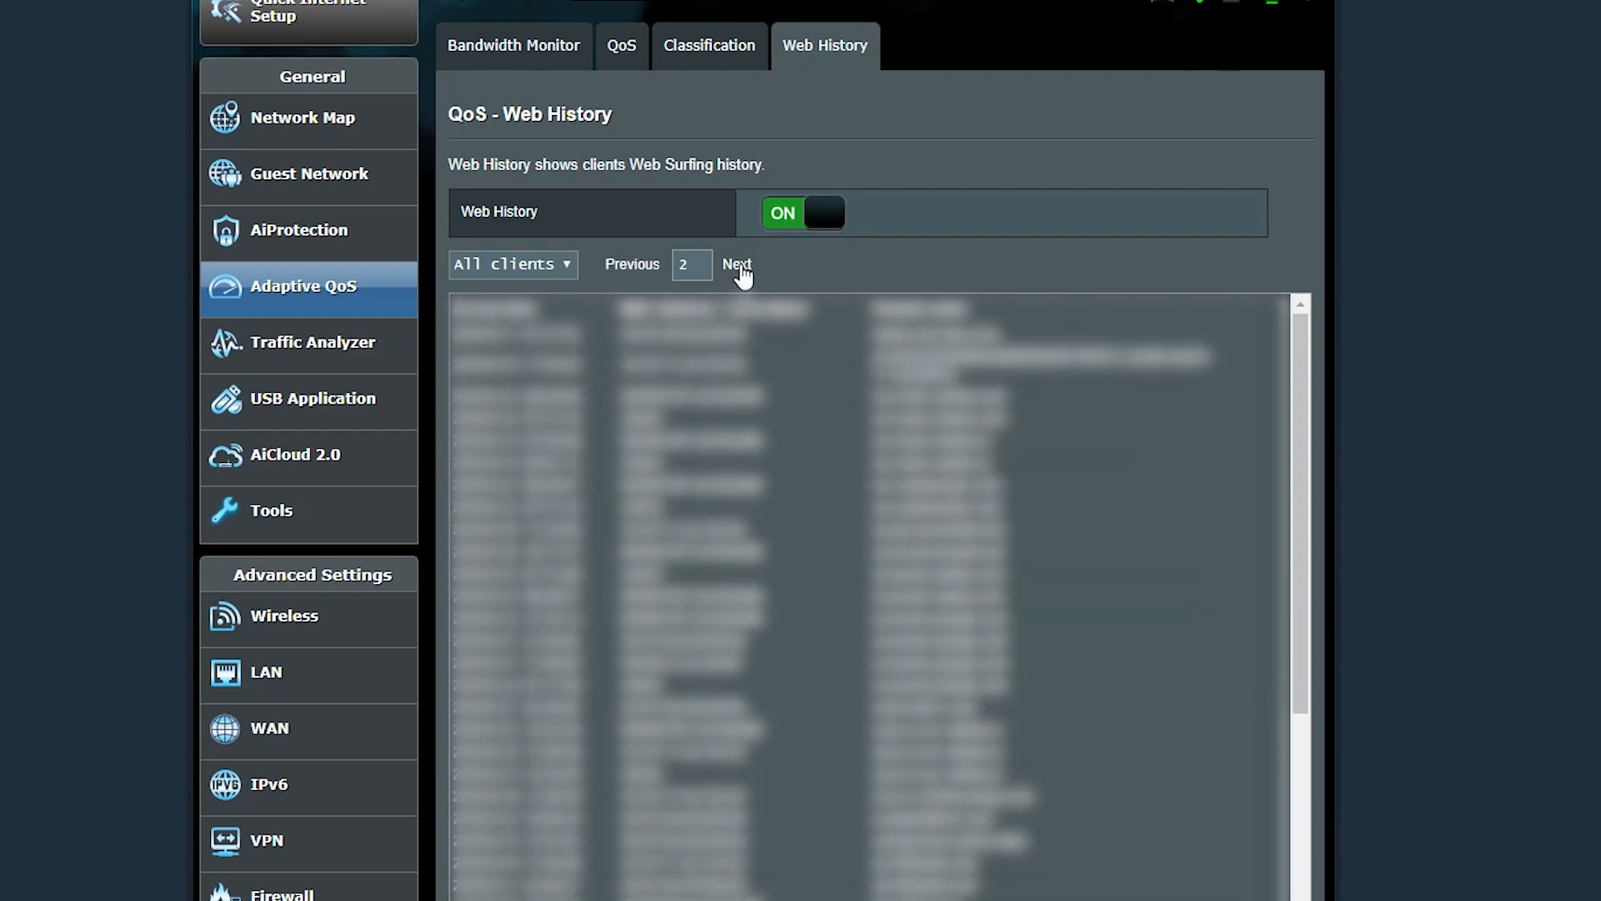
click(735, 268)
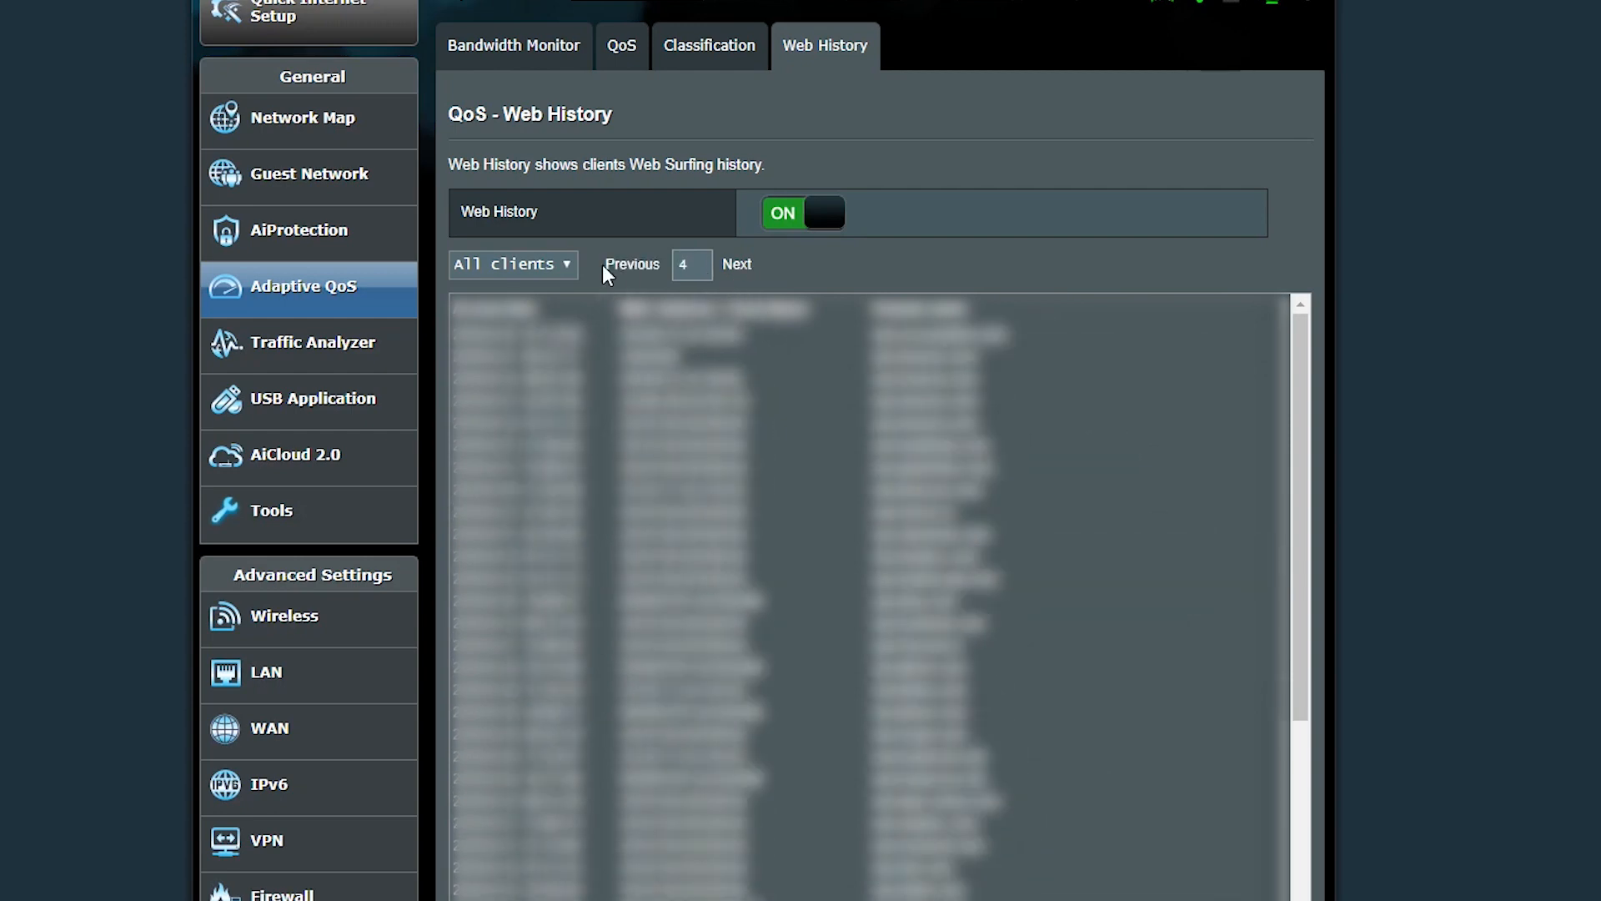
click(630, 265)
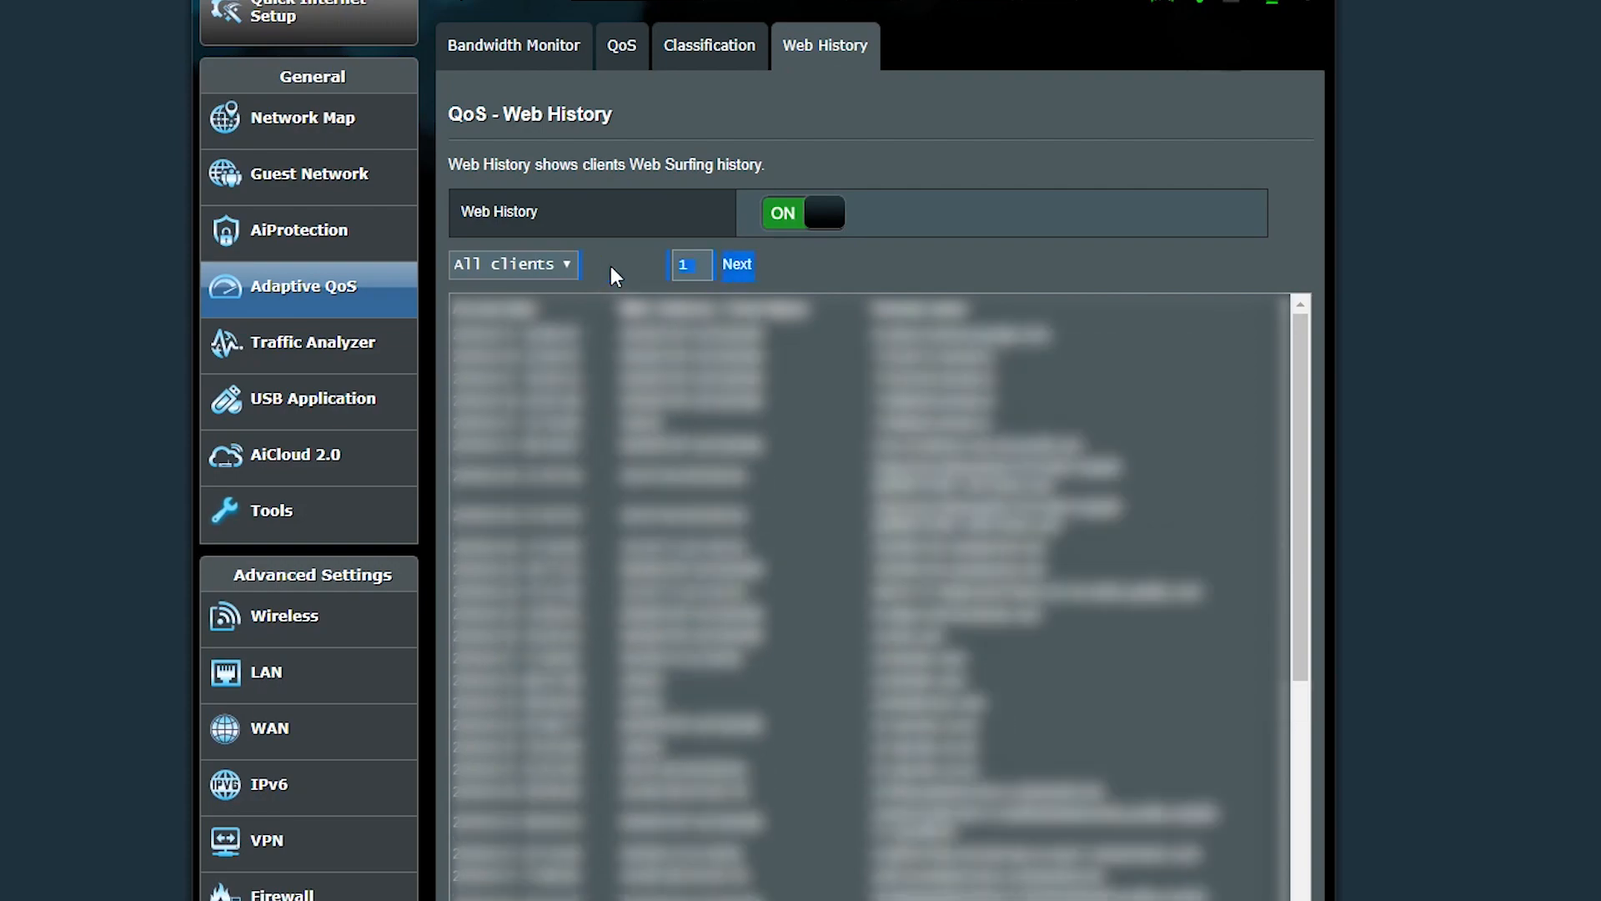